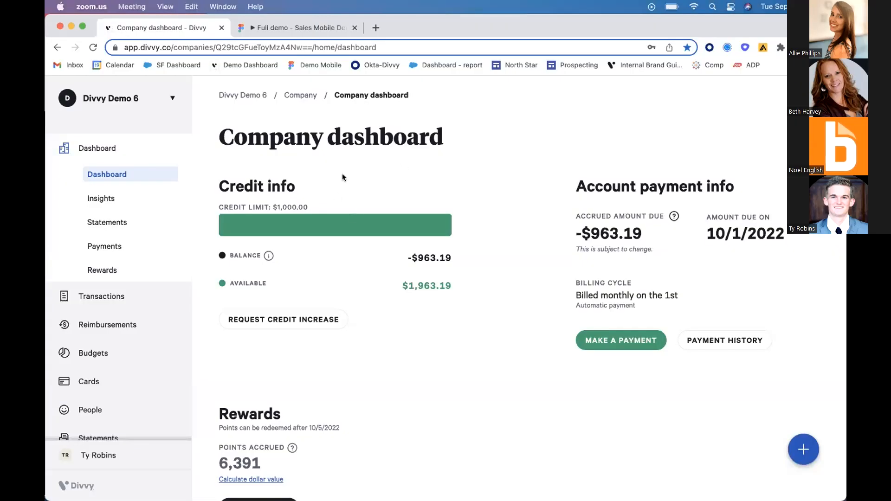
mouse_move(287, 28)
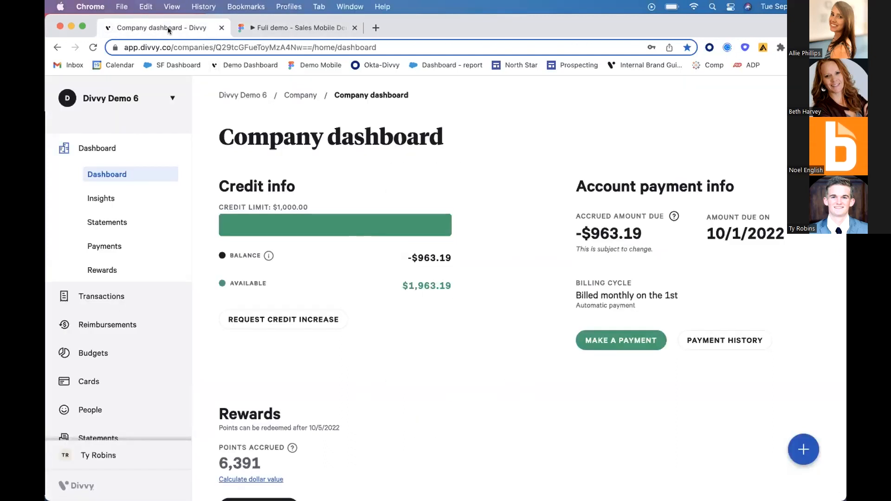
mouse_move(485, 209)
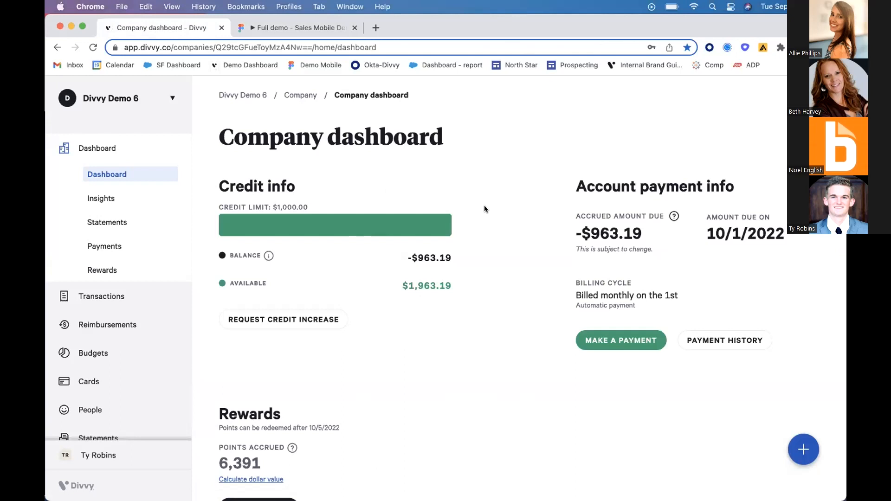
mouse_move(506, 233)
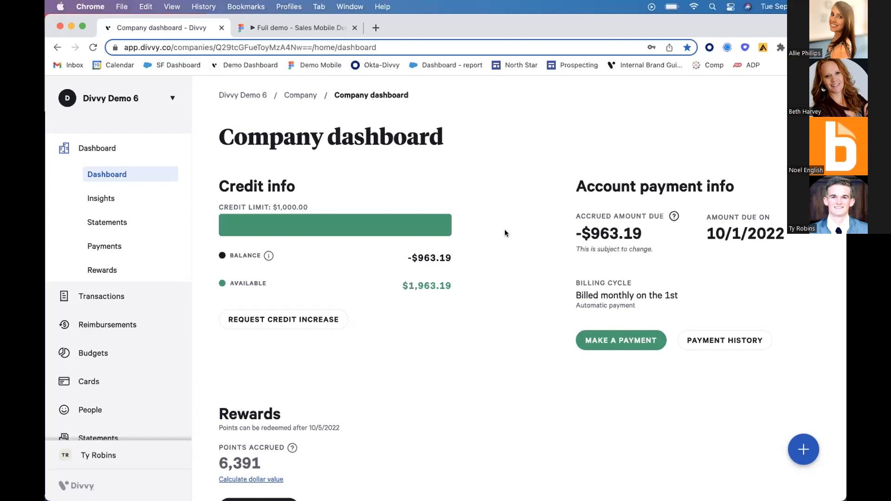
mouse_move(484, 232)
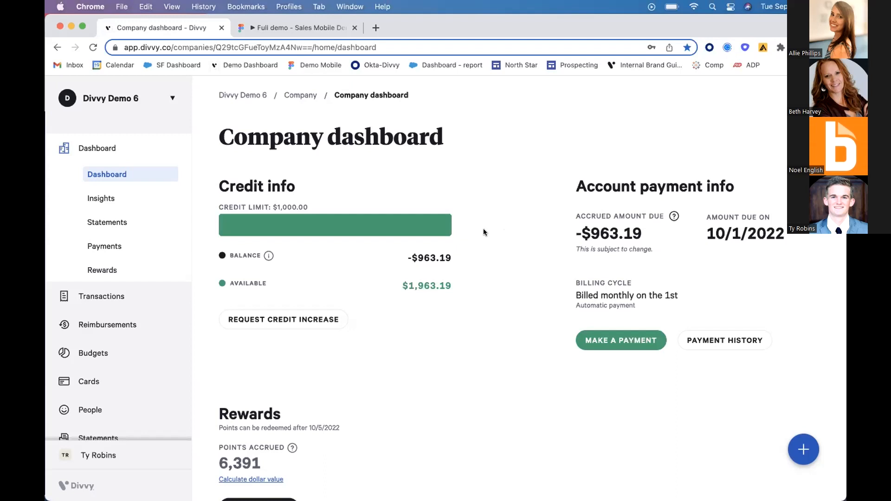
mouse_move(494, 223)
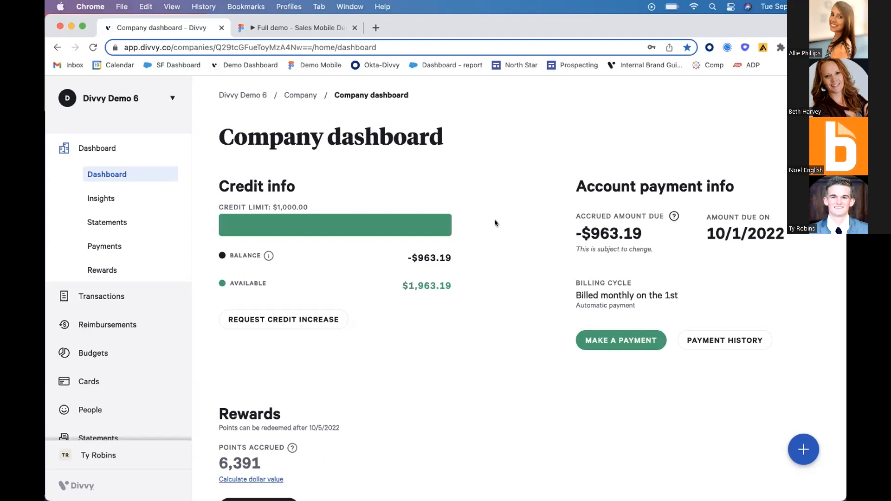
mouse_move(511, 400)
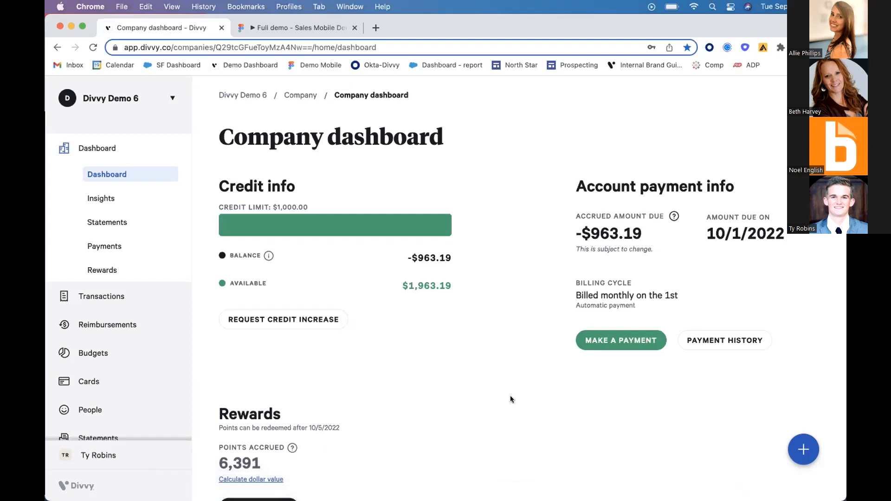
mouse_move(452, 408)
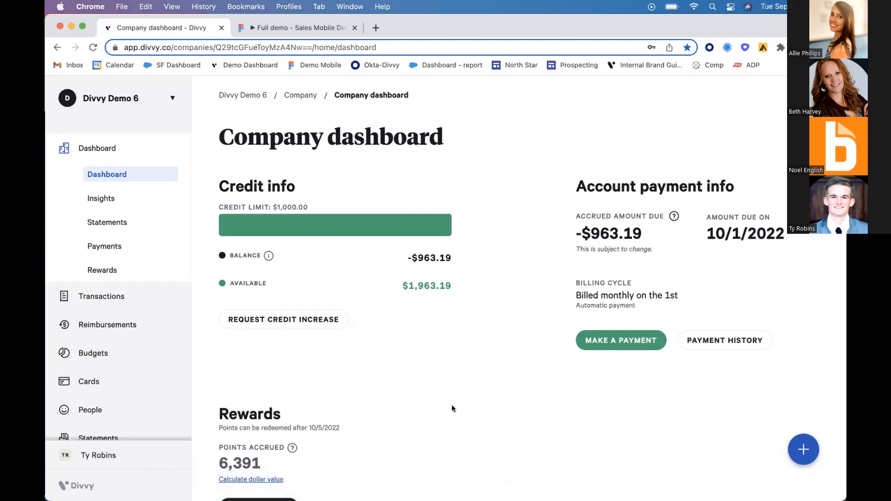
mouse_move(483, 326)
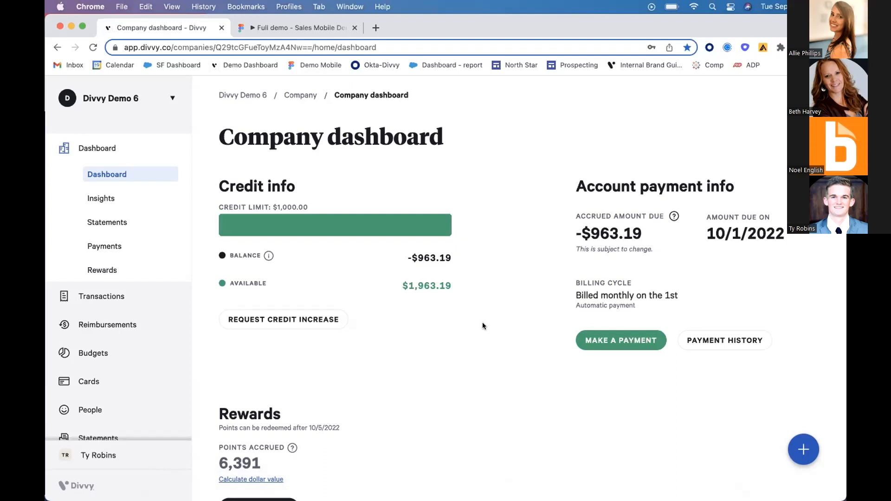
mouse_move(461, 106)
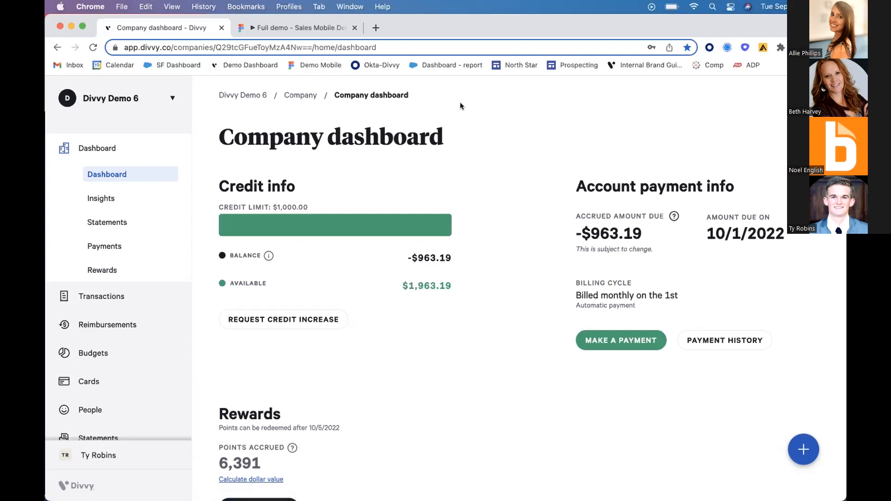
mouse_move(354, 172)
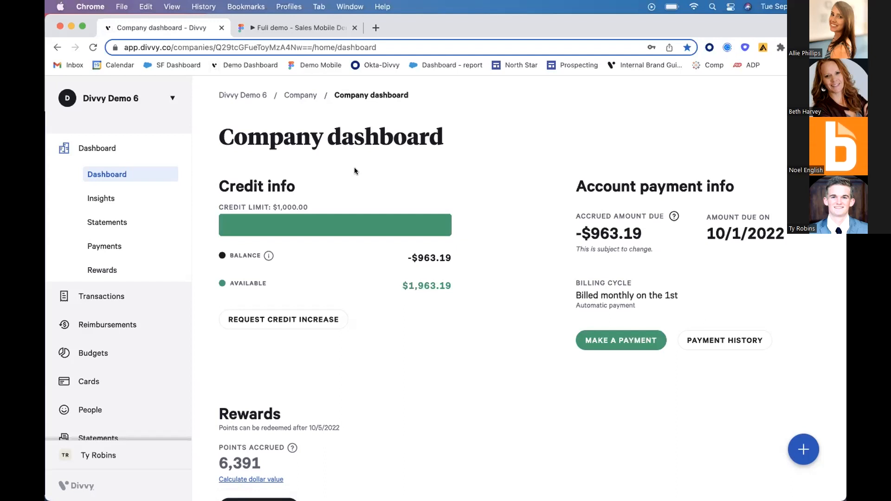
mouse_move(196, 121)
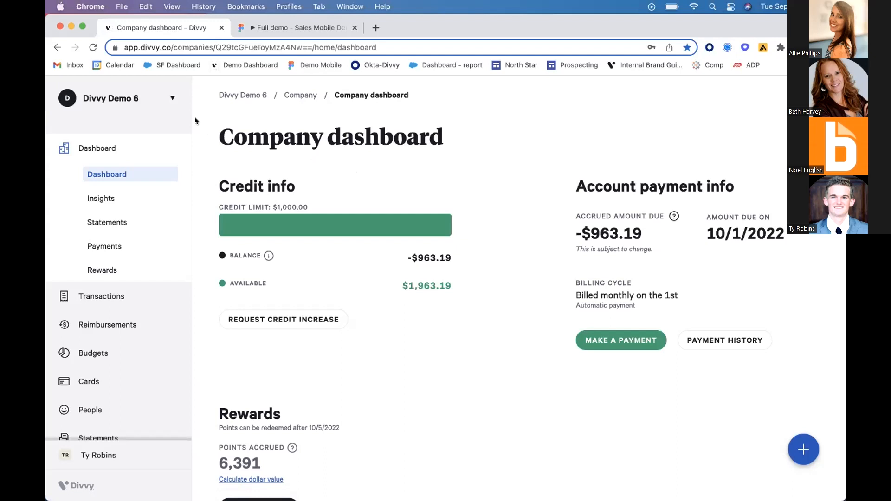
mouse_move(246, 161)
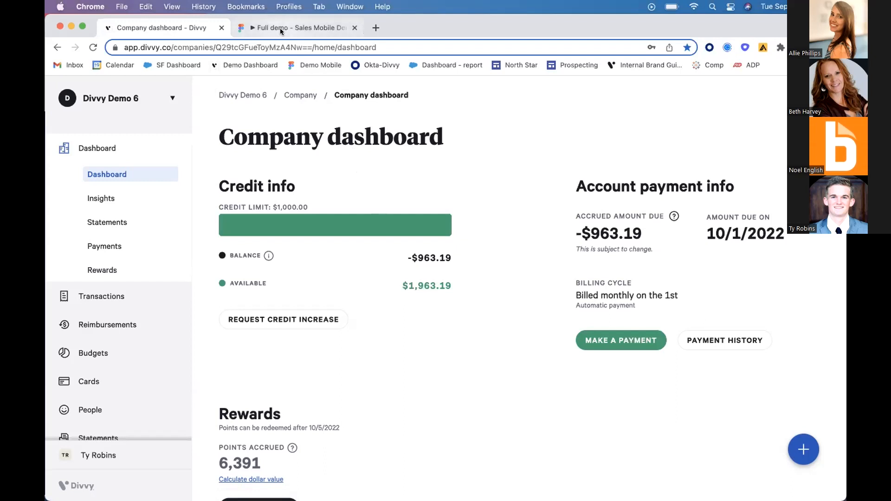
Switch to the Sales Mobile Demo prototype tab showing the $384.50 Sales wallet card
left_click(295, 27)
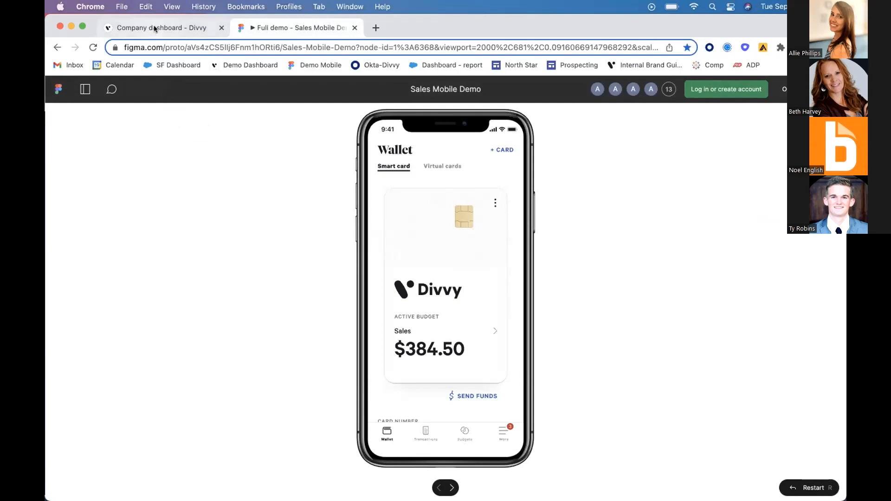
mouse_move(162, 27)
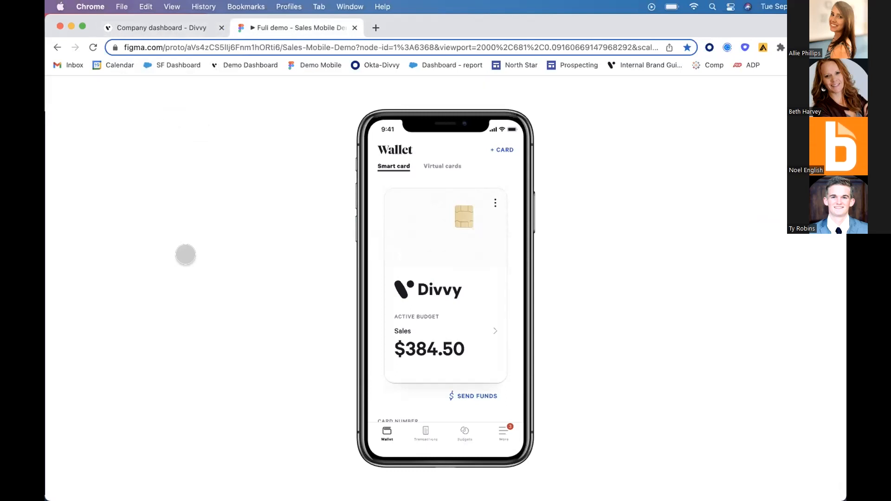
mouse_move(195, 260)
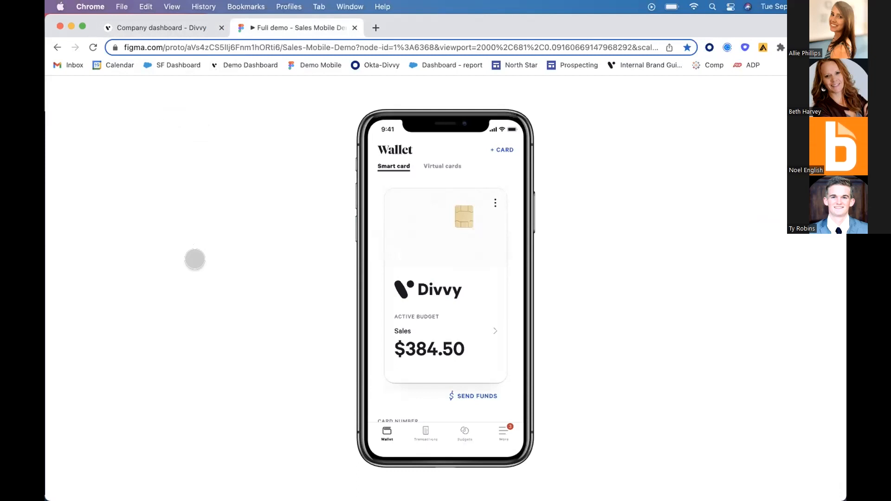
mouse_move(178, 171)
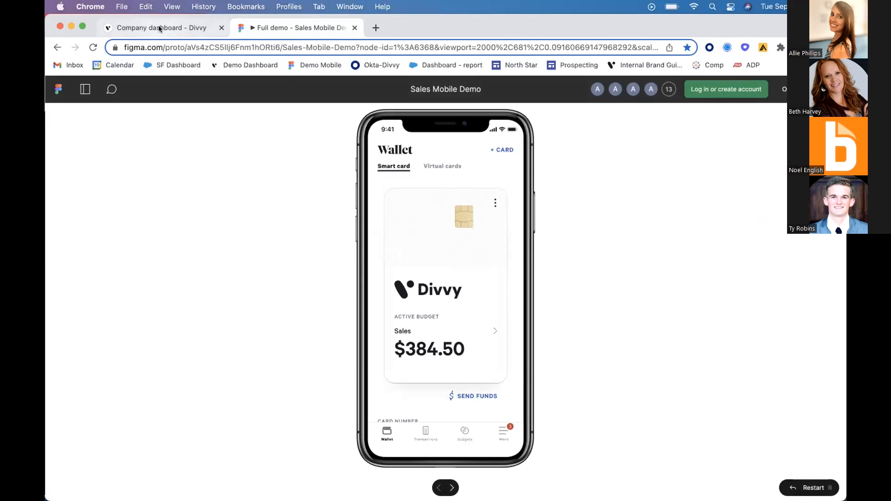
From Divvy's Budgets list, start a new budget named Marketing with a $10,000 limit
left_click(162, 27)
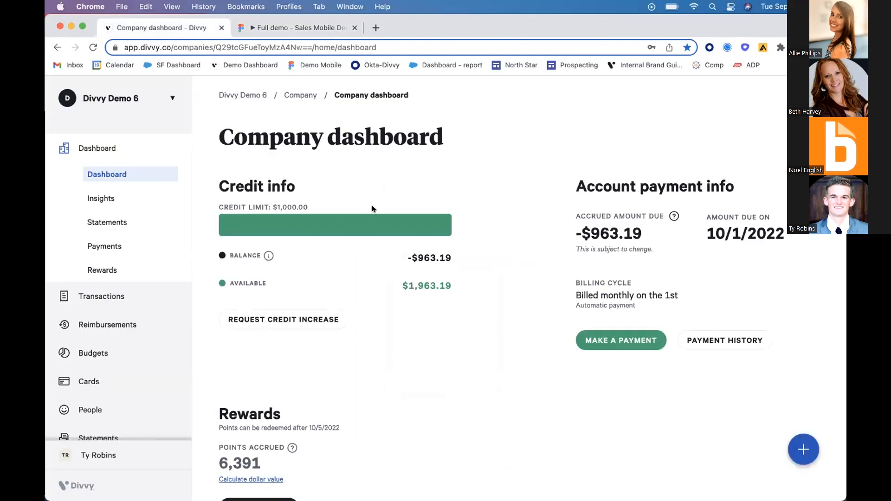
mouse_move(578, 263)
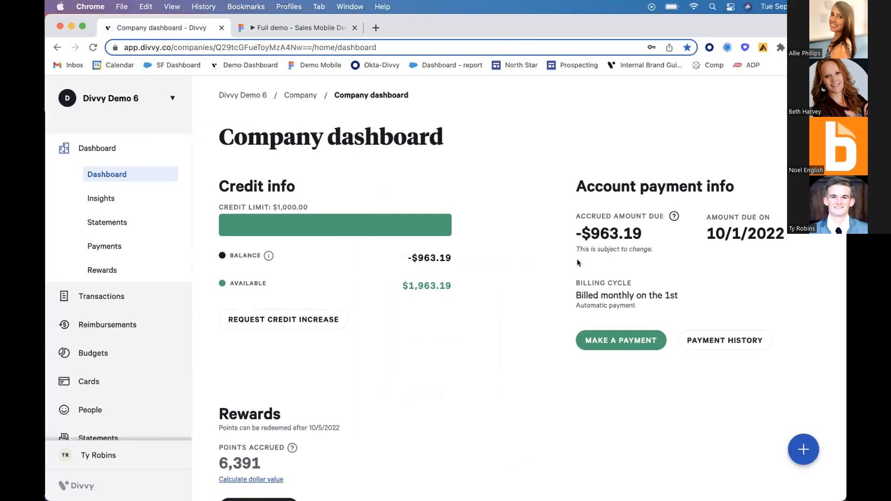
mouse_move(101, 296)
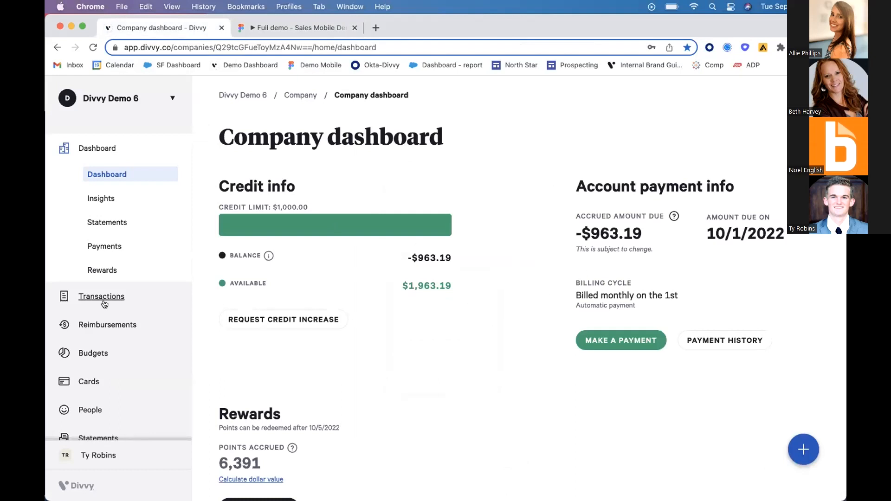
left_click(92, 352)
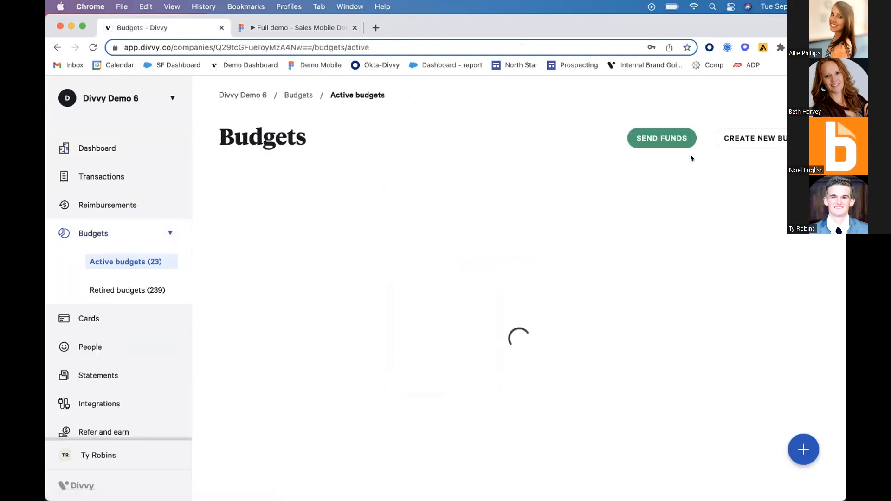
left_click(755, 138)
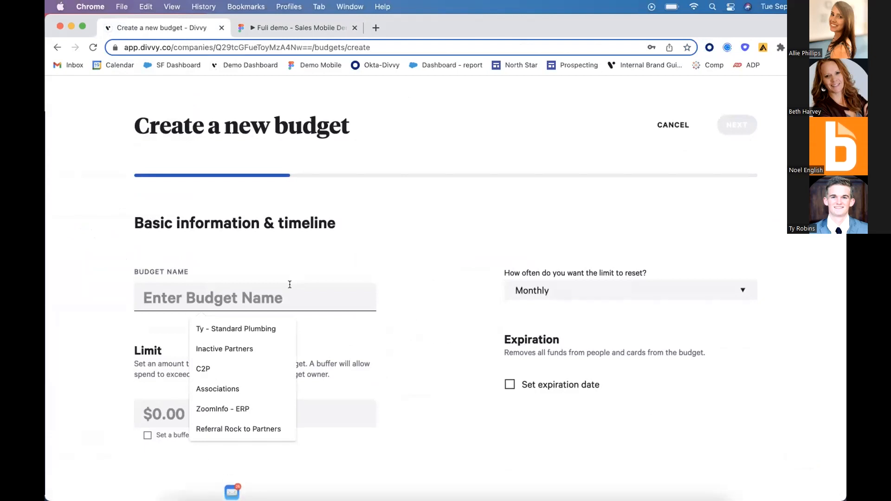
type("Marketing")
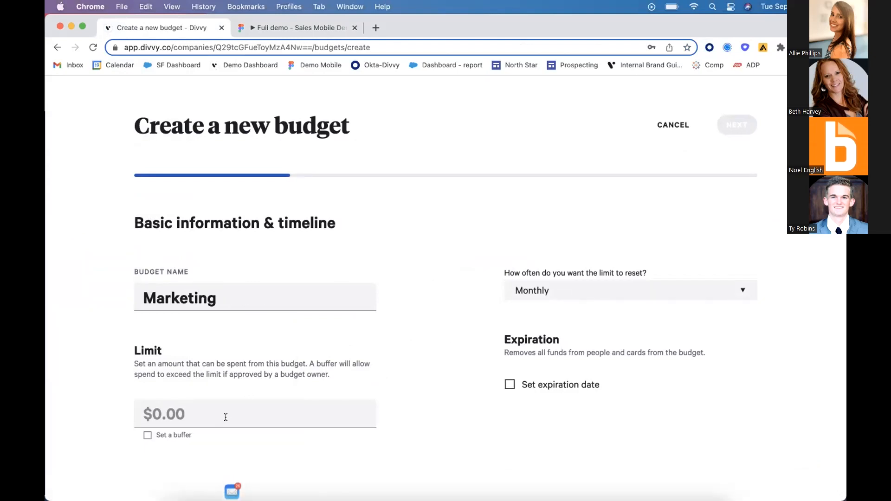
type("1000")
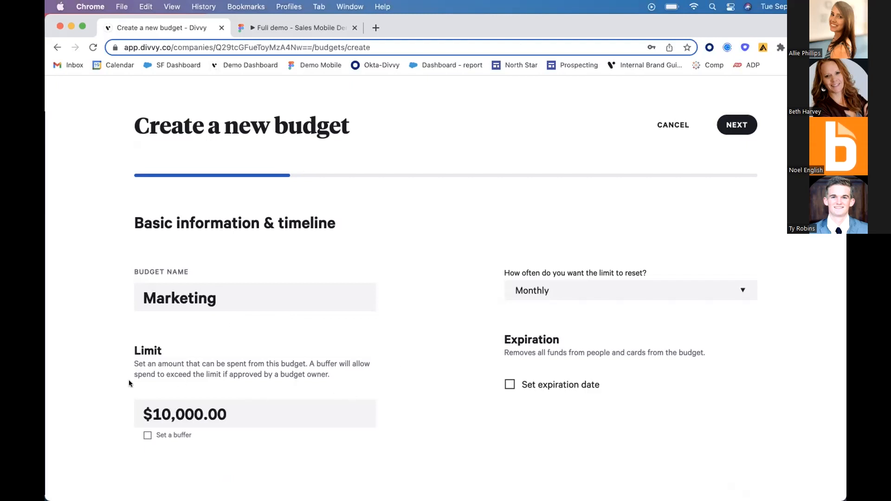
mouse_move(608, 276)
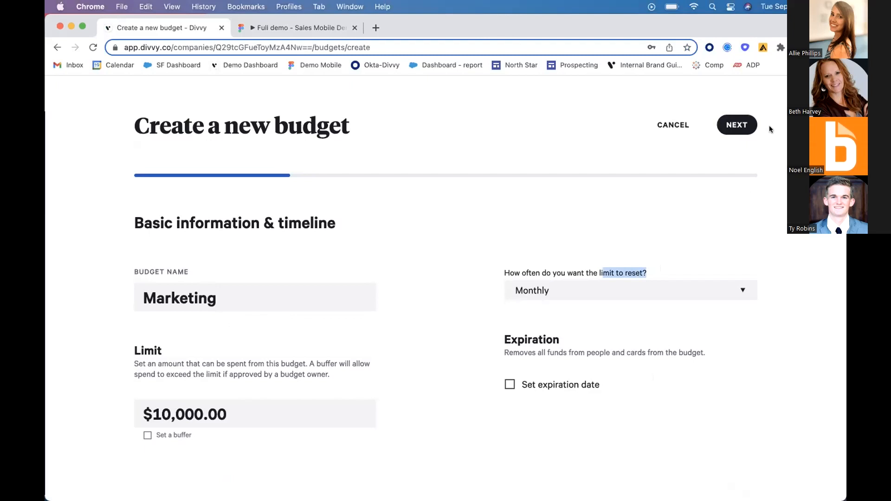
left_click(737, 124)
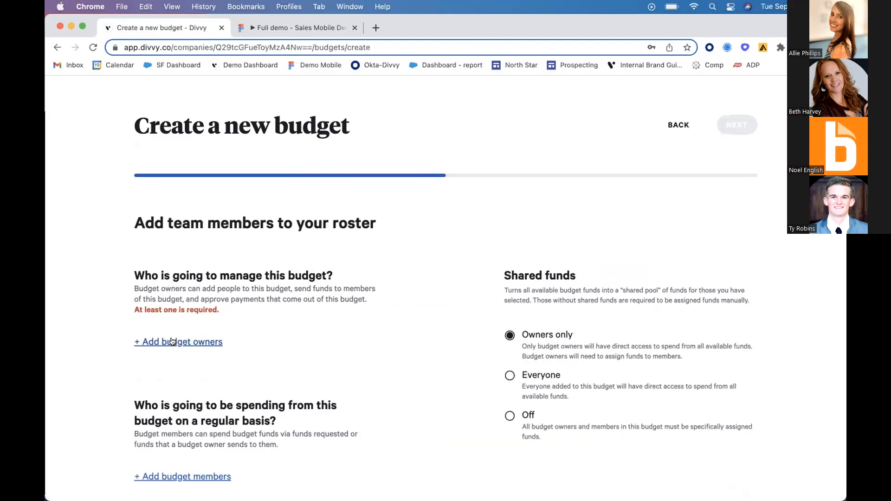
left_click(177, 341)
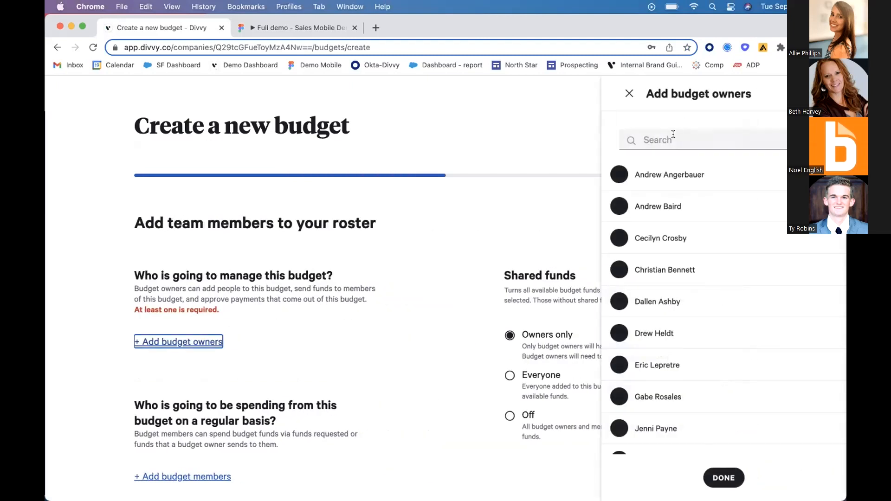
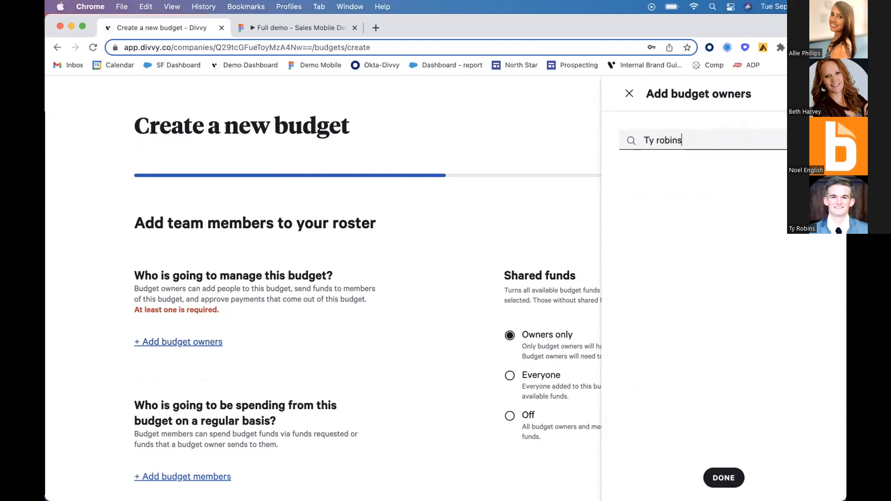
left_click(652, 175)
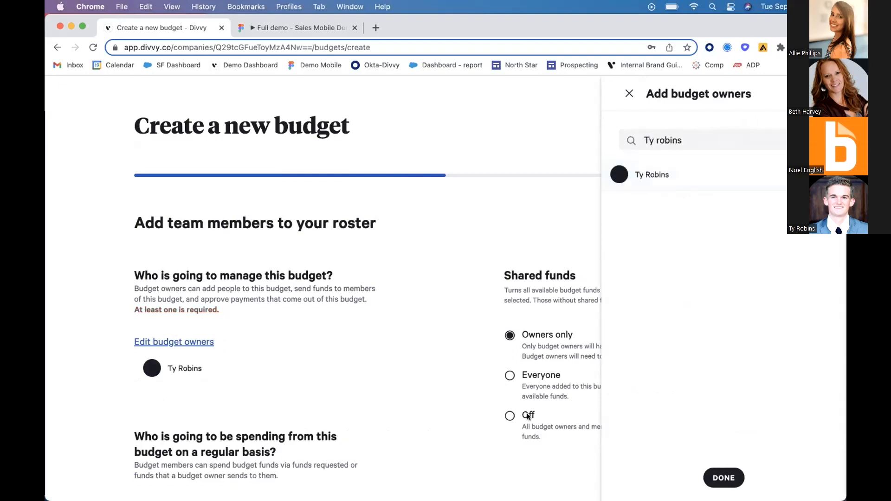
left_click(723, 478)
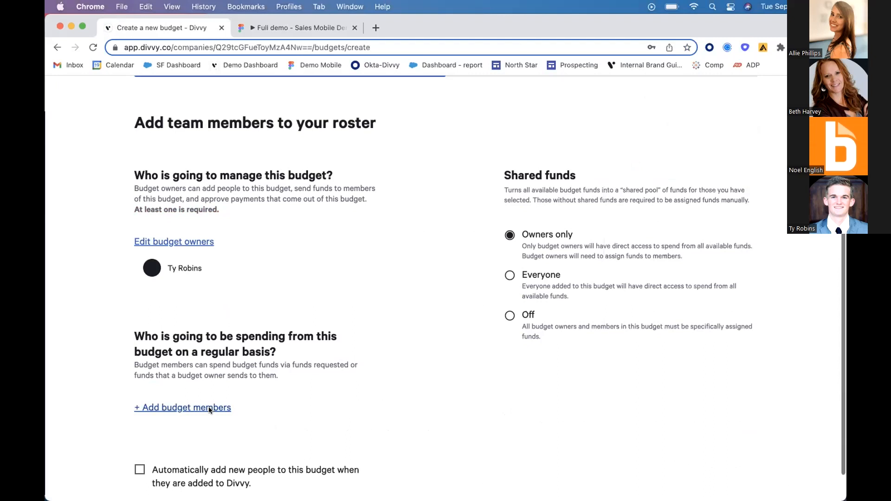
left_click(182, 407)
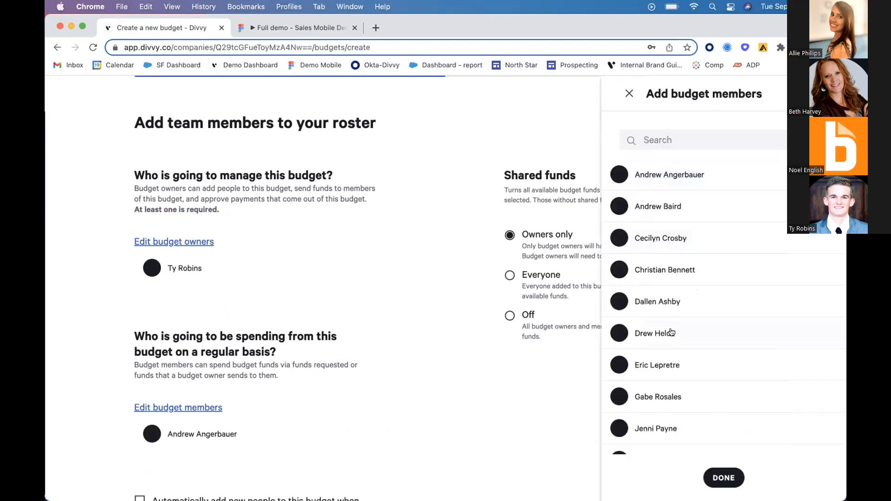
left_click(653, 333)
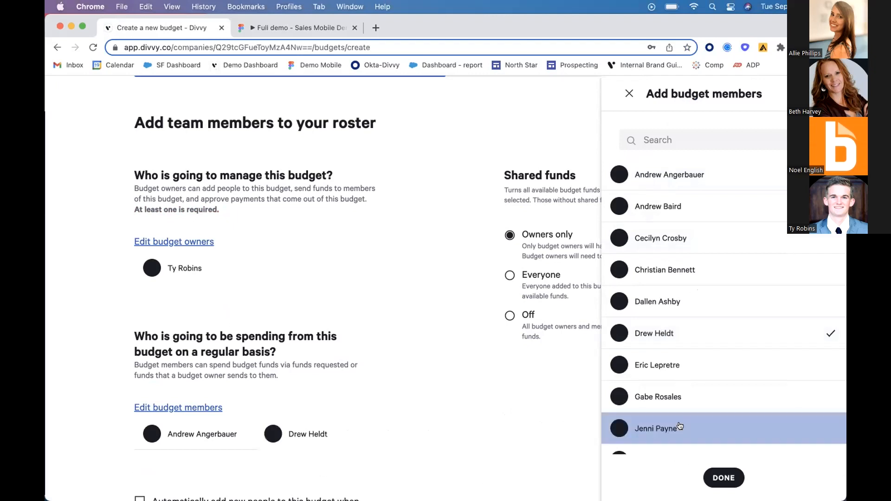
left_click(723, 478)
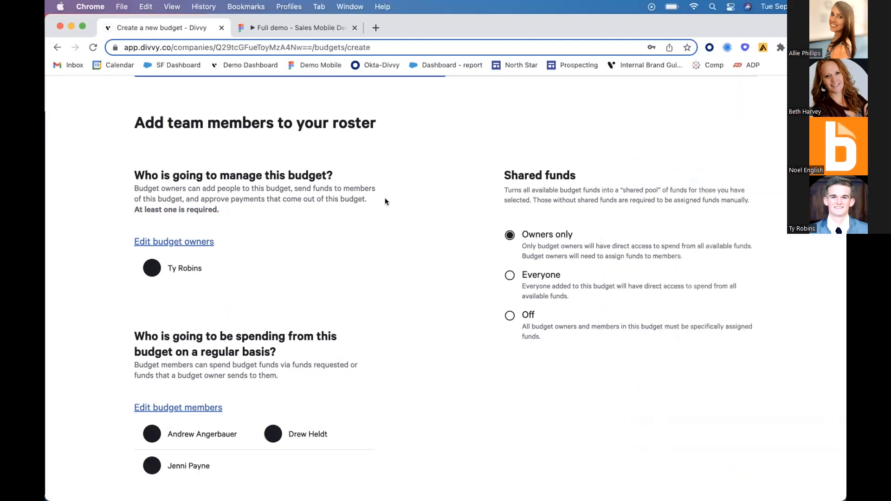
mouse_move(191, 271)
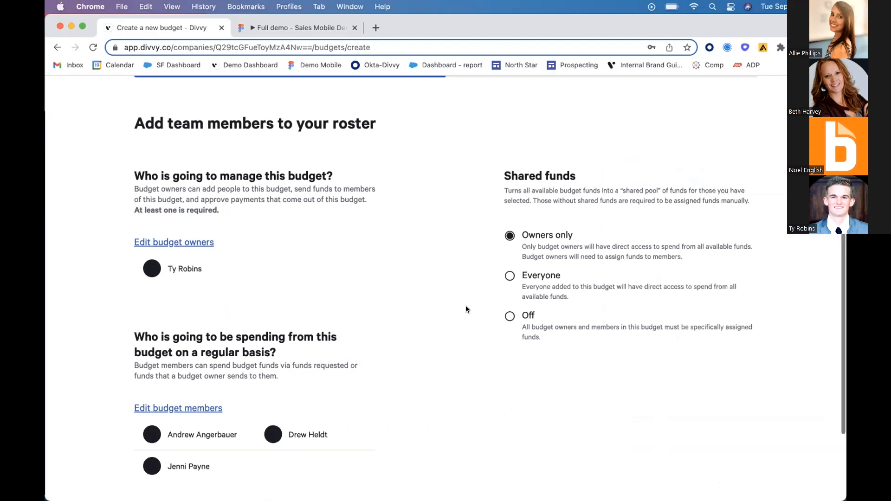
scroll("up", 3)
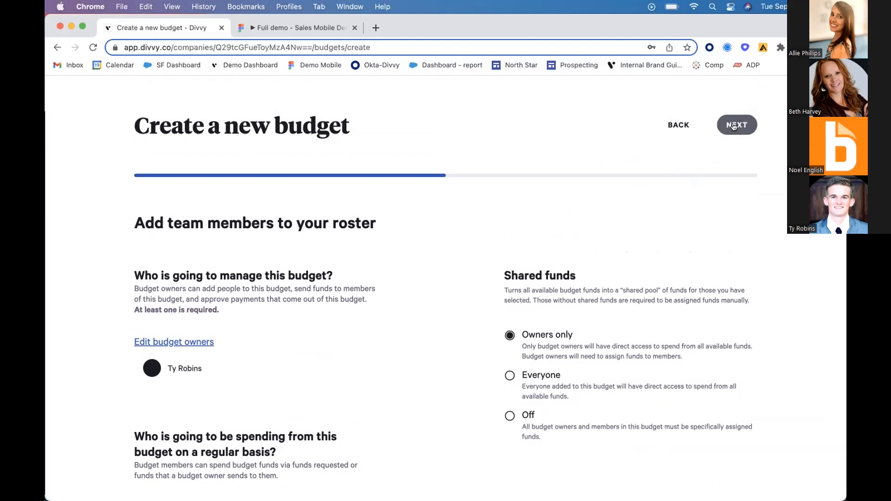
left_click(736, 124)
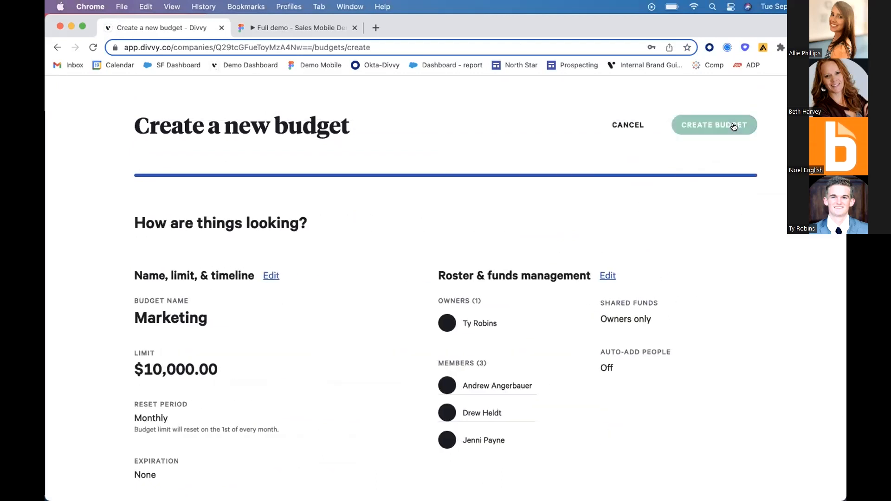
Create the Marketing budget and scroll its page to the $10,000.00 available funds and member list
left_click(713, 125)
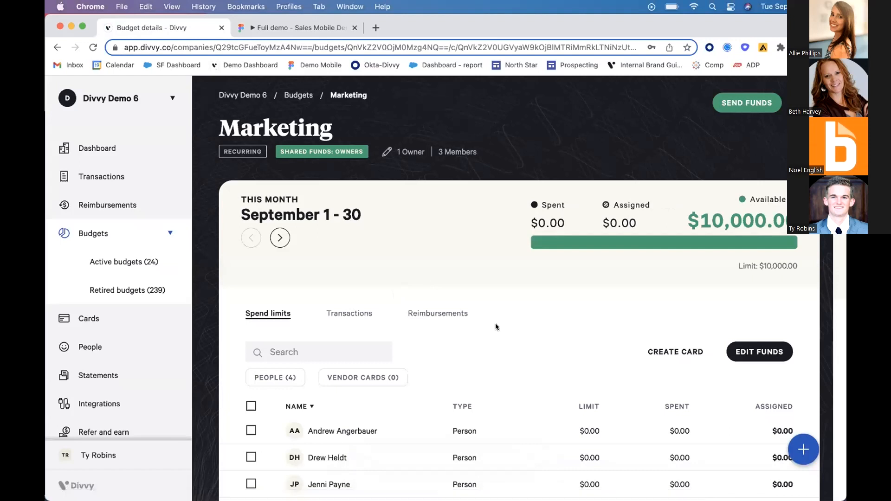
mouse_move(582, 316)
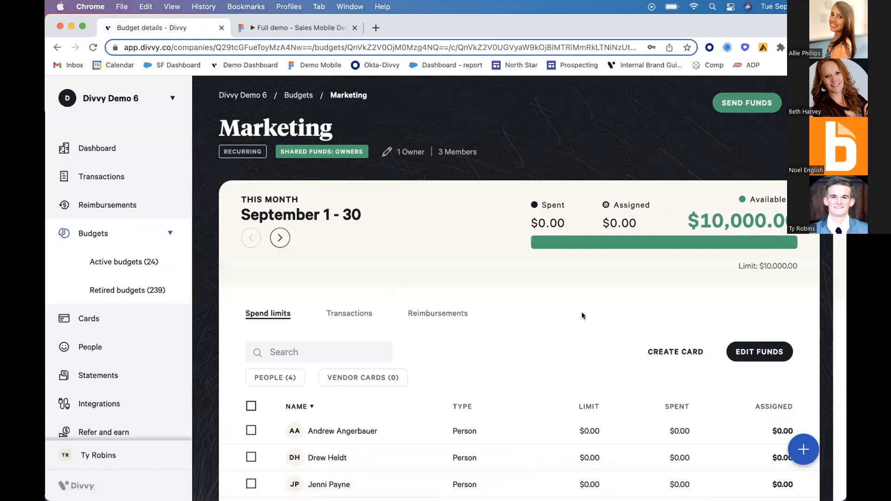
scroll("down", 3)
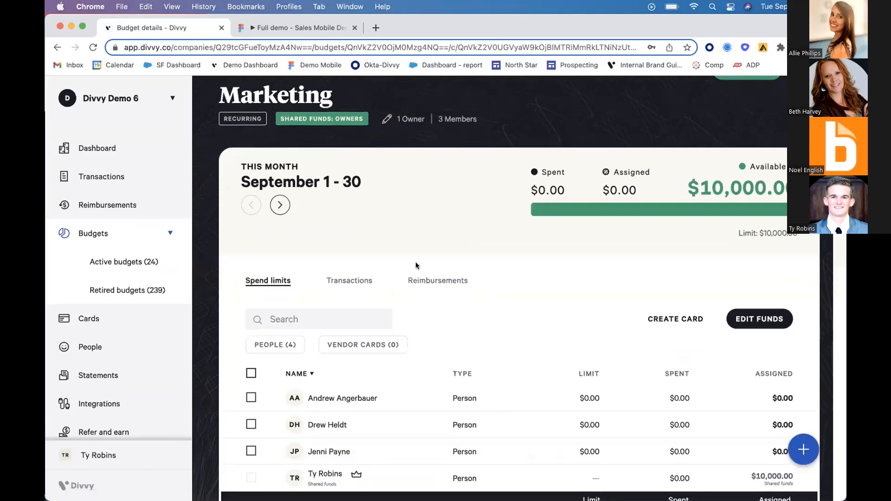
mouse_move(494, 215)
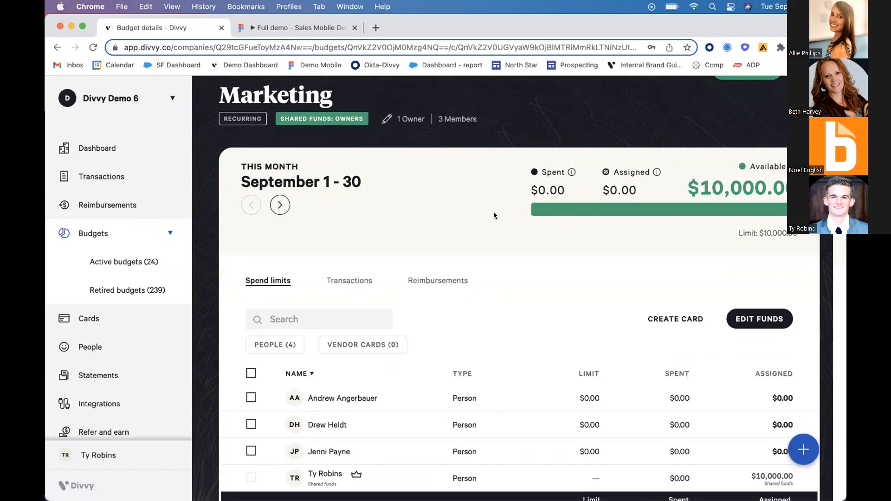
scroll("down", 3)
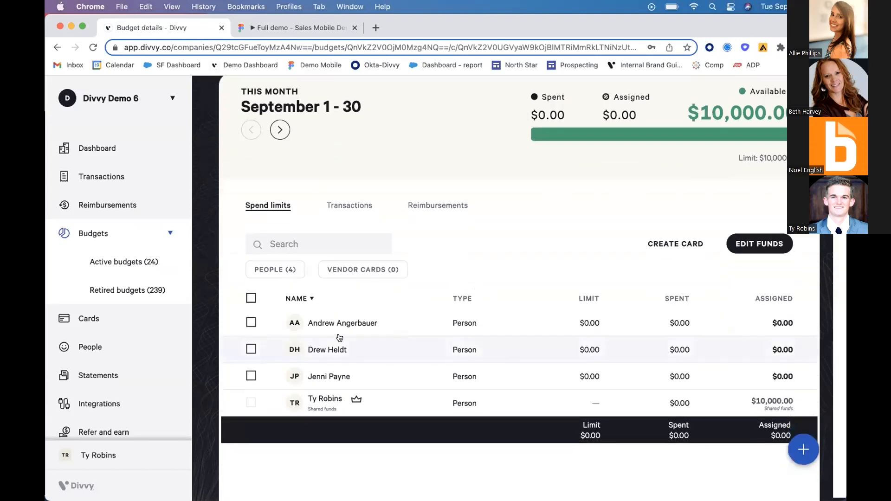
mouse_move(404, 409)
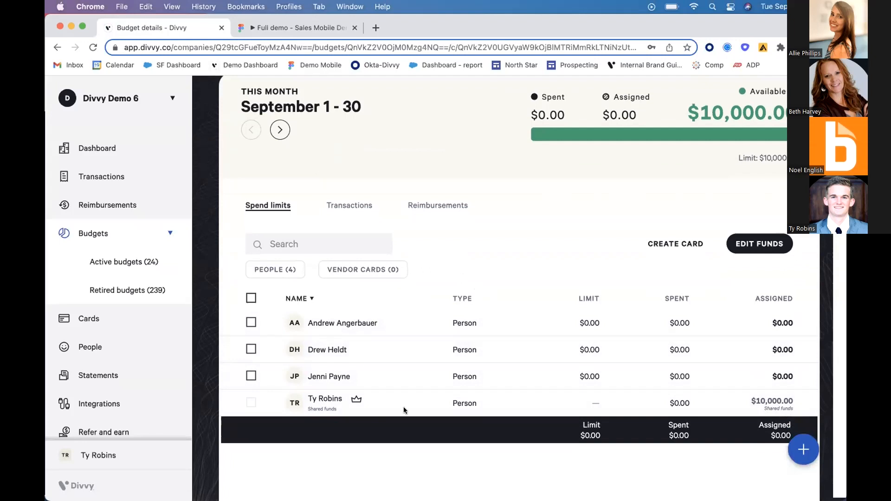
mouse_move(368, 400)
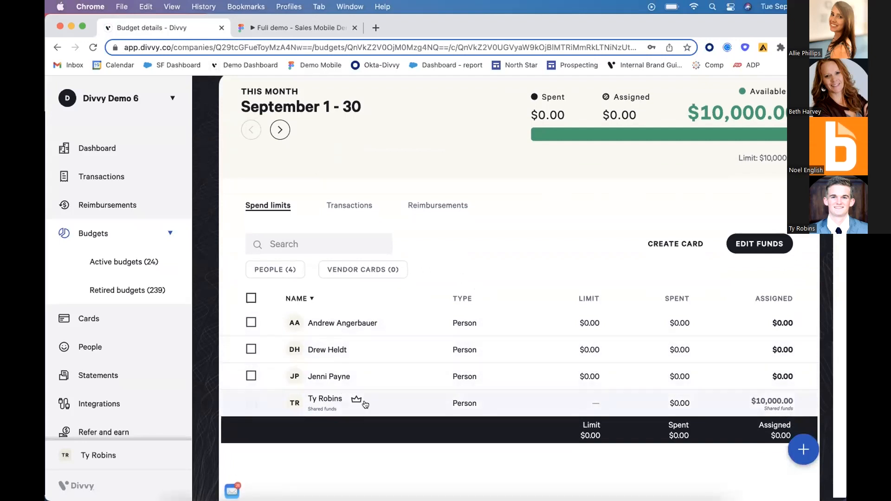
mouse_move(358, 400)
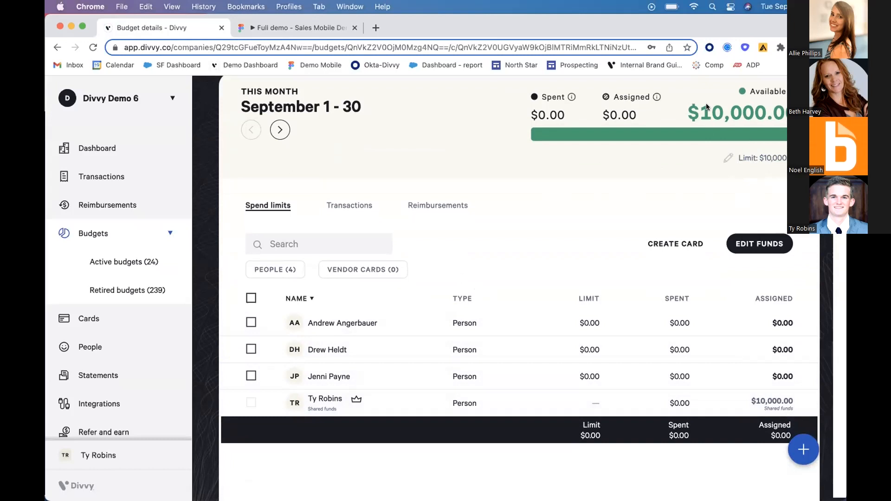
mouse_move(714, 358)
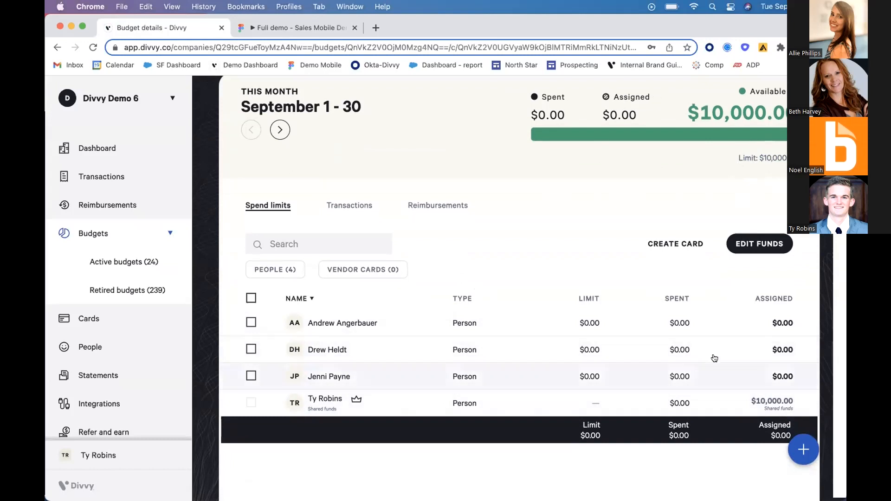
mouse_move(775, 381)
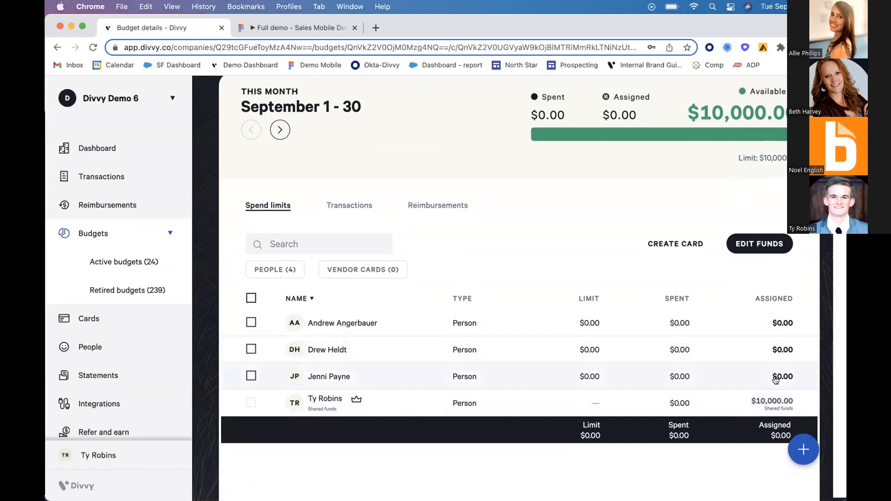
mouse_move(369, 373)
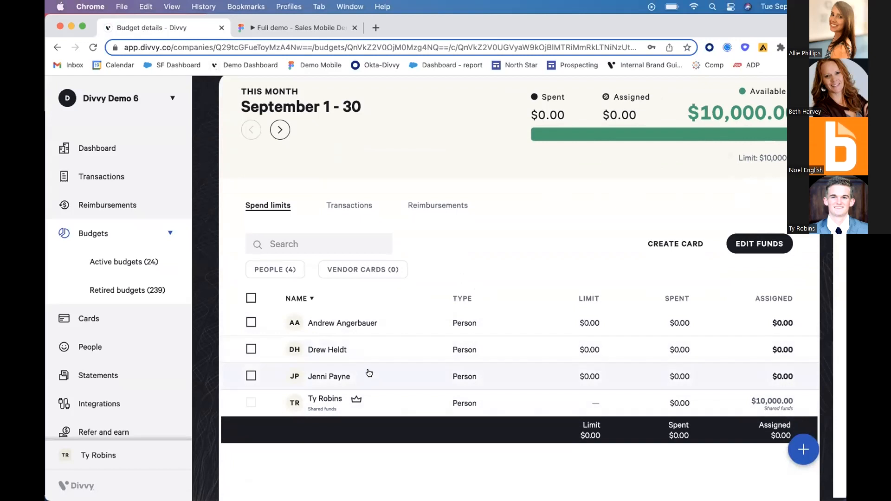
mouse_move(764, 322)
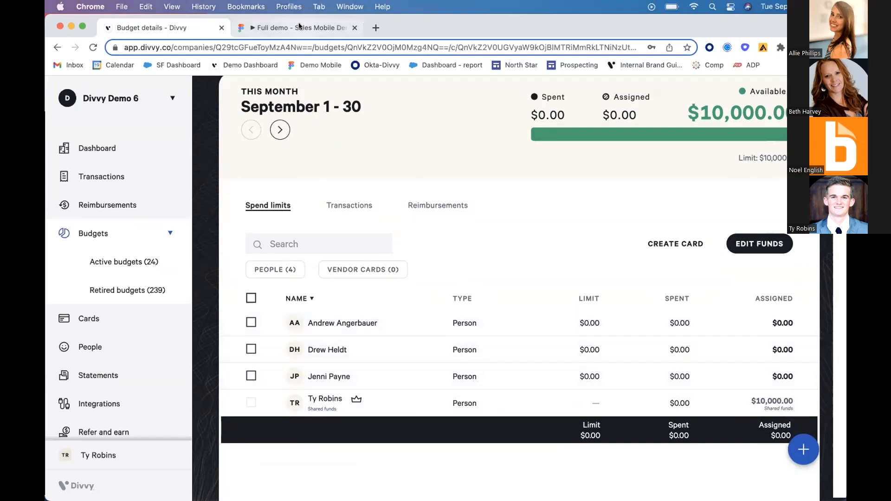
mouse_move(295, 27)
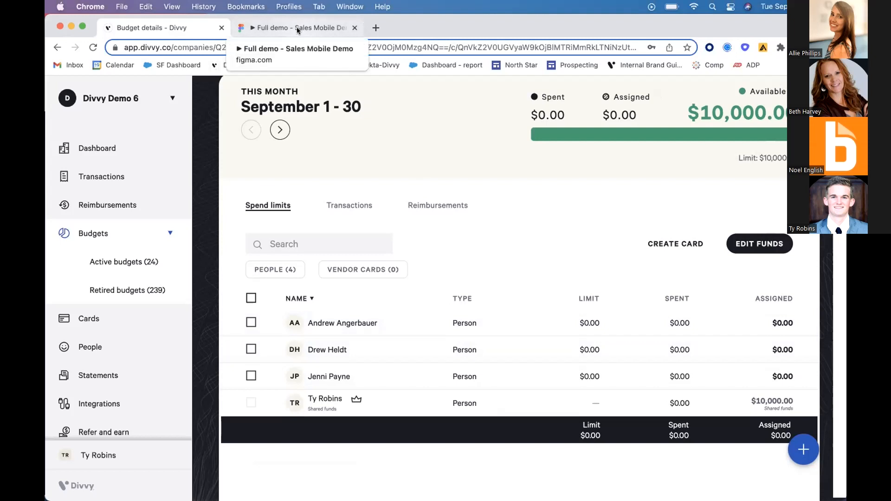
Switch back to the Sales Mobile Demo prototype tab showing the $384.50 Sales card
left_click(296, 27)
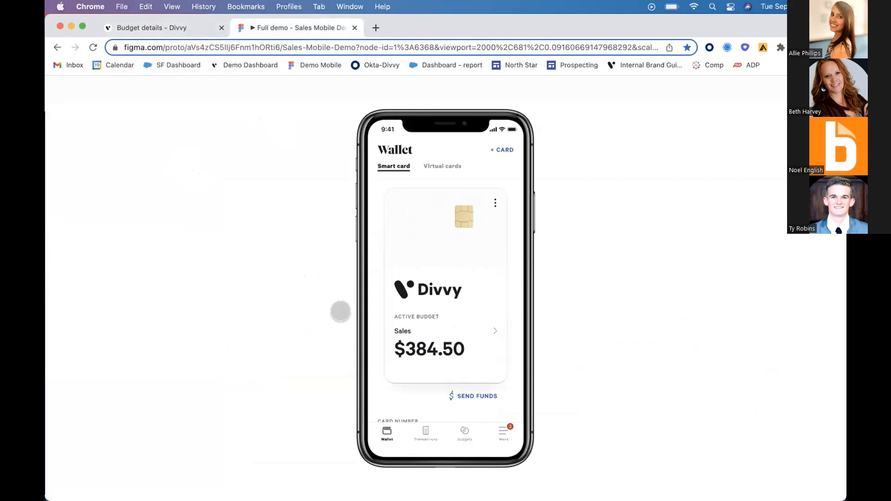
mouse_move(455, 341)
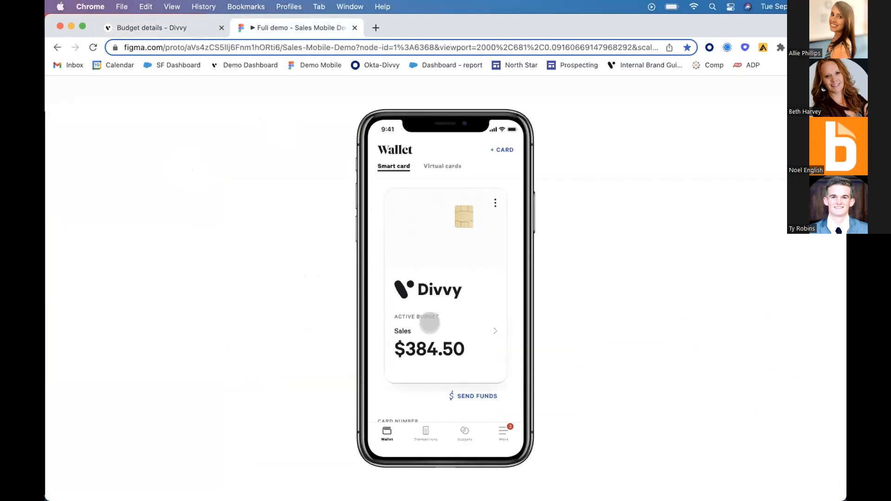
mouse_move(450, 347)
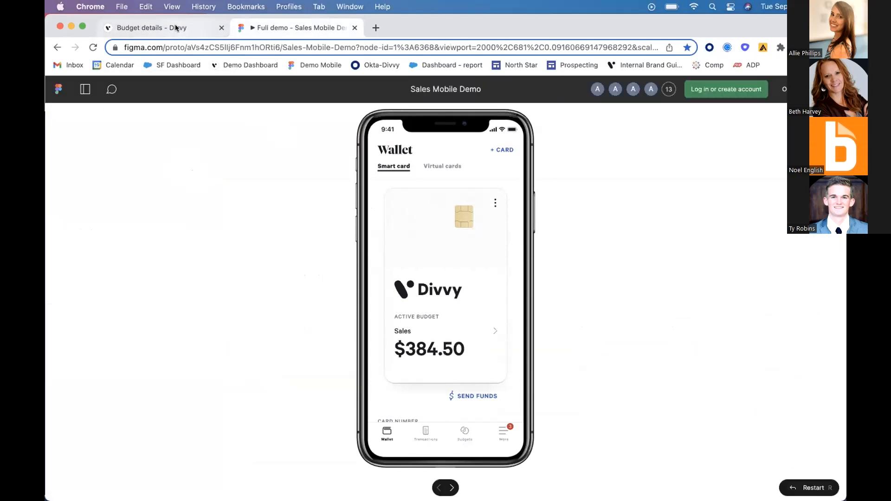
left_click(154, 27)
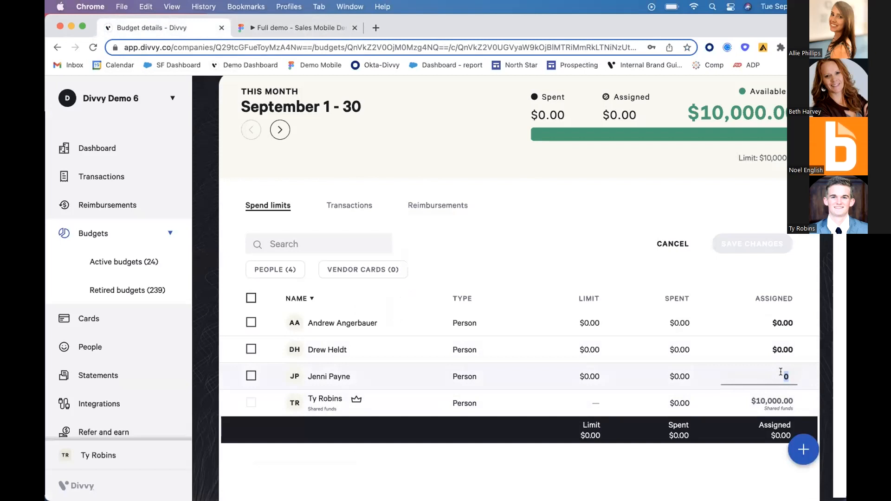
type("100")
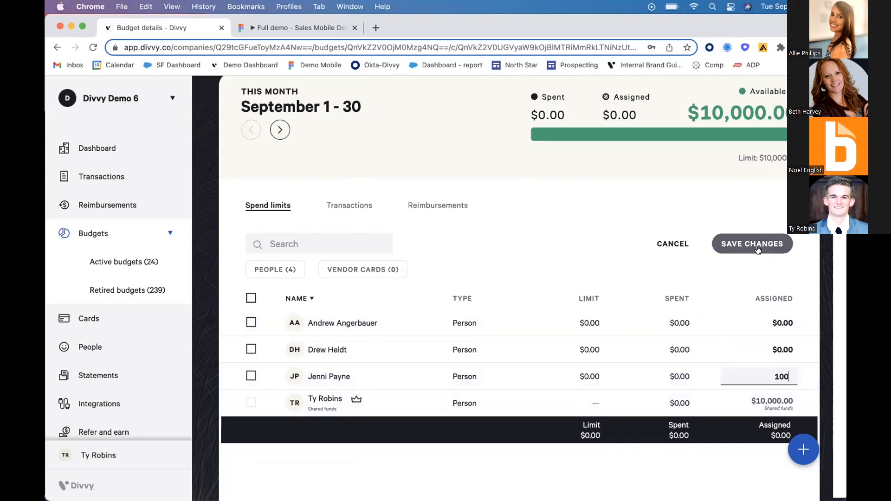
left_click(752, 244)
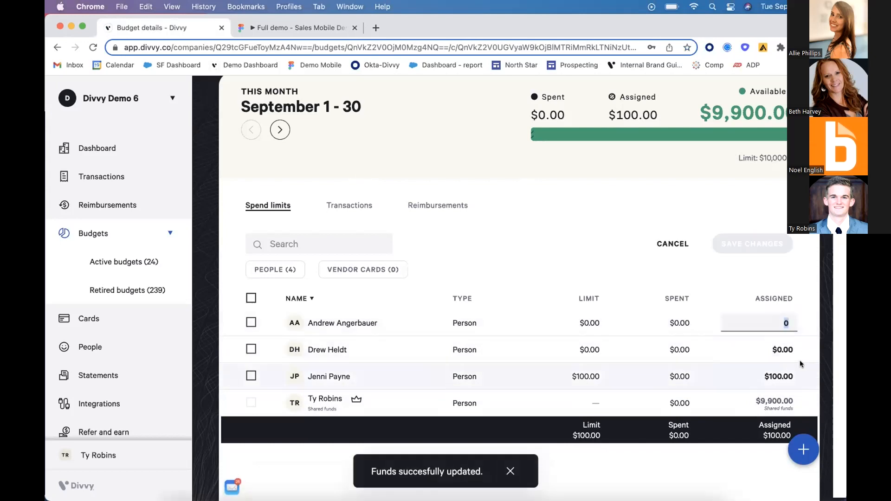
type("5000")
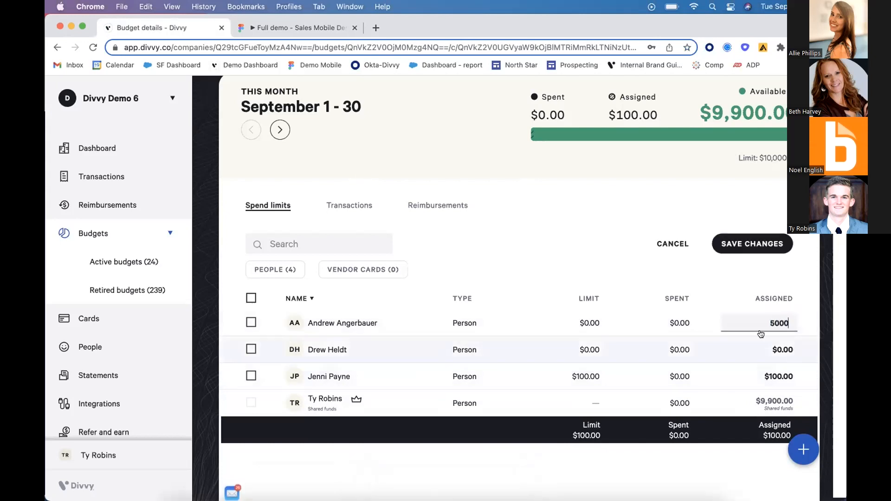
left_click(752, 244)
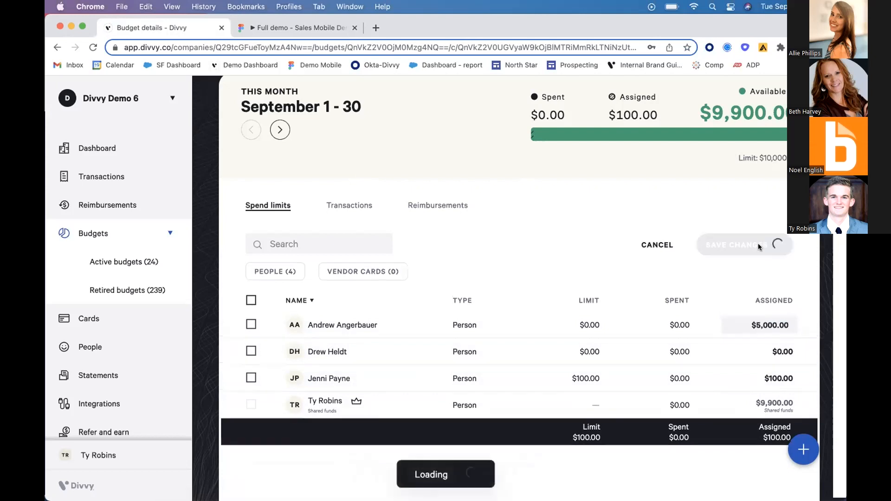
left_click(743, 245)
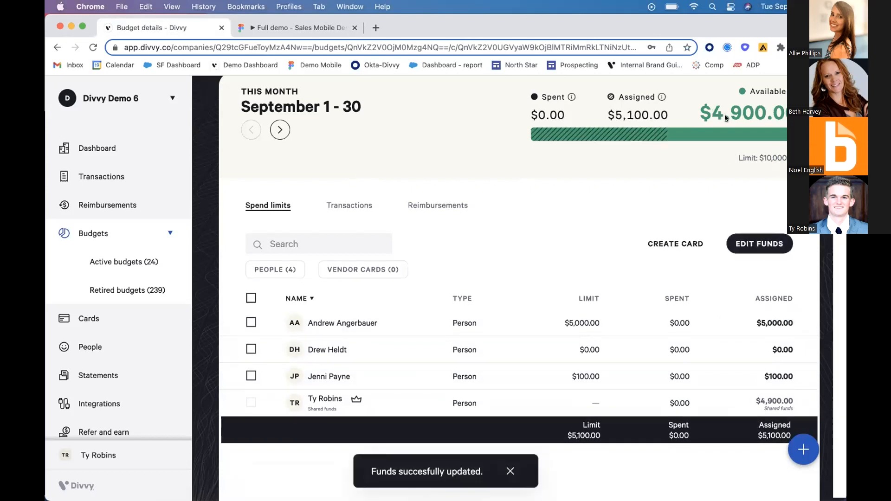
mouse_move(741, 311)
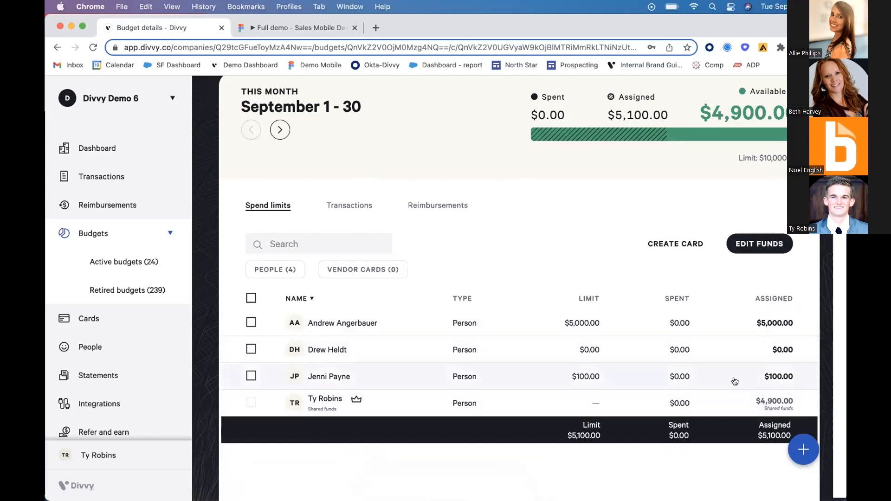
mouse_move(630, 375)
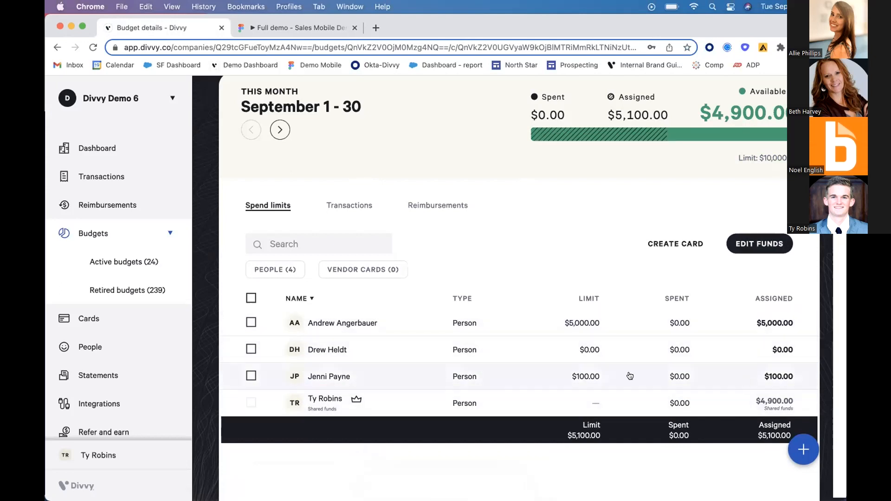
mouse_move(358, 403)
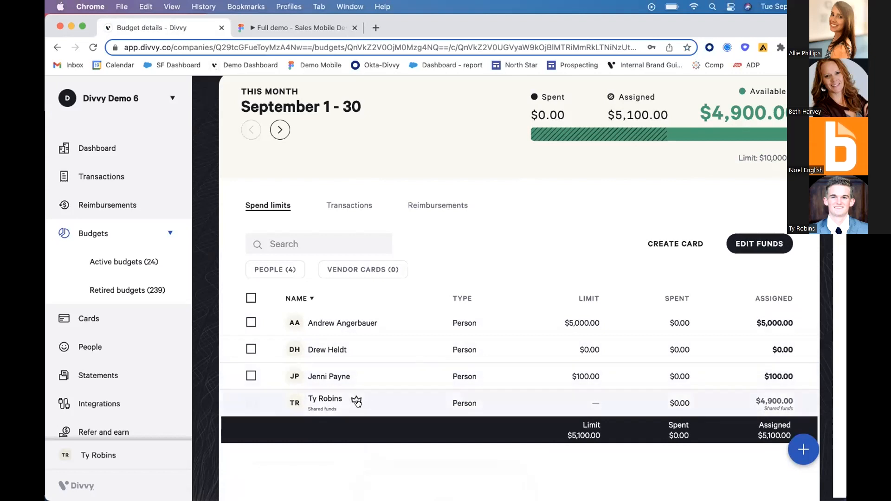
mouse_move(764, 376)
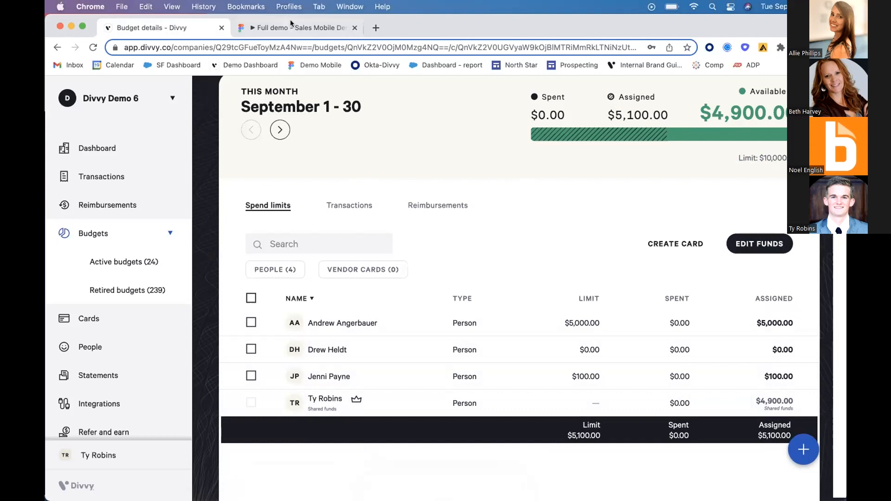
left_click(296, 27)
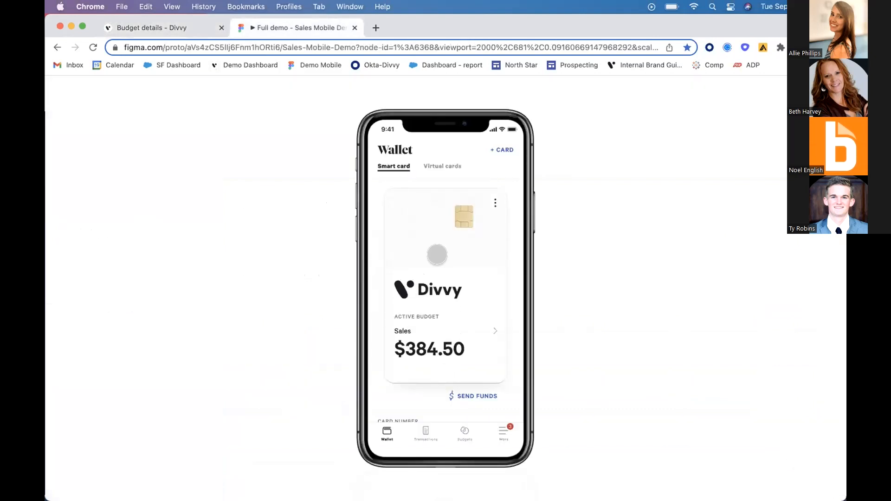
mouse_move(401, 346)
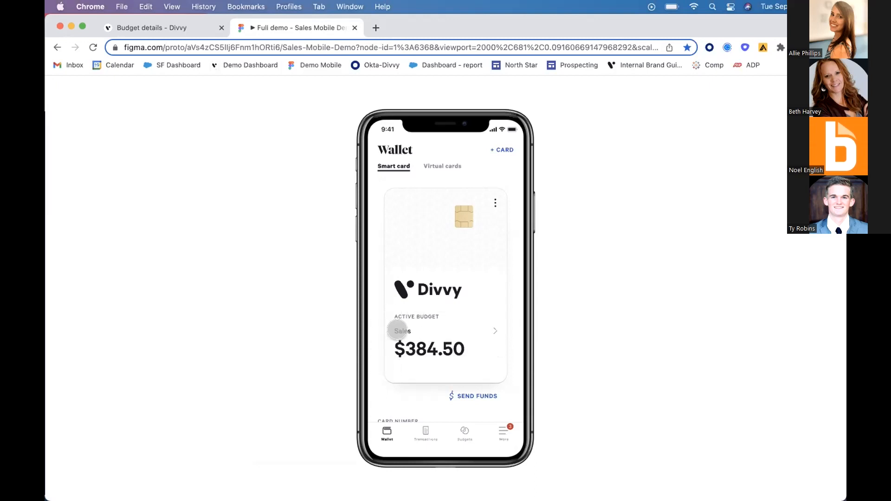
mouse_move(317, 447)
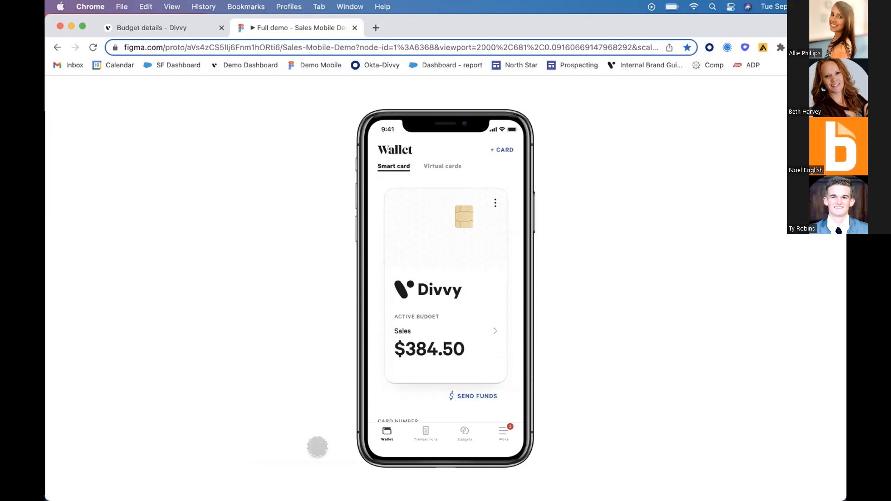
mouse_move(407, 352)
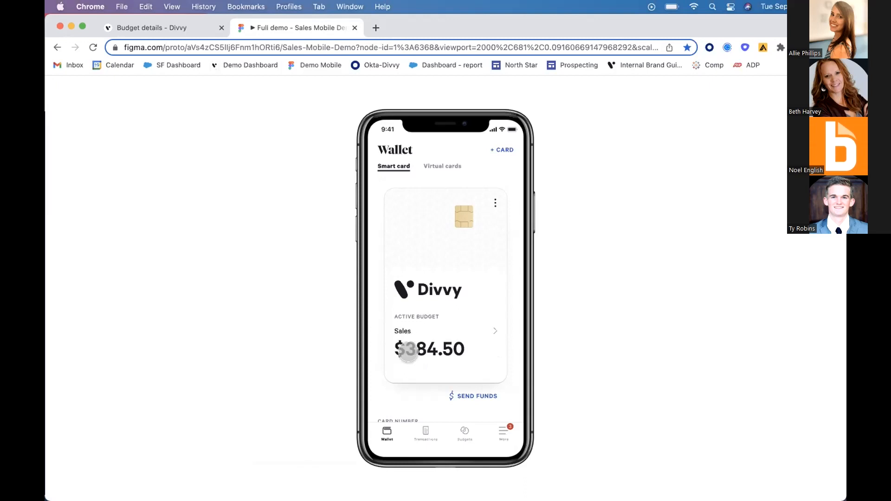
mouse_move(446, 354)
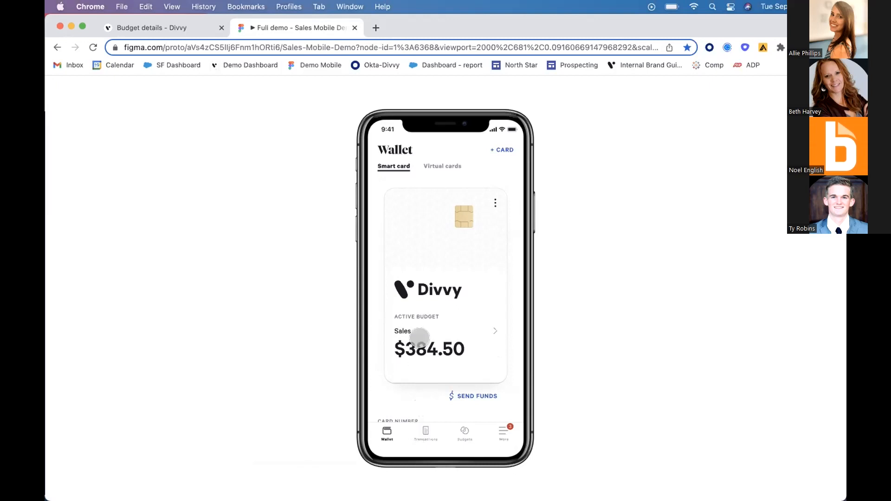
mouse_move(423, 432)
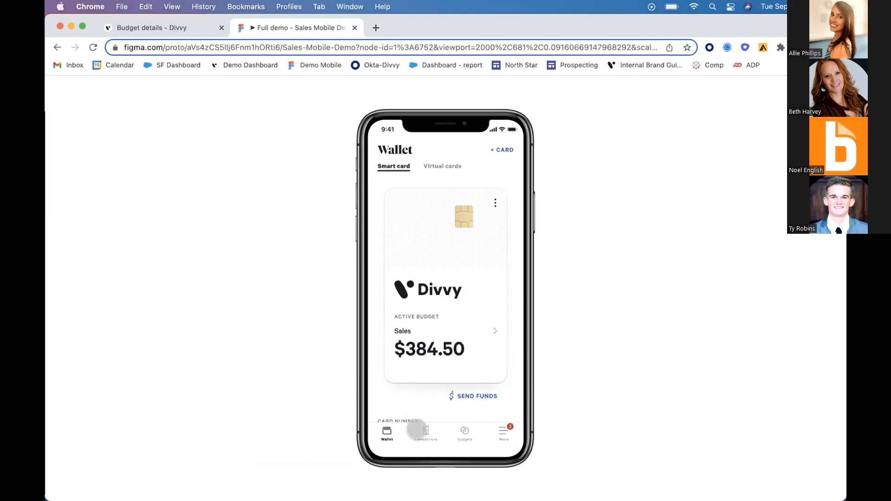
Open the $338.78 Marriott transaction and scroll to its Required and Optional fields
left_click(425, 433)
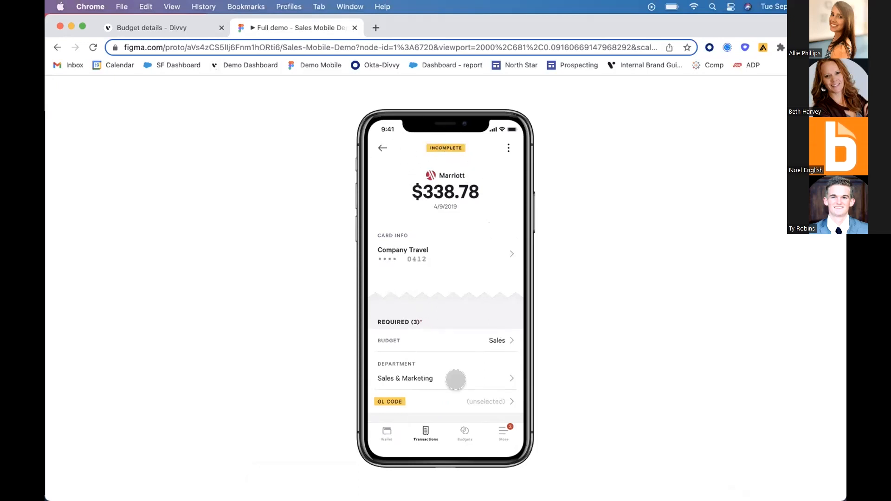
mouse_move(445, 146)
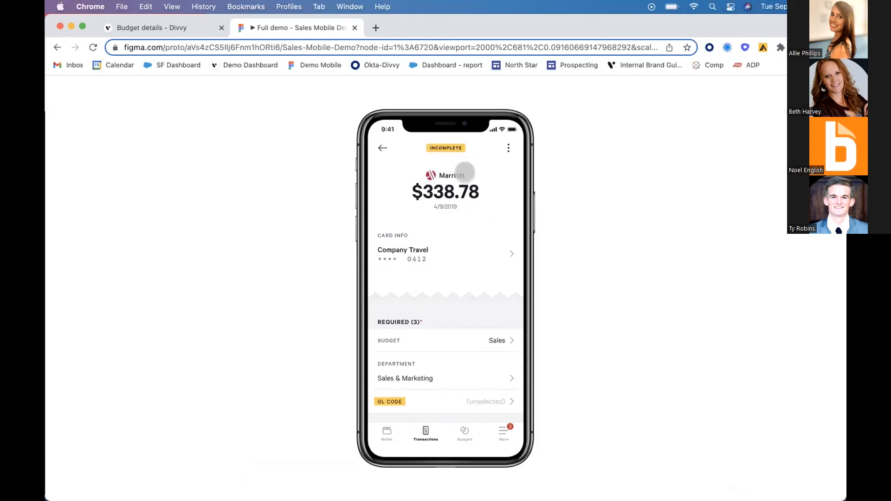
mouse_move(445, 192)
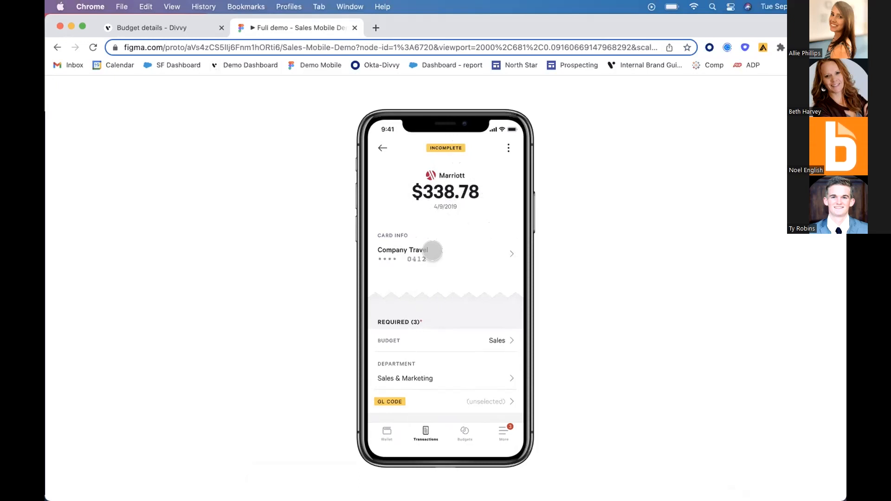
scroll("down", 3)
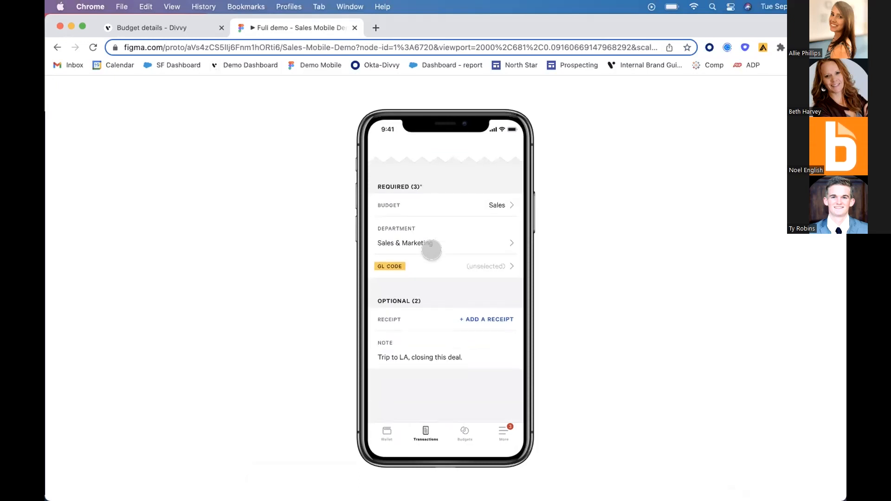
mouse_move(476, 311)
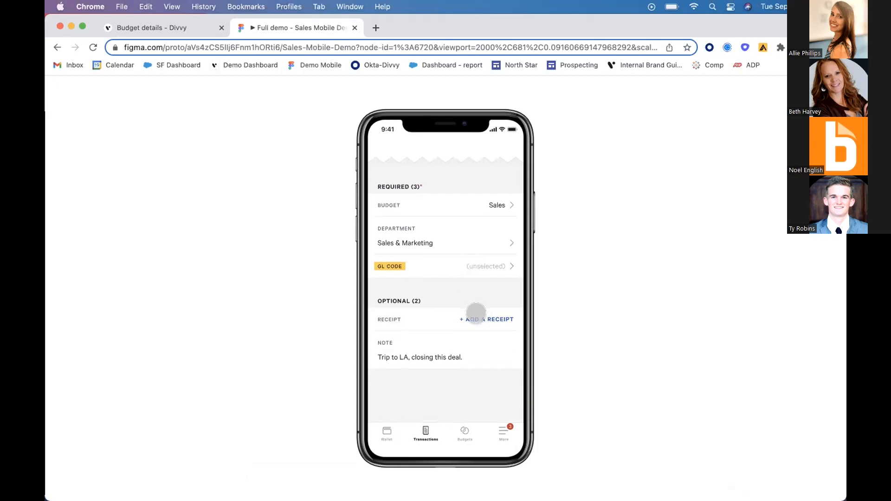
Attach a captured receipt photo and set GL code Travel (45786-1344) on the Marriott transaction
left_click(486, 319)
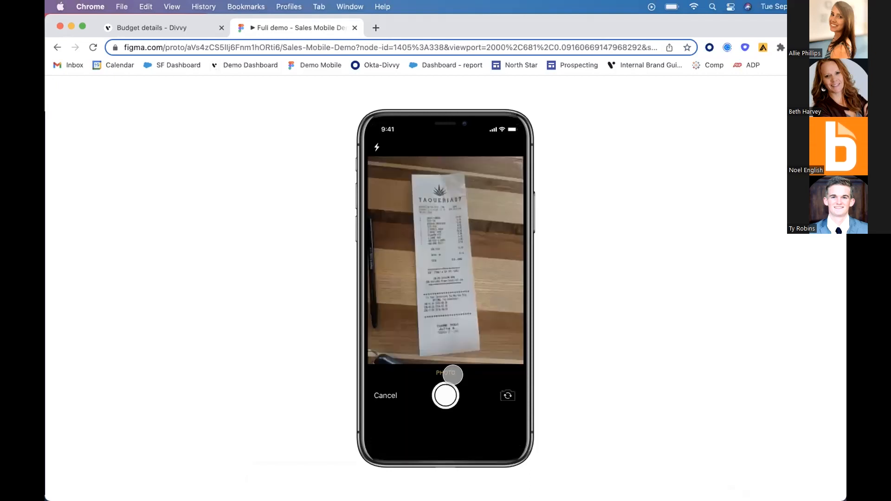
left_click(445, 395)
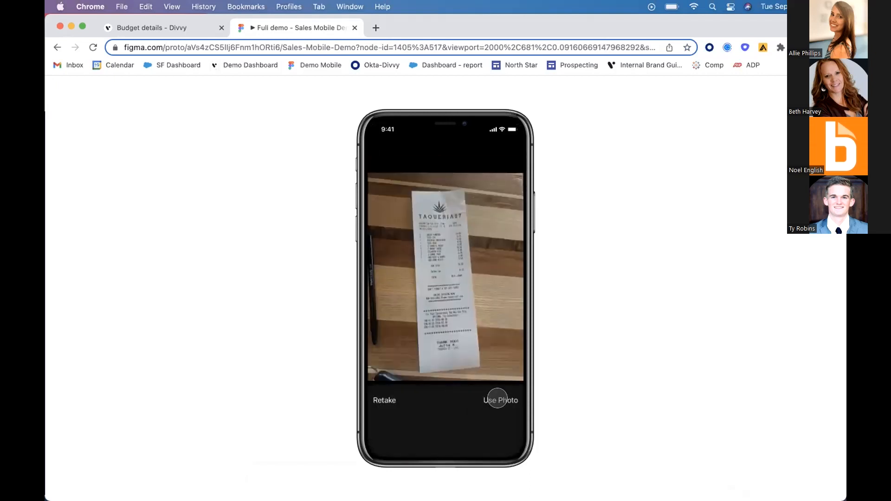
left_click(501, 400)
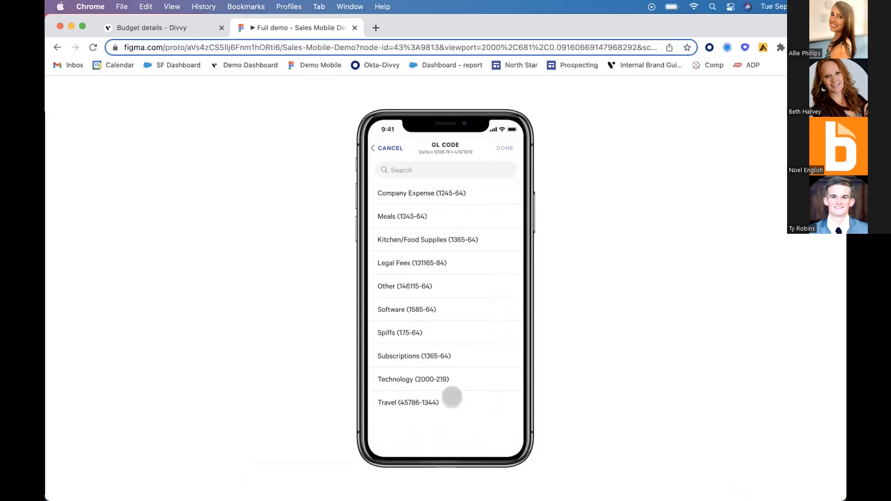
left_click(408, 403)
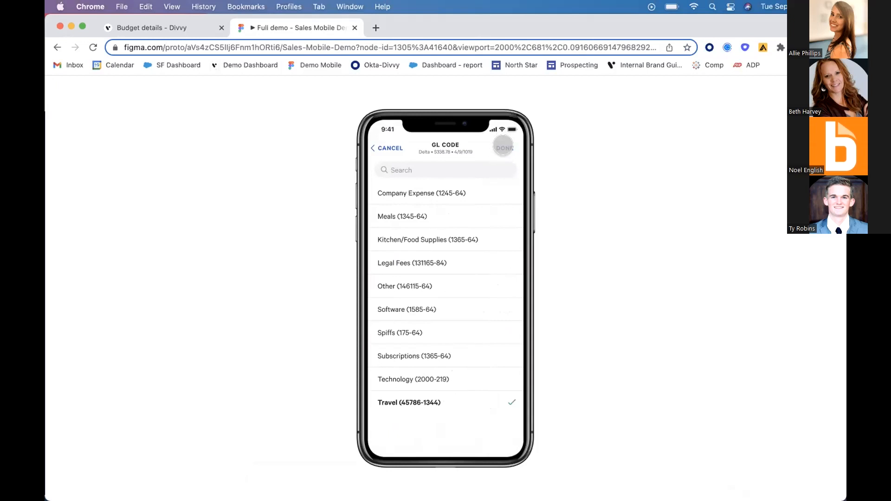
left_click(502, 147)
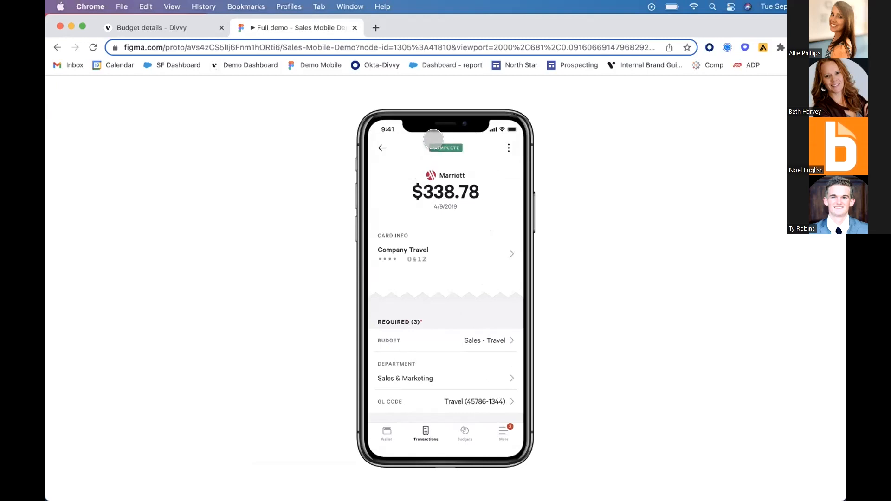
mouse_move(427, 319)
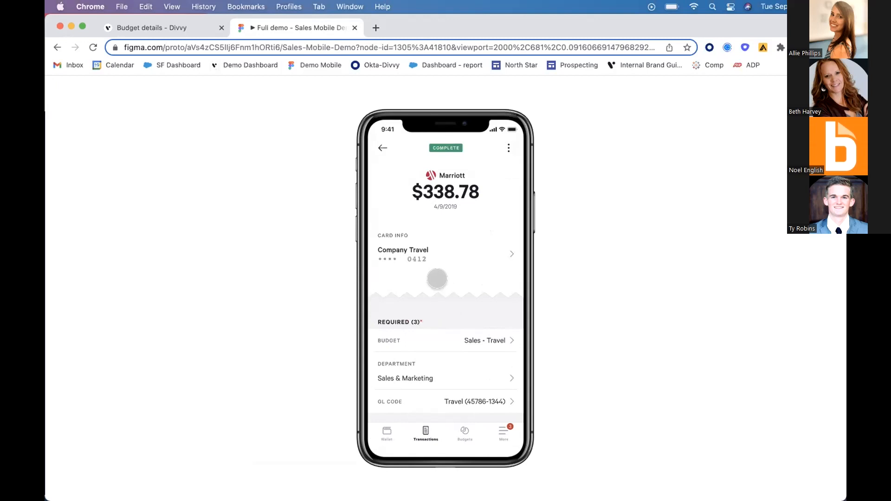
Return from the Marriott transaction details to the prototype's Transactions list
scroll("up", 3)
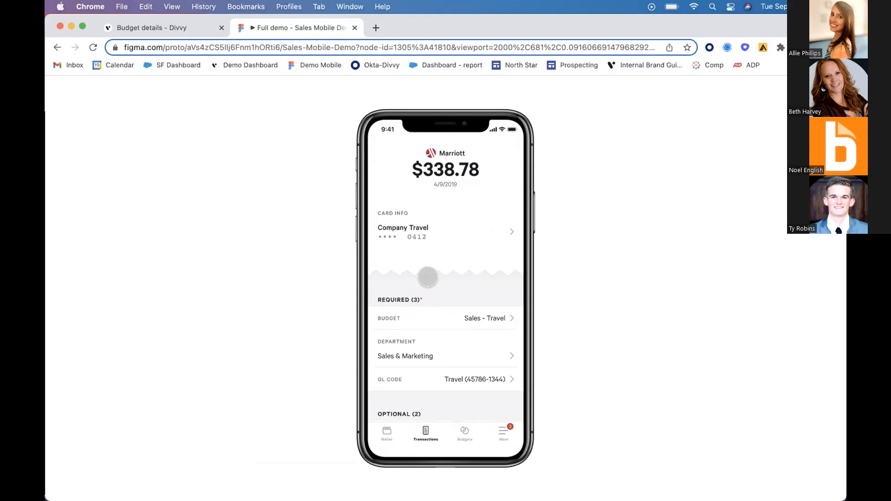
scroll("down", 3)
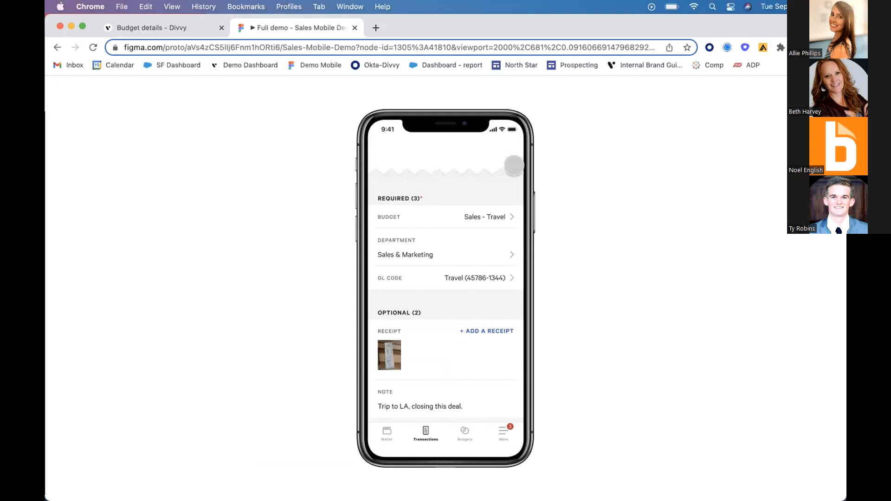
mouse_move(363, 173)
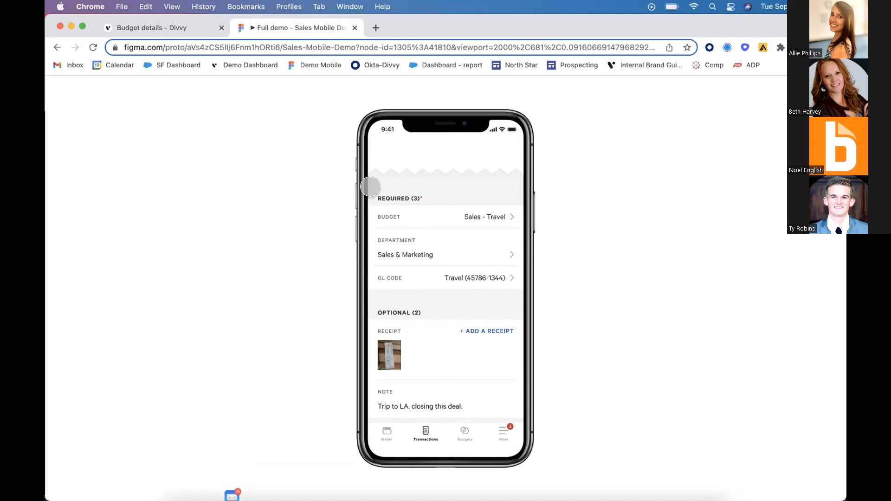
mouse_move(479, 217)
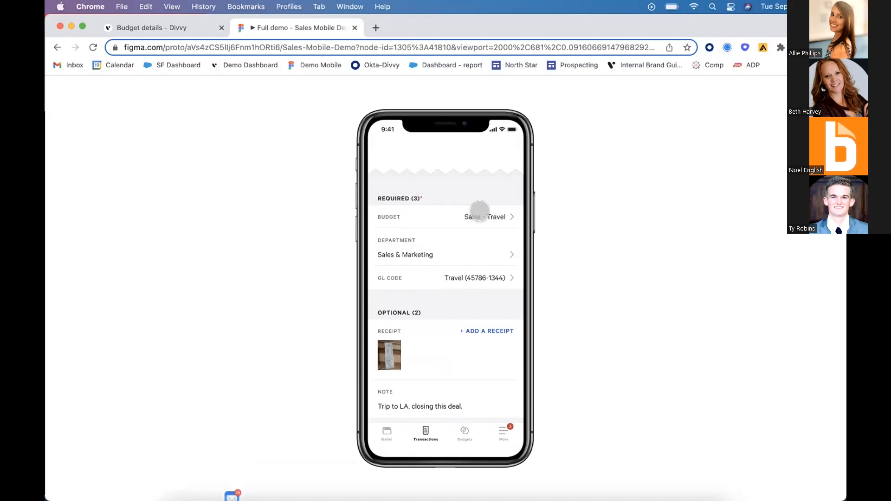
mouse_move(405, 240)
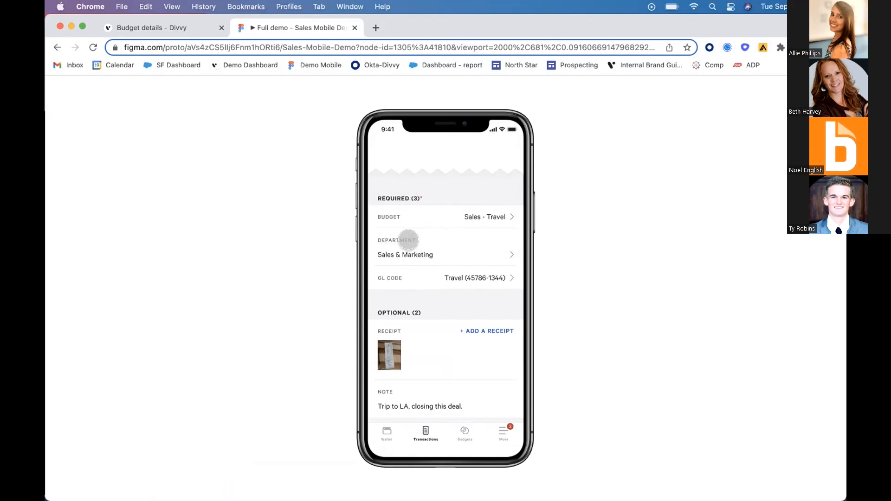
mouse_move(390, 278)
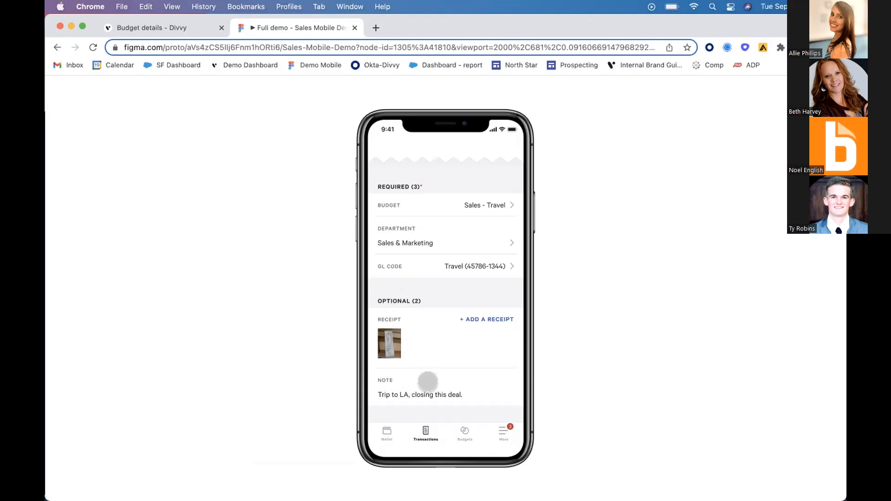
mouse_move(416, 377)
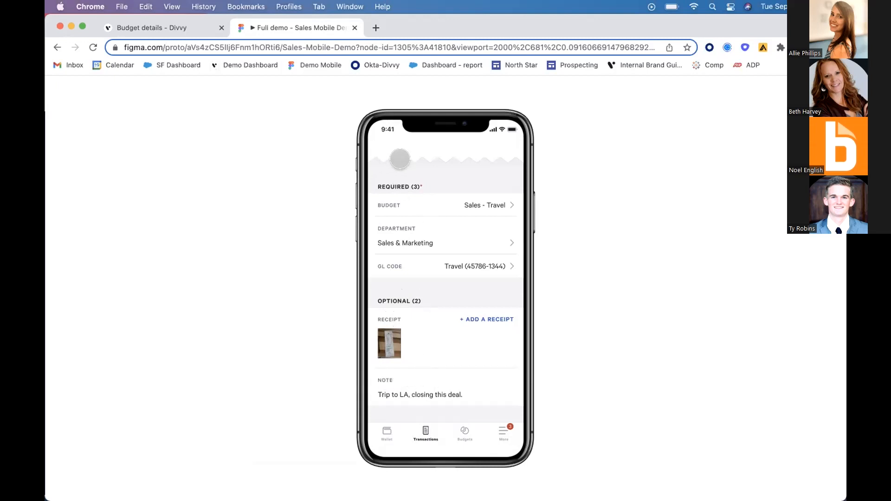
mouse_move(502, 162)
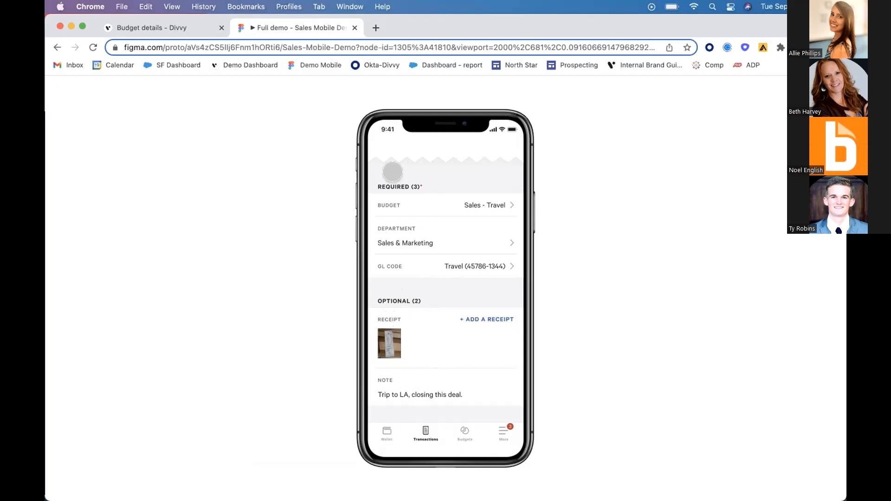
mouse_move(428, 187)
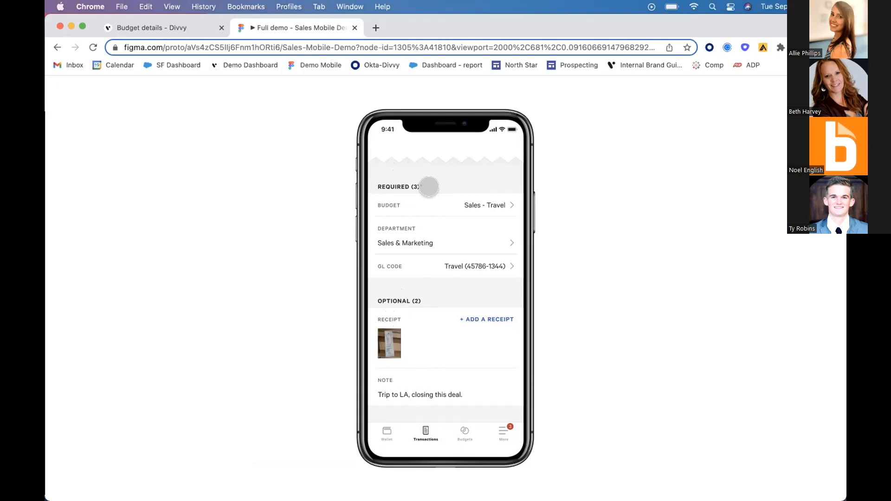
mouse_move(401, 178)
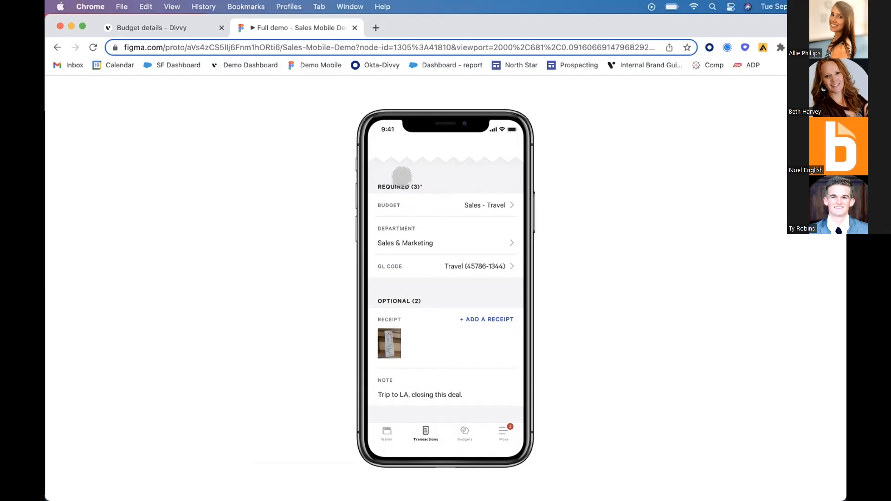
mouse_move(442, 175)
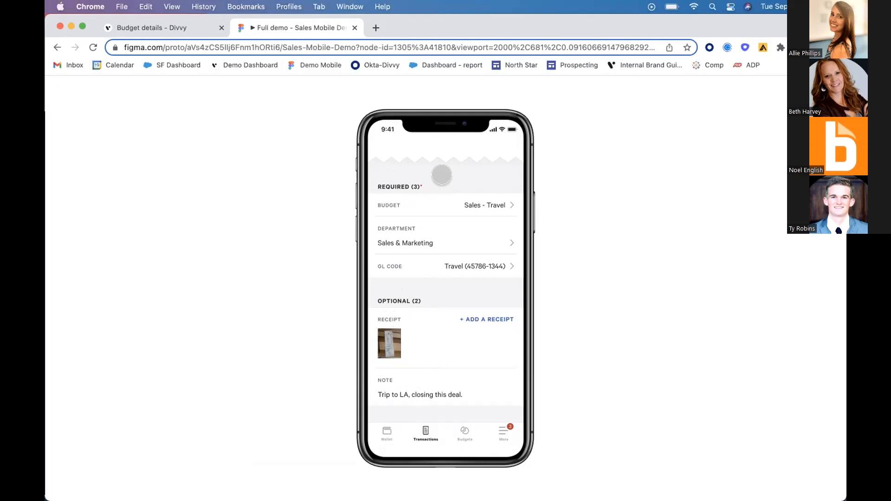
mouse_move(432, 211)
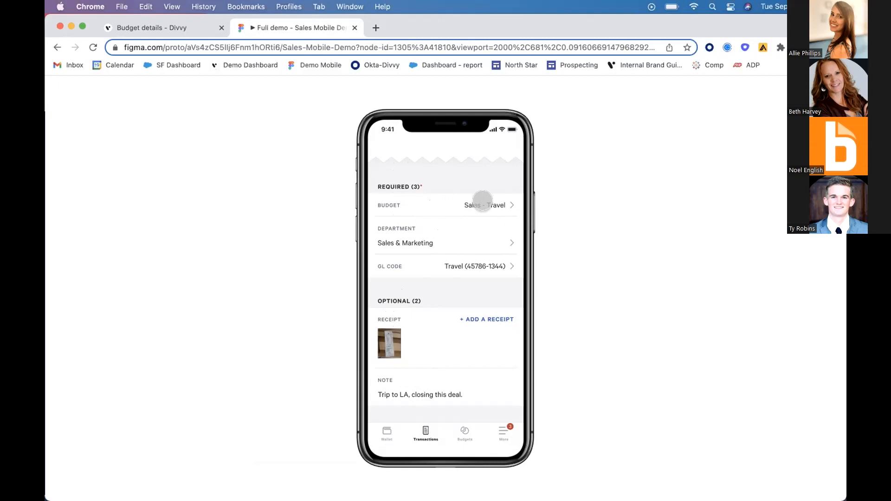
mouse_move(451, 191)
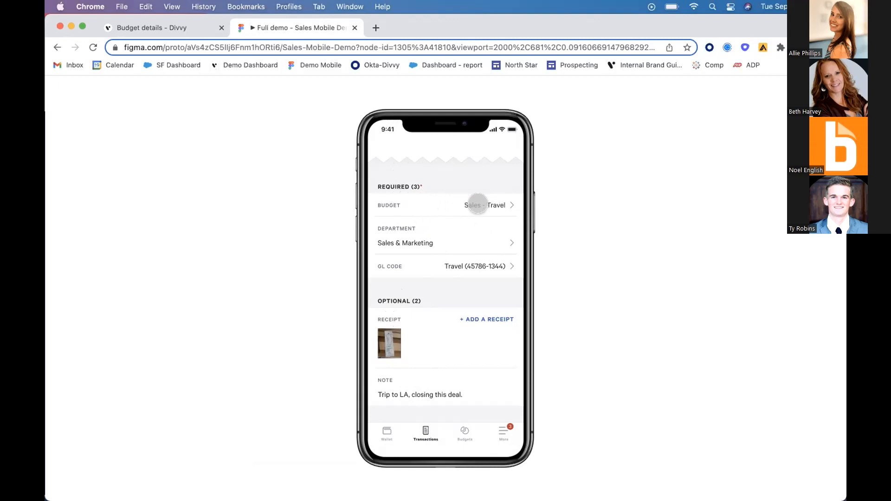
mouse_move(417, 243)
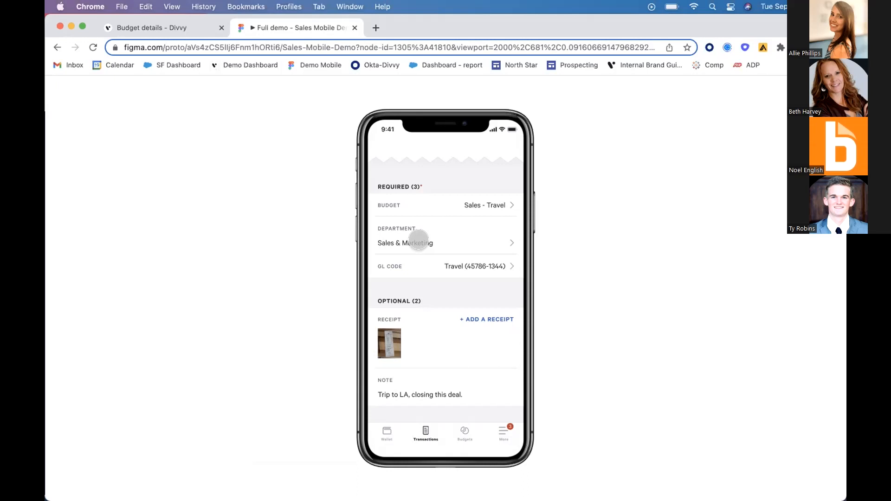
mouse_move(395, 229)
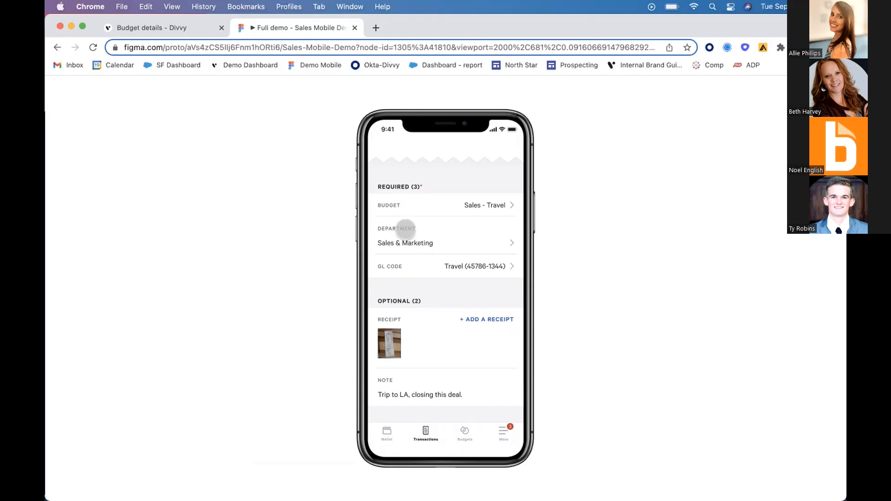
mouse_move(481, 263)
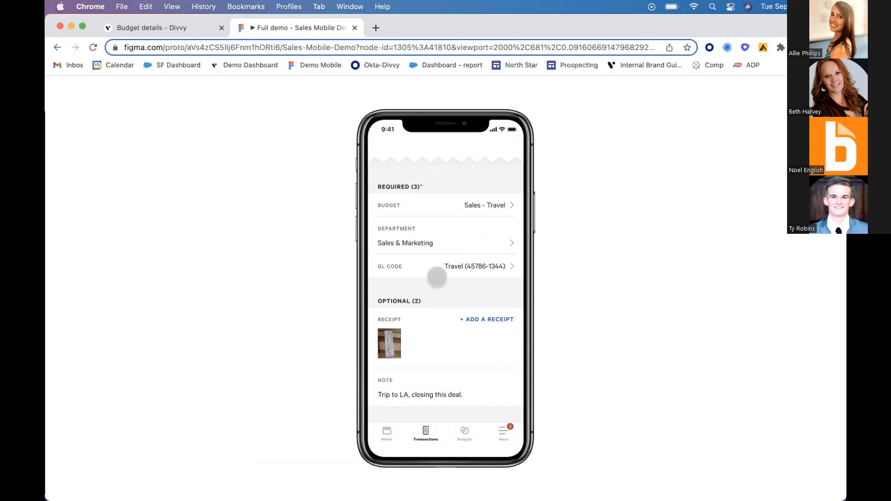
scroll("down", 3)
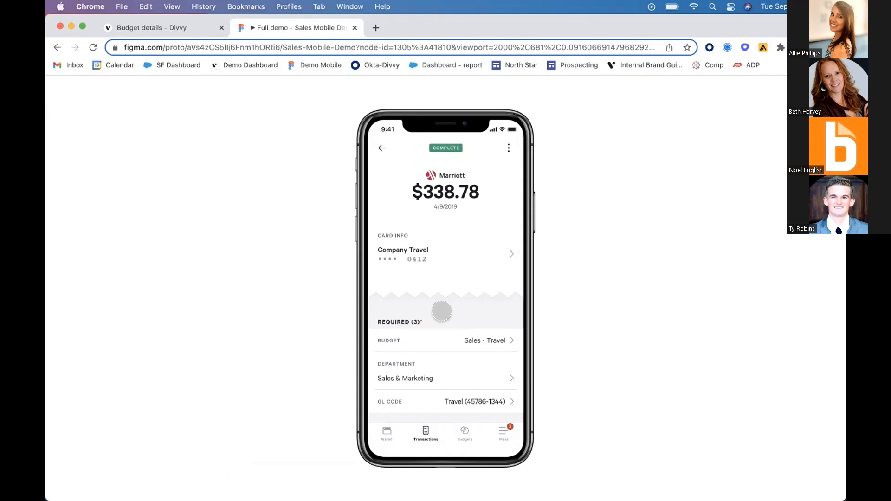
mouse_move(444, 267)
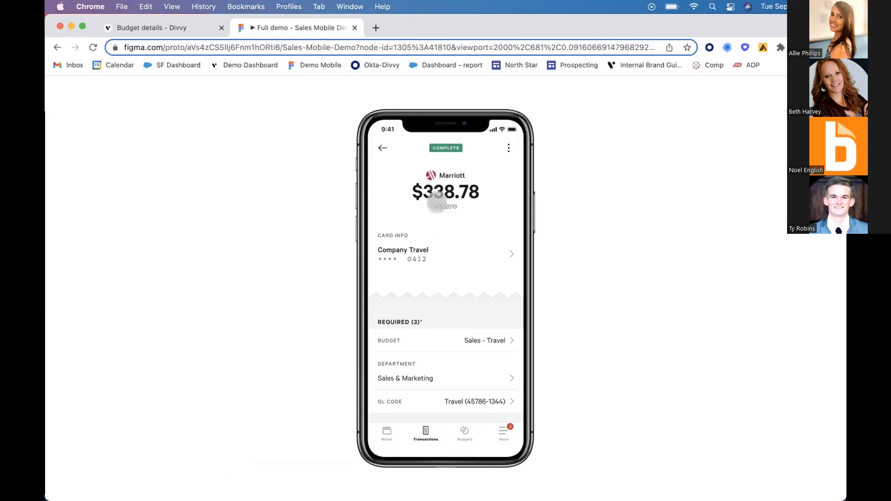
mouse_move(445, 215)
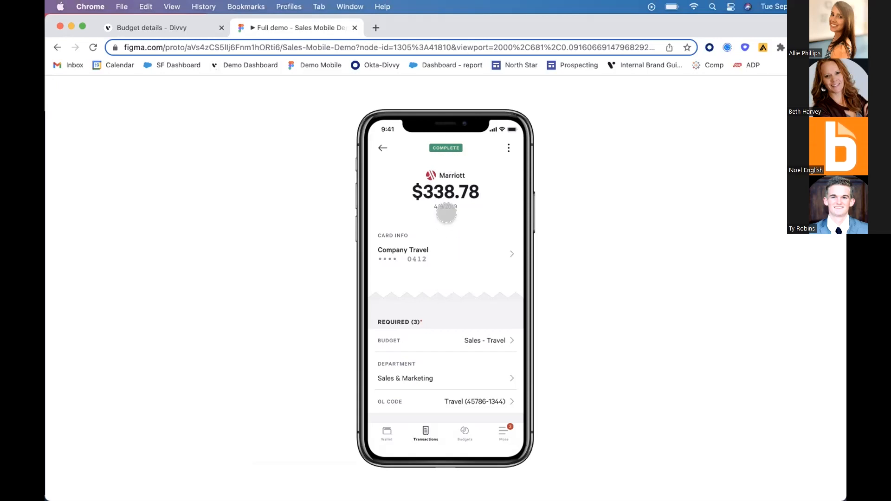
left_click(383, 148)
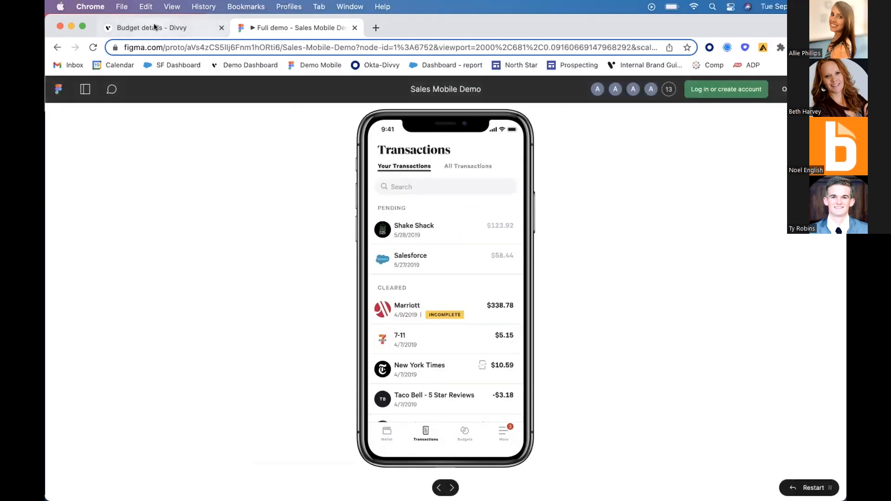
Open Divvy's Transactions page showing 112 pending and cleared transactions totaling $5,515.74
left_click(154, 27)
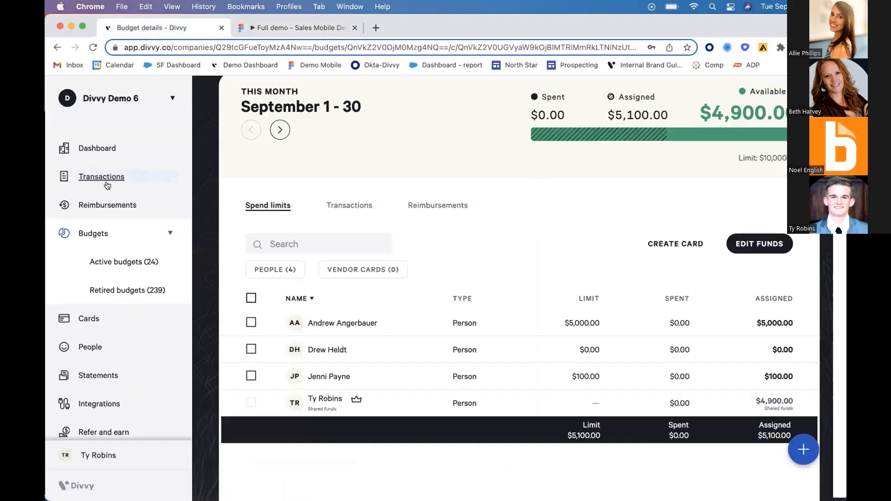
left_click(102, 177)
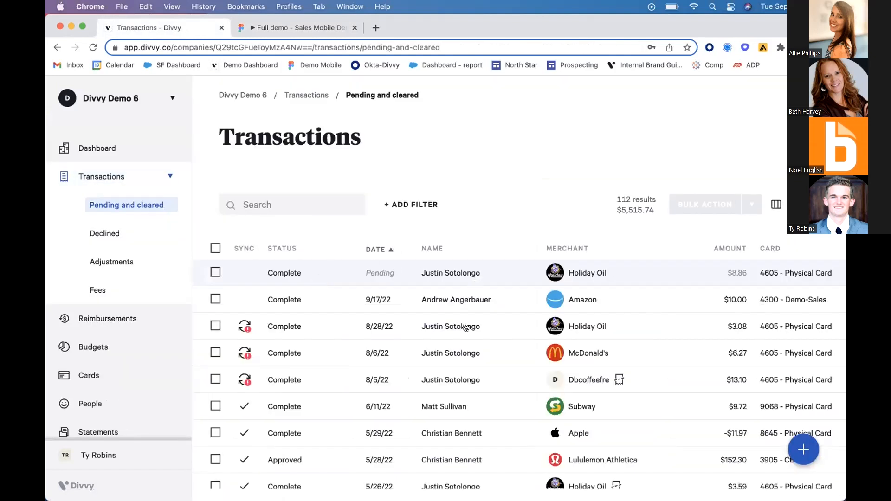
mouse_move(180, 235)
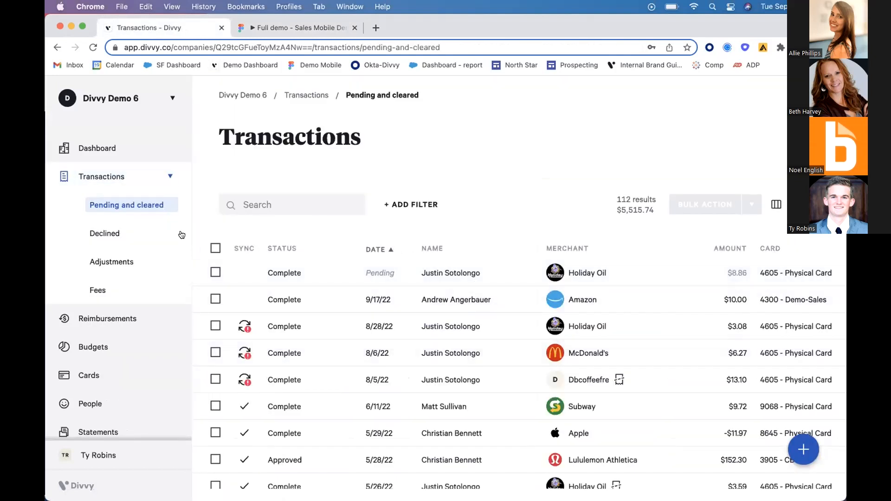
mouse_move(471, 296)
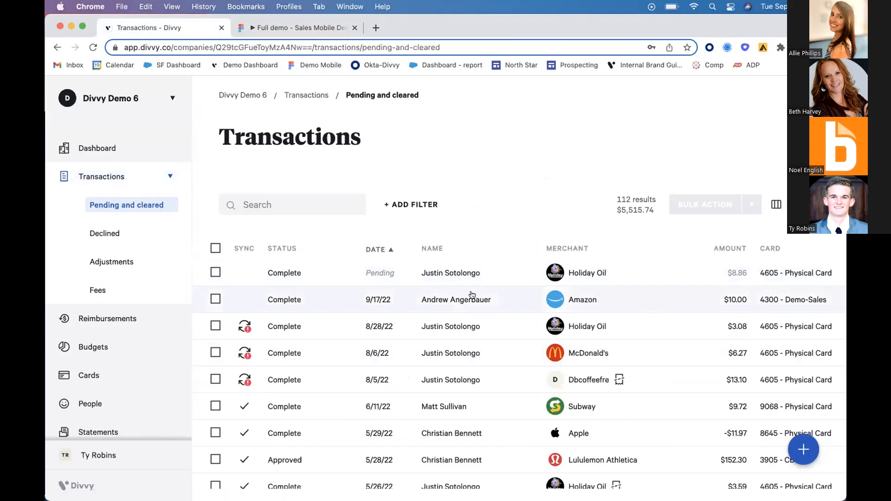
mouse_move(392, 284)
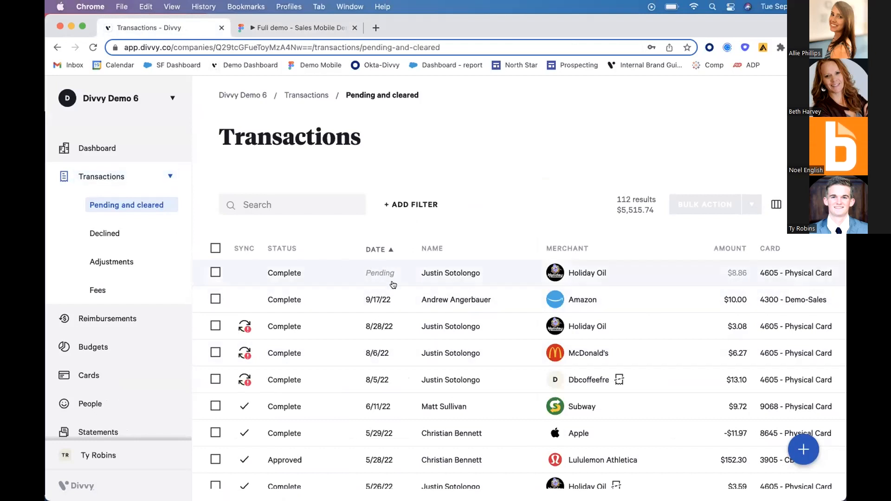
mouse_move(390, 299)
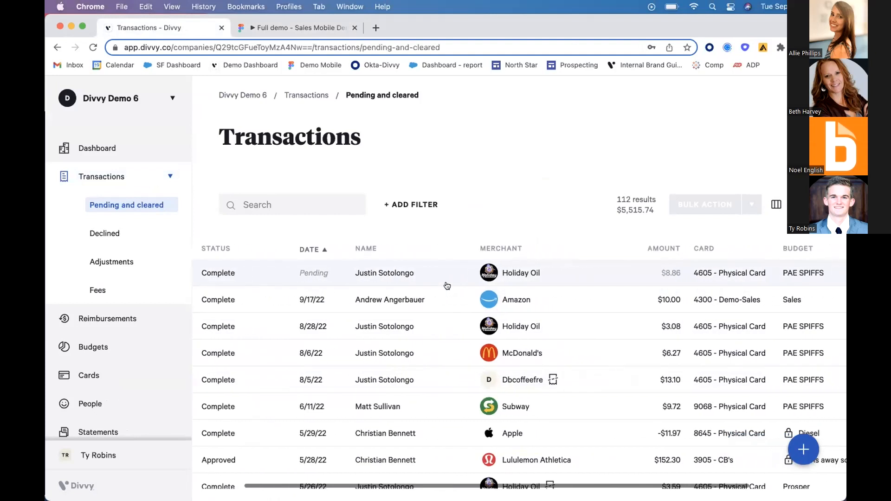
left_click(776, 204)
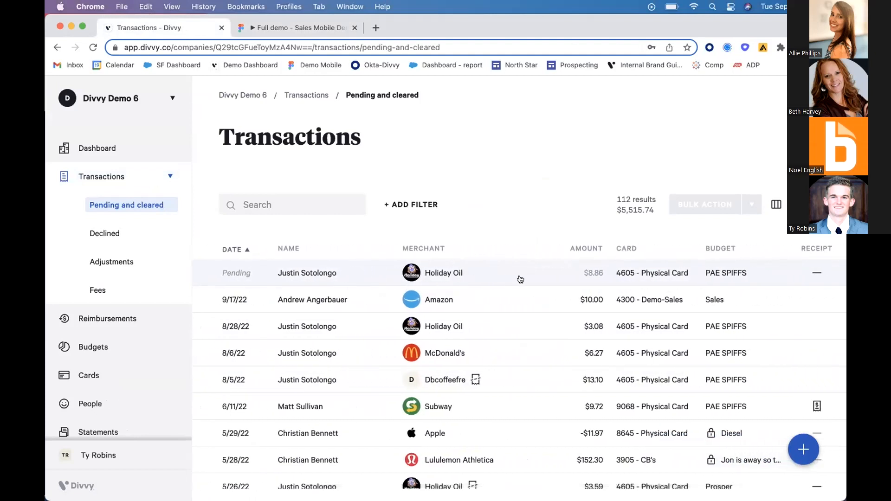
mouse_move(435, 378)
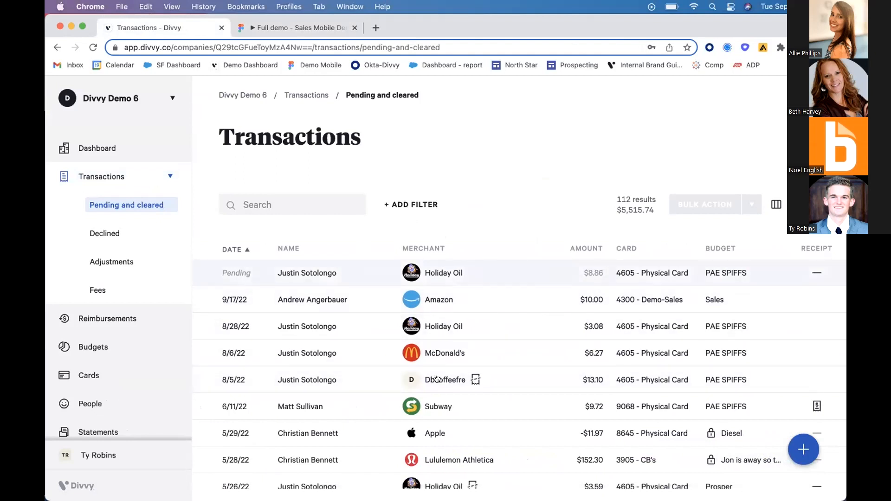
mouse_move(758, 323)
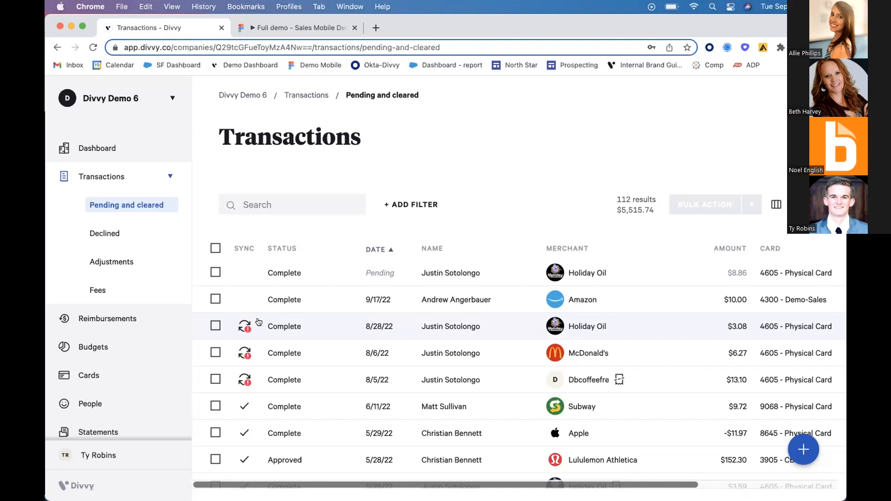
mouse_move(332, 300)
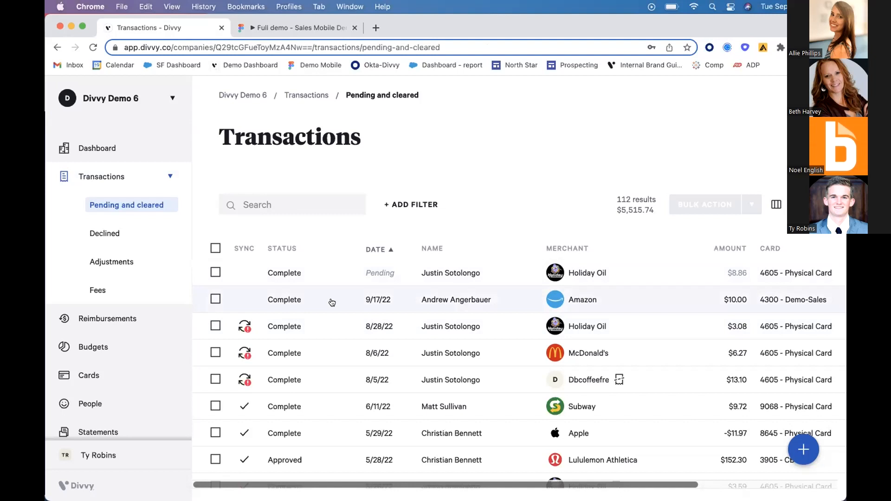
mouse_move(770, 284)
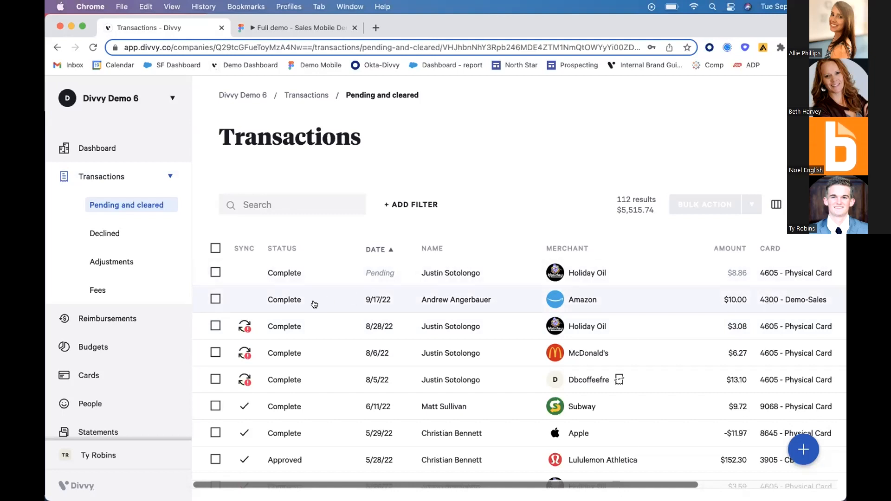
left_click(456, 299)
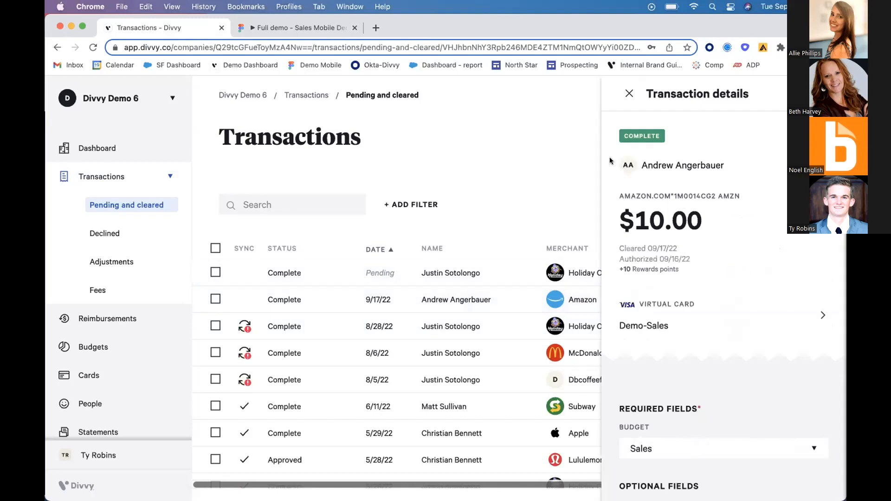
mouse_move(643, 150)
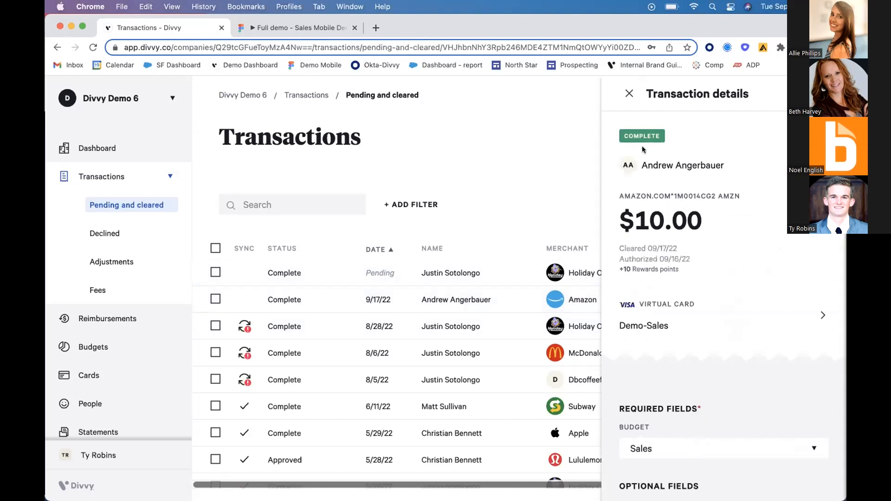
left_click(294, 27)
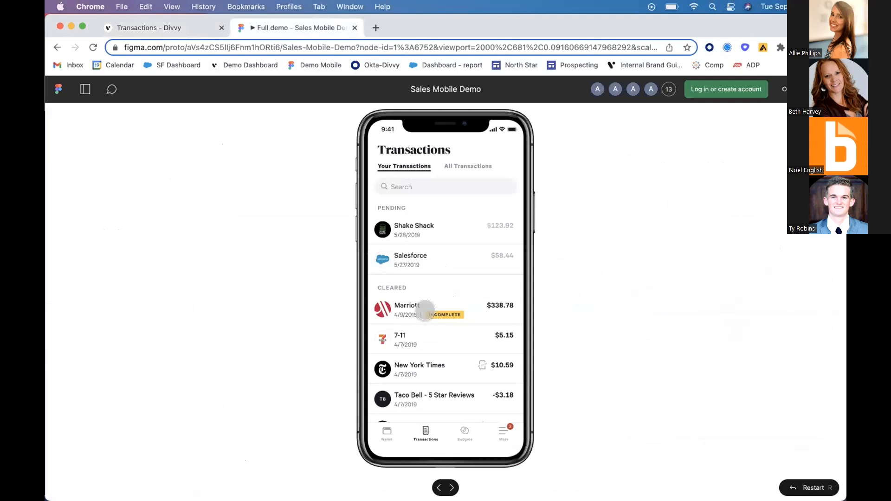
left_click(151, 27)
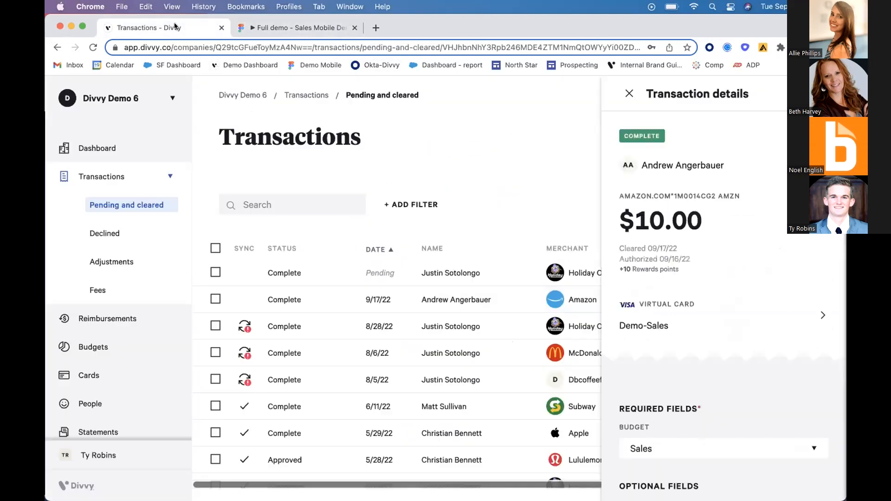
scroll("down", 3)
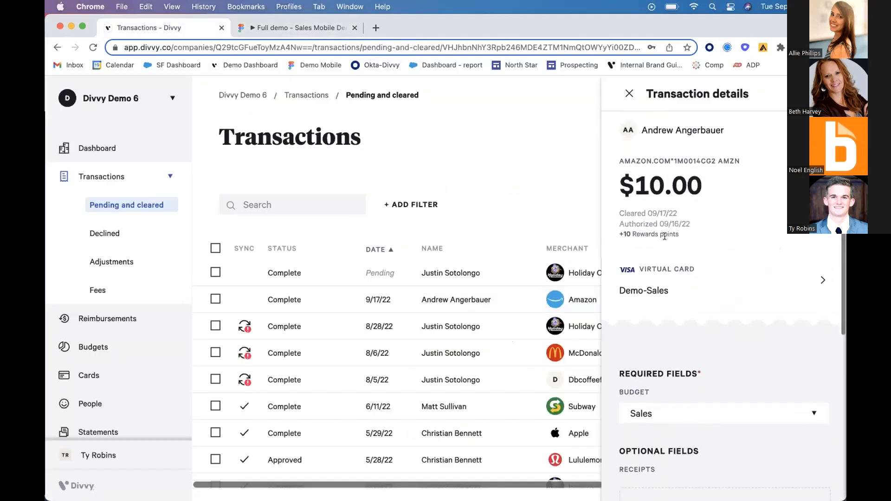
scroll("down", 3)
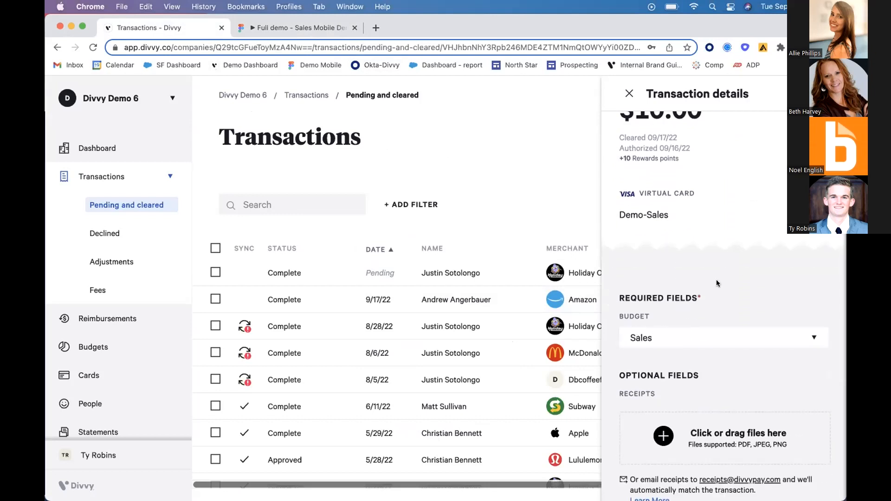
scroll("down", 3)
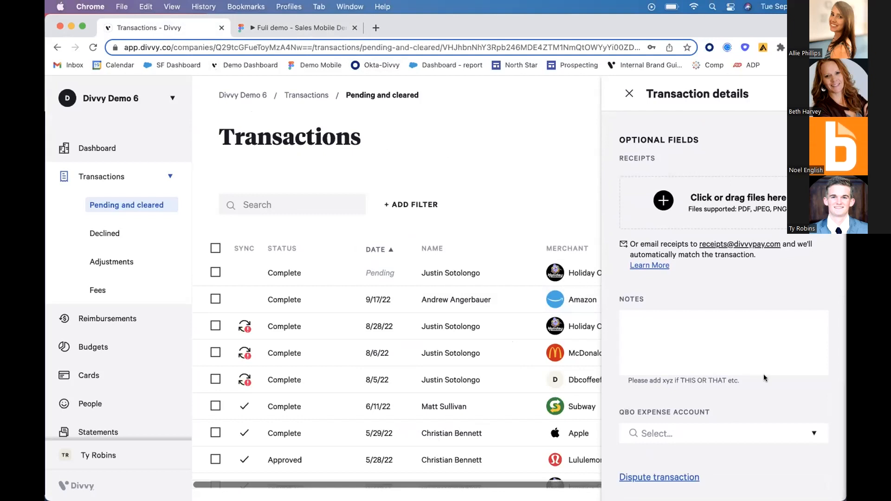
left_click(628, 93)
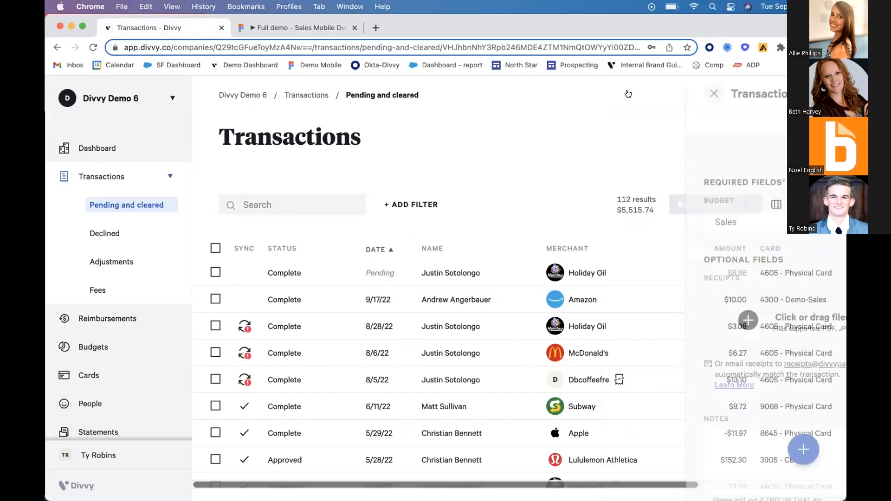
left_click(216, 249)
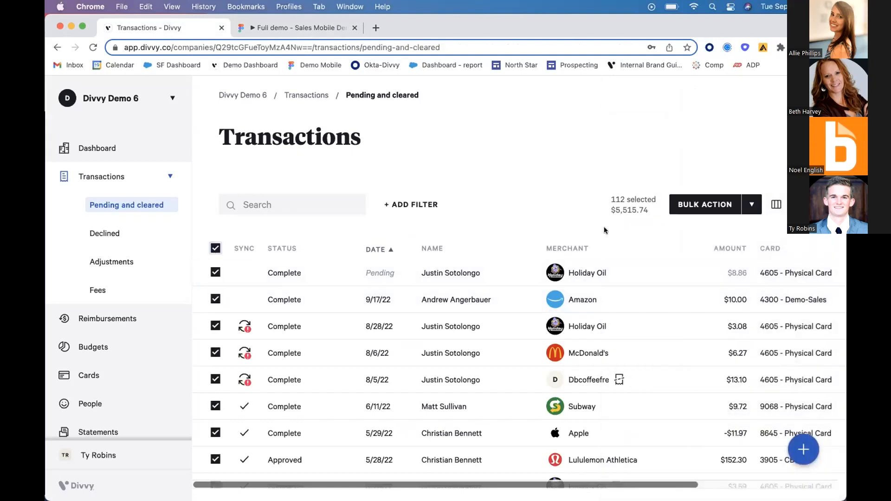
mouse_move(625, 152)
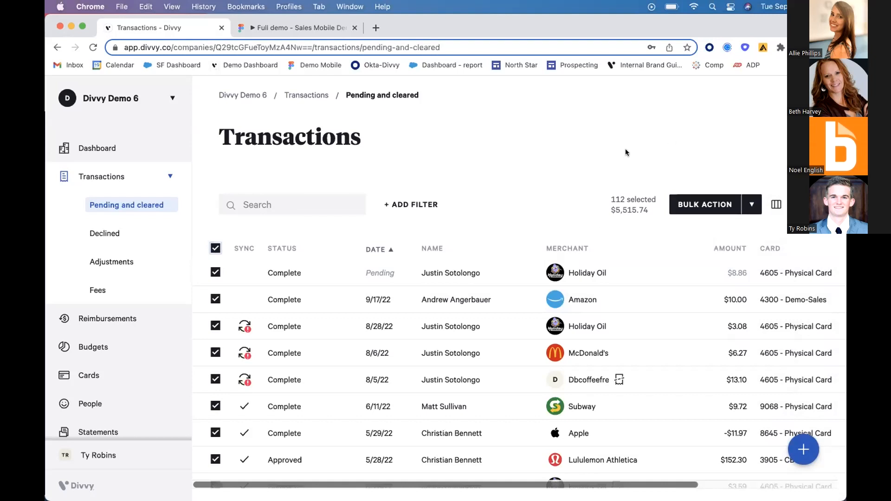
mouse_move(780, 167)
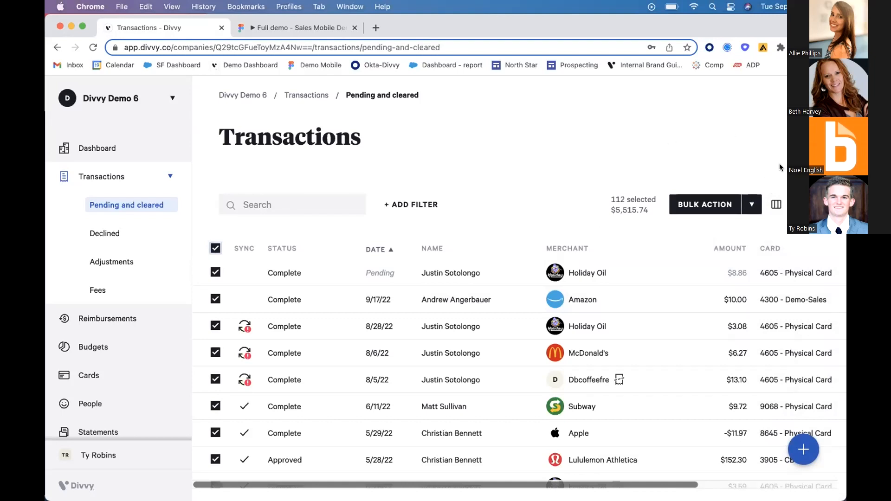
mouse_move(783, 157)
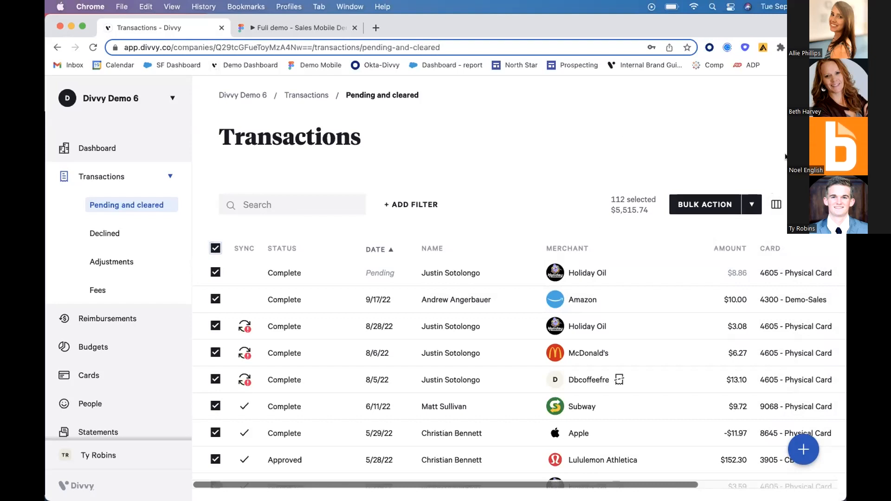
mouse_move(786, 158)
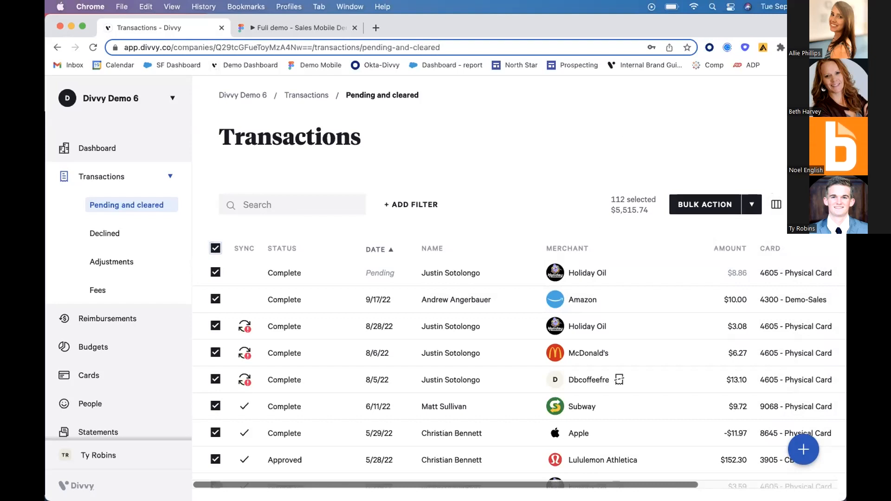
mouse_move(714, 130)
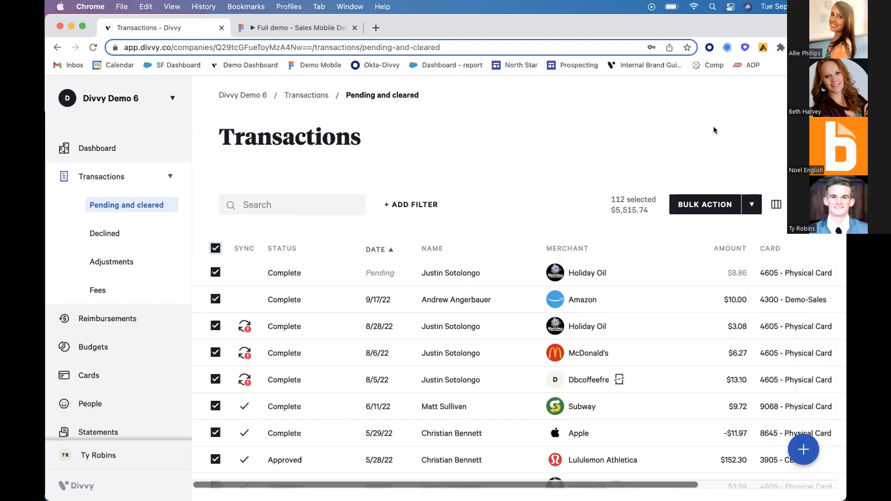
mouse_move(727, 153)
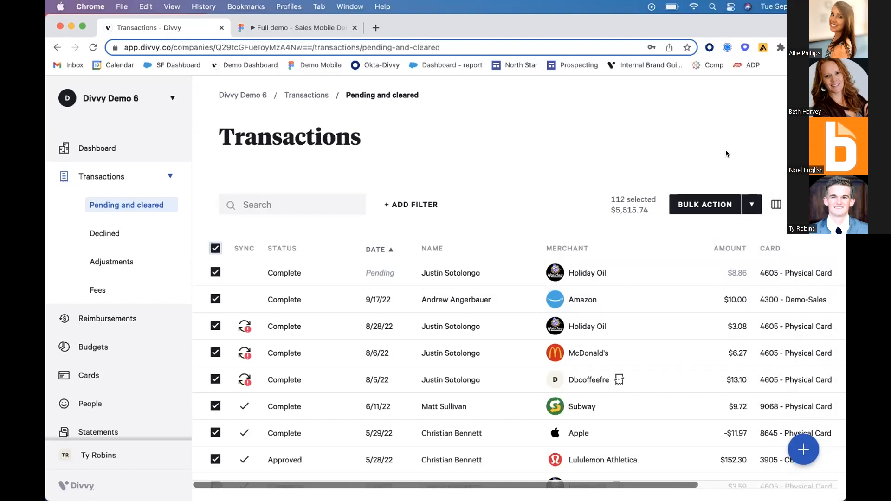
mouse_move(782, 126)
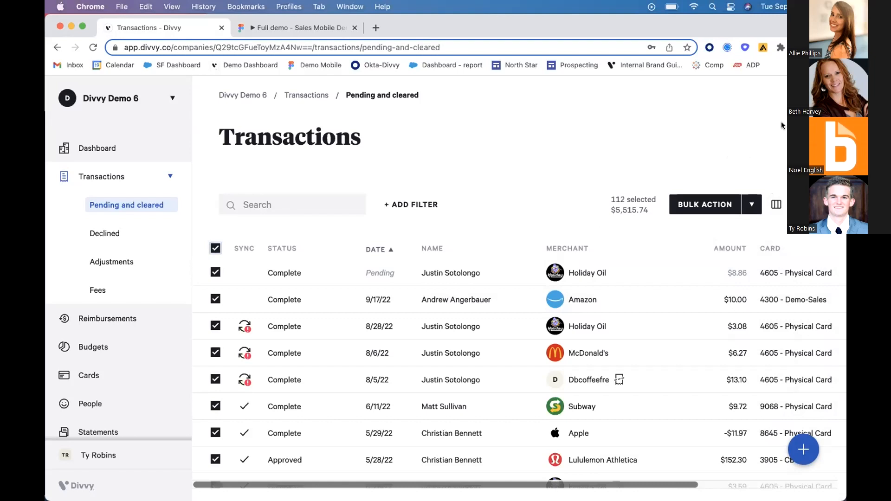
mouse_move(414, 201)
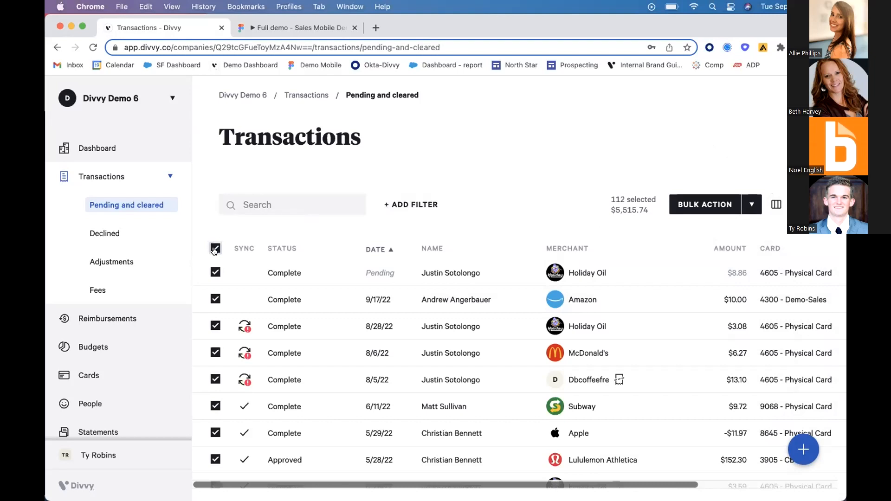
left_click(215, 248)
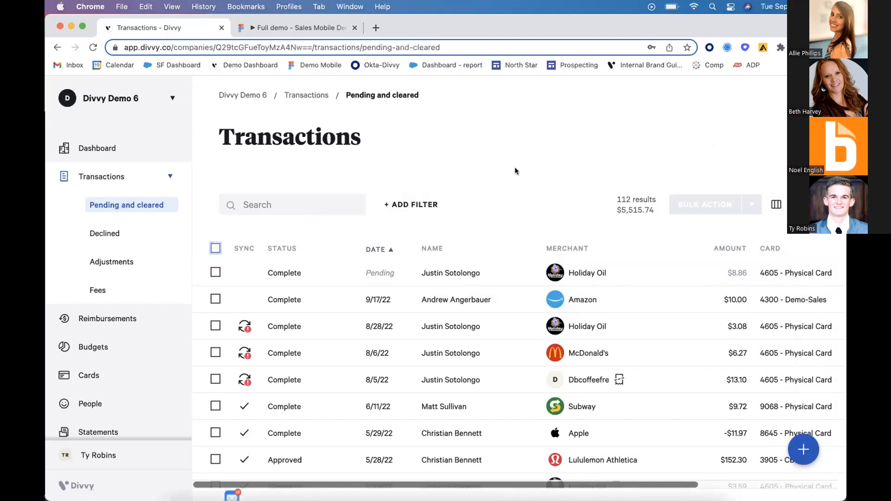
mouse_move(344, 96)
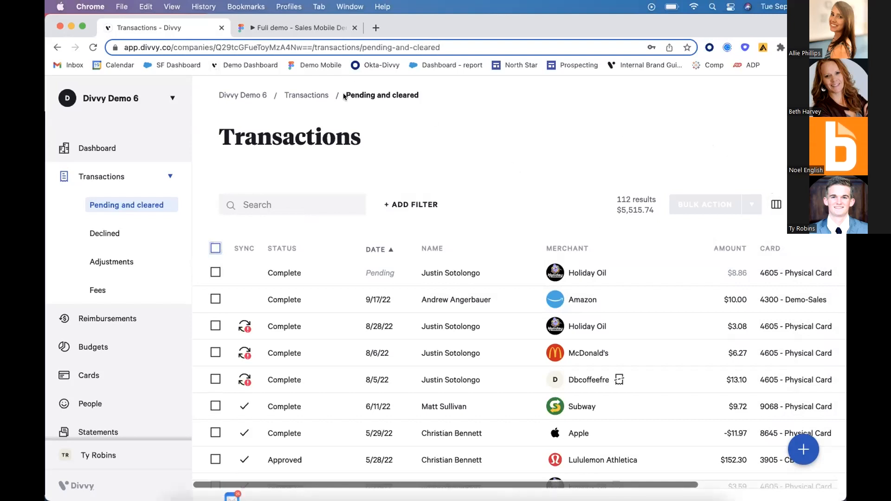
mouse_move(327, 159)
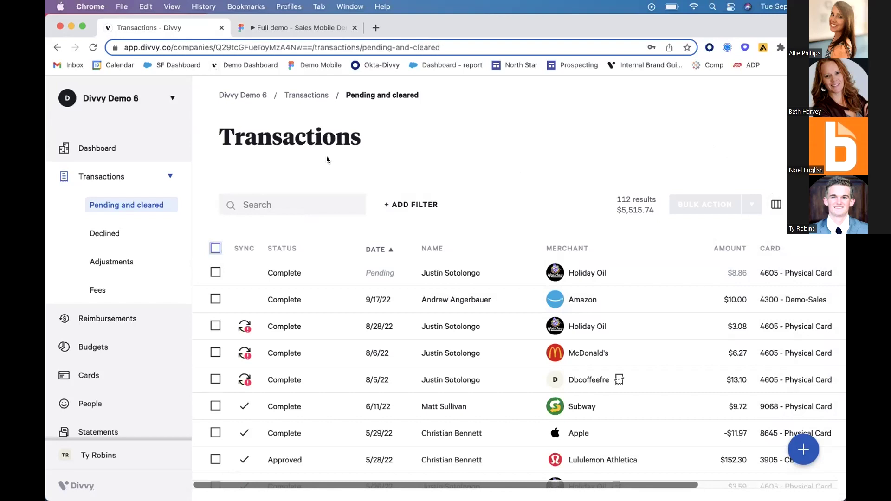
mouse_move(295, 28)
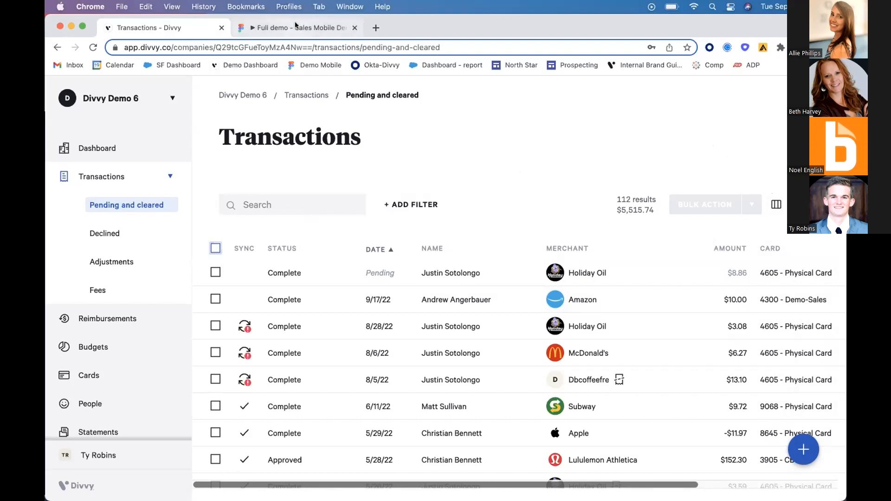
In the Figma prototype, tap '+ Add a receipt' to show Take Photo / Choose from Library
left_click(296, 27)
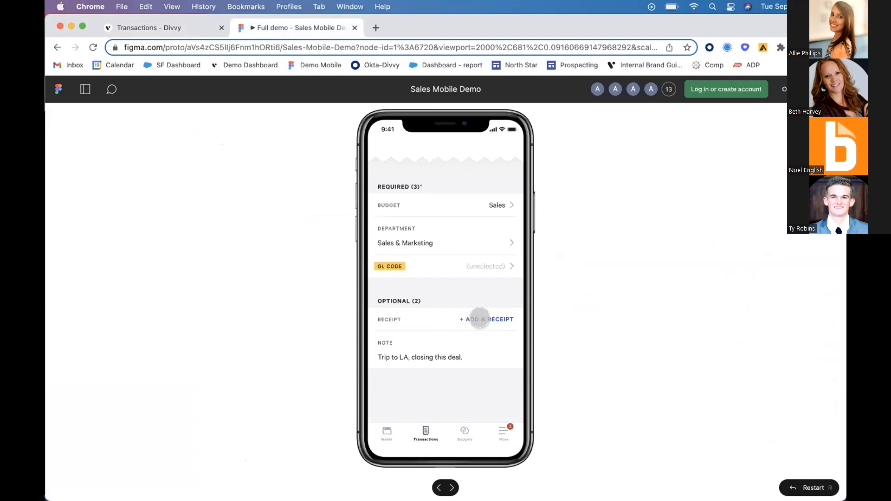
left_click(486, 318)
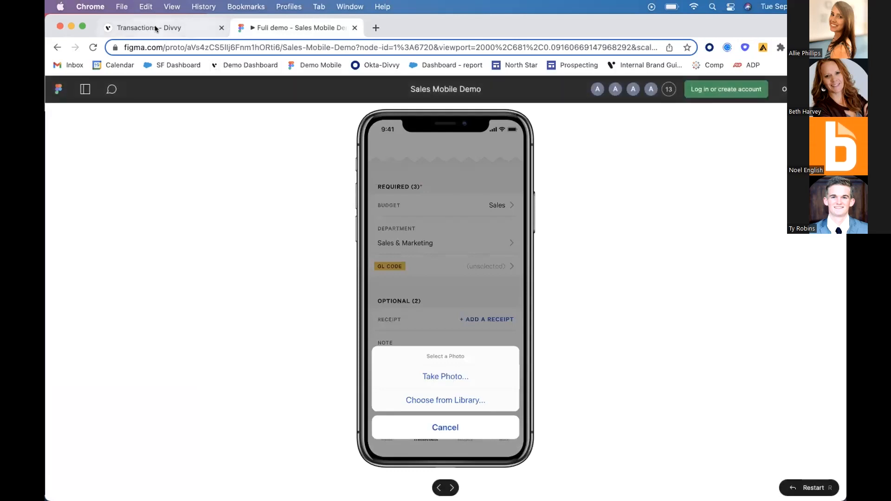
Back in Divvy, open the 15-card wallet under Cards and start a new card
left_click(150, 27)
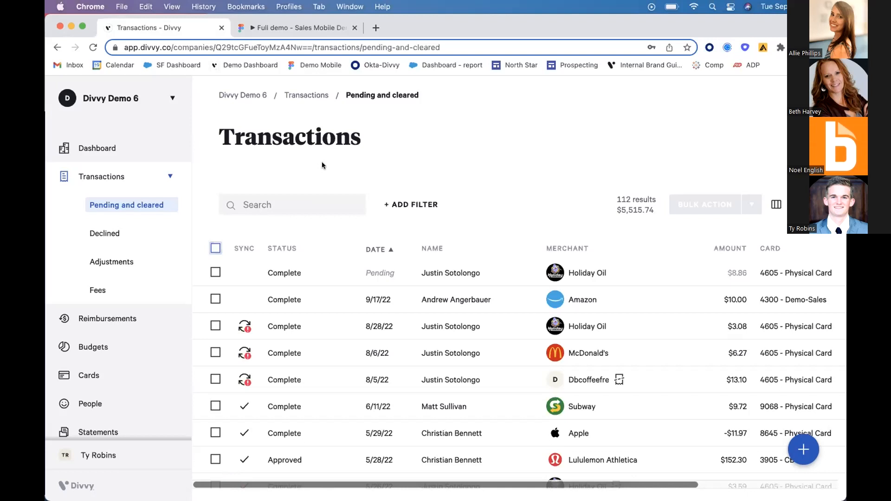
mouse_move(73, 377)
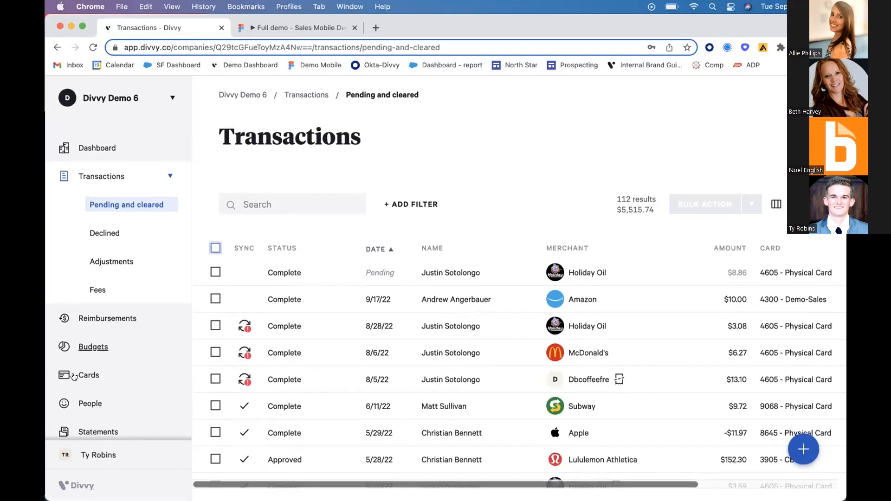
left_click(89, 375)
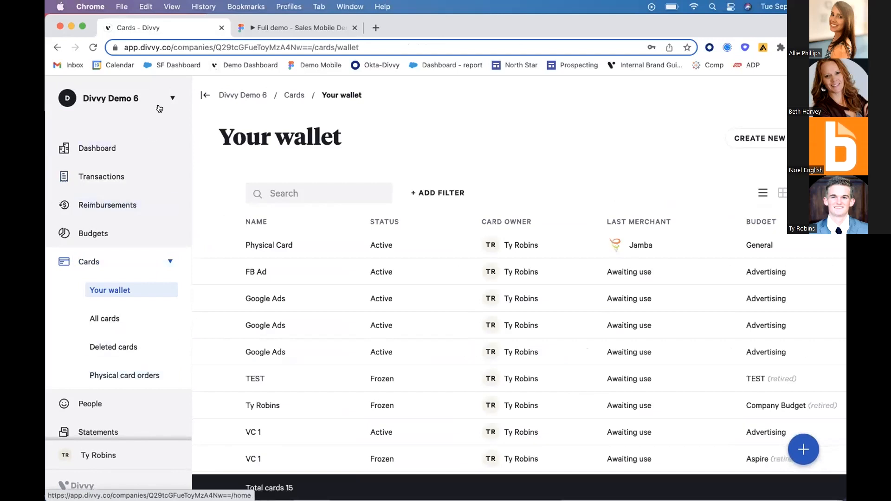
mouse_move(431, 105)
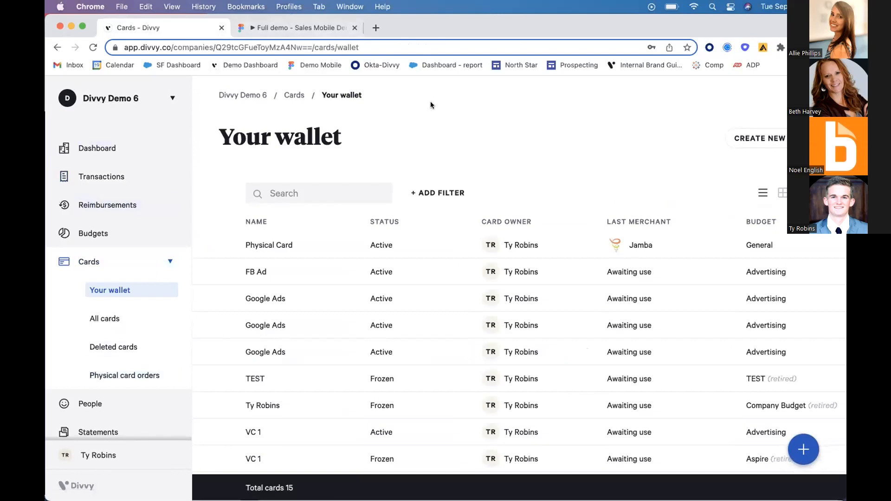
left_click(759, 139)
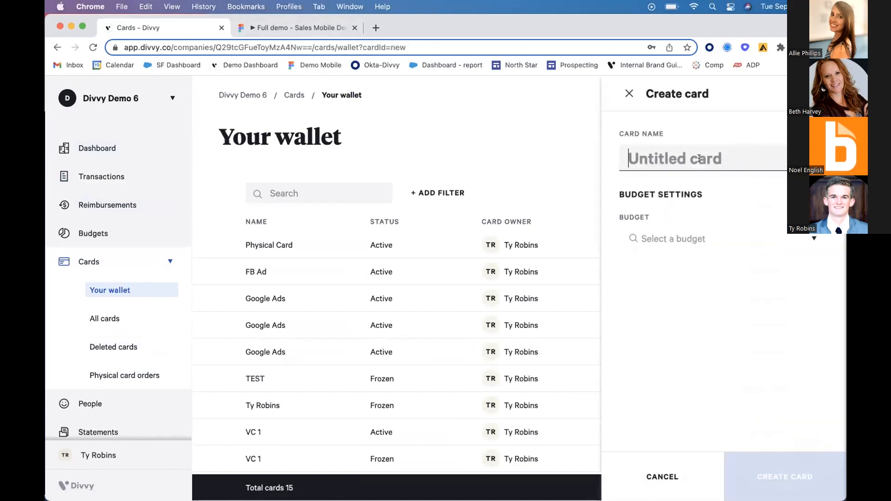
Create the 'Amazon Prime' card on Company Budget with a $100 monthly limit
type("A")
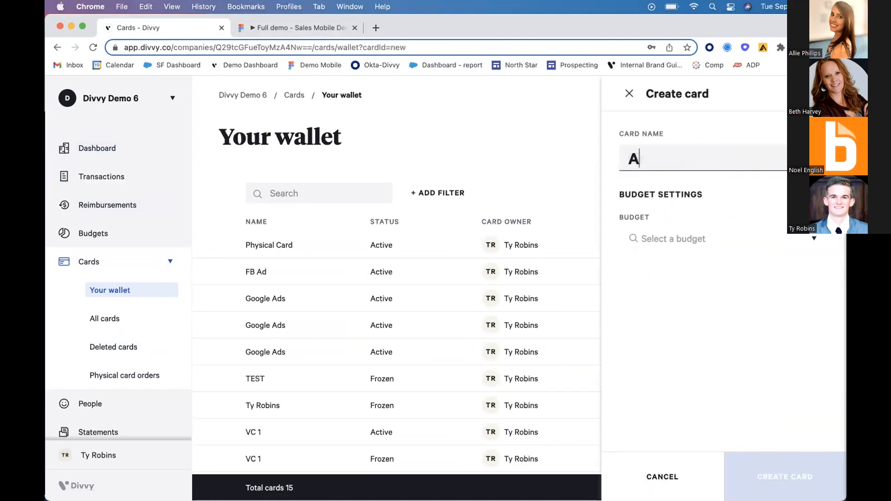
type("mazo")
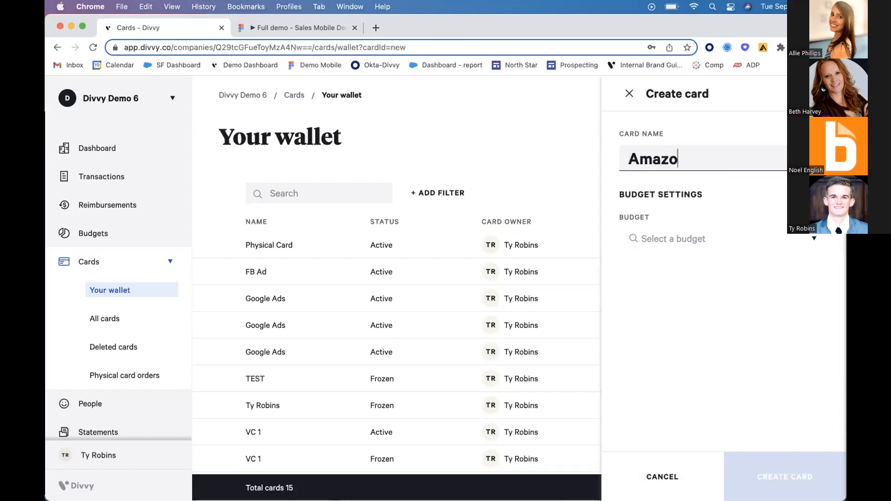
type("n Prime")
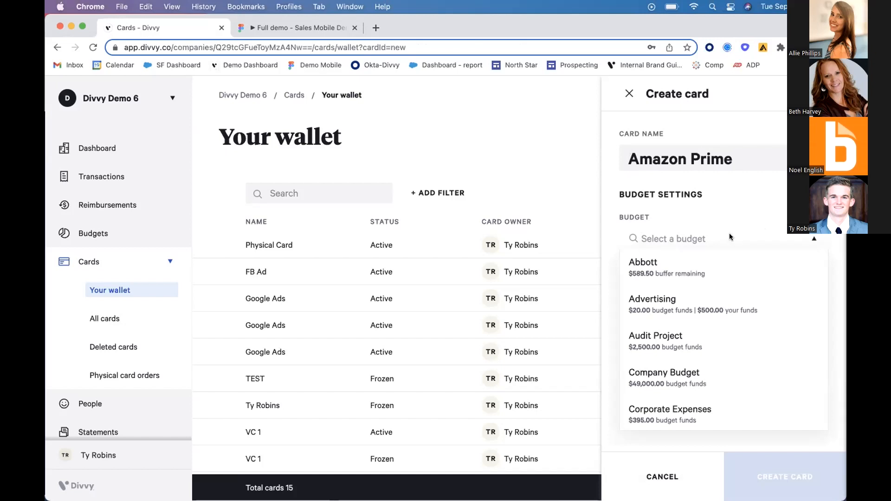
mouse_move(687, 304)
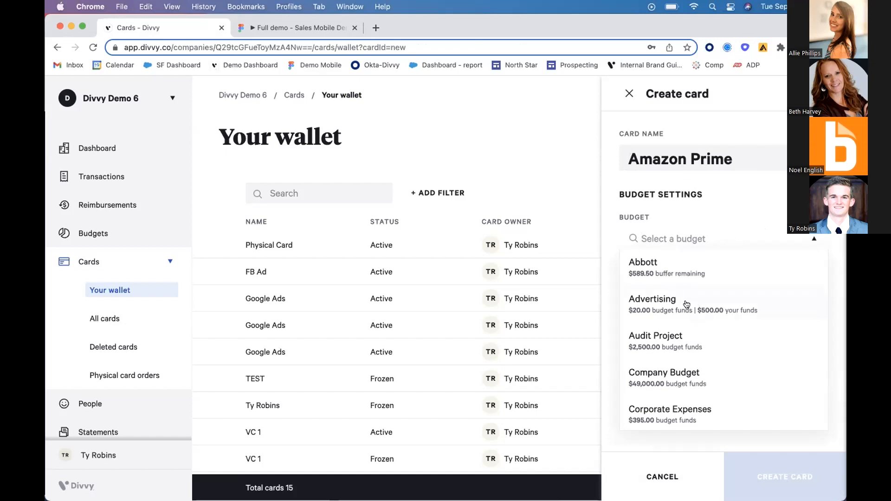
left_click(663, 372)
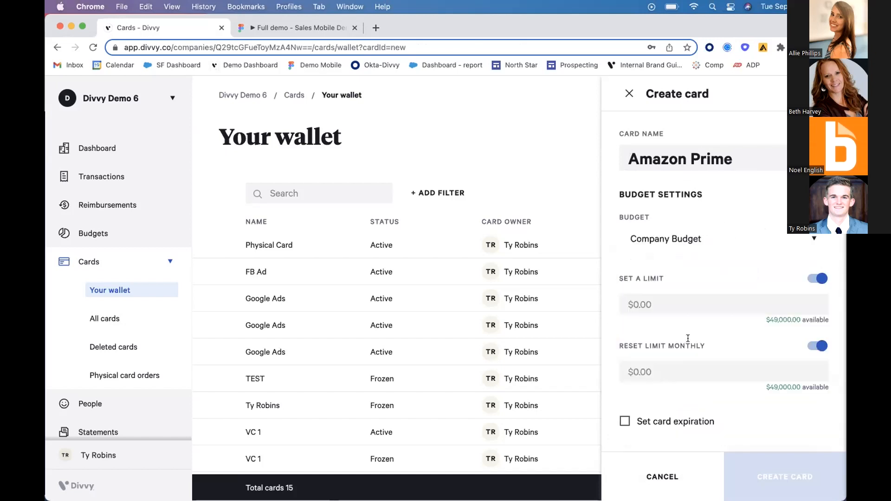
type("10")
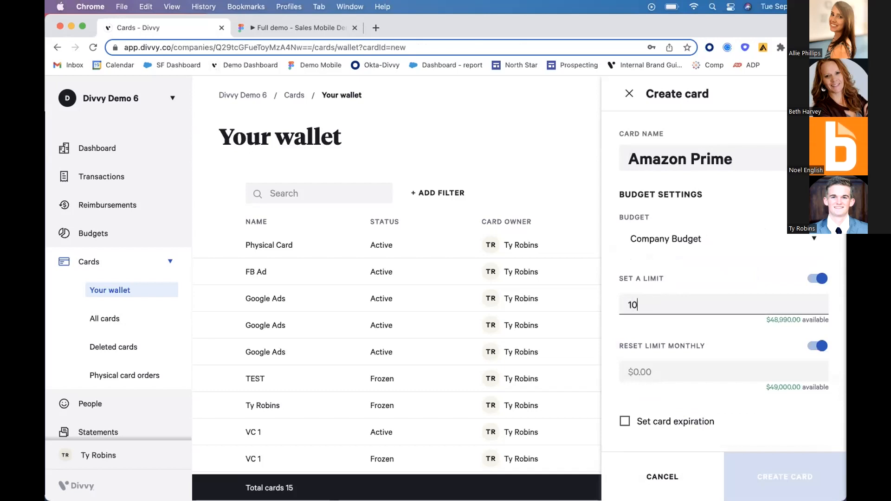
type("00.00")
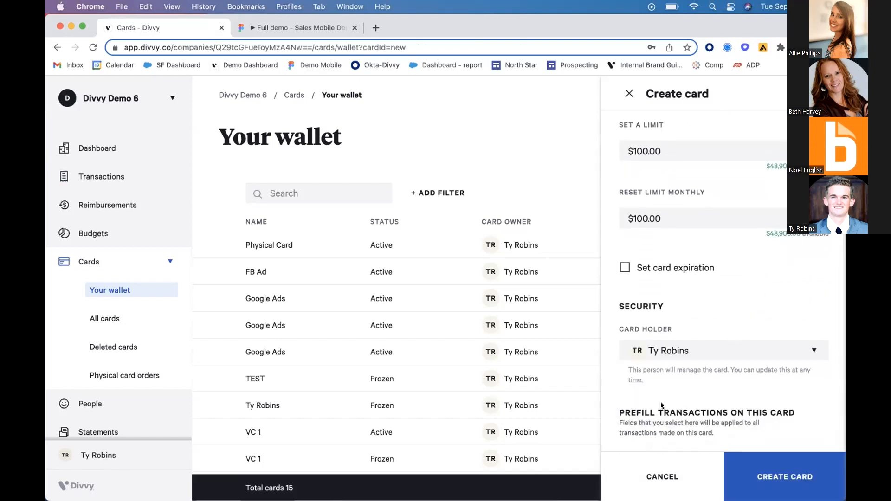
scroll("up", 3)
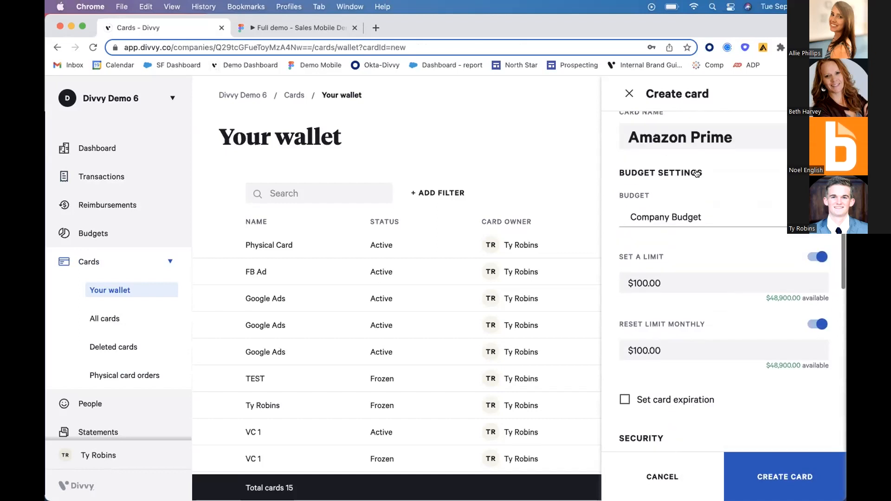
scroll("down", 3)
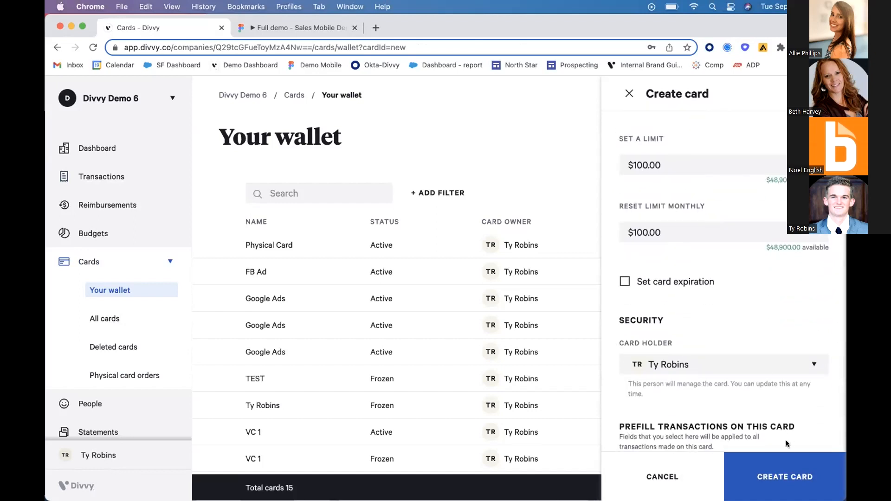
left_click(785, 477)
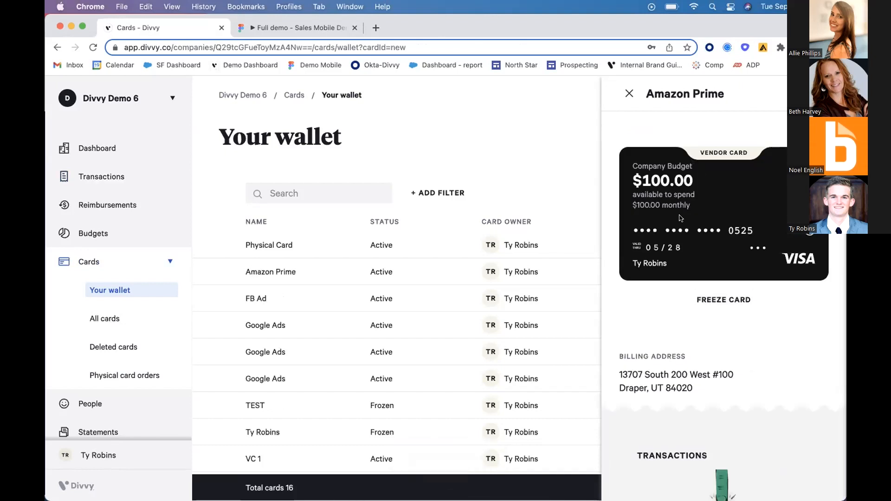
mouse_move(680, 232)
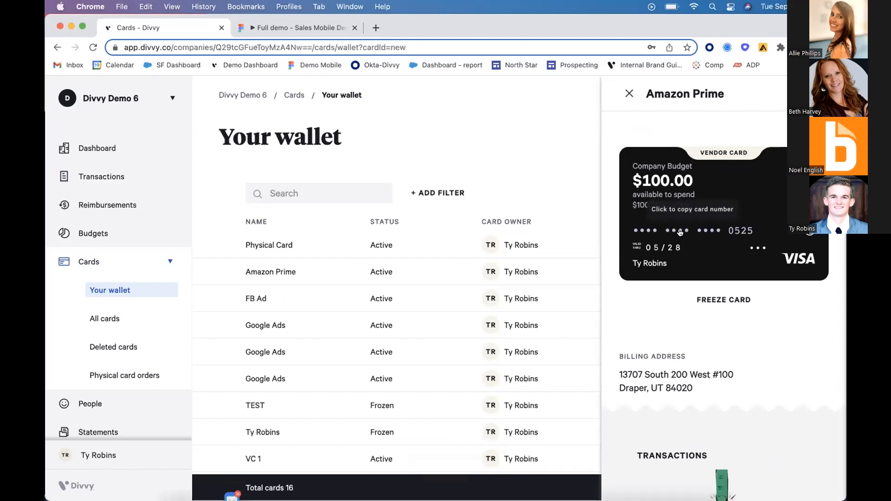
mouse_move(595, 168)
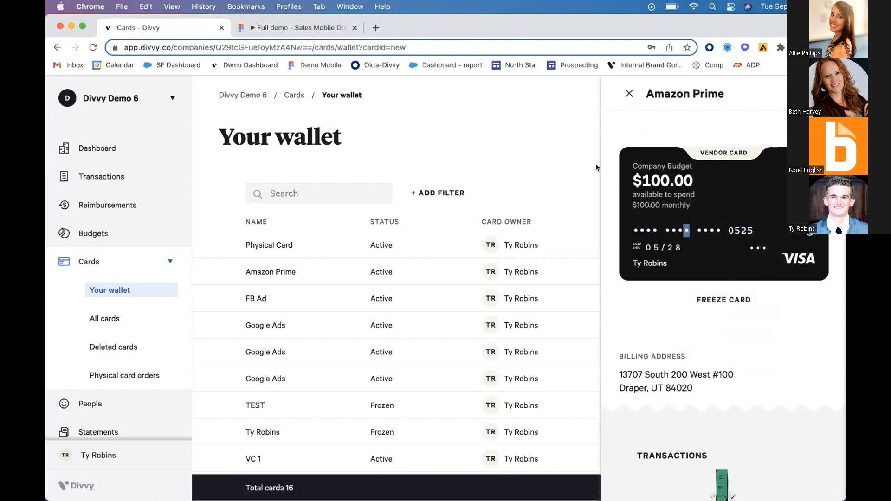
mouse_move(456, 132)
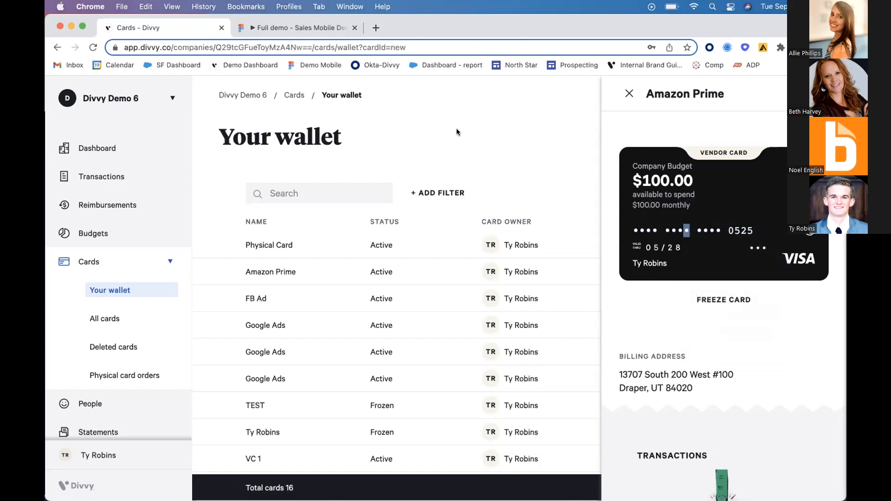
mouse_move(533, 91)
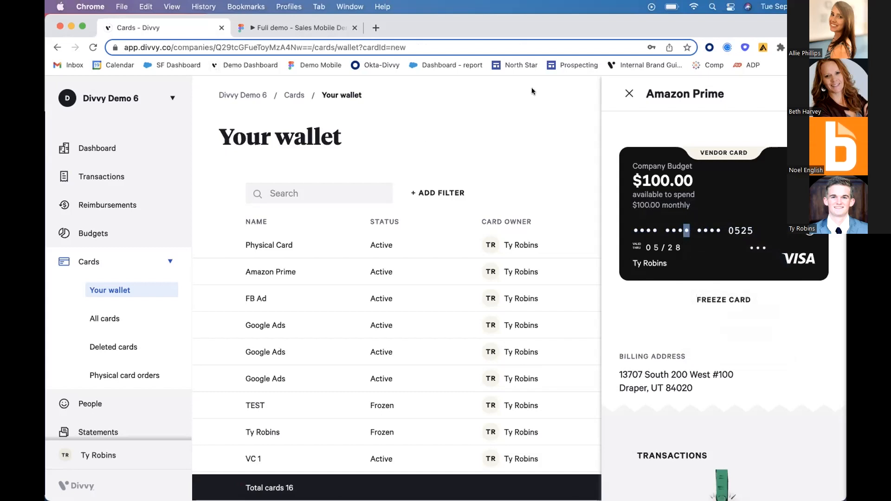
mouse_move(652, 79)
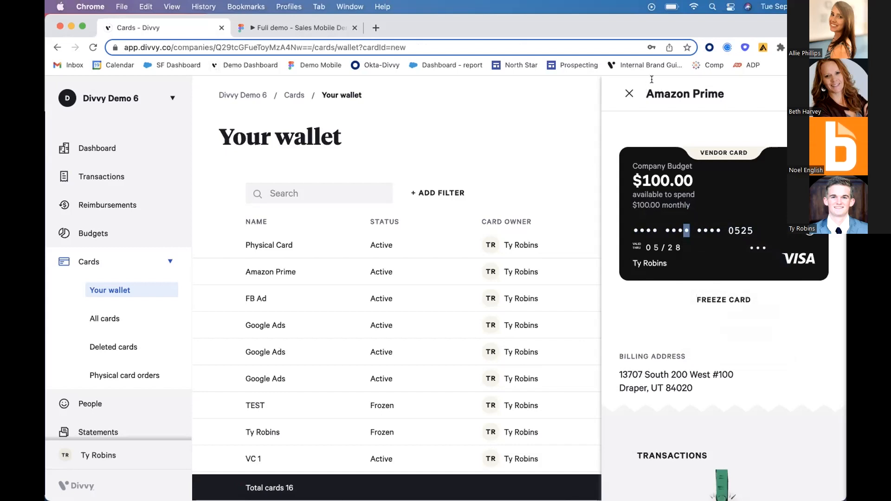
mouse_move(651, 40)
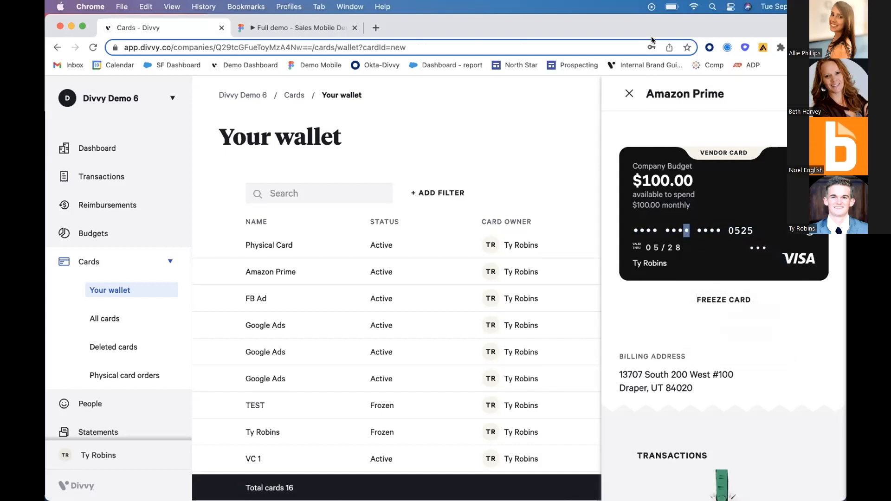
mouse_move(667, 150)
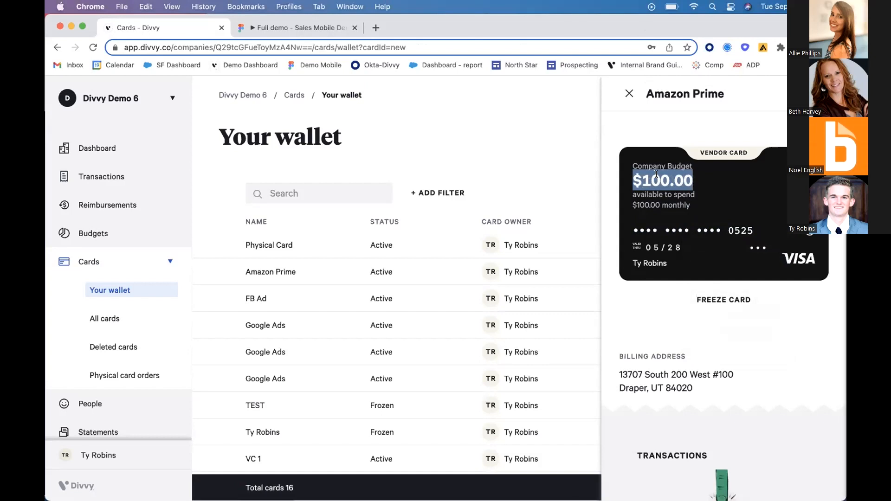
mouse_move(649, 140)
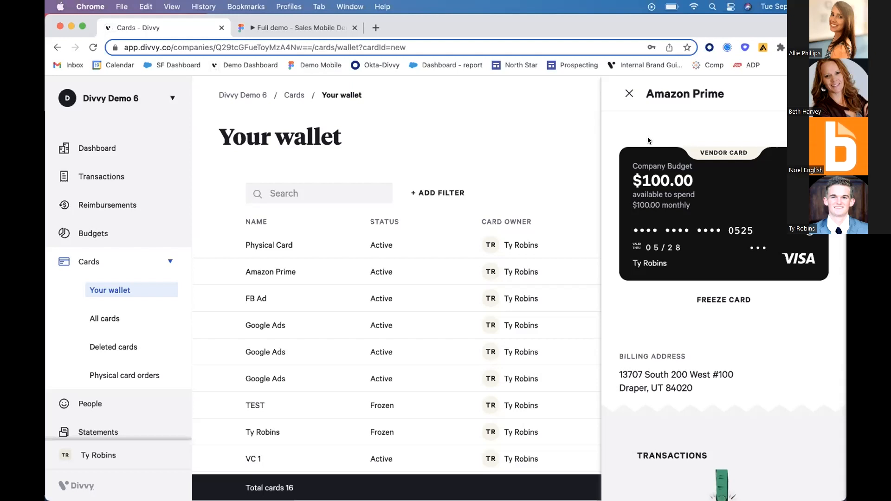
mouse_move(696, 230)
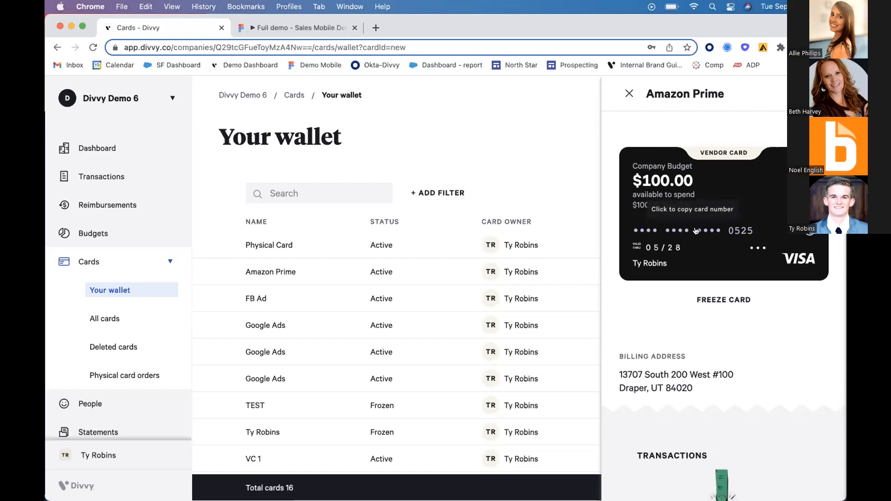
mouse_move(656, 167)
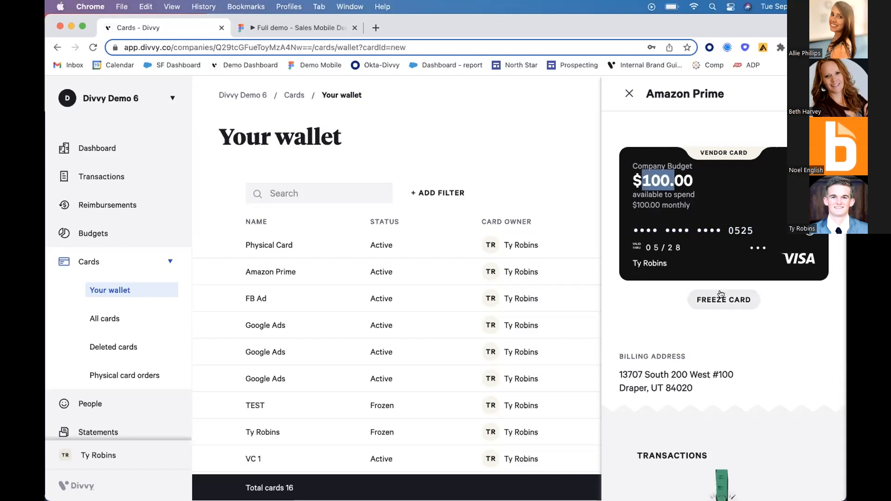
Freeze the Amazon Prime card, then unfreeze it so it shows Active
left_click(724, 299)
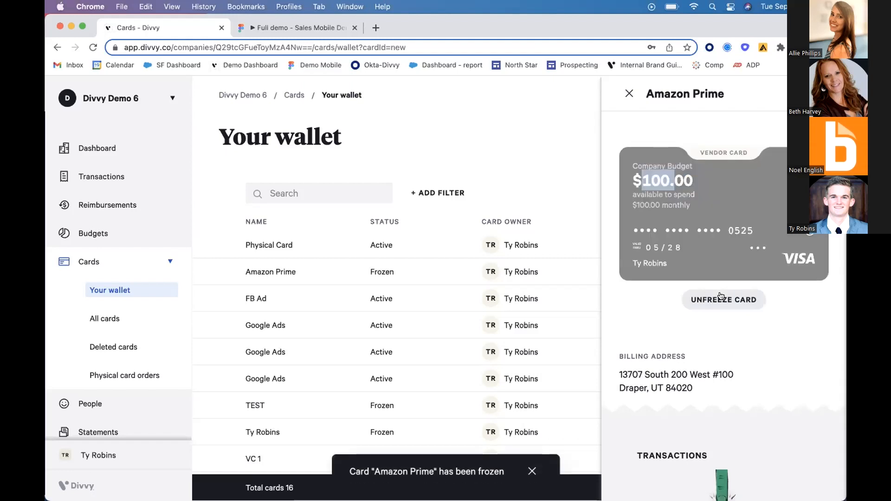
left_click(531, 471)
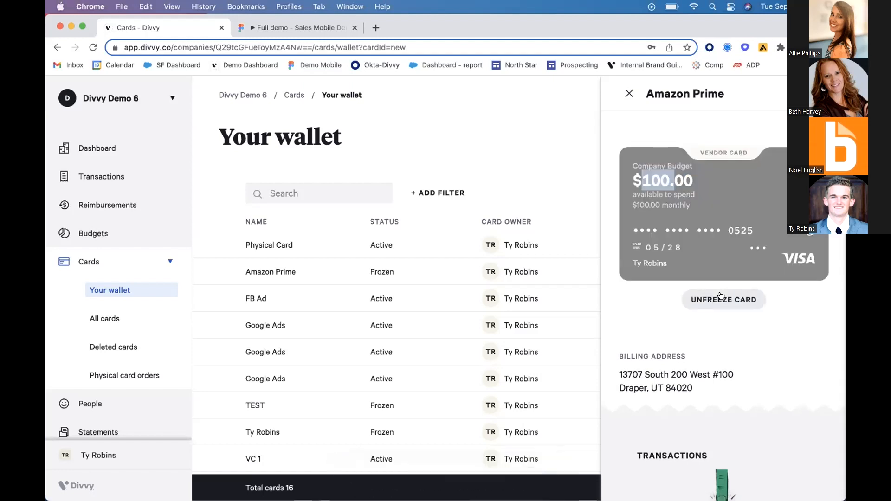
mouse_move(699, 209)
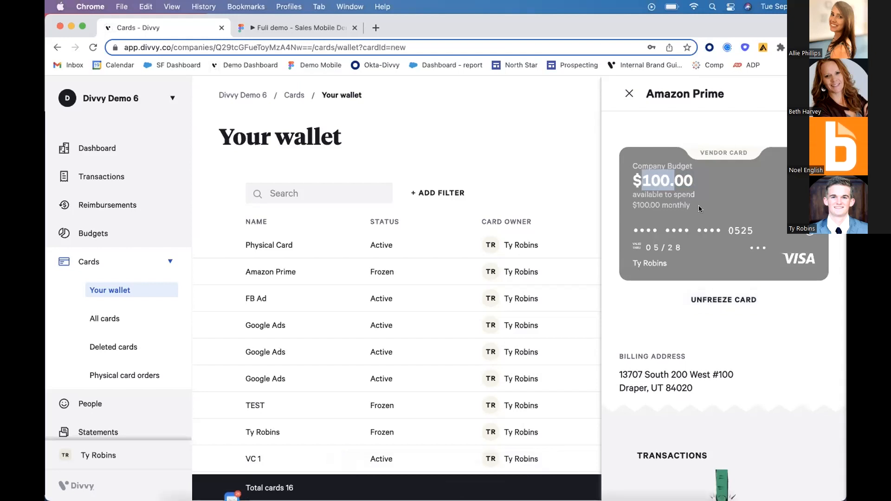
mouse_move(697, 184)
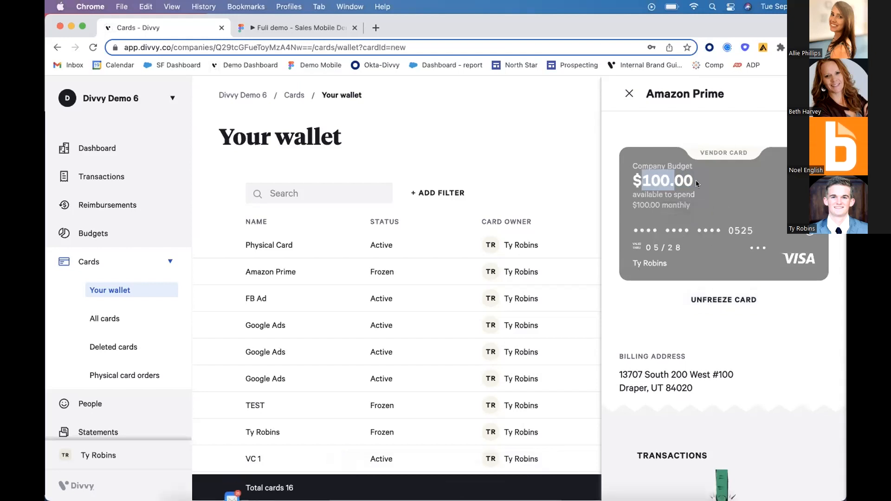
mouse_move(710, 192)
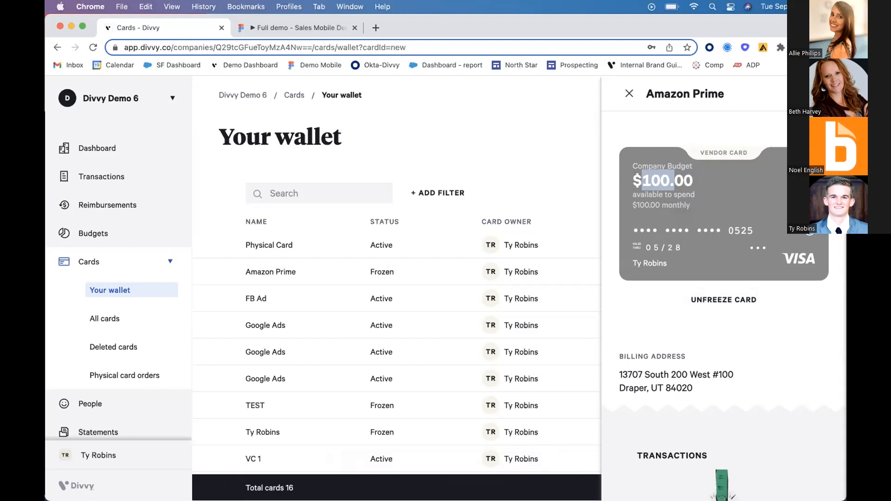
left_click(757, 247)
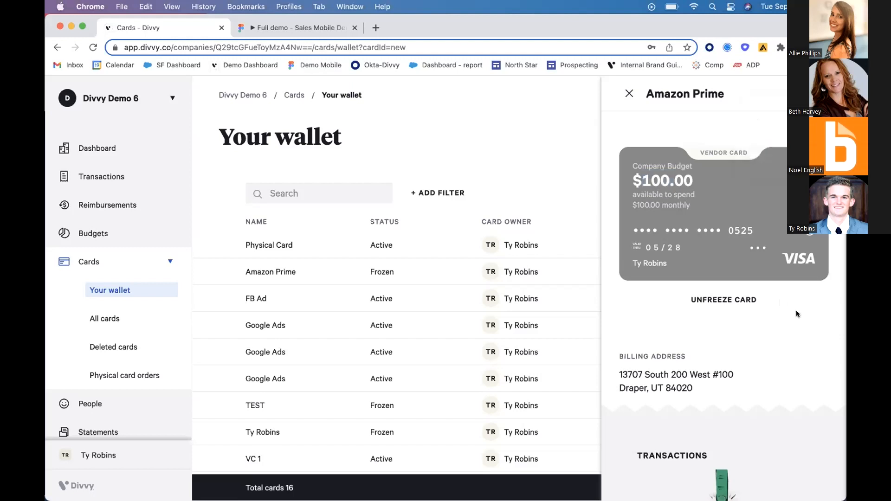
mouse_move(724, 300)
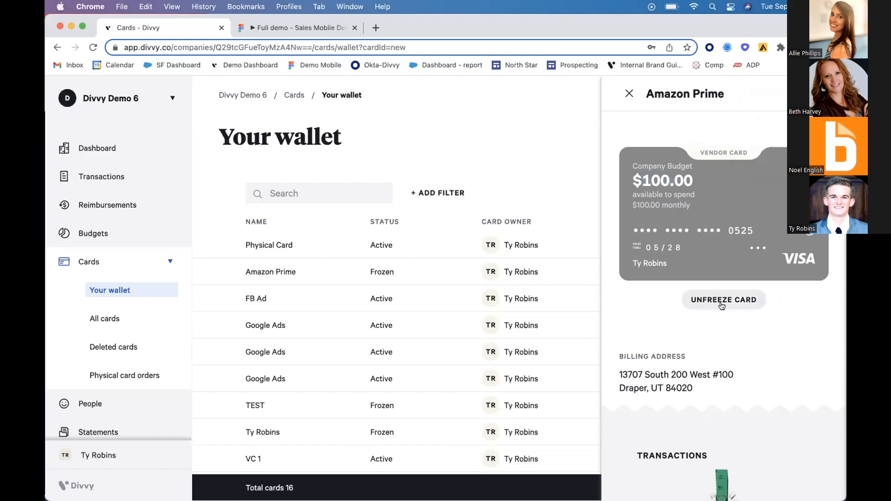
left_click(724, 299)
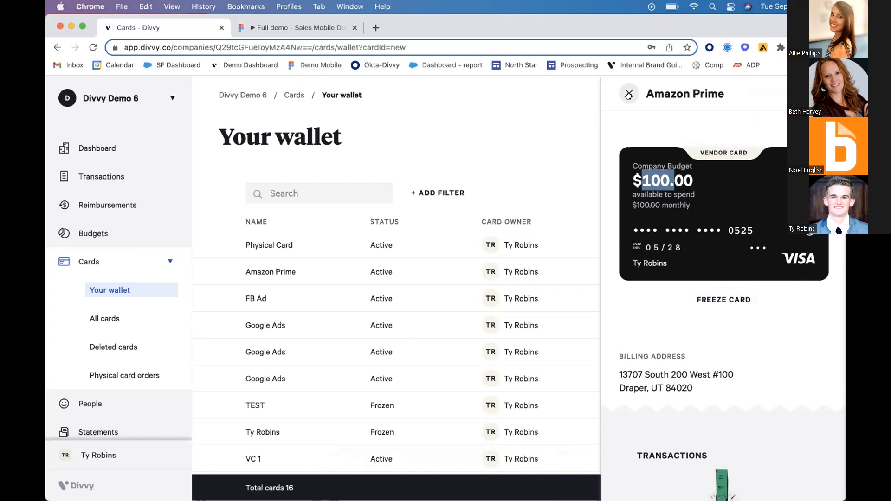
Close the Amazon Prime card details panel to see the 16-card wallet
left_click(629, 94)
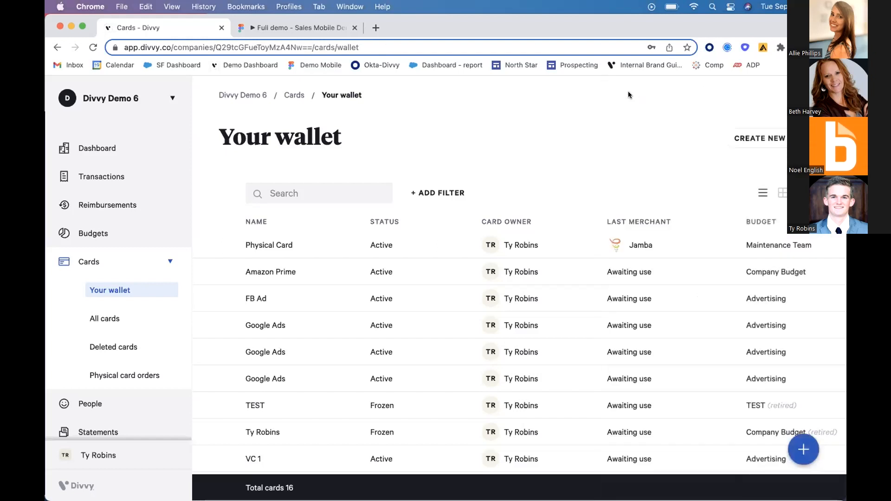
mouse_move(605, 138)
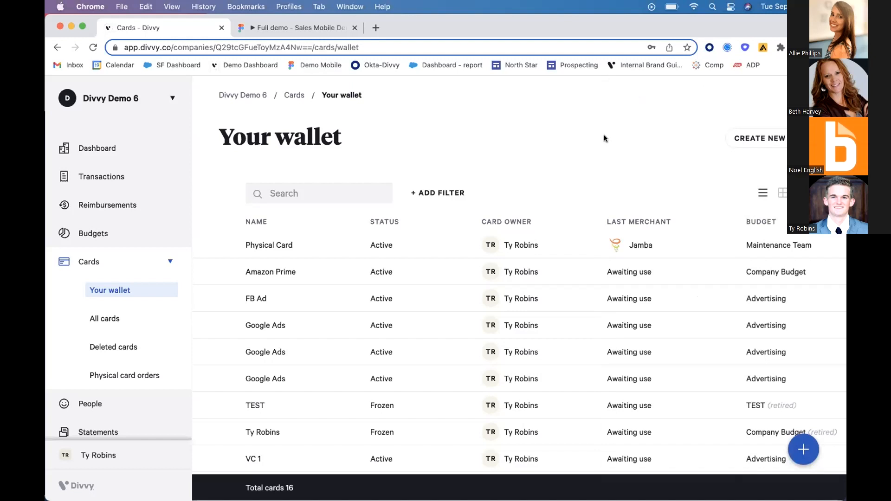
mouse_move(108, 205)
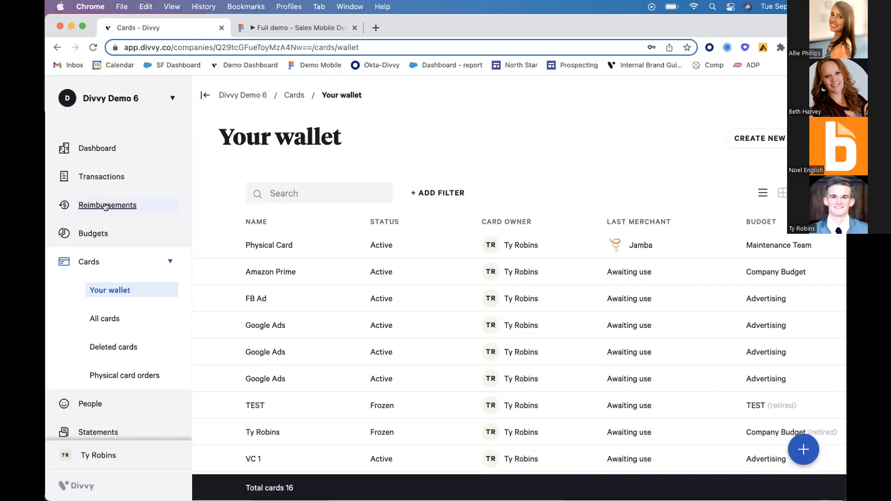
Open Reimbursements, showing two requests needing approval totaling $42.18
left_click(108, 205)
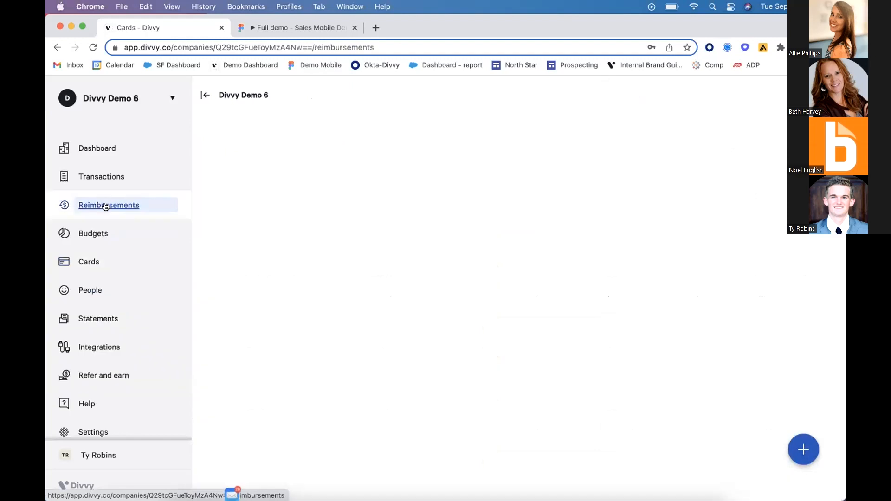
left_click(108, 205)
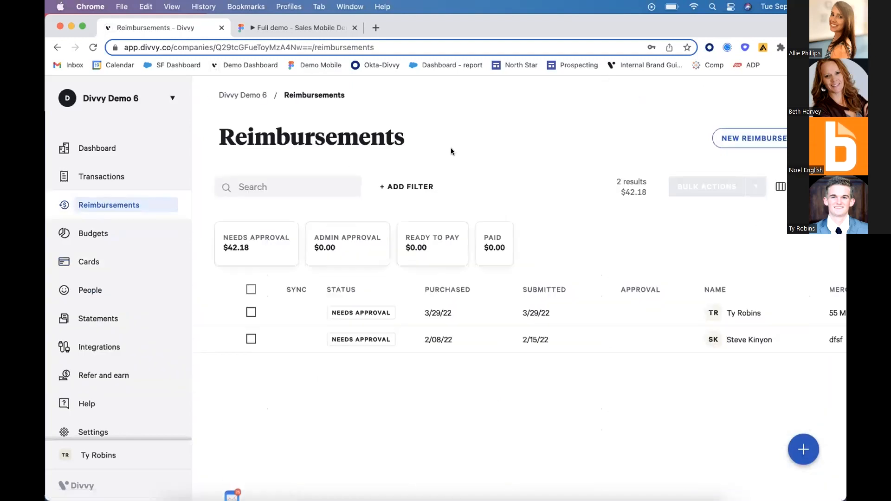
mouse_move(734, 141)
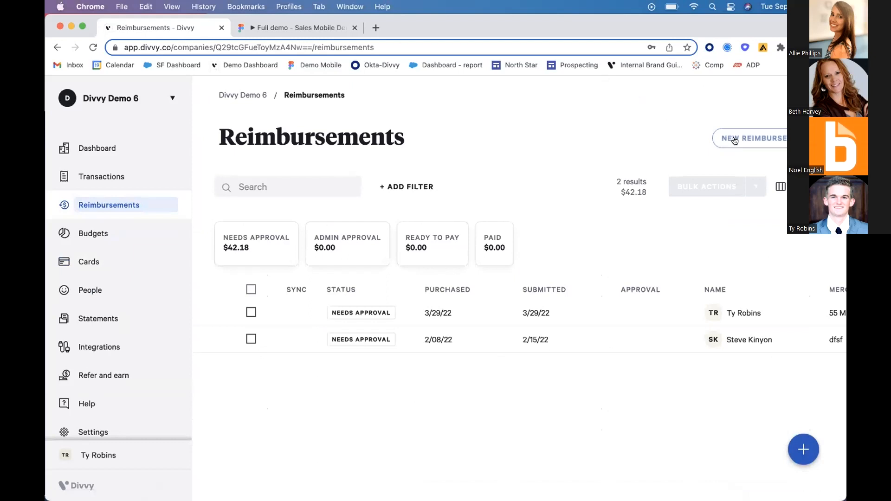
Start a New Reimbursement to get the Out of pocket / Mileage chooser
left_click(750, 139)
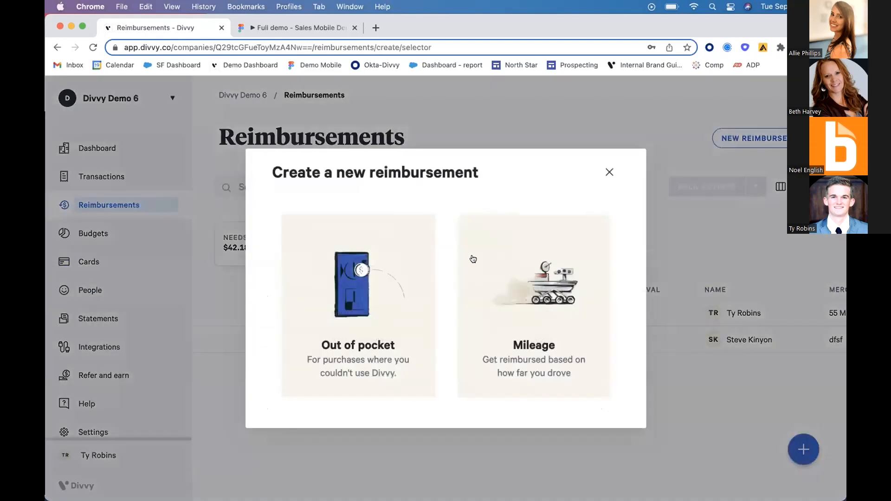
mouse_move(572, 328)
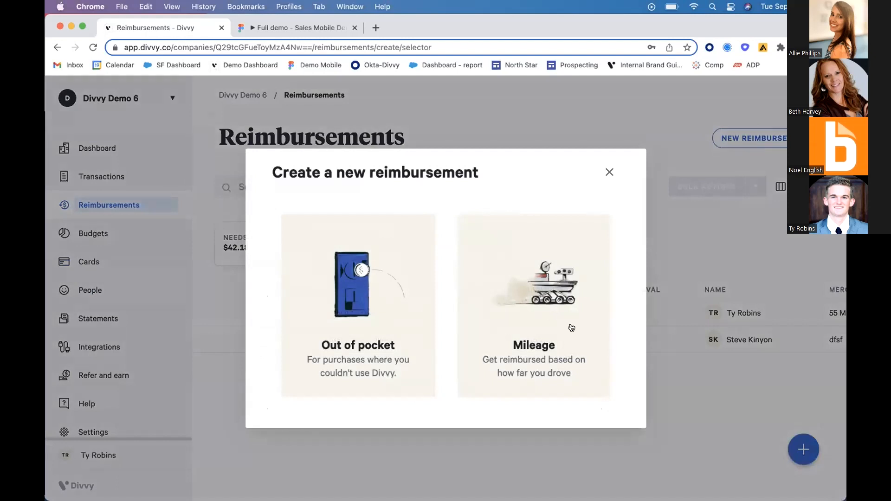
mouse_move(540, 316)
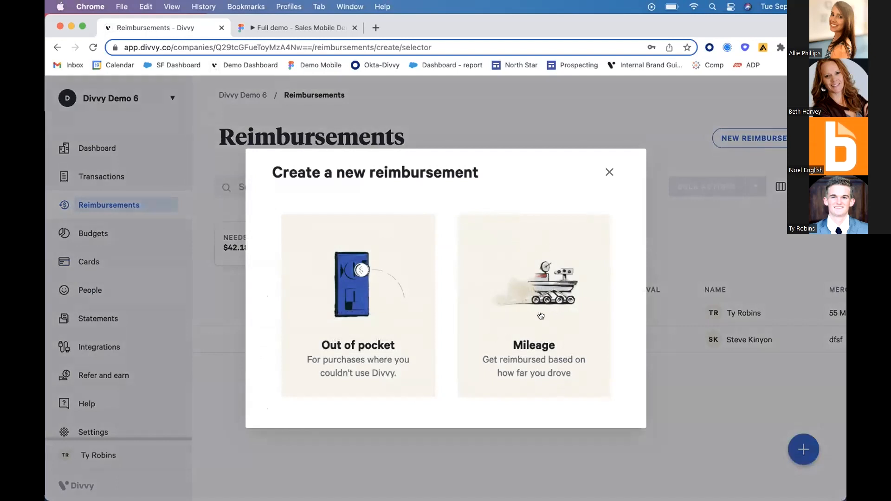
mouse_move(534, 357)
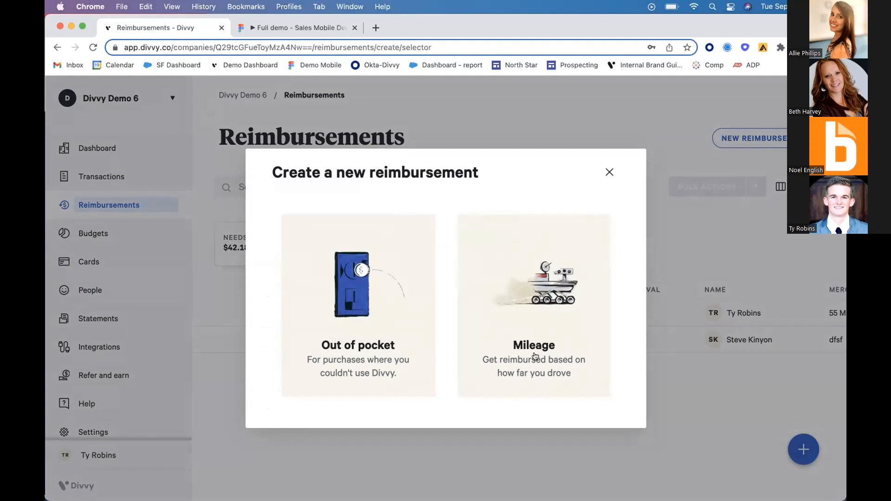
mouse_move(354, 297)
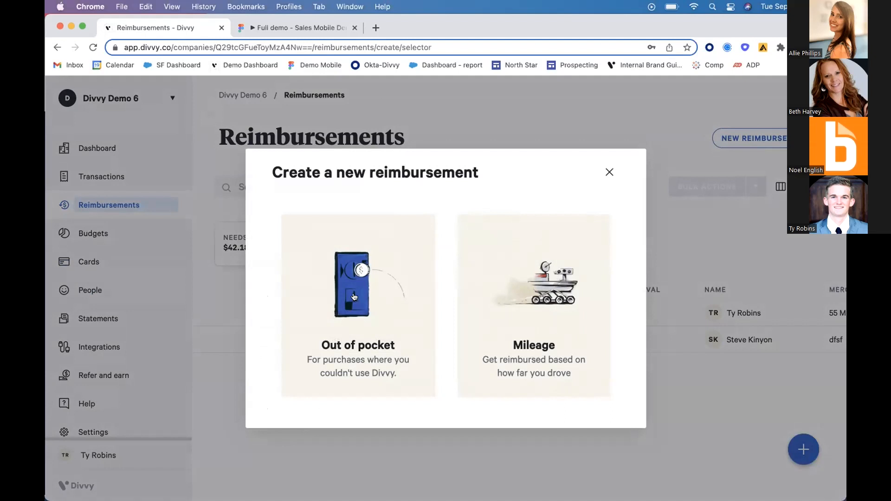
Enter an out-of-pocket Walmart $22.00 expense, September 14, General budget, 'Needed office supplies'
left_click(357, 304)
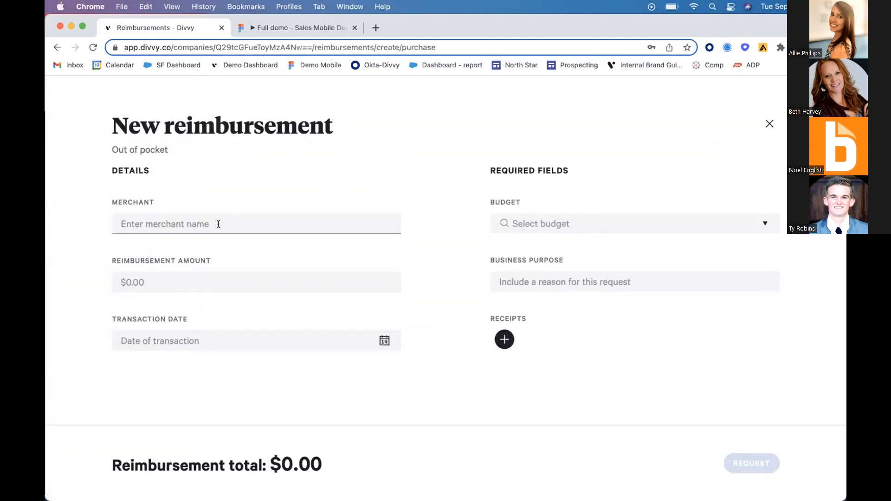
type("Walmart")
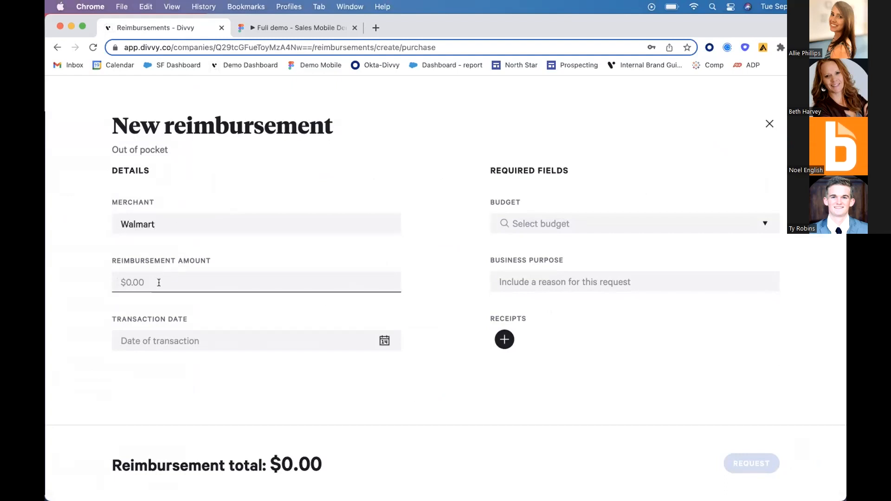
type("22.00")
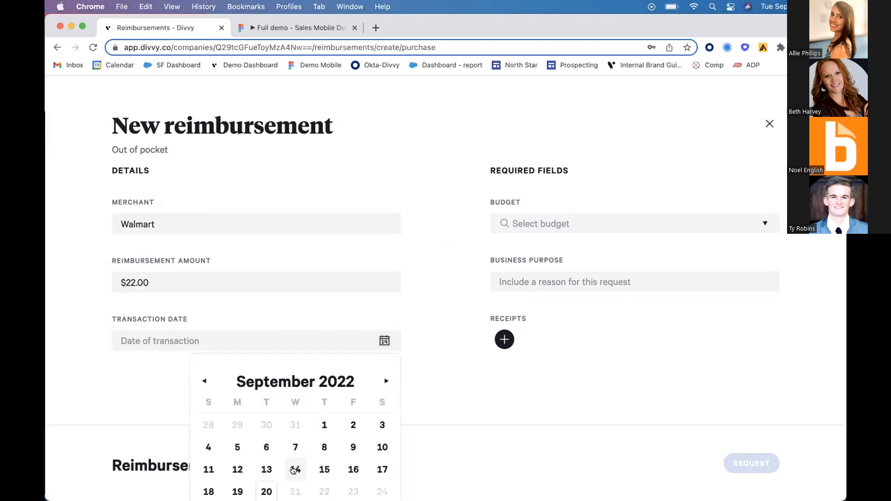
left_click(295, 469)
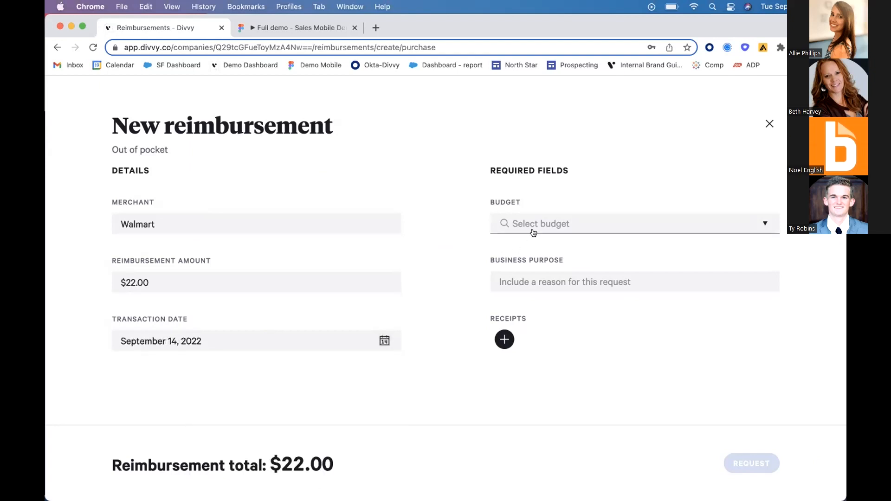
left_click(634, 224)
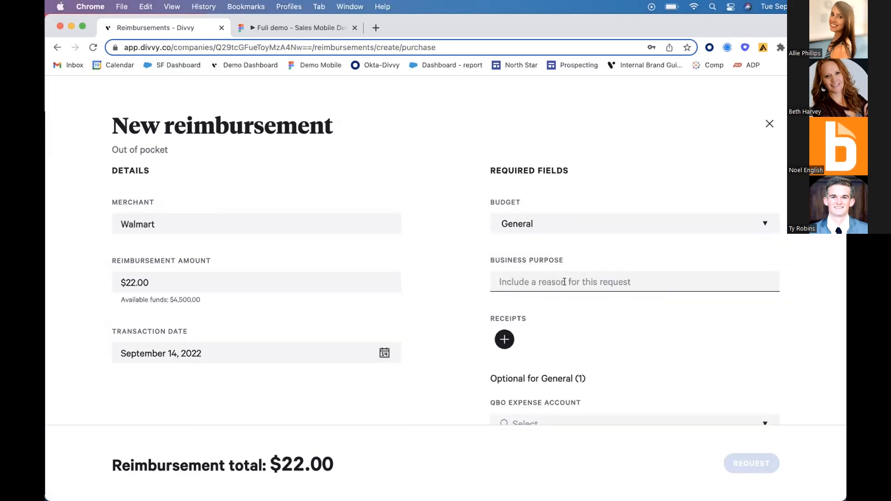
type("Needed")
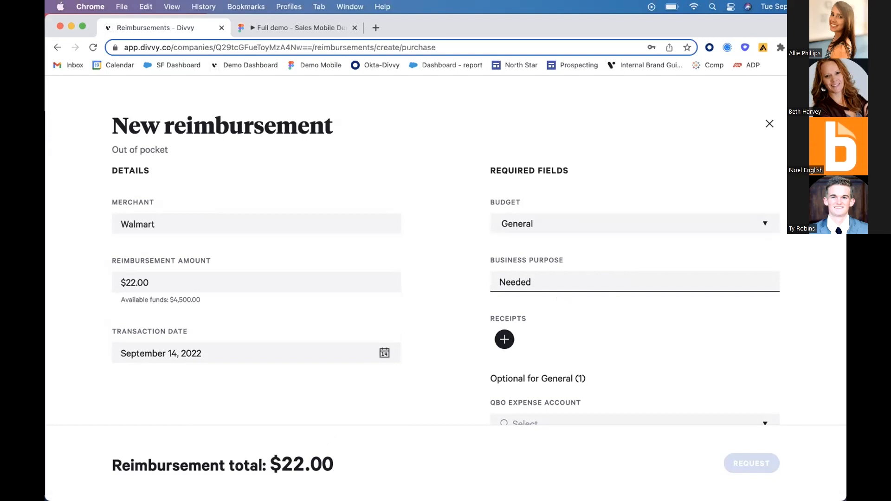
type("office")
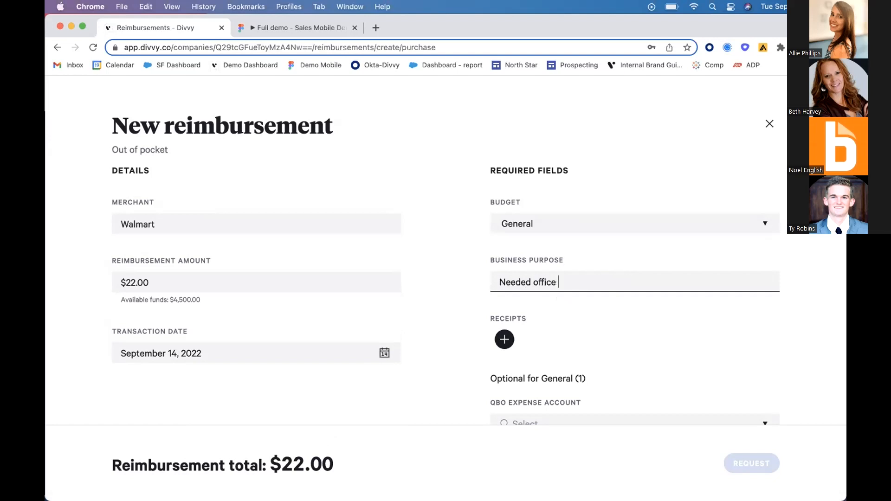
type("supplies")
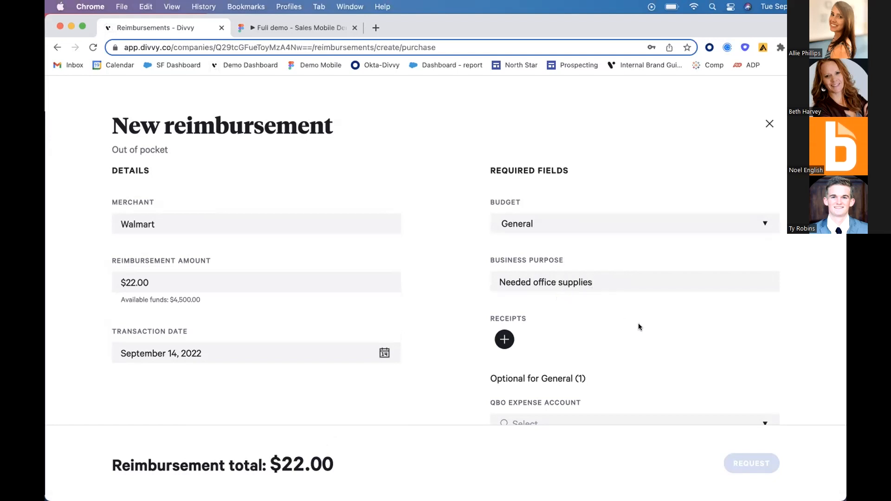
scroll("down", 3)
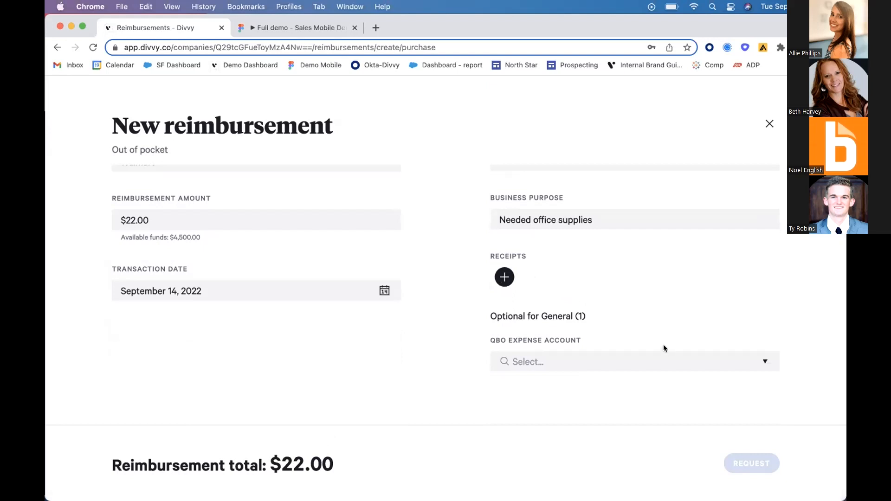
mouse_move(765, 343)
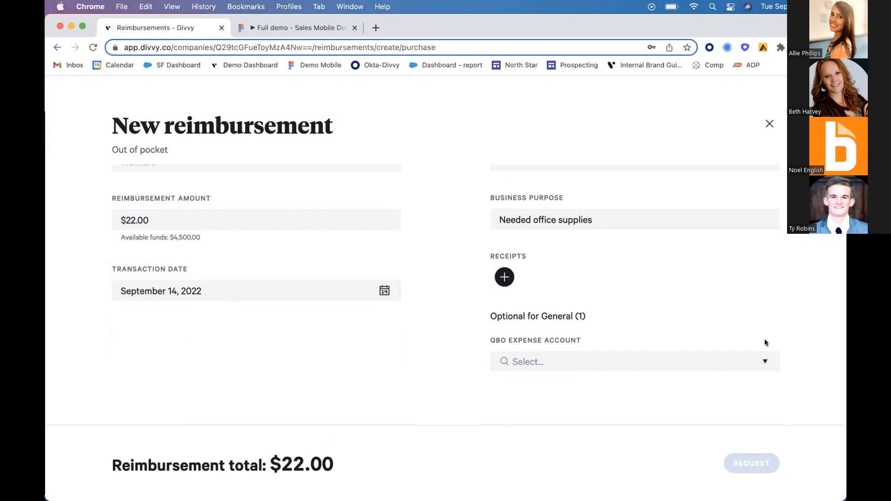
mouse_move(797, 428)
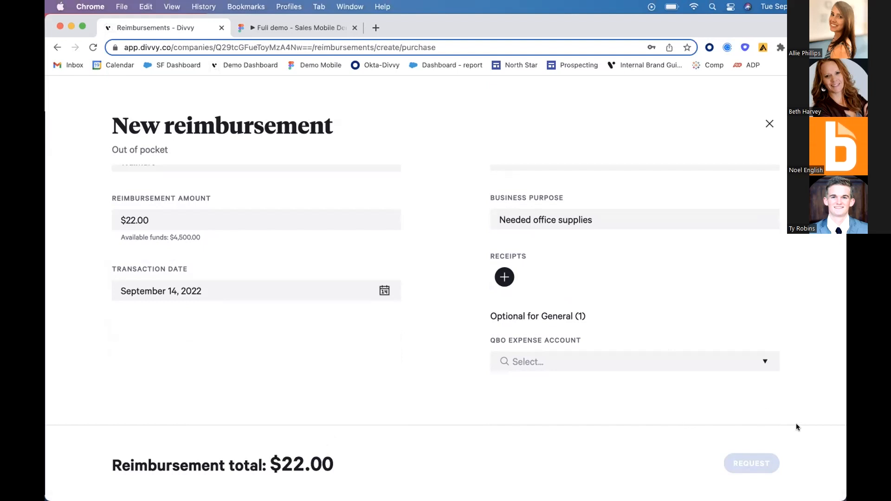
mouse_move(751, 462)
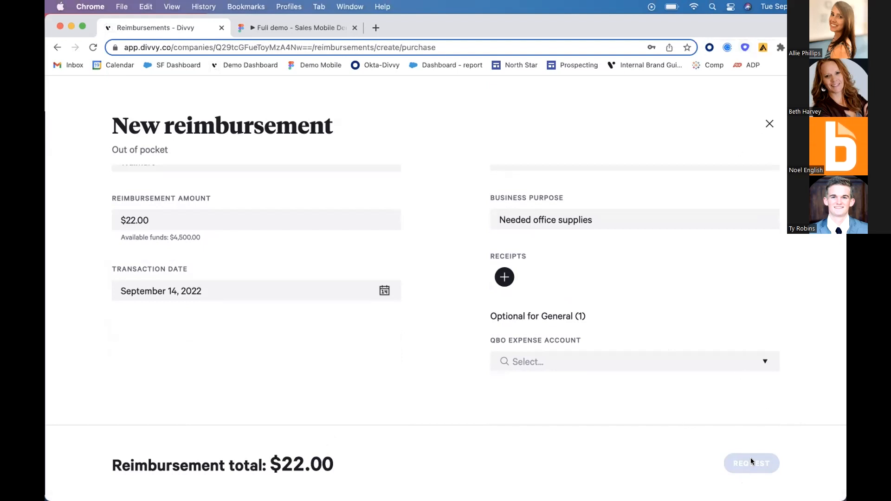
left_click(751, 463)
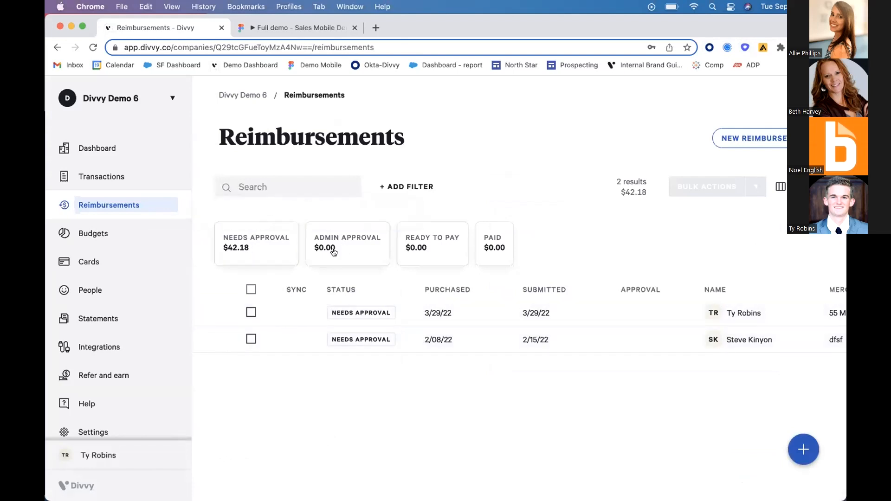
mouse_move(335, 261)
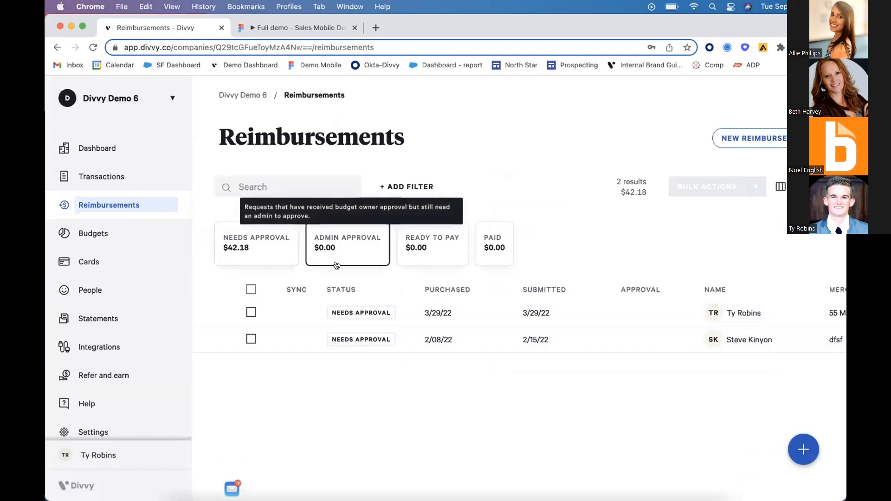
mouse_move(339, 258)
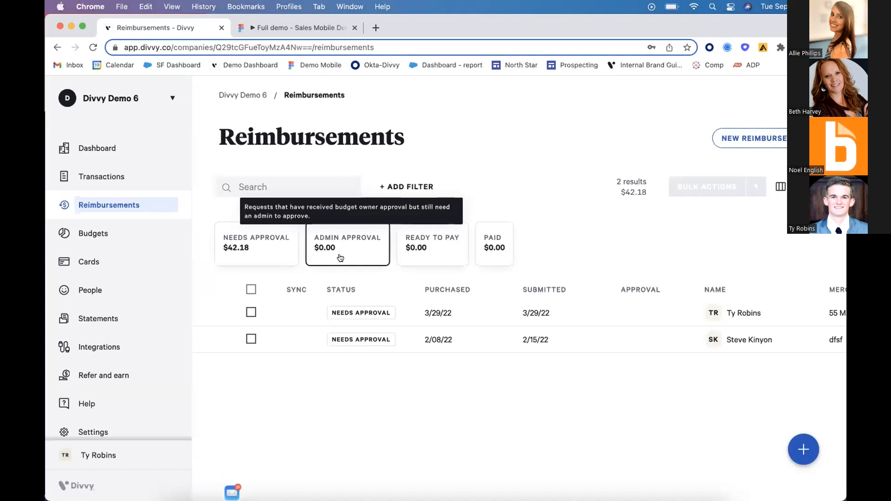
left_click(455, 313)
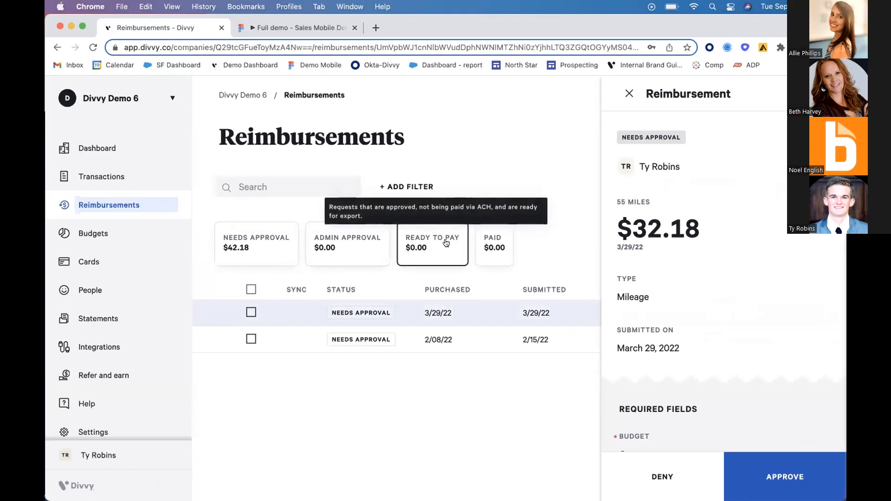
mouse_move(428, 261)
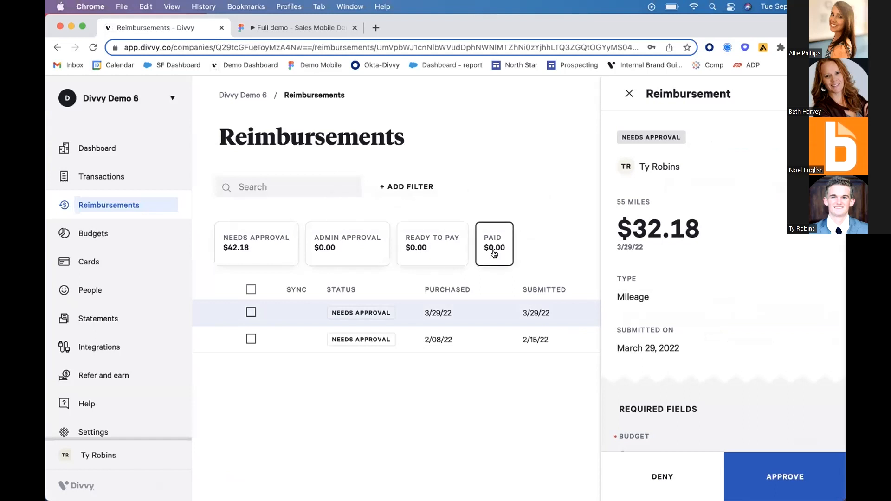
mouse_move(494, 253)
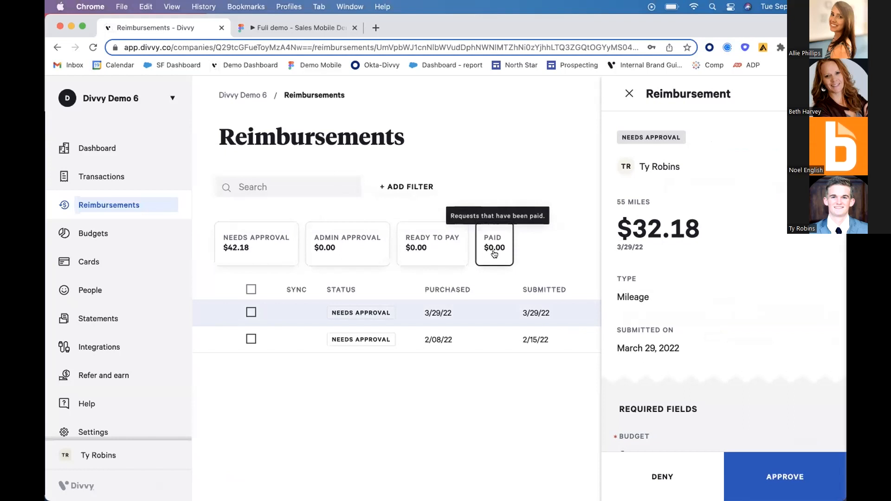
mouse_move(629, 94)
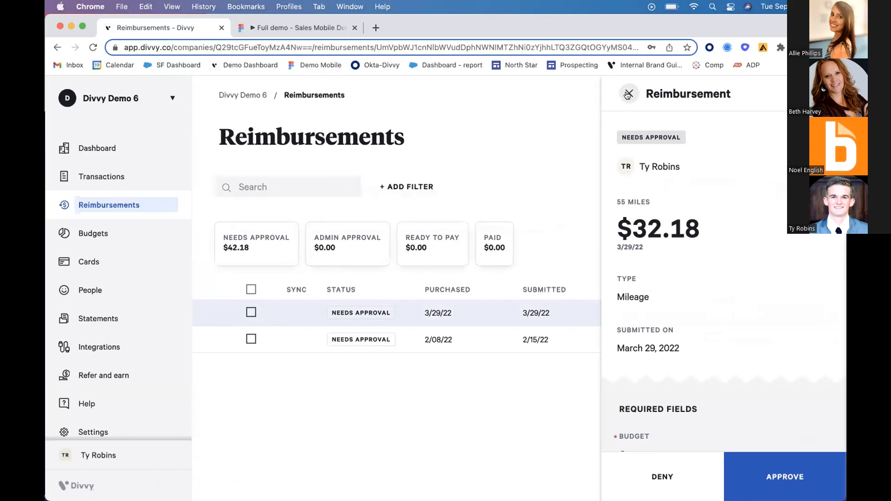
left_click(629, 94)
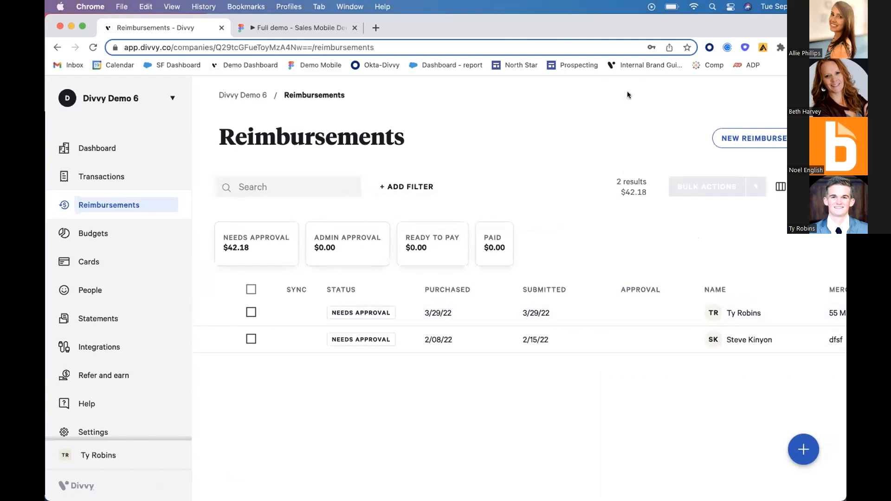
left_click(293, 27)
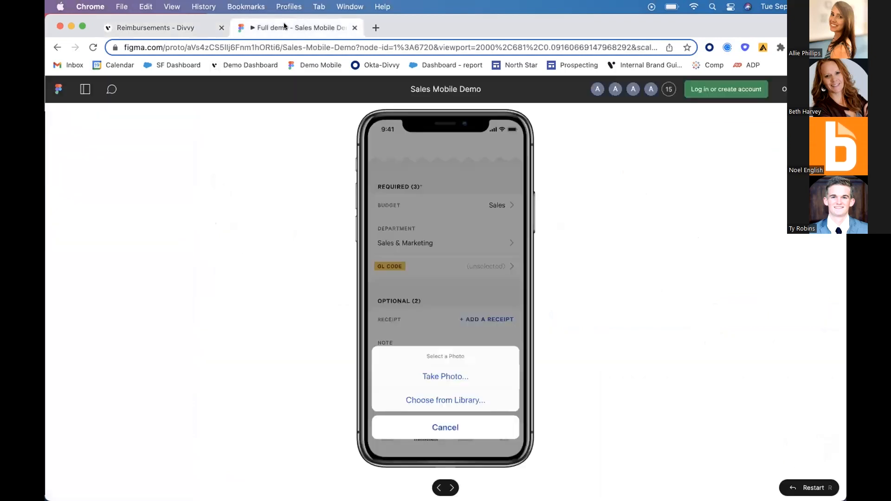
left_click(161, 28)
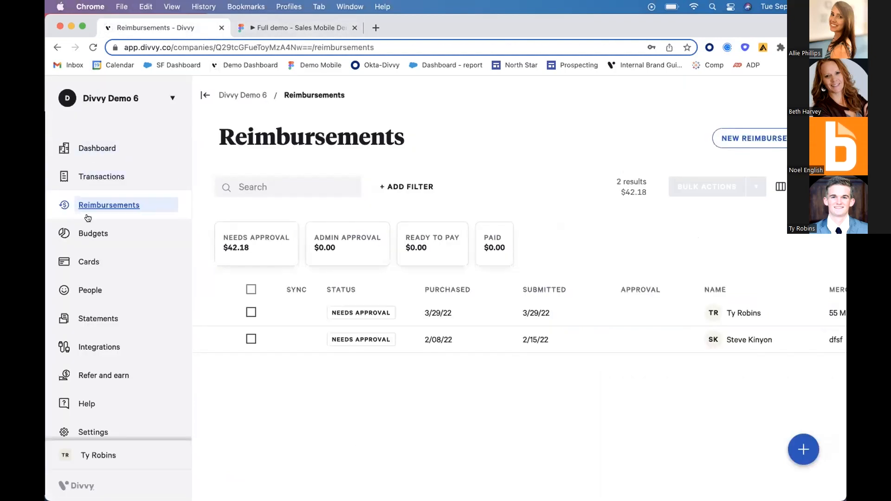
mouse_move(88, 228)
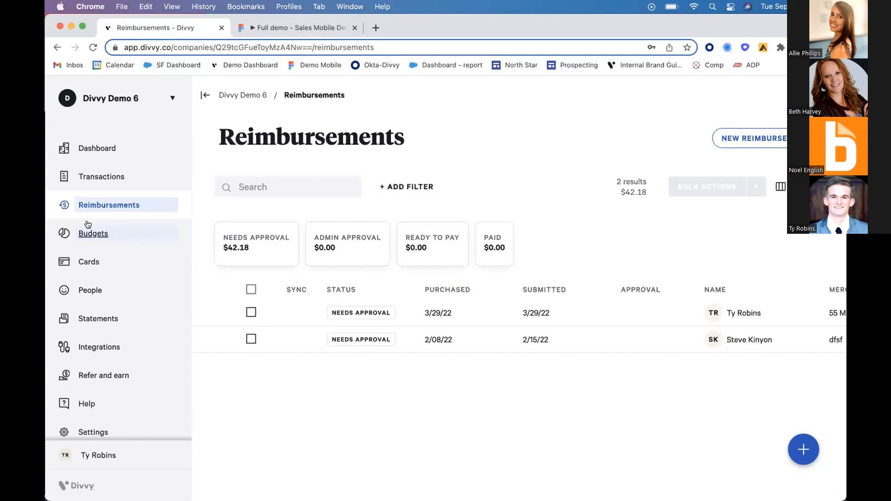
mouse_move(96, 149)
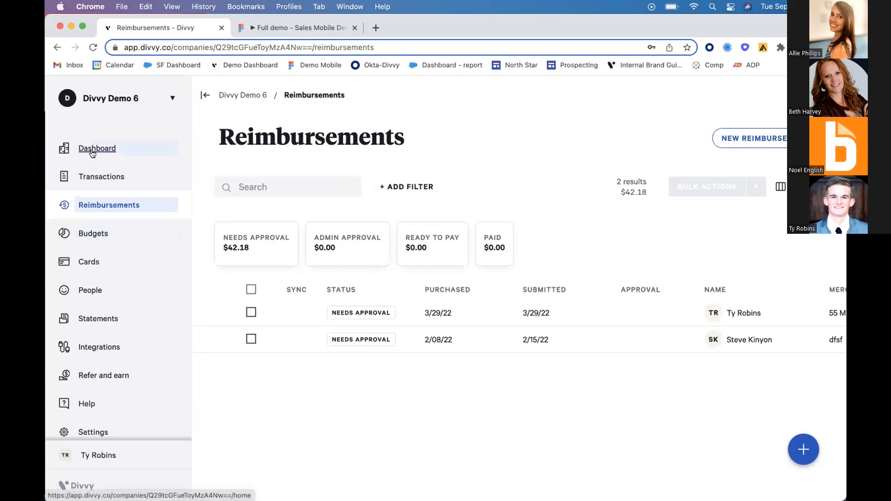
Open the Dashboard and scroll to the Rewards section showing 6,391 points
left_click(96, 149)
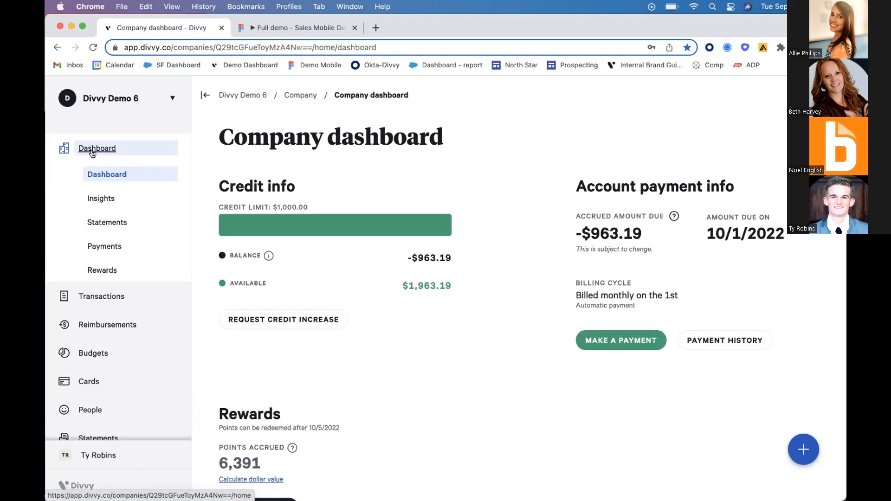
mouse_move(367, 370)
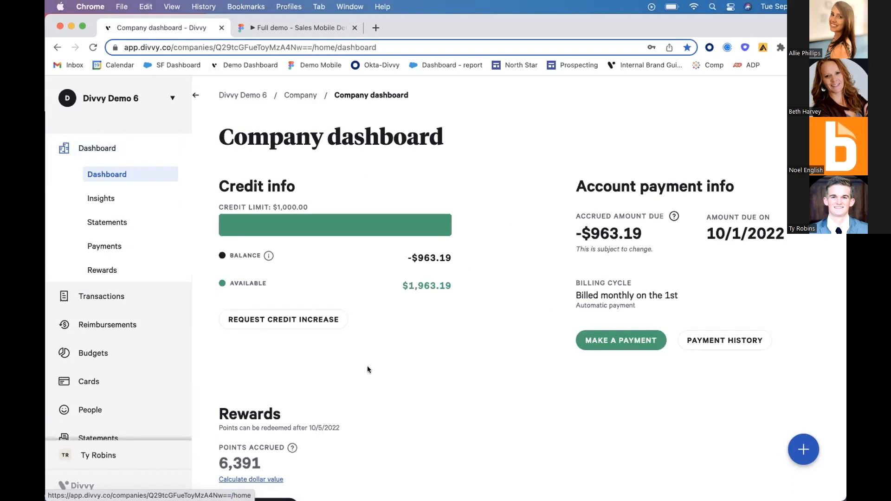
scroll("down", 3)
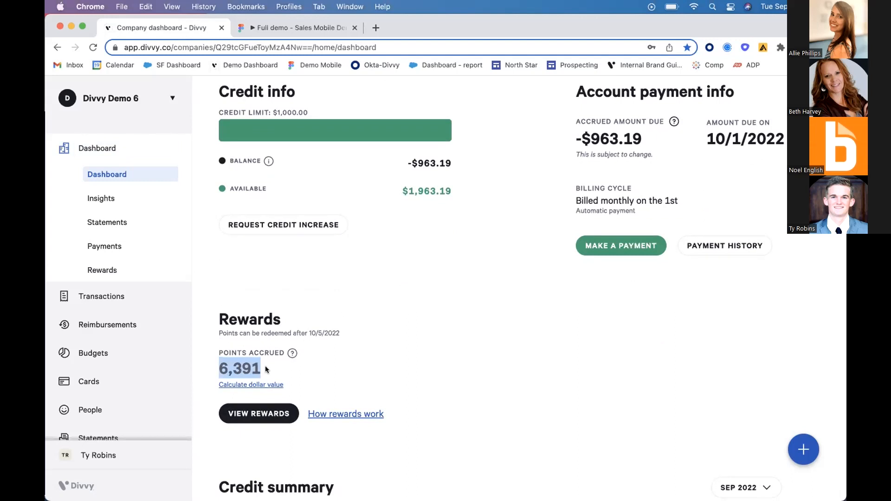
mouse_move(387, 283)
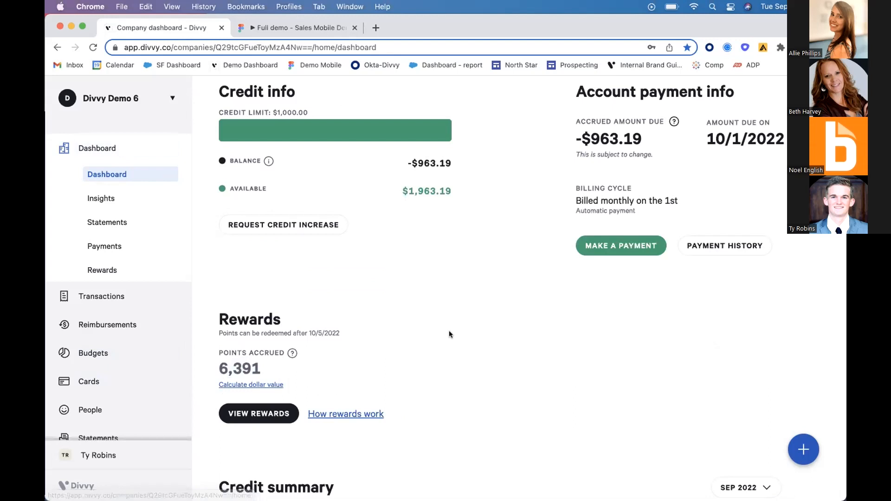
scroll("up", 3)
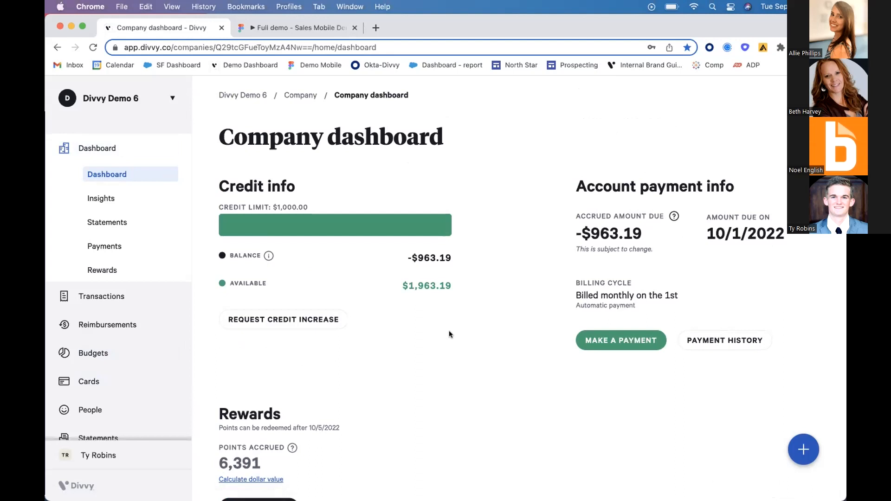
mouse_move(520, 314)
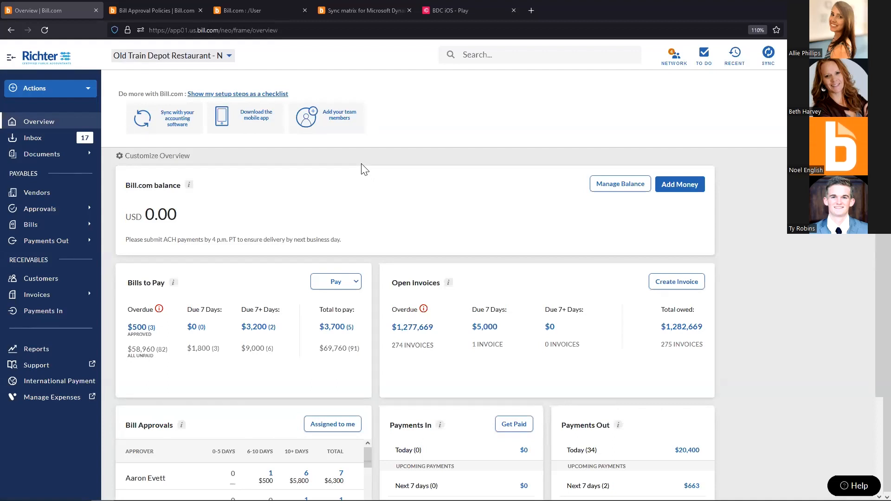
mouse_move(45, 141)
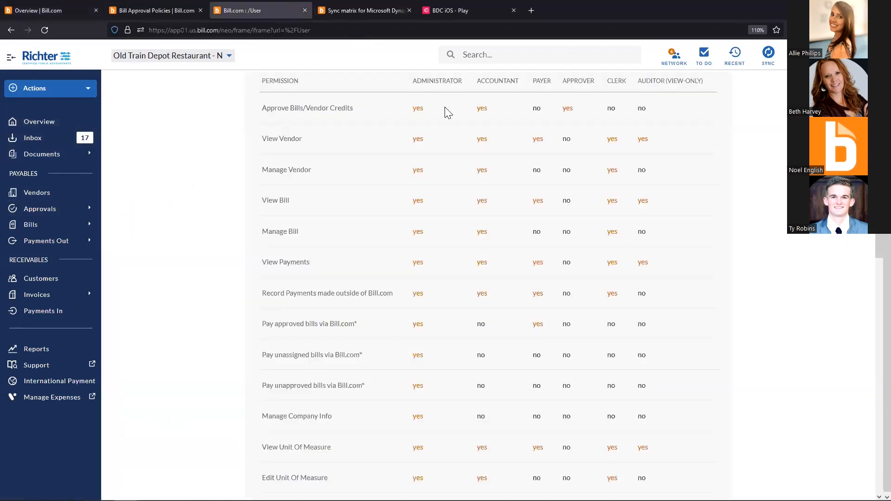
mouse_move(455, 137)
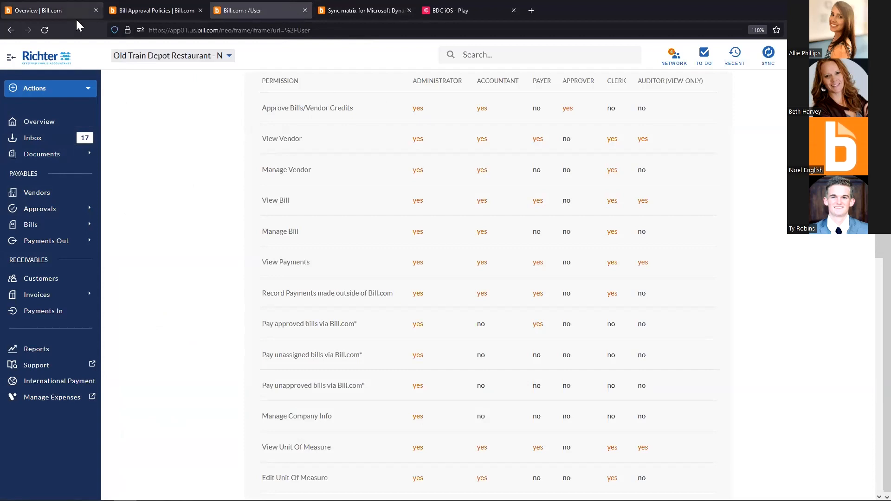
Leave User permissions for the Old Train Depot Restaurant Overview with balance, bills and invoices
left_click(39, 121)
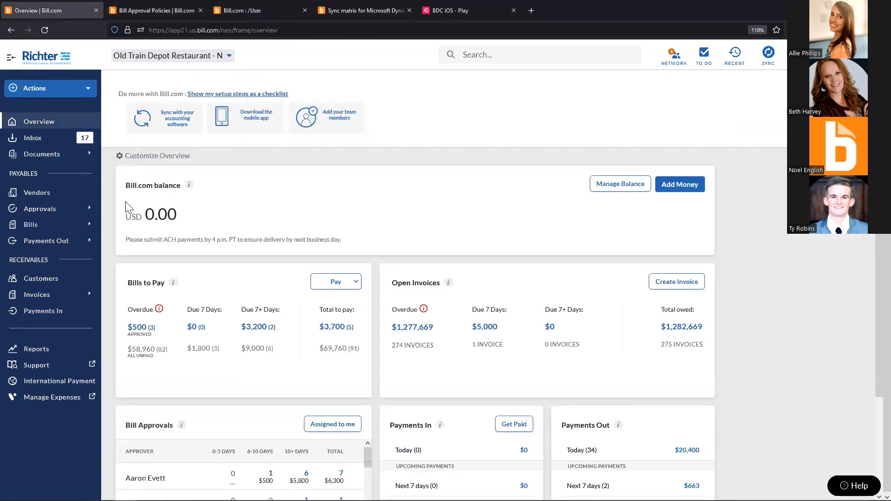
left_click(31, 224)
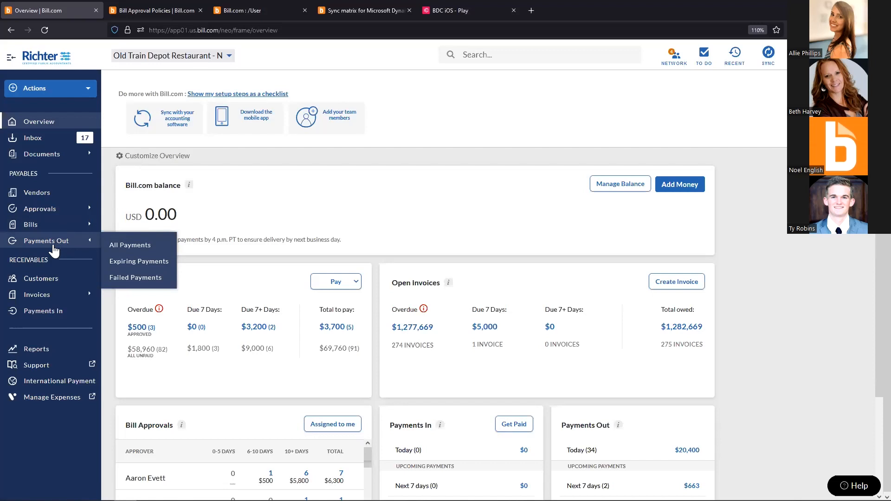
mouse_move(59, 170)
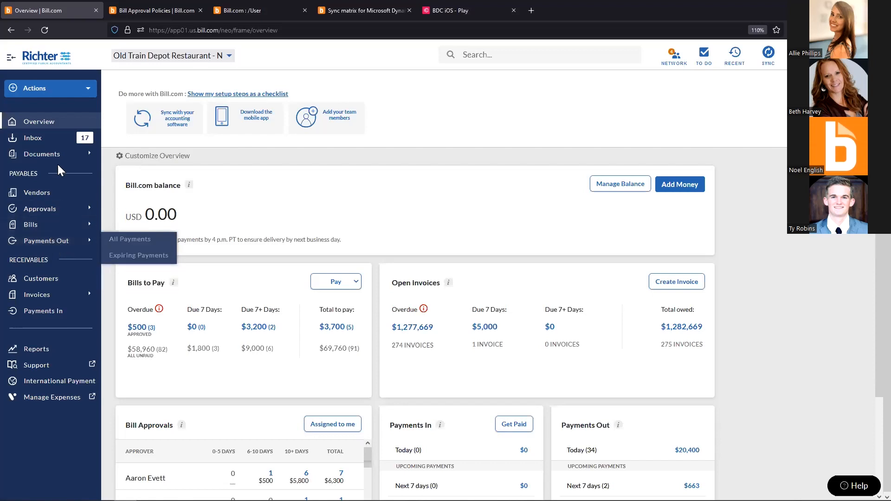
Open the Inbox, start editing the inbox email then cancel, and scroll the document list
left_click(32, 137)
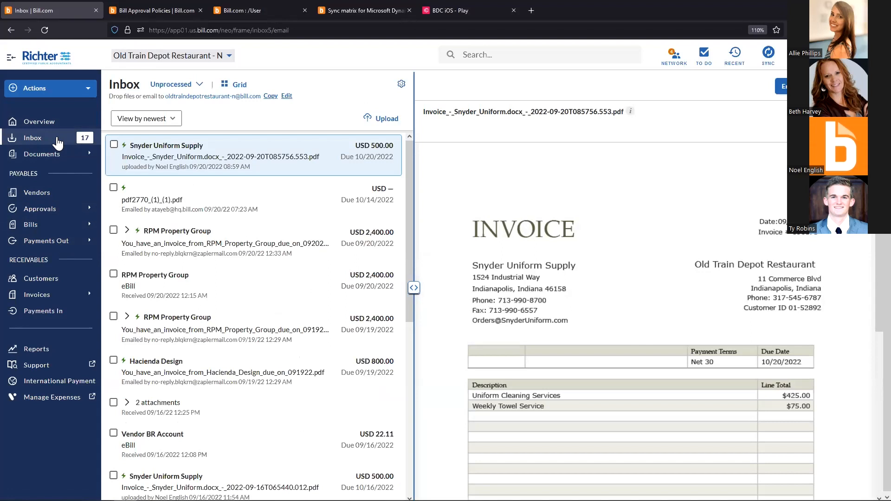
mouse_move(194, 96)
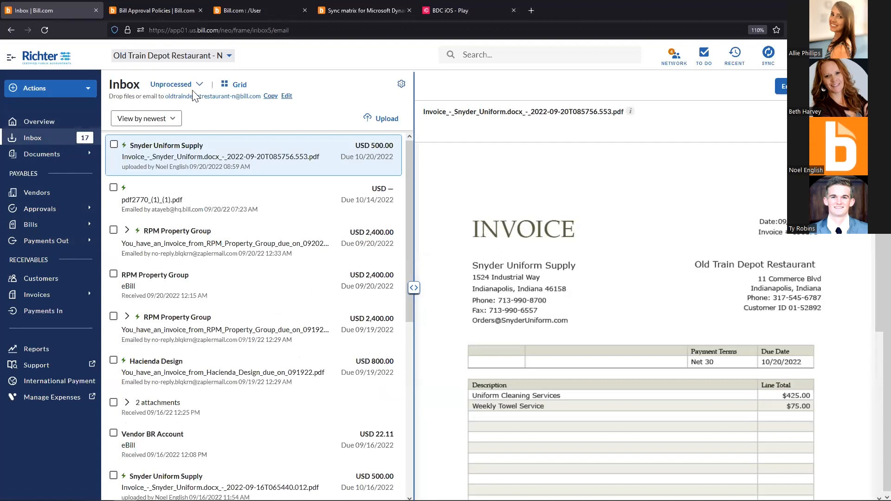
left_click(286, 96)
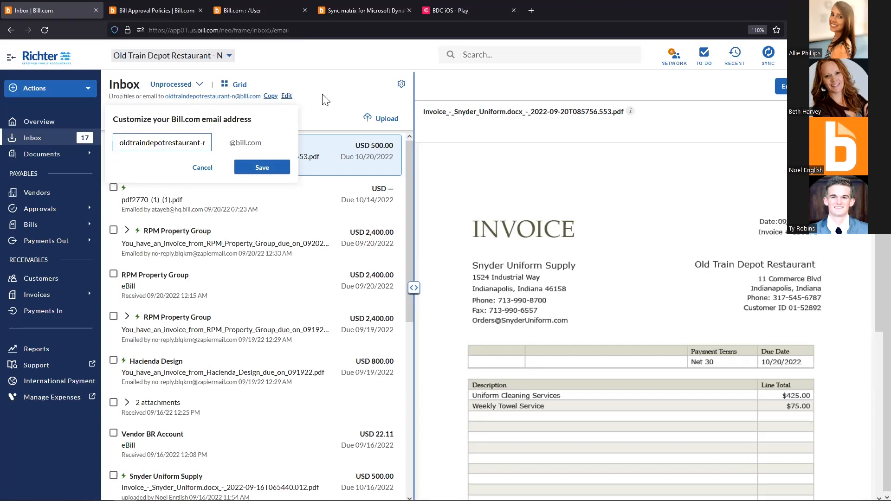
left_click(202, 168)
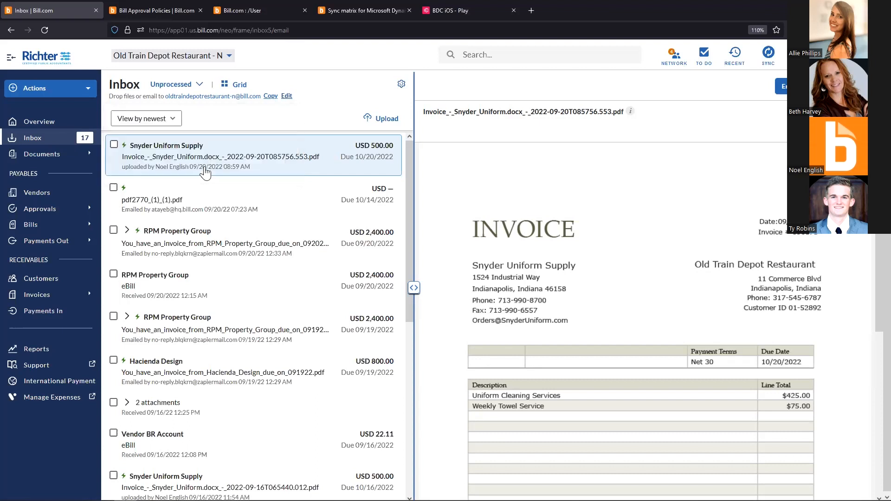
mouse_move(126, 108)
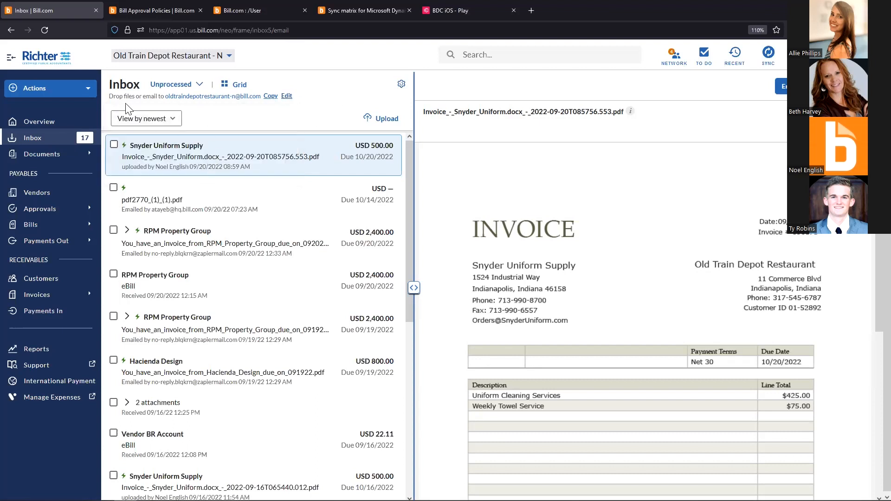
mouse_move(286, 317)
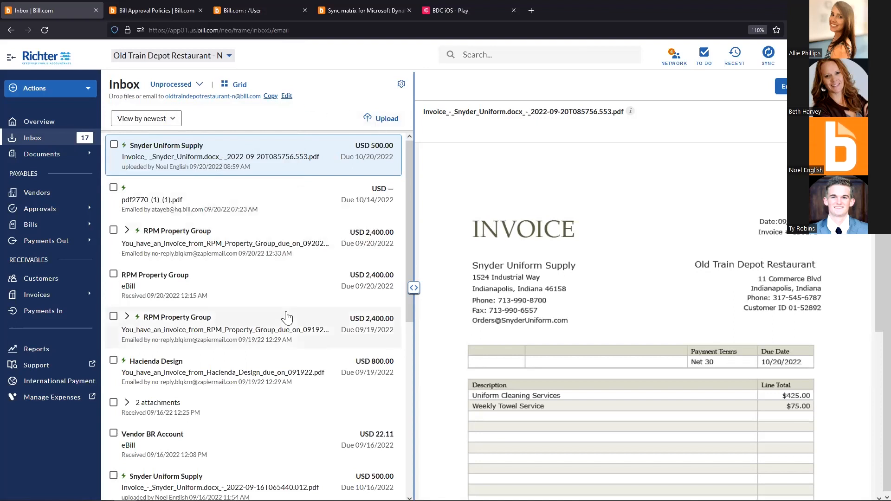
scroll("down", 3)
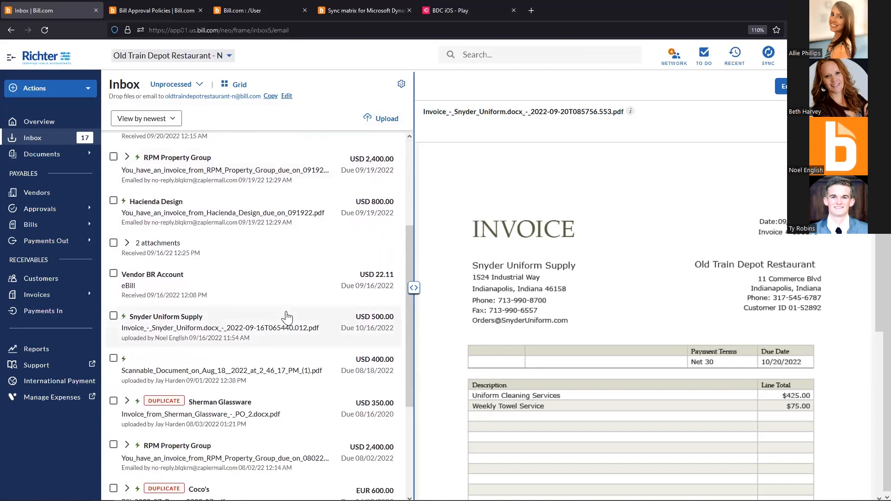
scroll("down", 3)
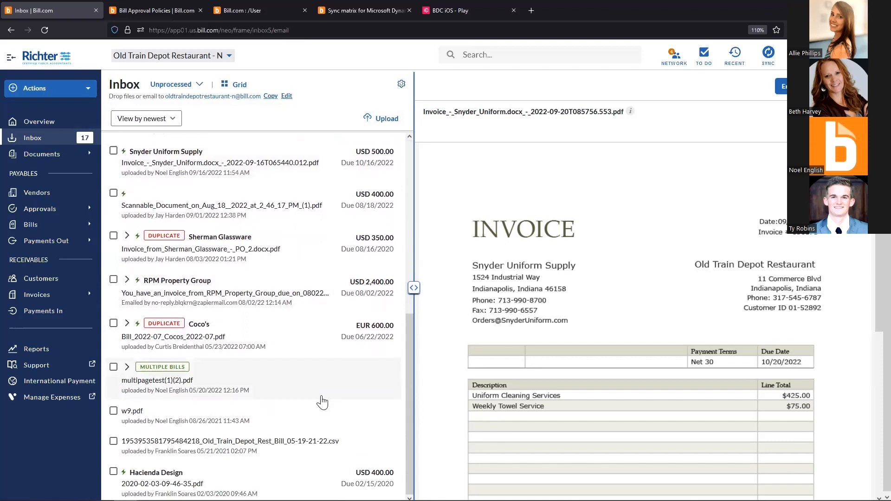
Expand the multipagetest(1)(2).pdf split document and view Bill 2, Nancy's Farm Fresh
left_click(162, 477)
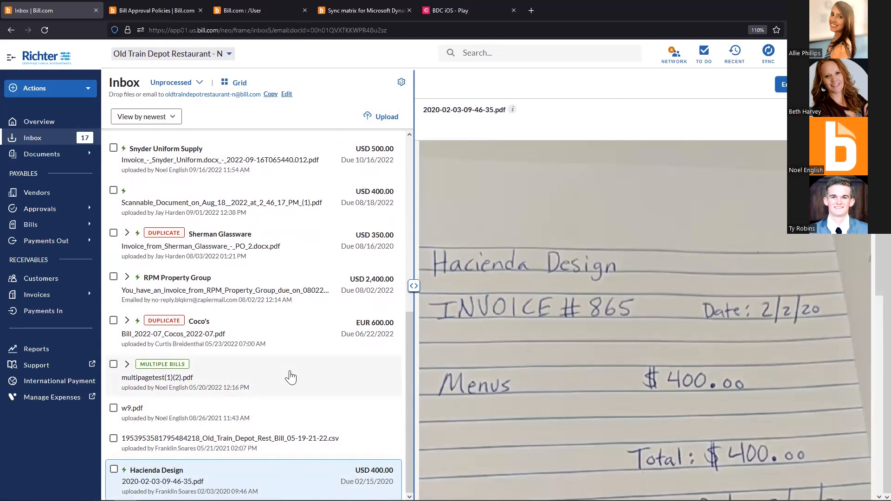
mouse_move(266, 254)
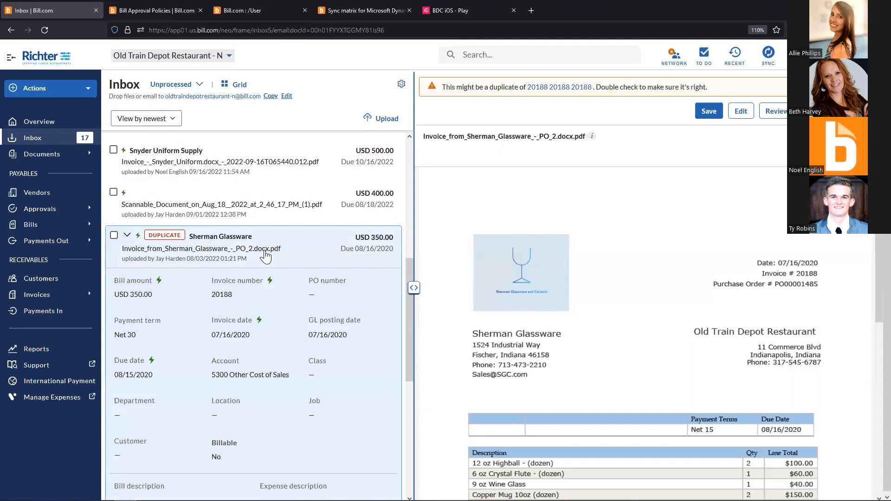
mouse_move(287, 218)
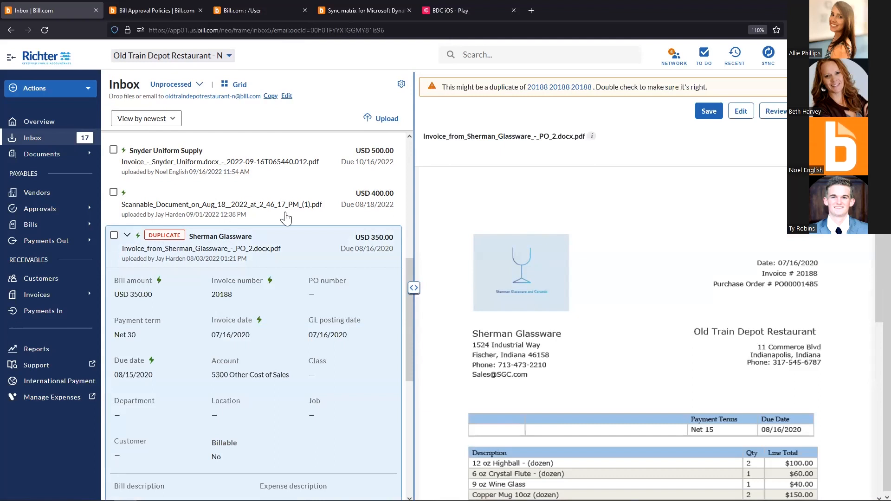
mouse_move(539, 96)
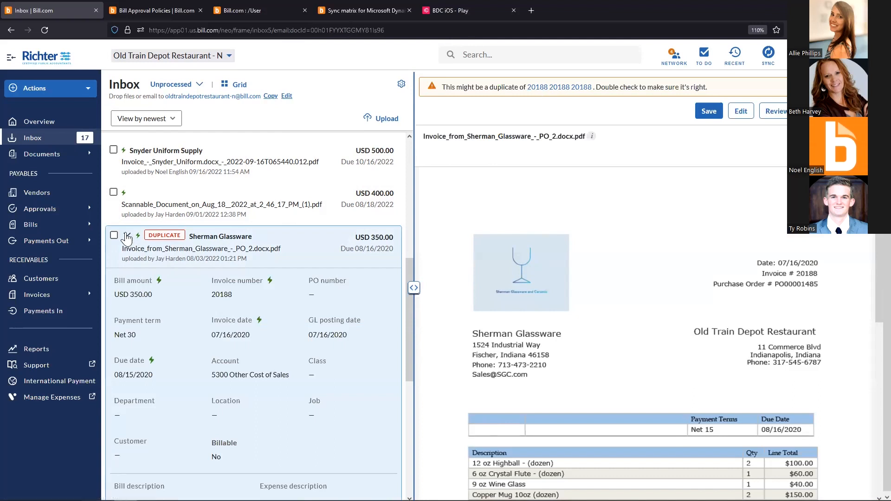
left_click(127, 235)
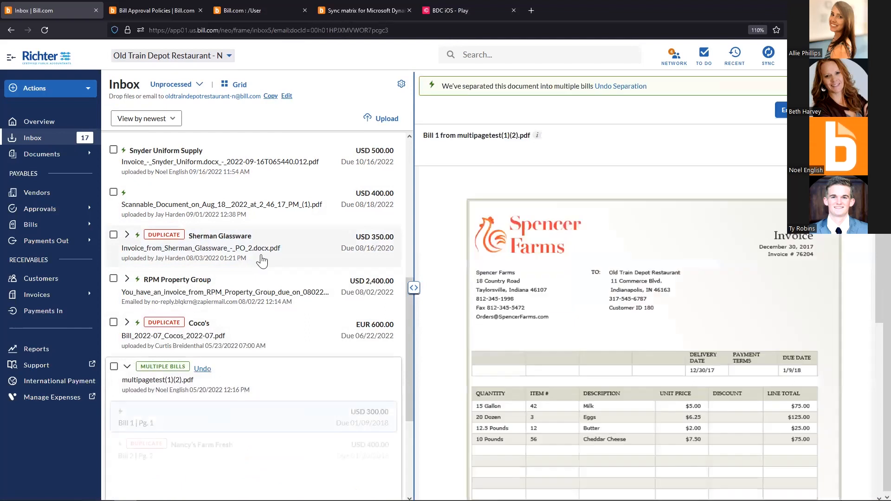
scroll("down", 3)
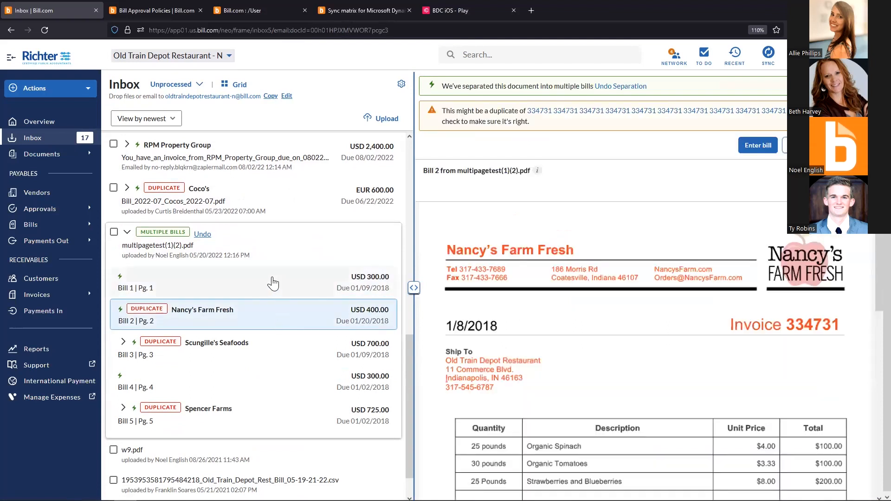
left_click(253, 282)
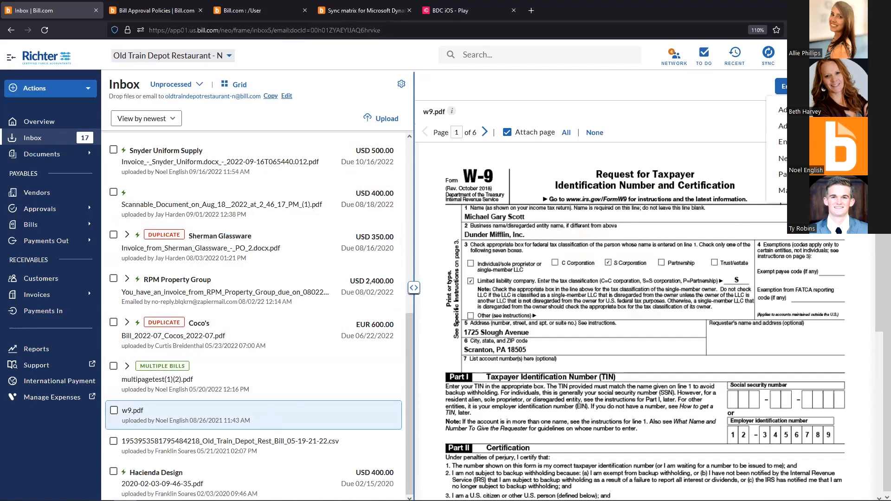
Open w9.pdf's Add menu listing Company, Account, Customer, Invoice, Payment received and Vendor
left_click(785, 87)
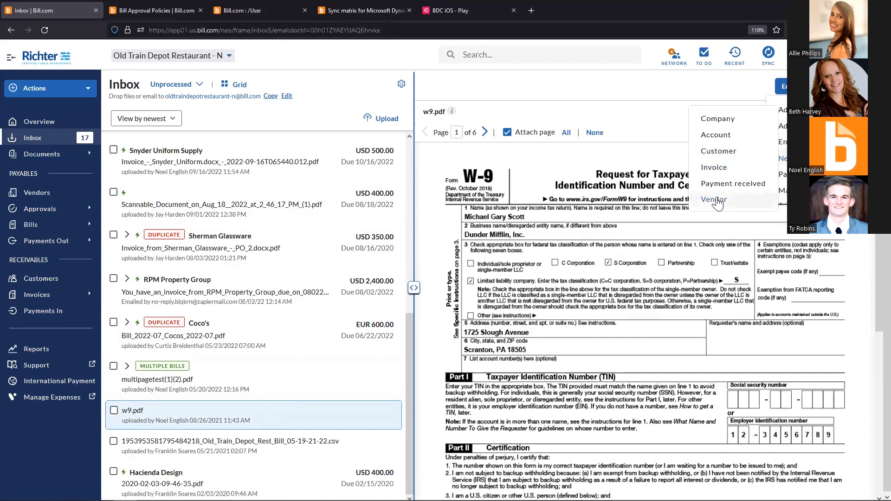
mouse_move(717, 118)
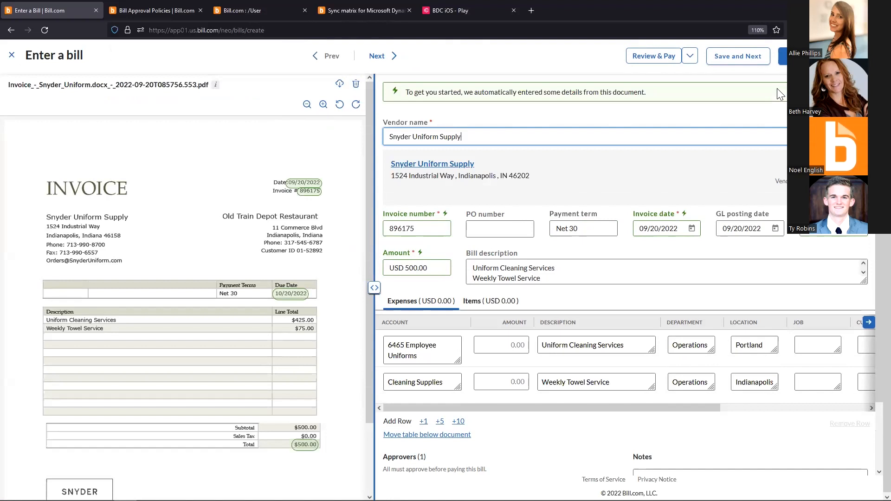
mouse_move(465, 121)
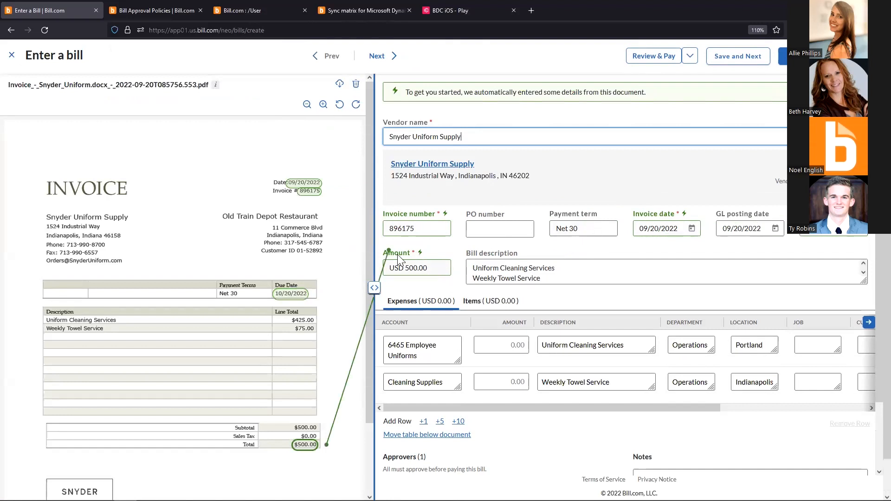
scroll("down", 3)
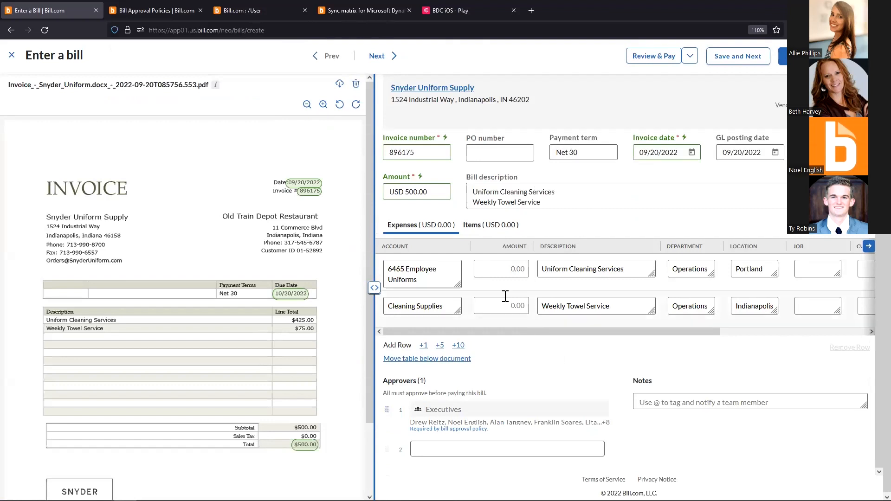
mouse_move(589, 208)
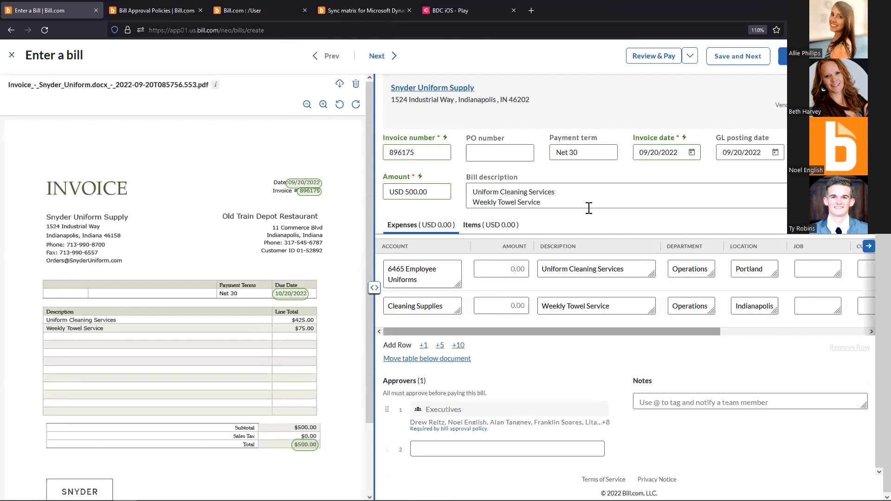
mouse_move(555, 376)
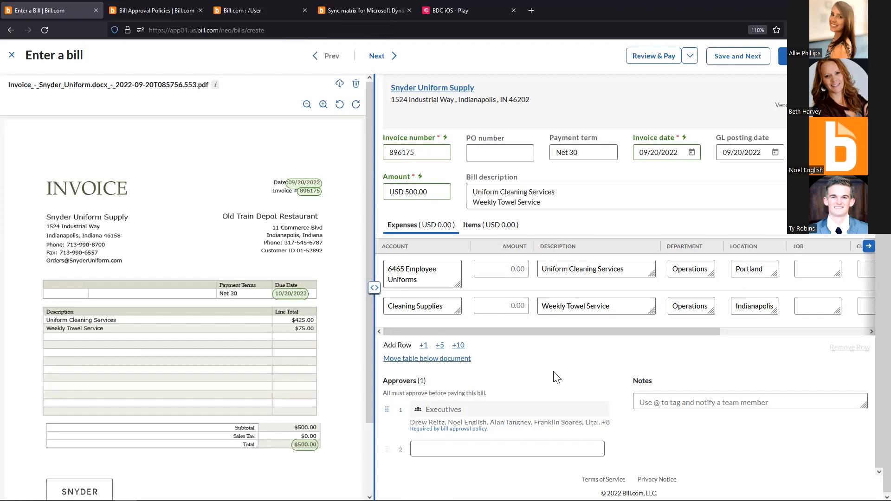
mouse_move(630, 213)
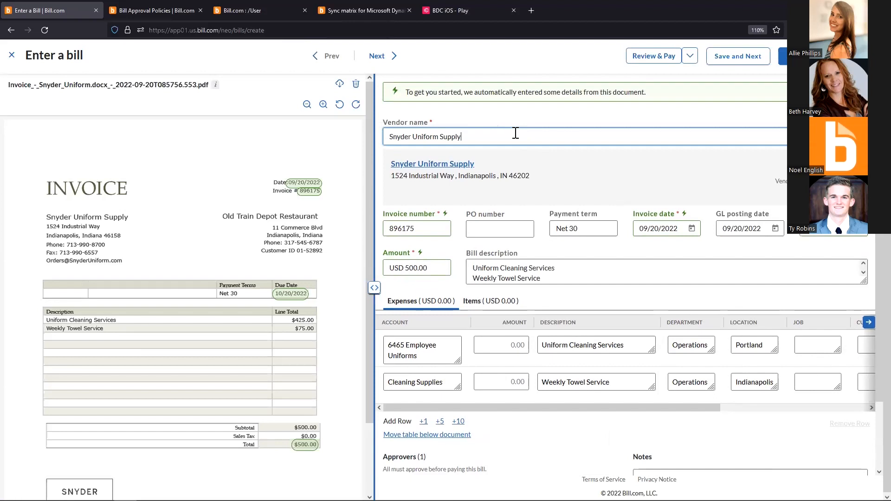
mouse_move(514, 133)
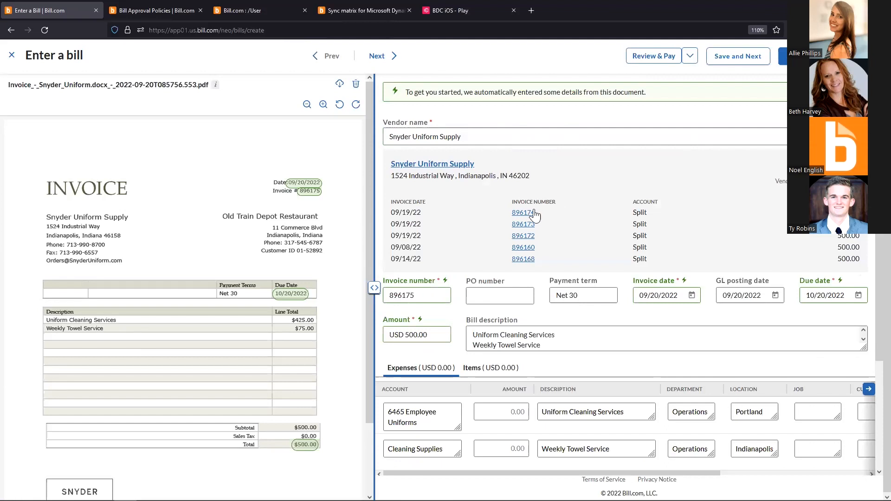
mouse_move(521, 212)
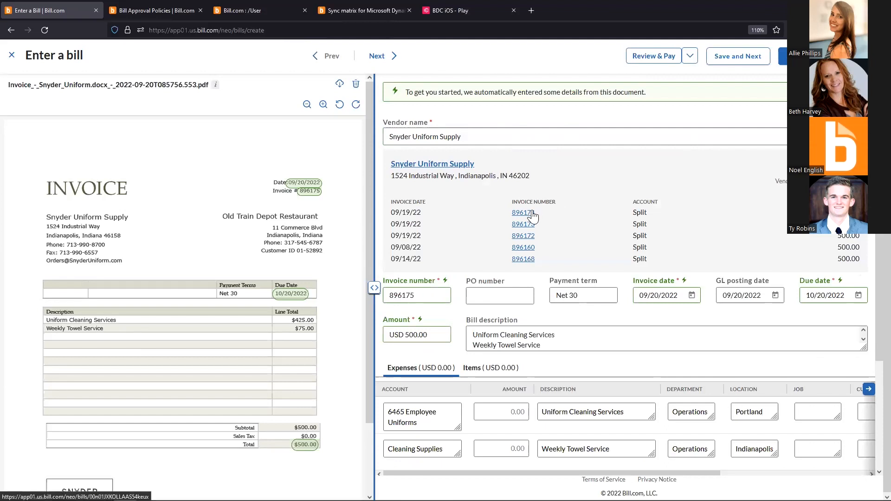
scroll("down", 3)
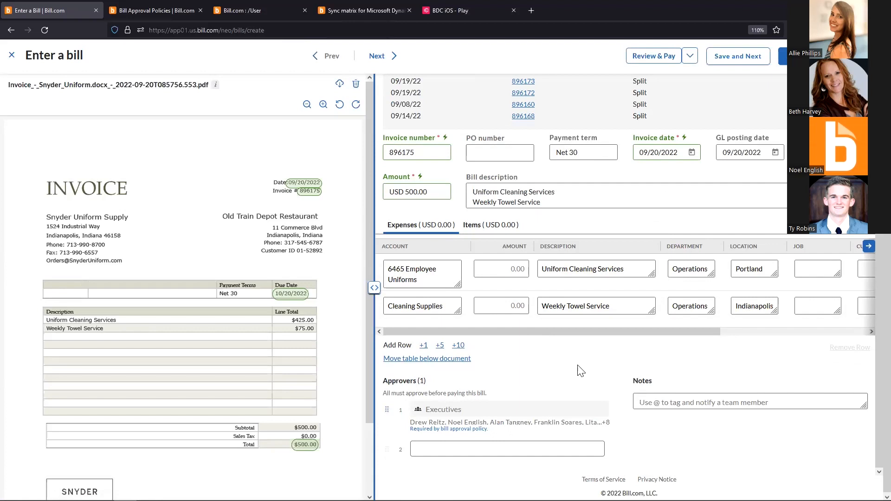
mouse_move(599, 358)
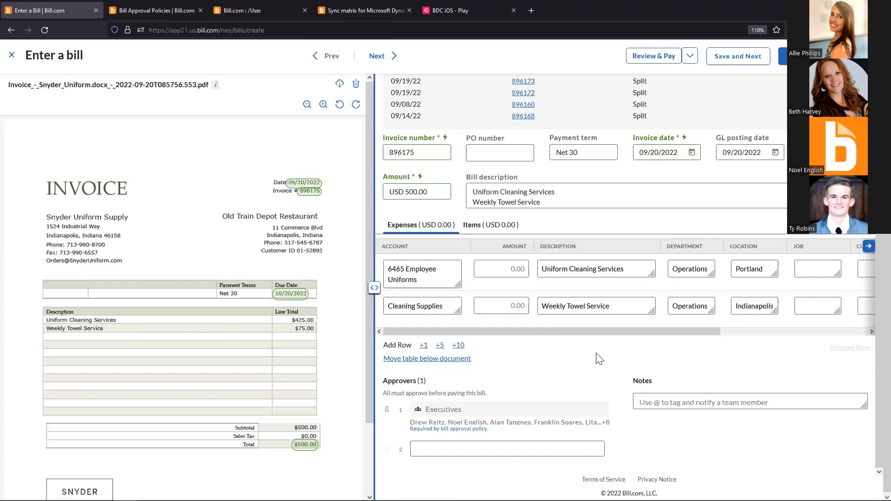
scroll("up", 3)
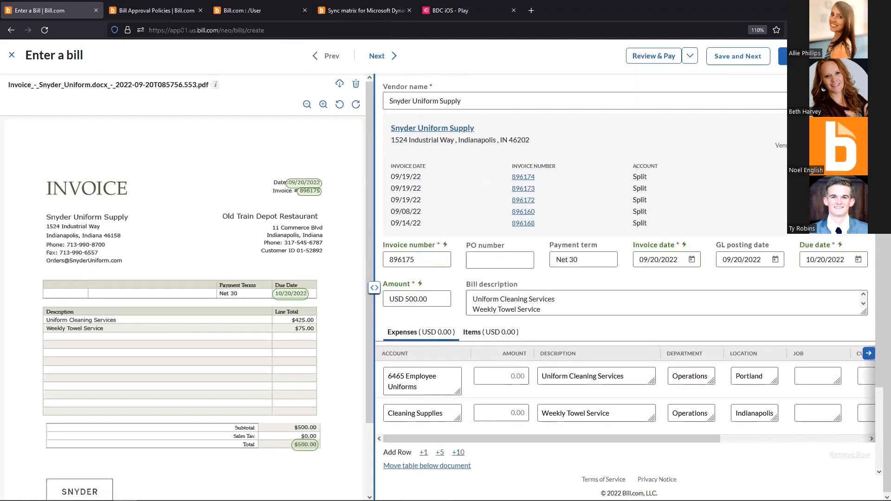
scroll("down", 3)
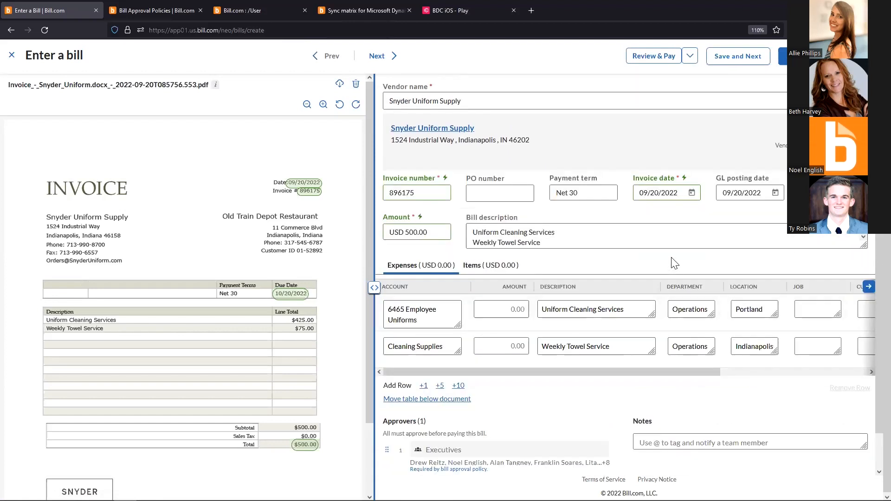
mouse_move(579, 404)
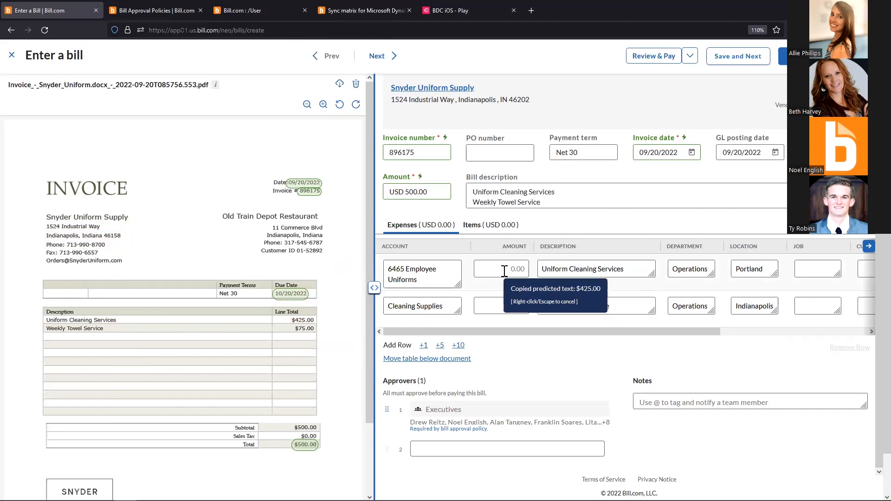
Fill expense amounts 425.00 and 75.00 and assign account 6465 Employee Uniforms
left_click(500, 268)
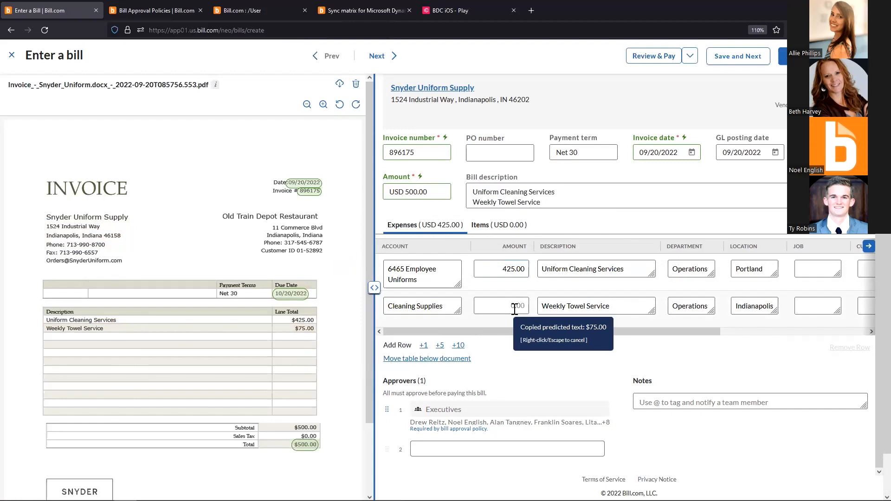
left_click(501, 306)
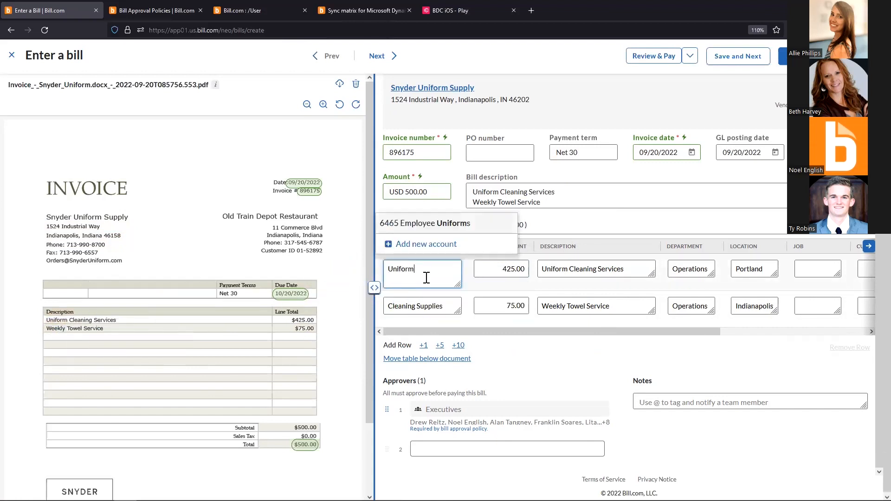
mouse_move(458, 228)
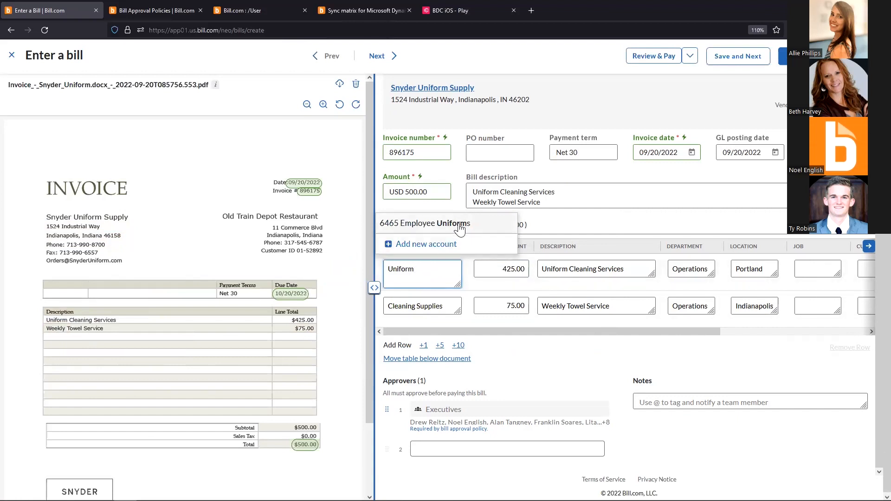
left_click(425, 223)
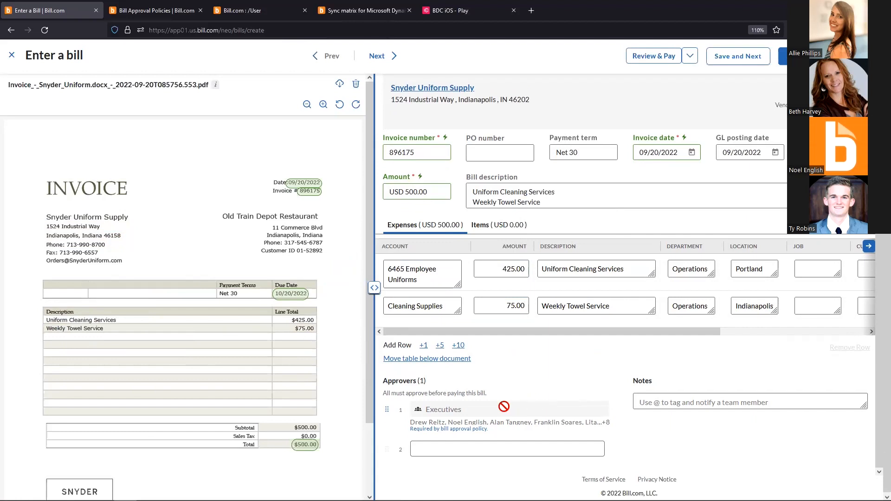
left_click(506, 448)
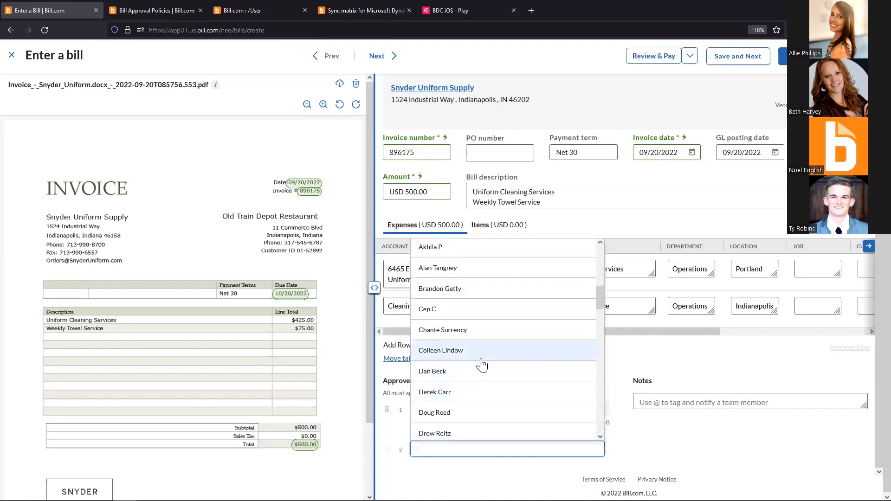
left_click(440, 350)
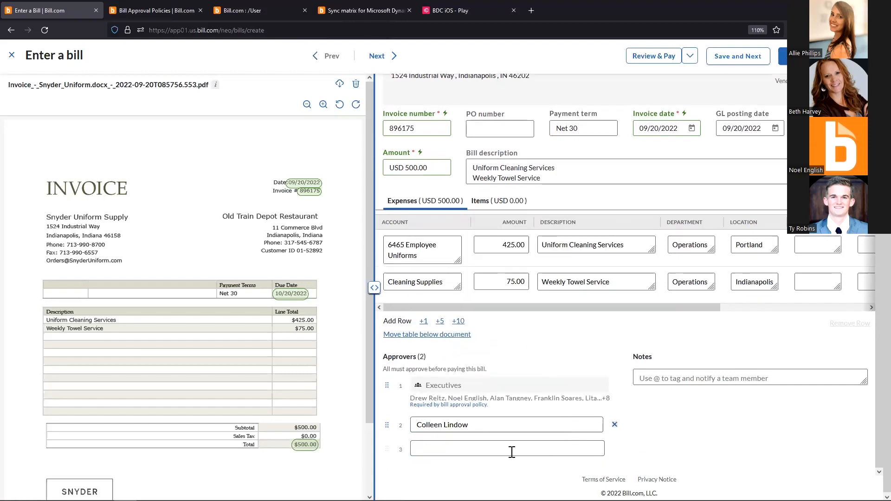
left_click(506, 448)
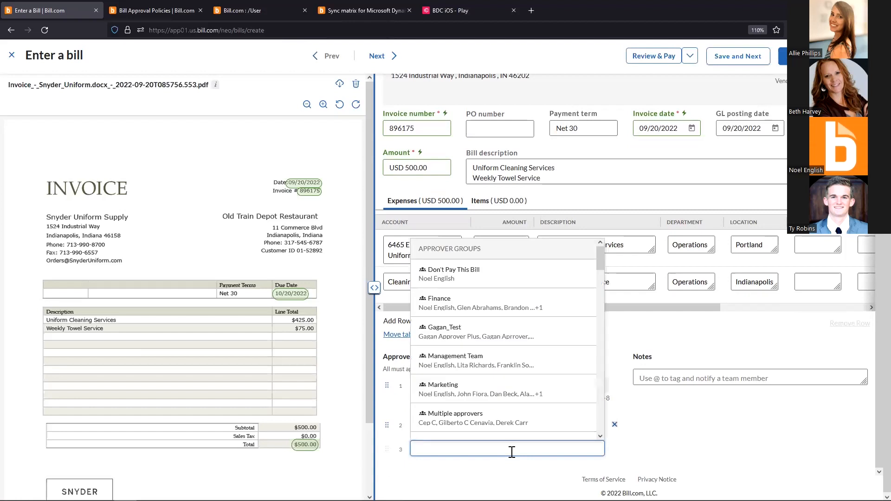
mouse_move(465, 360)
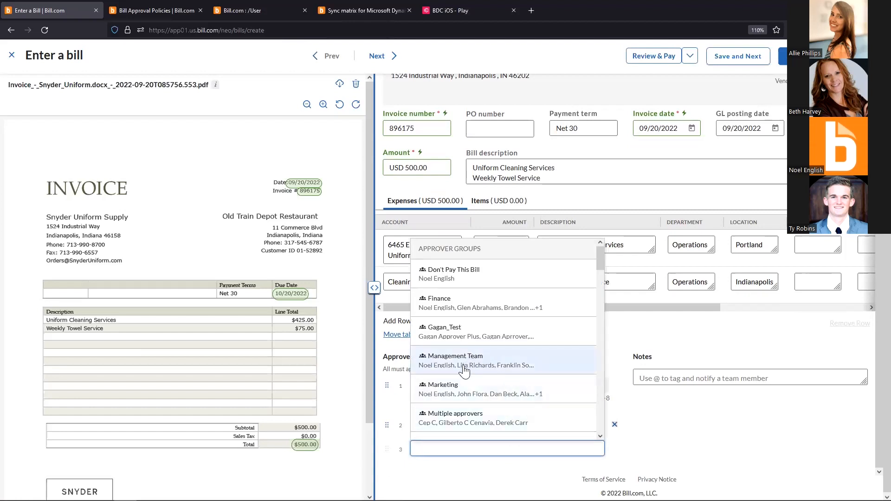
mouse_move(463, 372)
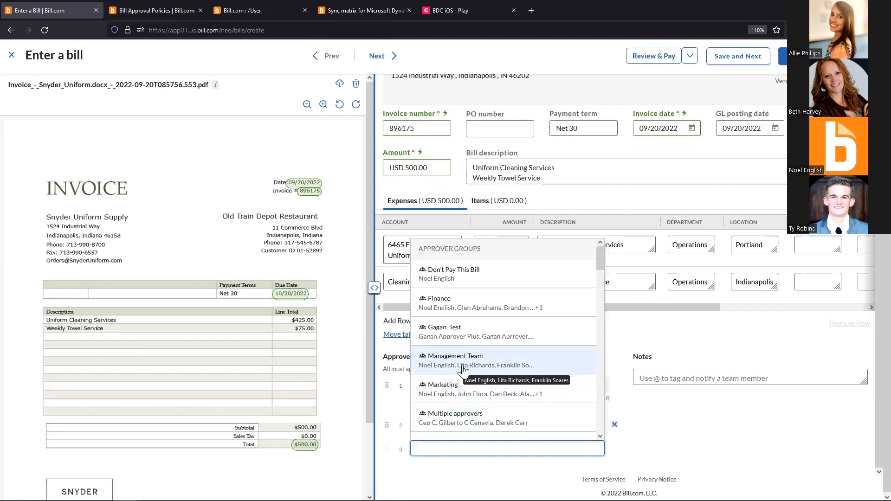
mouse_move(629, 429)
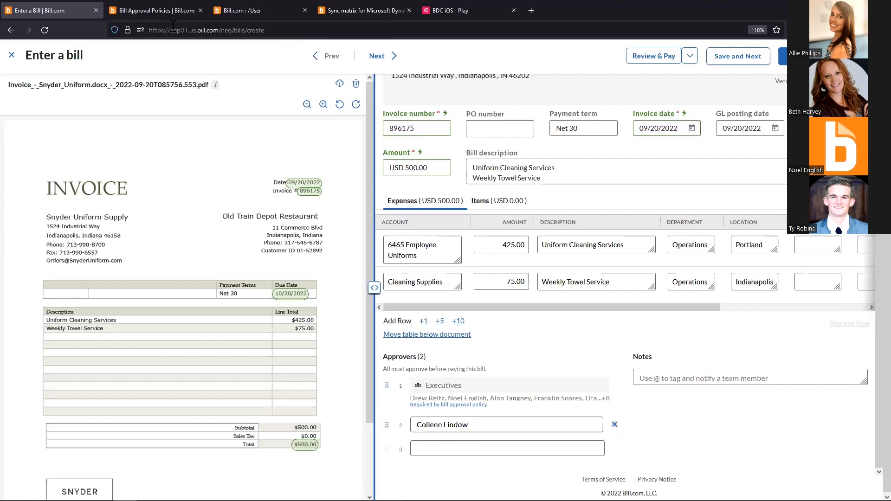
Edit the Operations or Marketing by Exec Team policy and adjust its second criterion
left_click(151, 11)
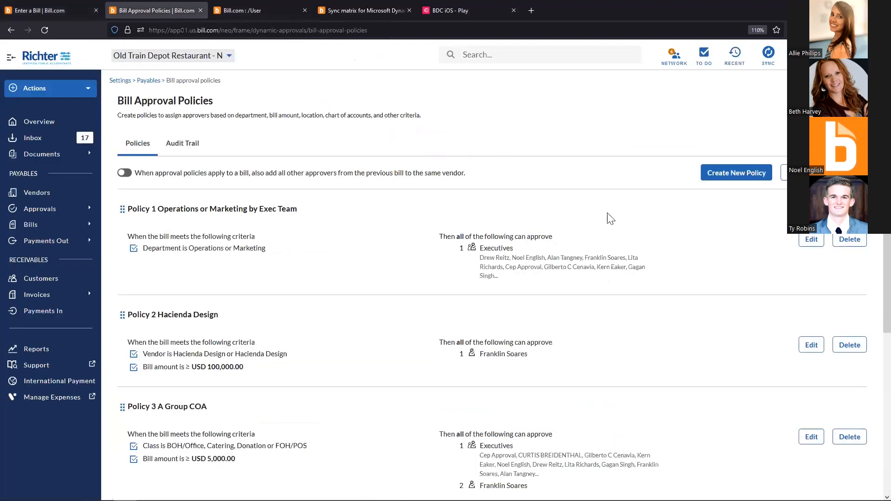
left_click(810, 239)
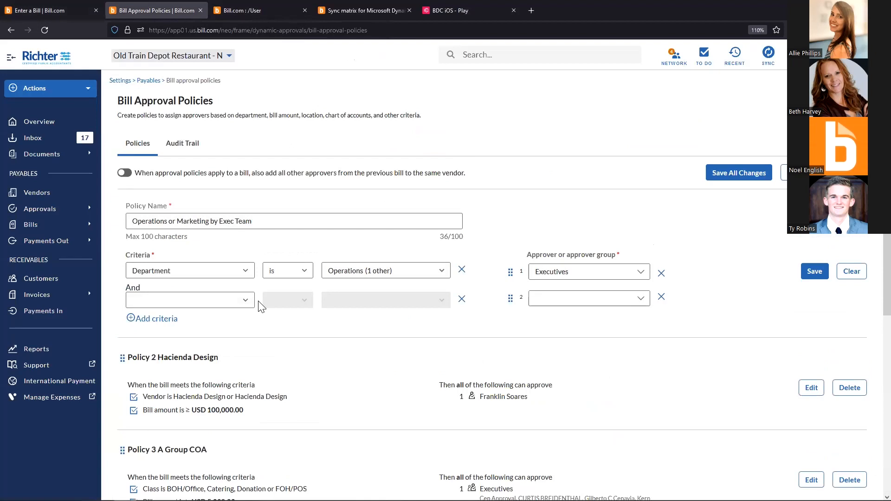
mouse_move(250, 291)
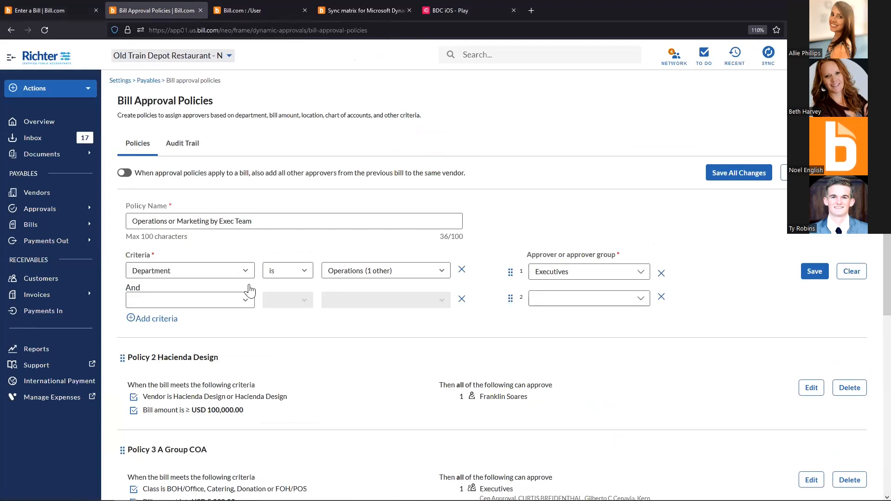
left_click(189, 299)
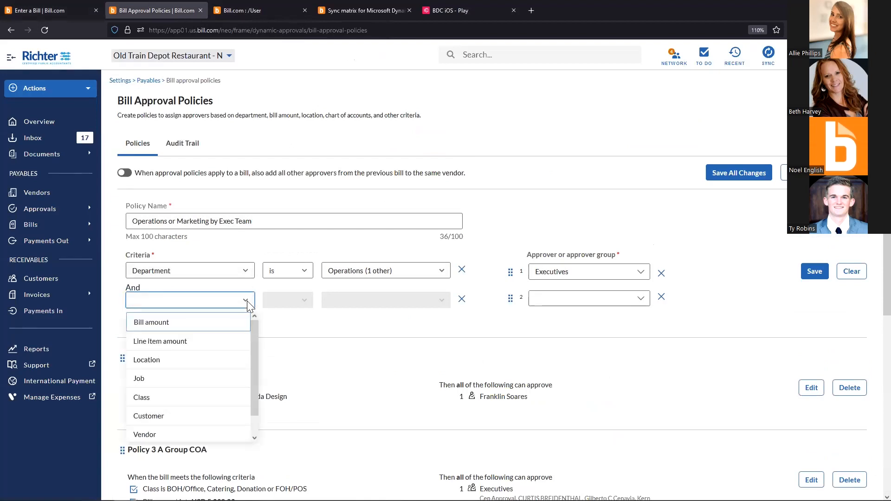
mouse_move(188, 392)
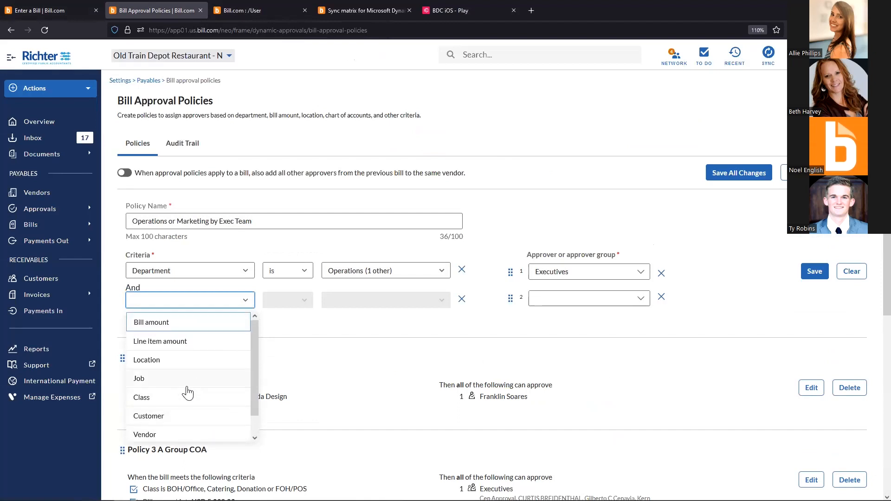
left_click(144, 434)
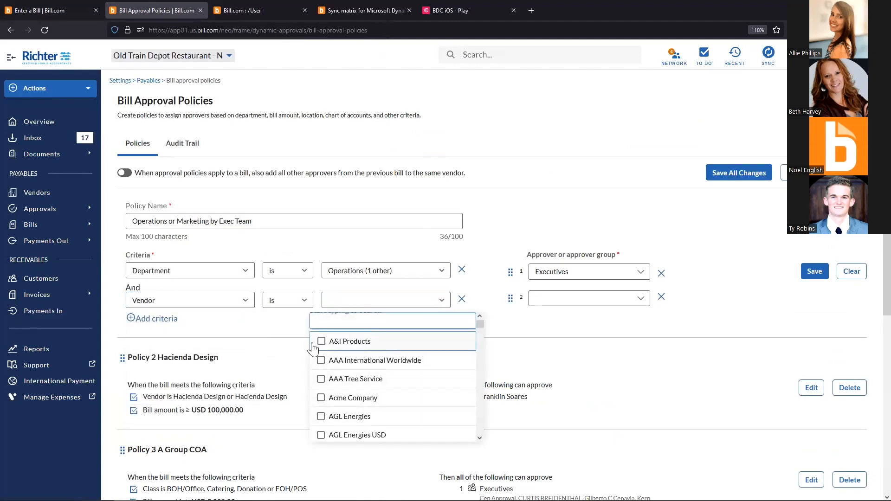
Add a Bill amount criterion and view its ≥ and < operator options
left_click(156, 318)
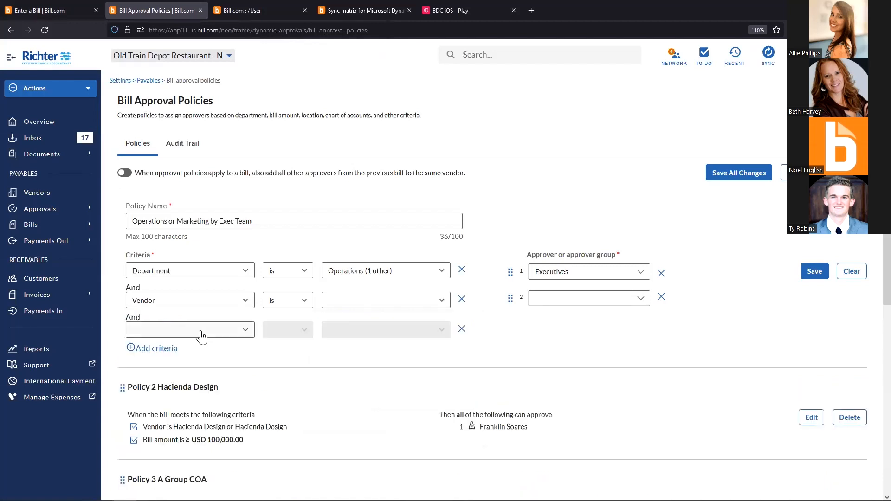
left_click(190, 329)
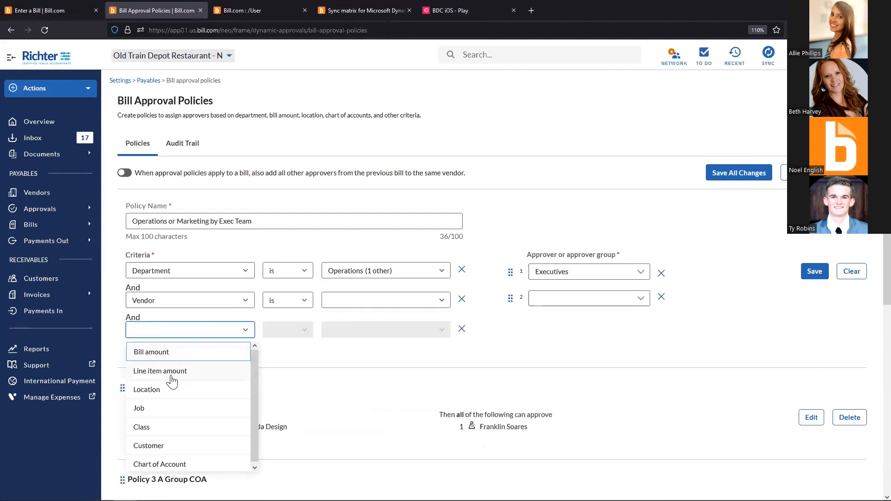
left_click(151, 352)
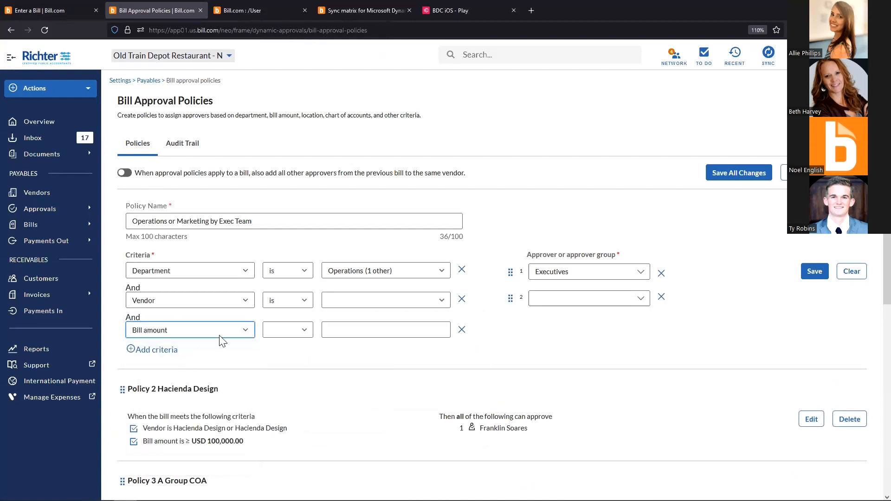
left_click(286, 330)
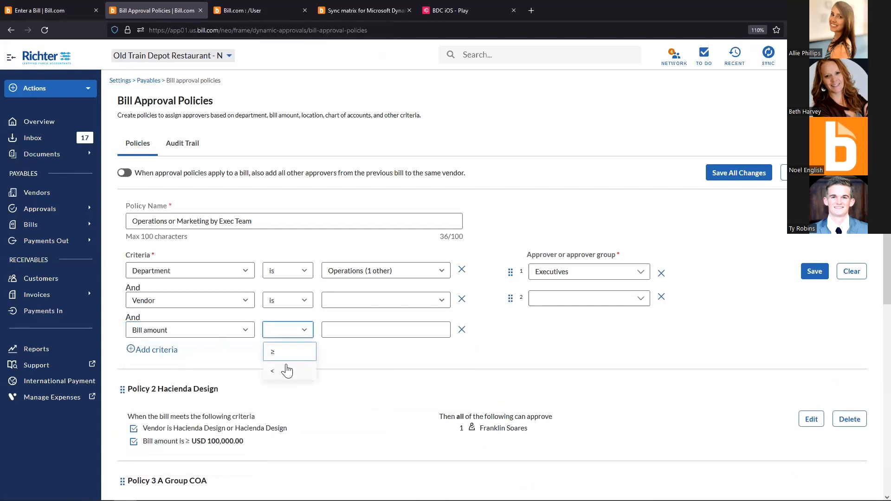
mouse_move(453, 359)
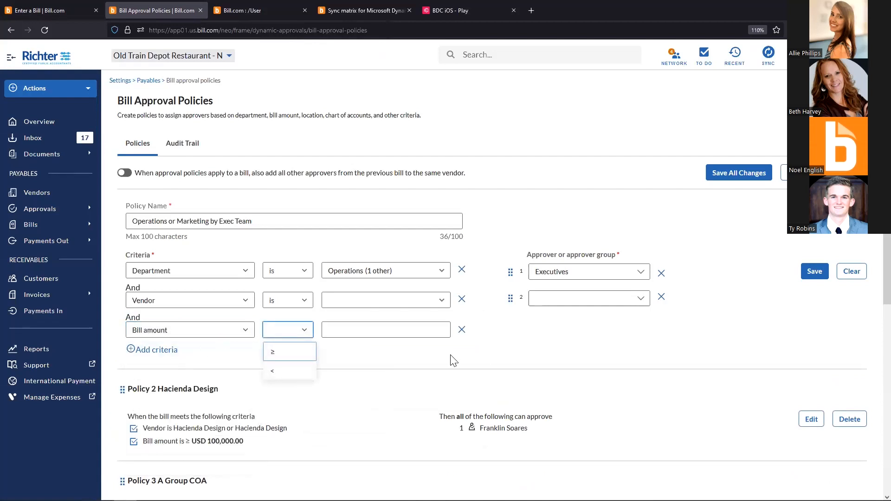
mouse_move(408, 410)
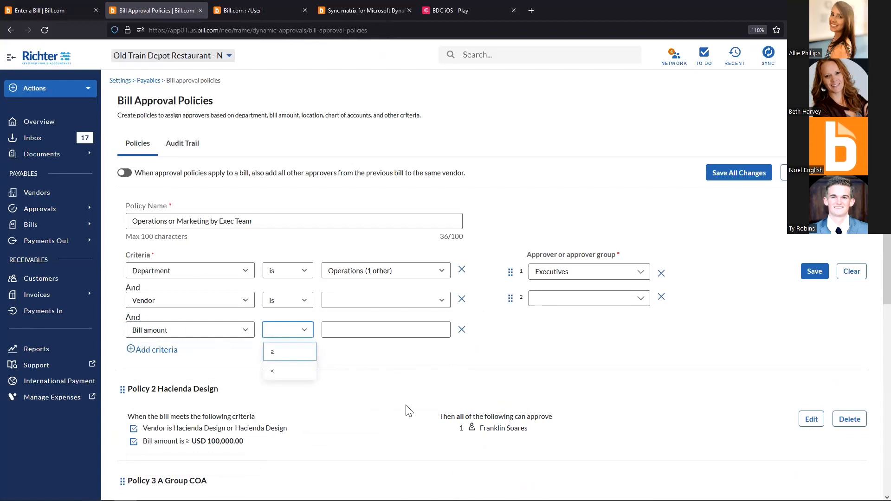
scroll("down", 3)
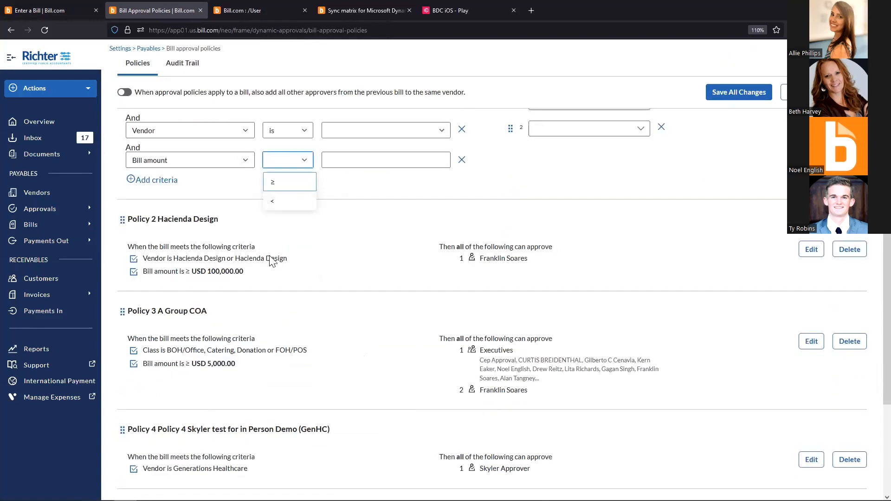
left_click(40, 10)
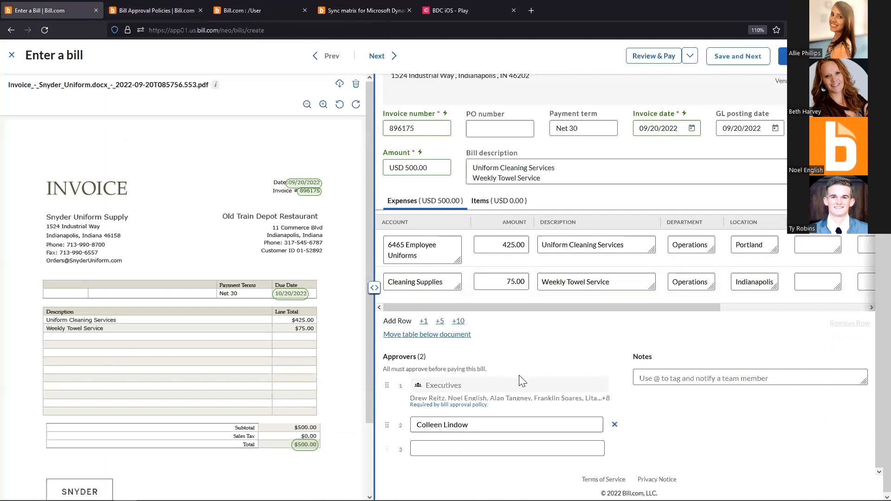
mouse_move(517, 381)
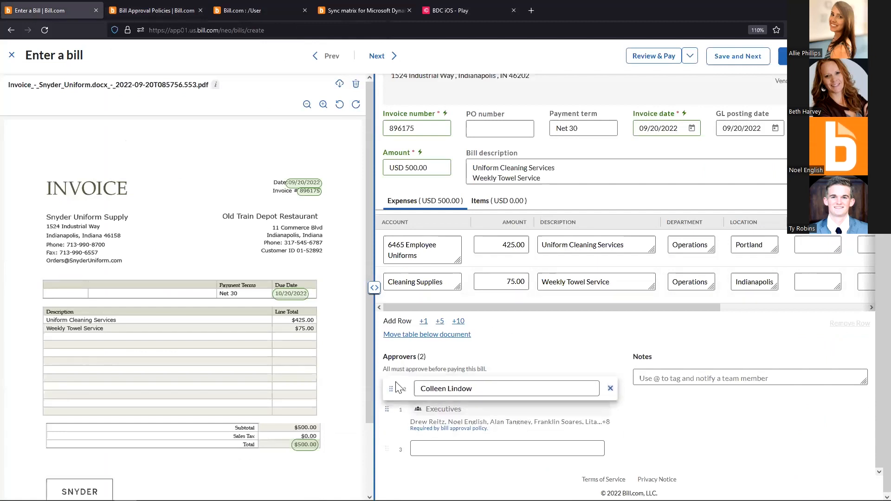
left_click(610, 388)
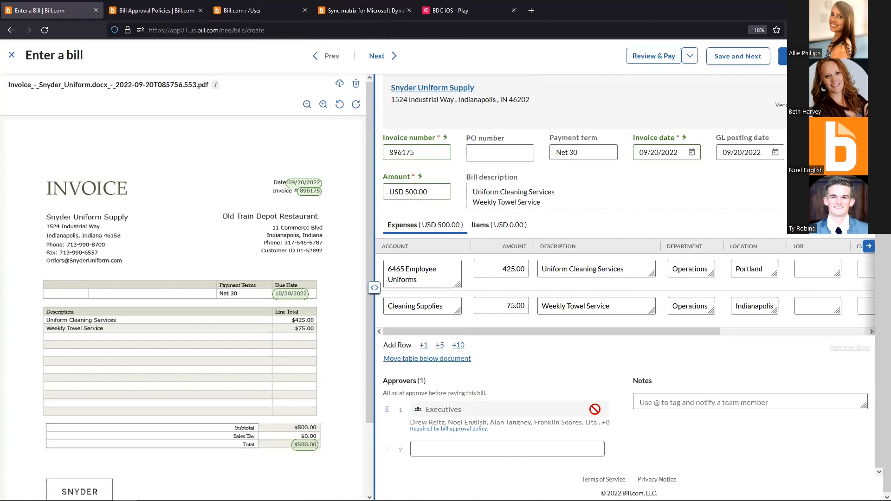
mouse_move(725, 359)
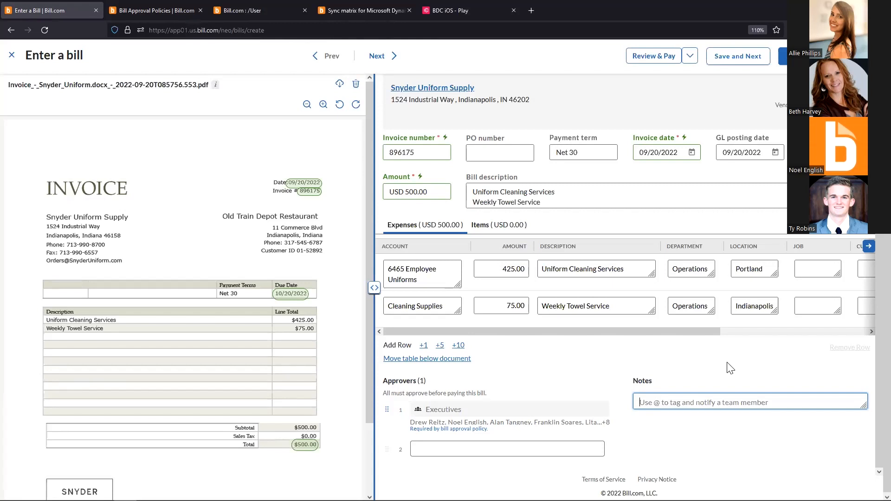
Type the note "Leaving a note..." into the bill's Notes field
type("@")
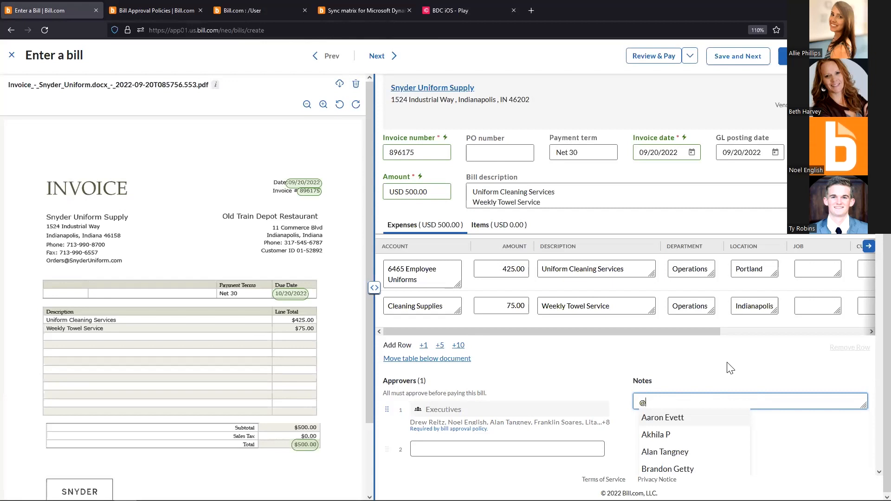
type("Leaving a note...")
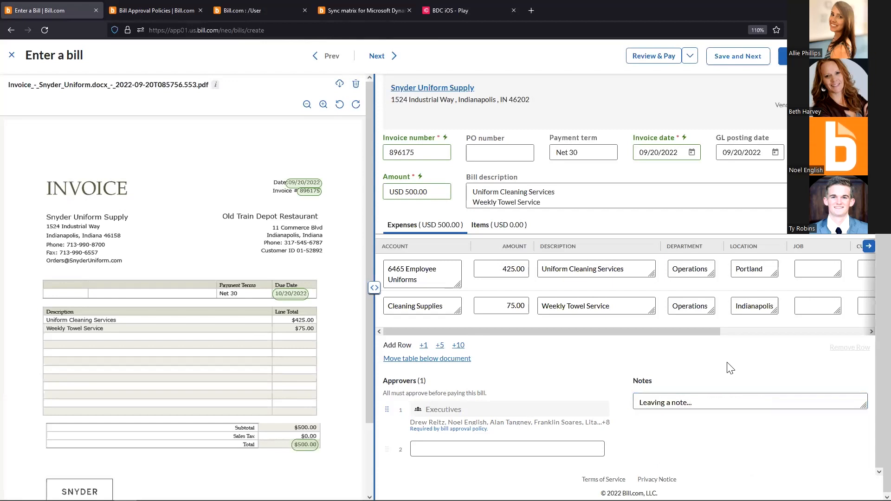
mouse_move(784, 167)
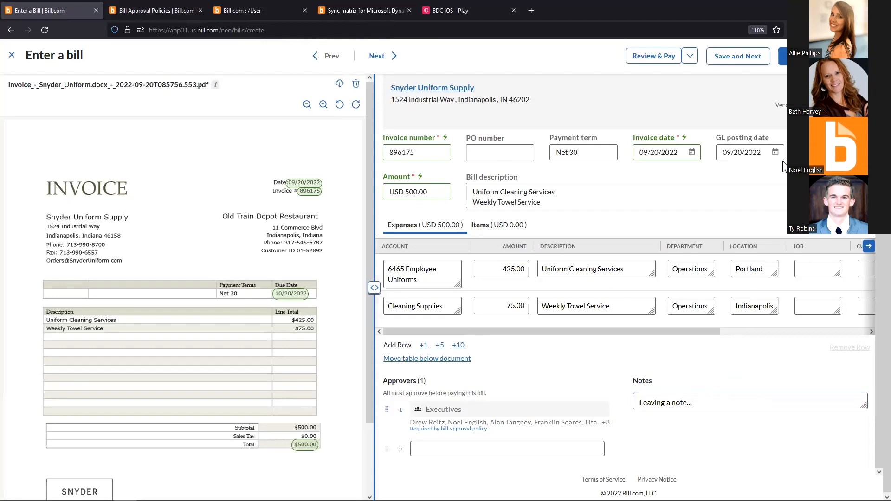
Save the completed Snyder Uniform Supply bill
scroll("up", 3)
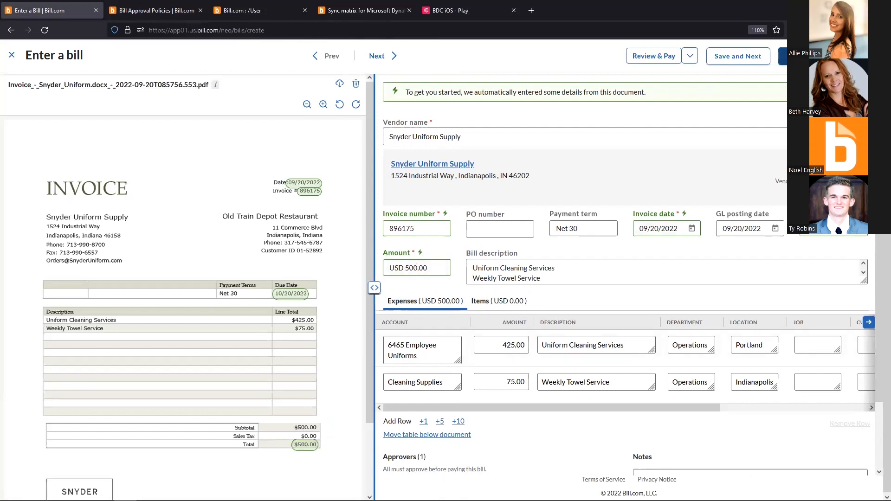
left_click(738, 56)
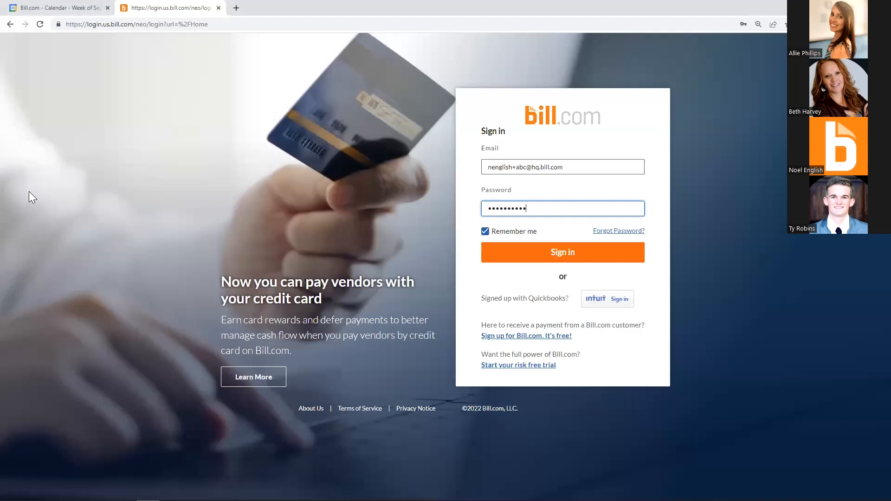
Sign in and choose the Old Train Depot Restaurant - N company
left_click(561, 253)
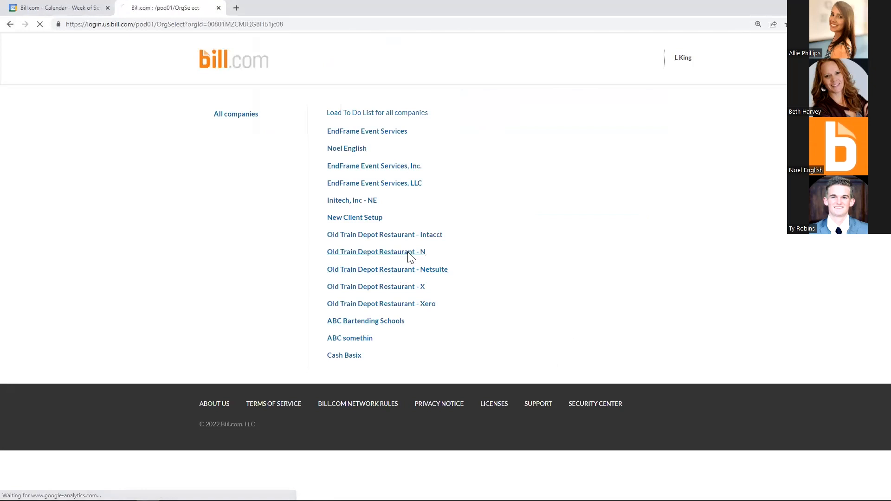
left_click(376, 251)
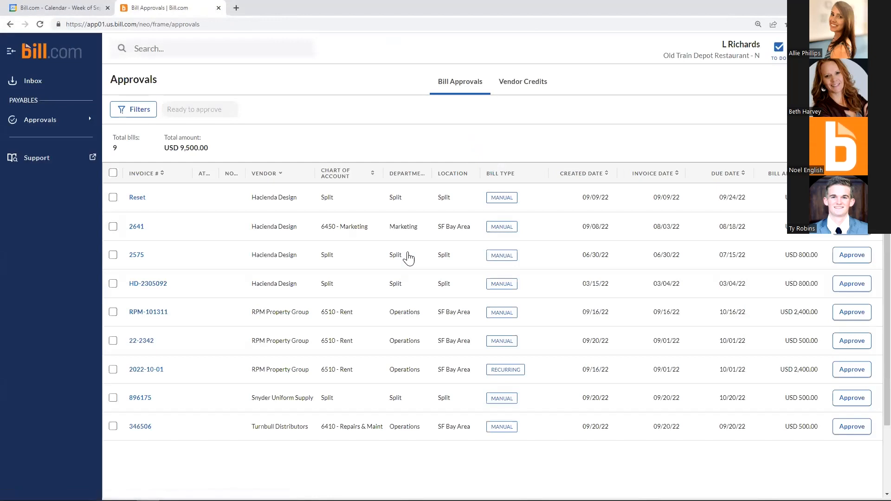
Sort approvals by vendor, preview invoice 896175, then approve RPM Property Group bill 22-2342
left_click(142, 172)
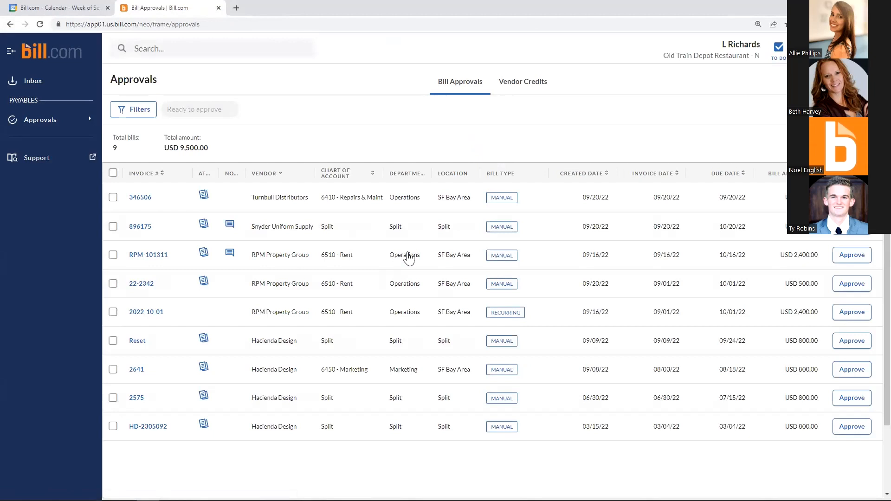
mouse_move(203, 238)
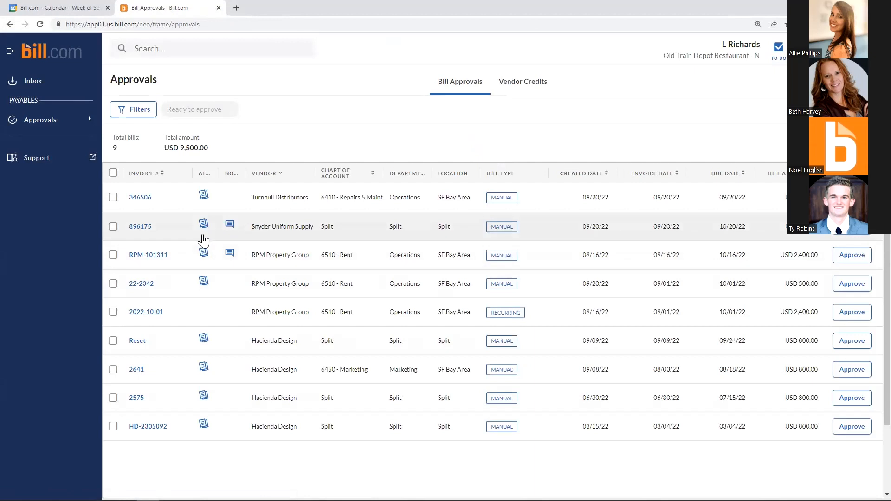
left_click(203, 223)
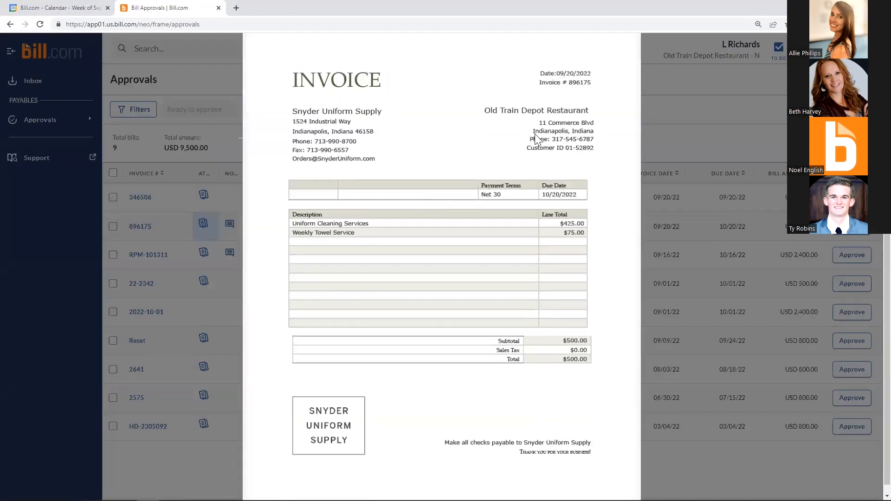
left_click(229, 223)
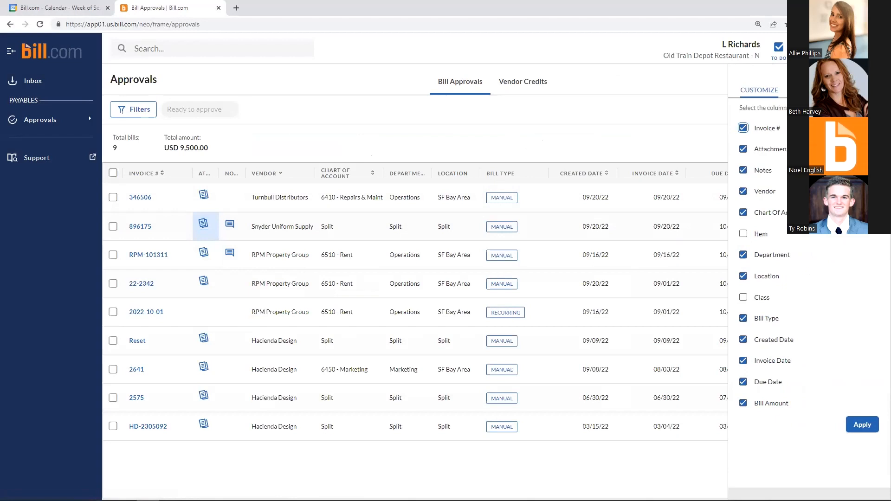
left_click(861, 424)
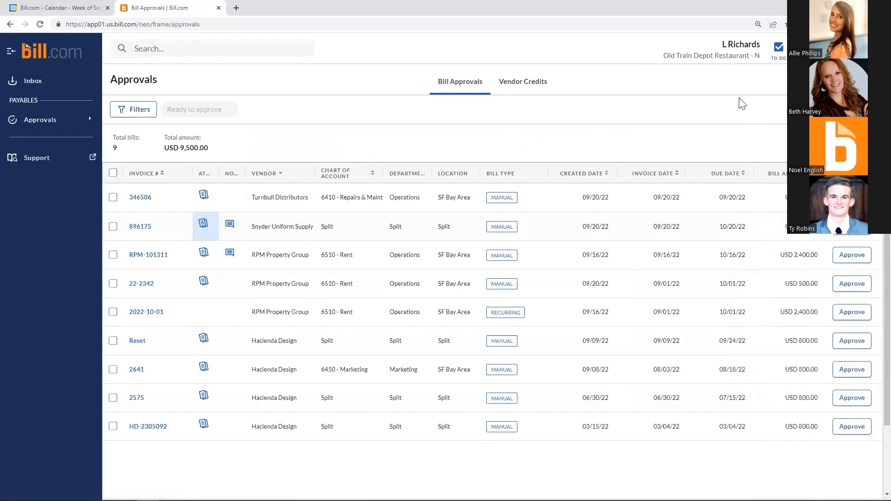
mouse_move(442, 148)
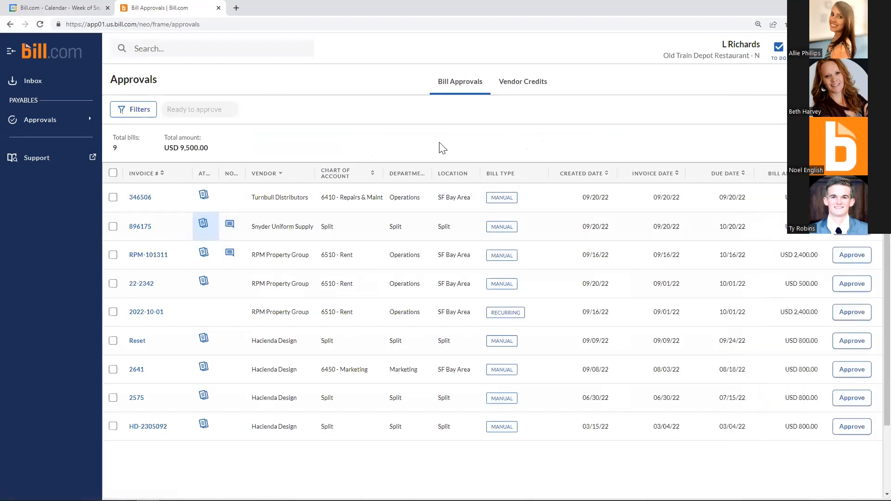
mouse_move(851, 283)
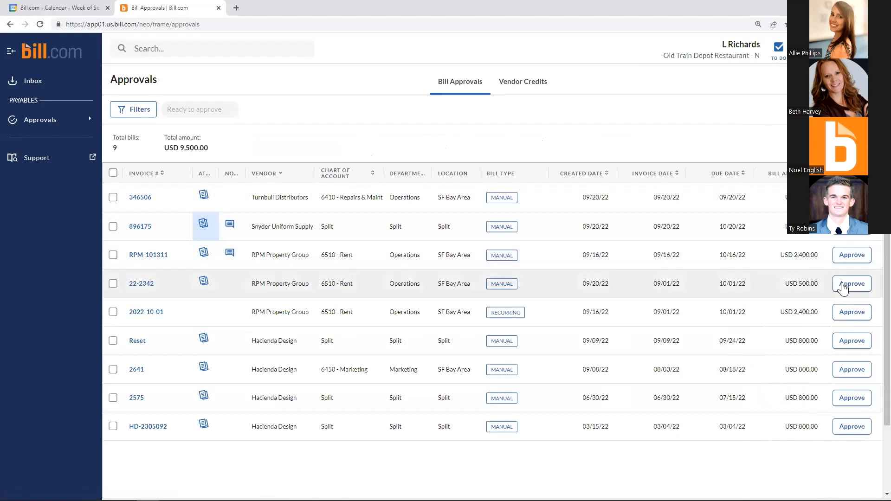
left_click(113, 284)
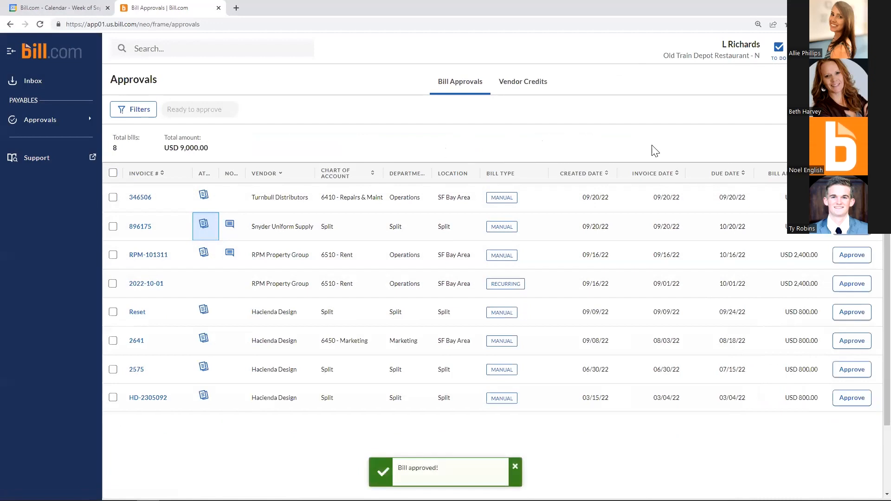
mouse_move(140, 226)
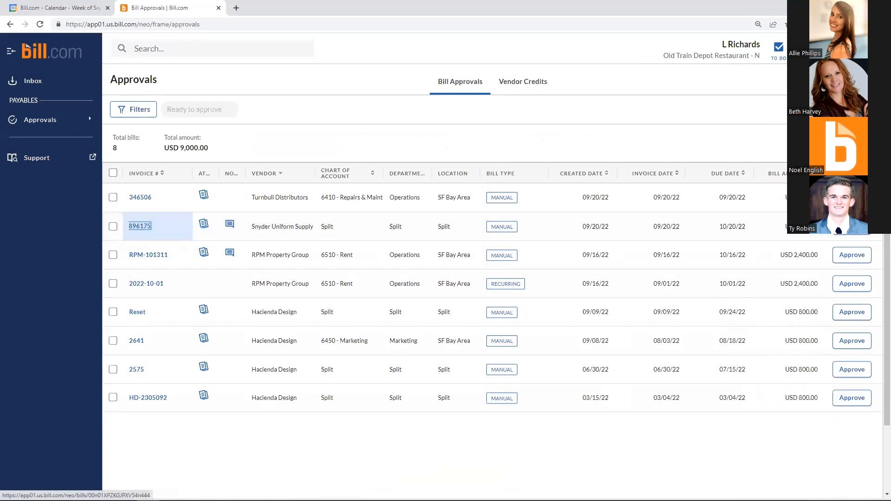
left_click(139, 226)
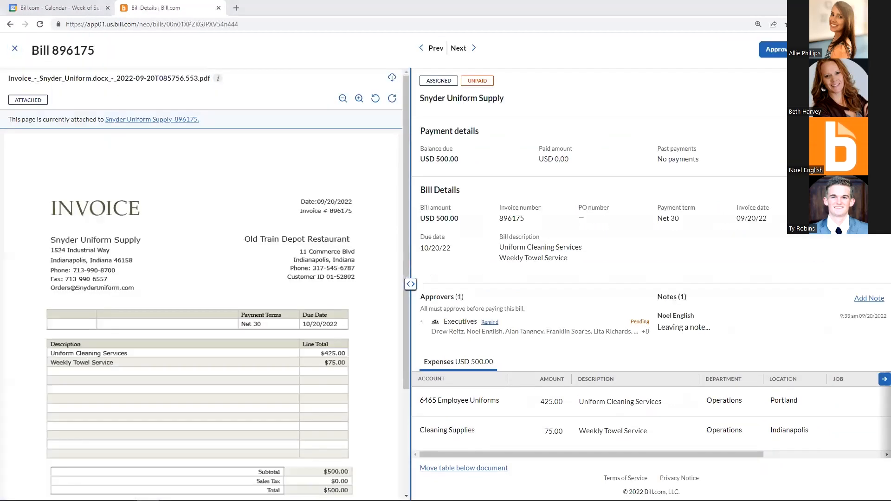
mouse_move(322, 47)
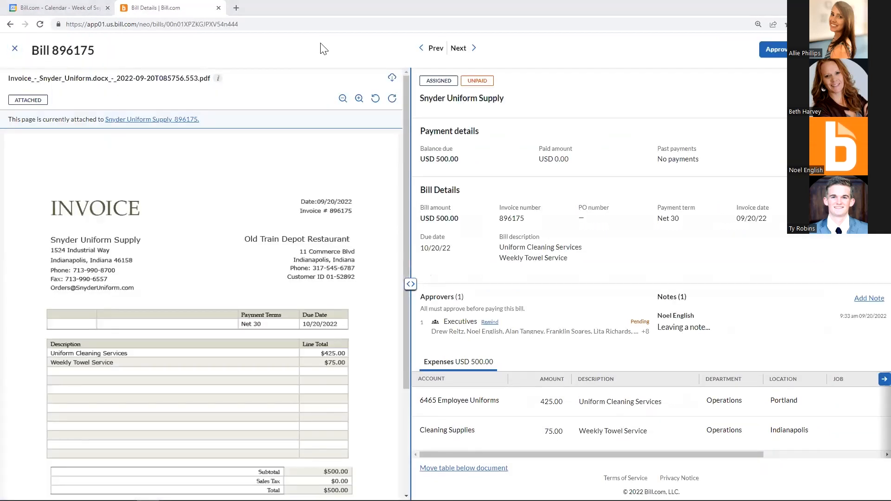
mouse_move(436, 54)
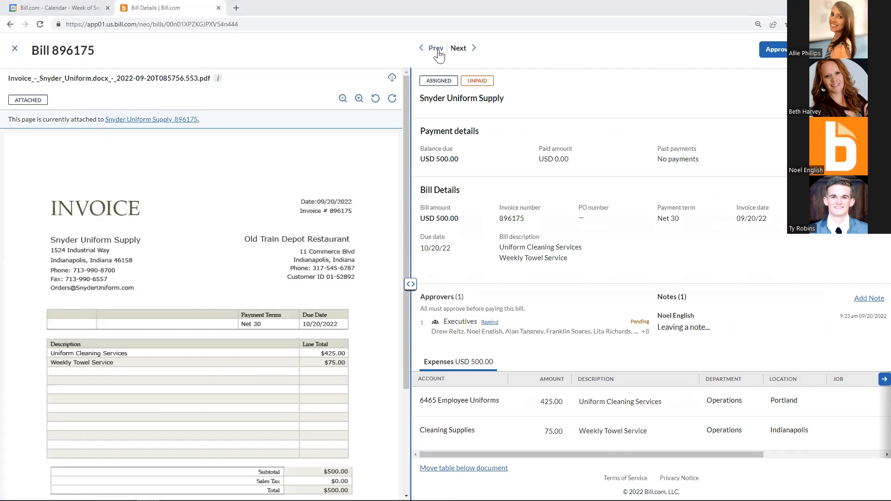
left_click(458, 48)
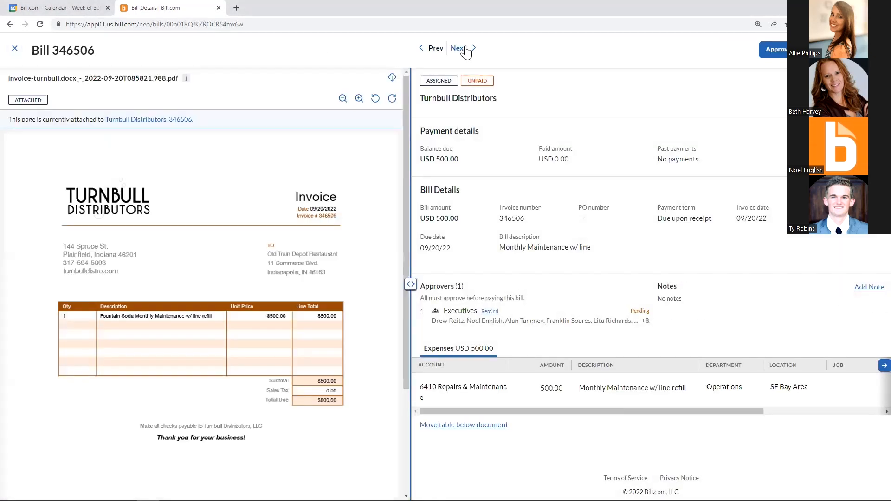
left_click(458, 48)
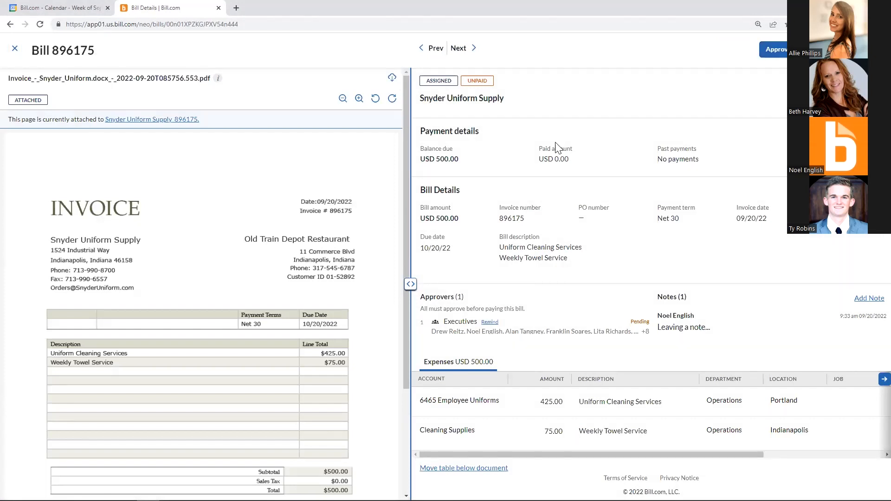
mouse_move(849, 328)
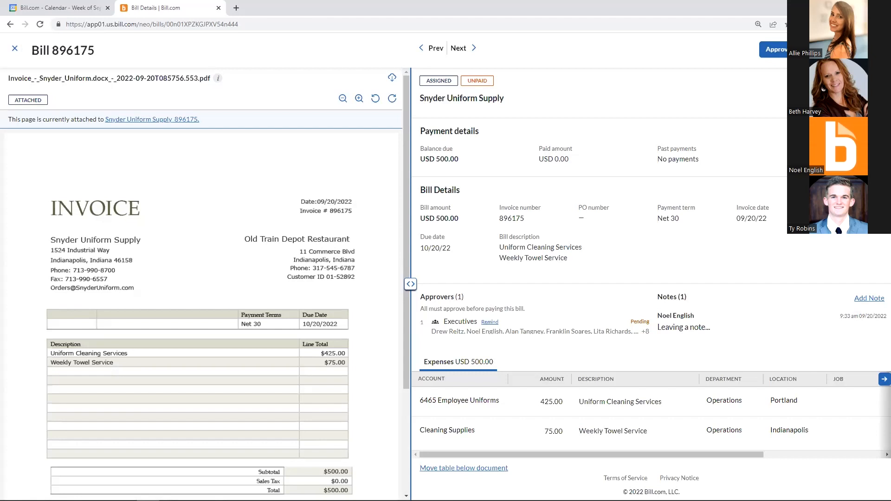
left_click(785, 49)
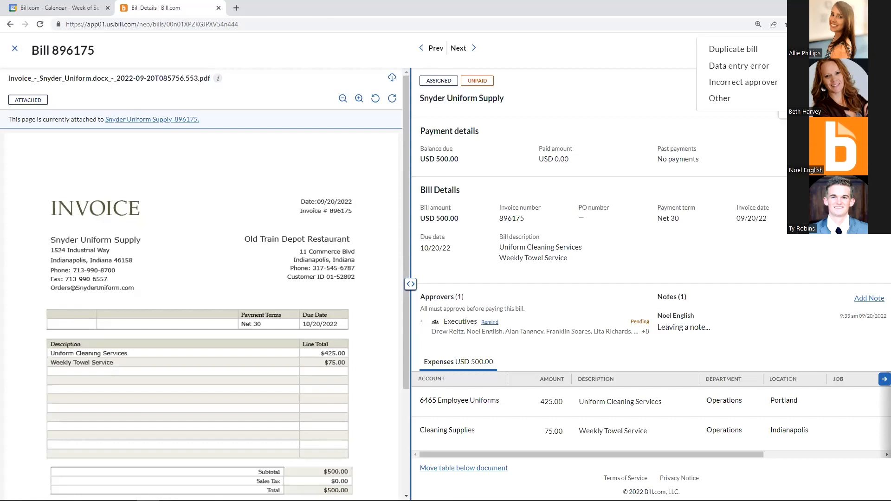
mouse_move(739, 65)
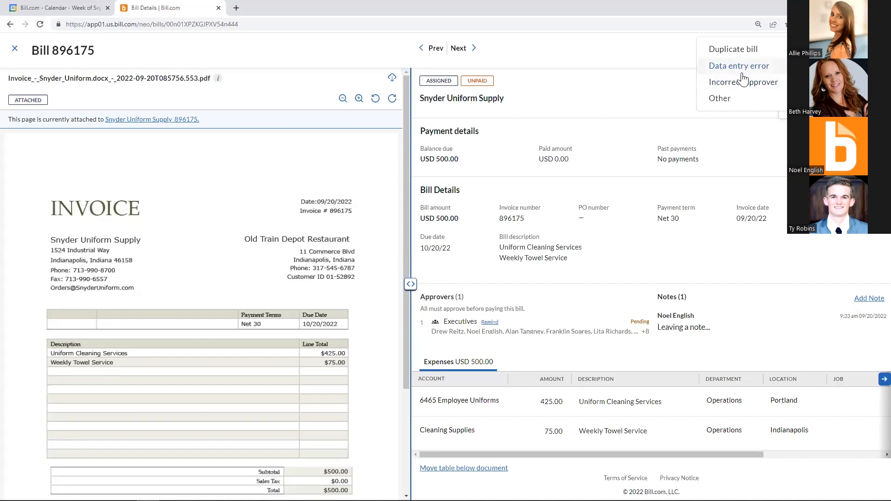
left_click(738, 66)
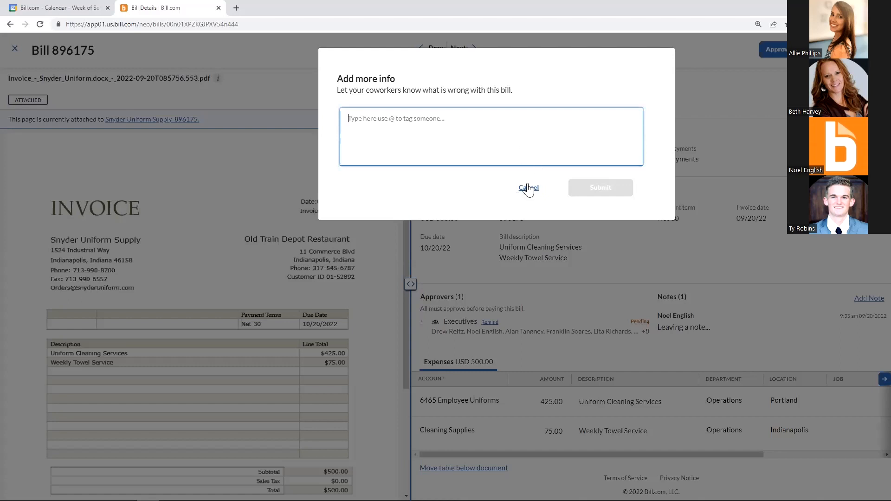
left_click(527, 187)
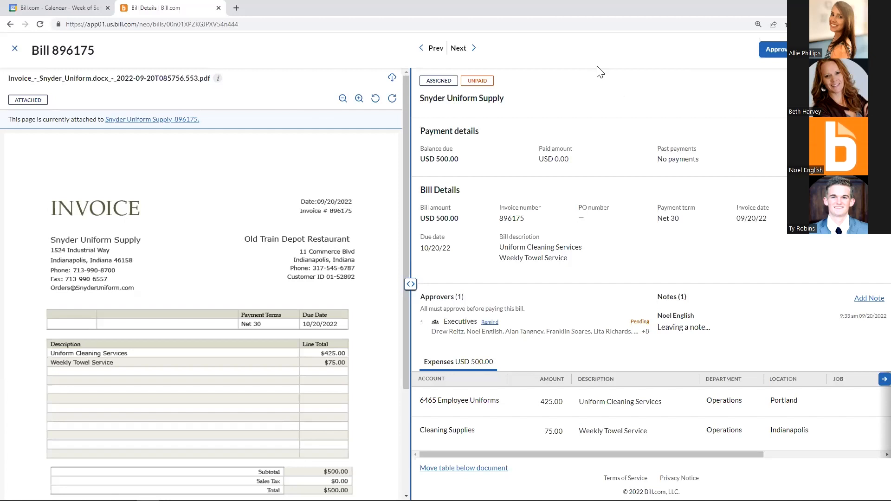
mouse_move(706, 305)
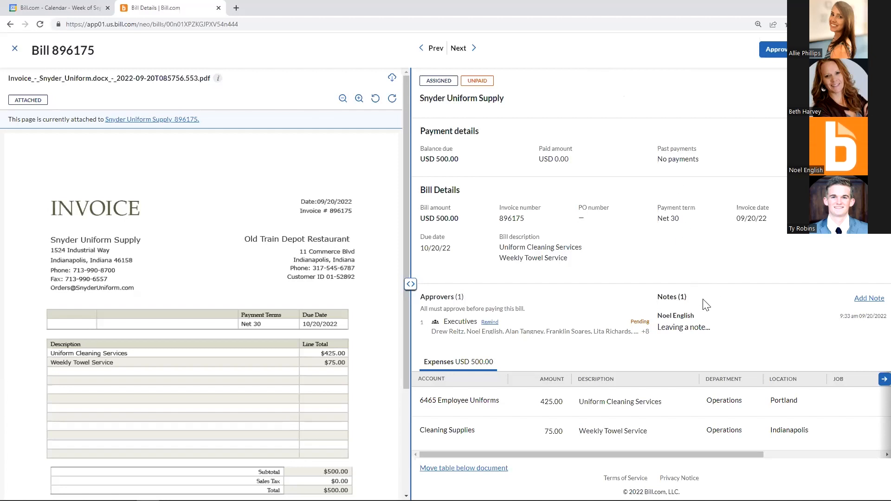
mouse_move(781, 66)
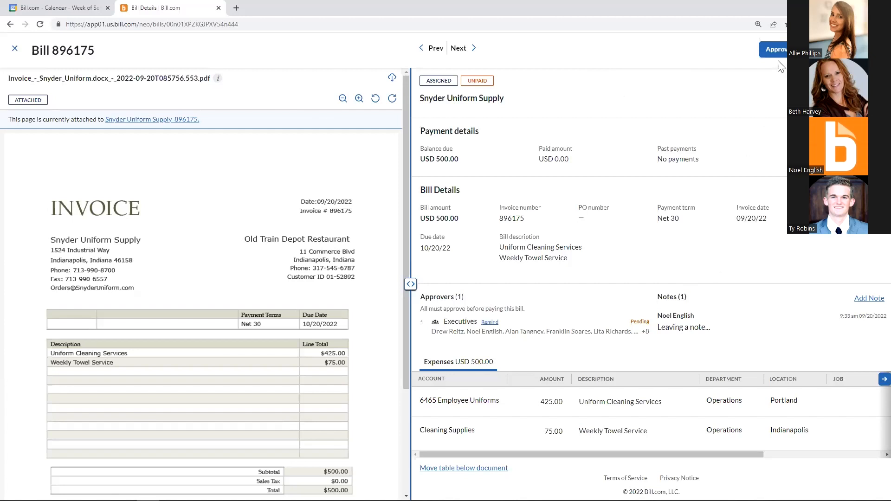
left_click(776, 50)
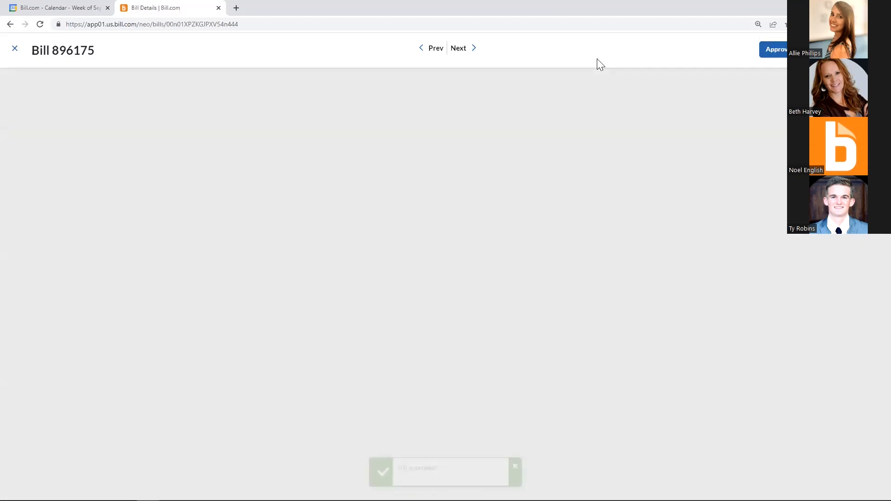
left_click(458, 48)
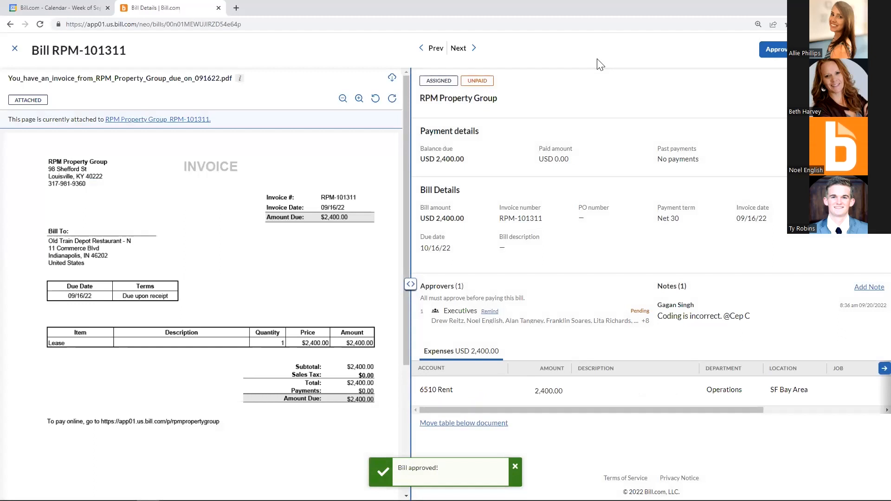
left_click(515, 466)
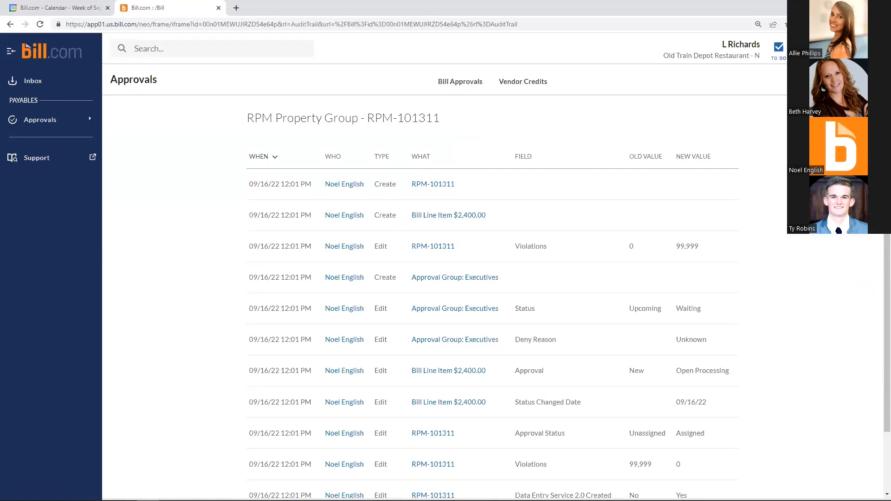
Scroll the audit trail and go back to bill RPM-101311's details
scroll("down", 3)
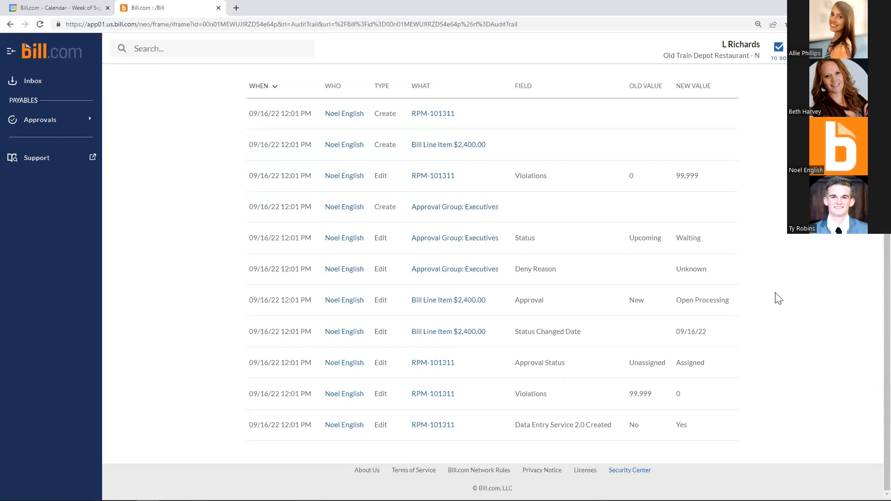
mouse_move(265, 195)
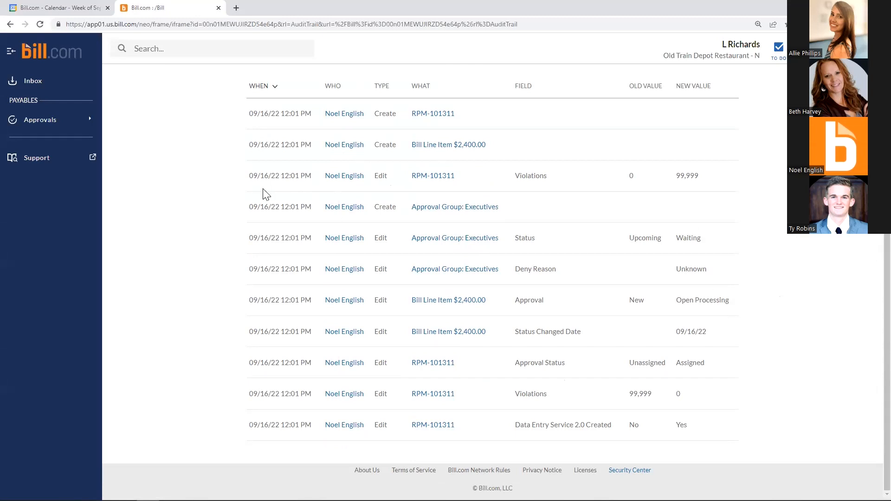
left_click(433, 113)
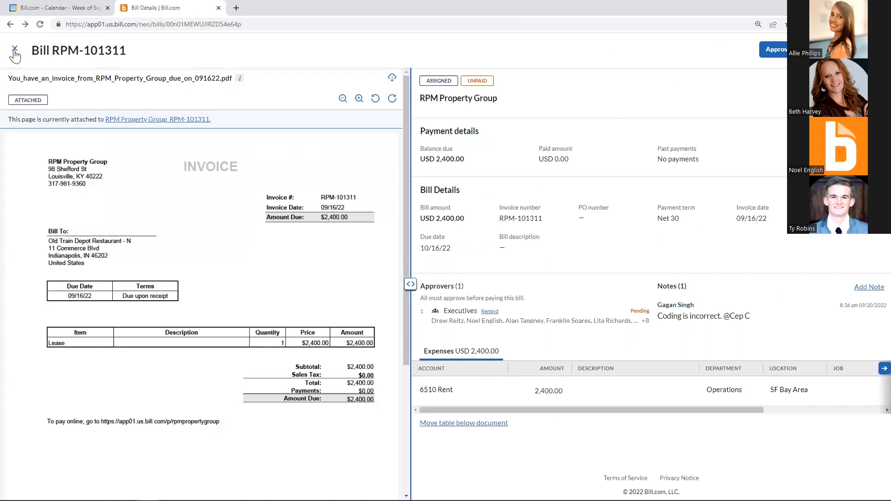
Close the bill, approve Turnbull Distributors bill 346506, and switch to the mobile prototype
left_click(14, 51)
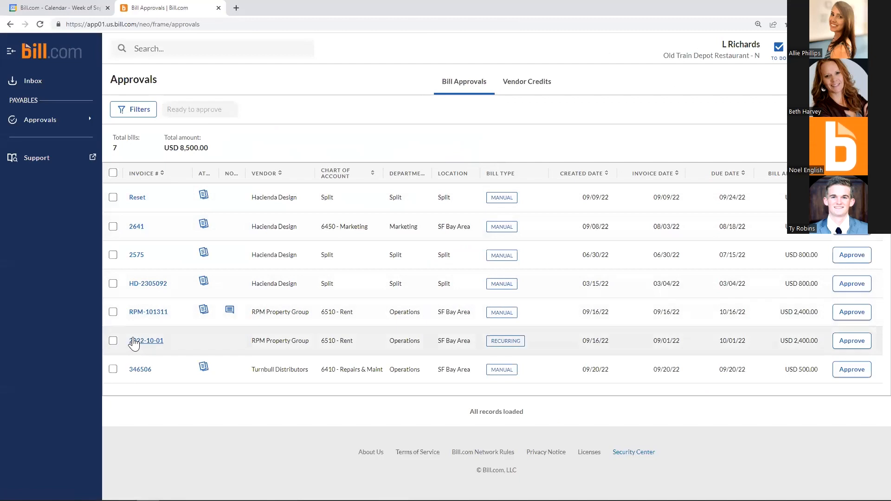
left_click(113, 370)
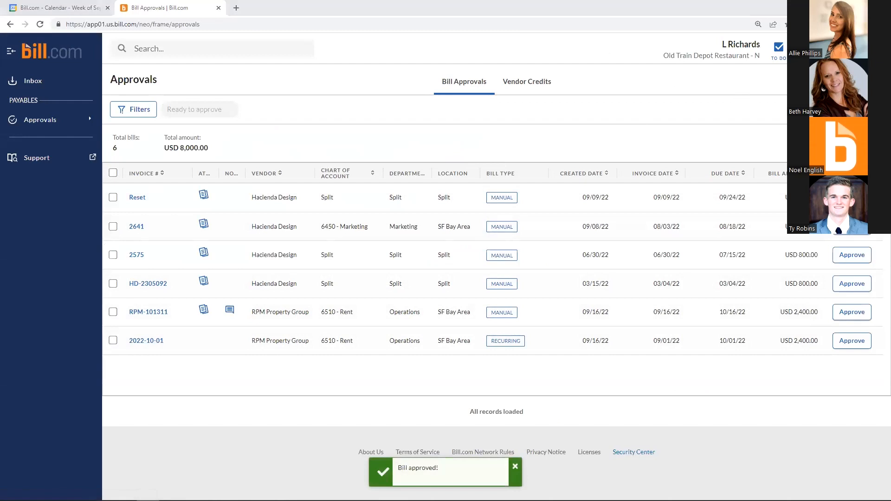
left_click(460, 10)
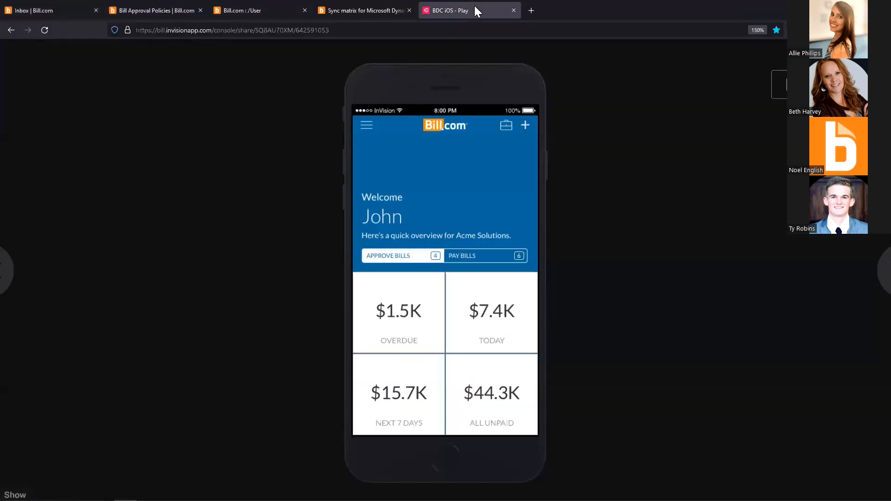
mouse_move(651, 260)
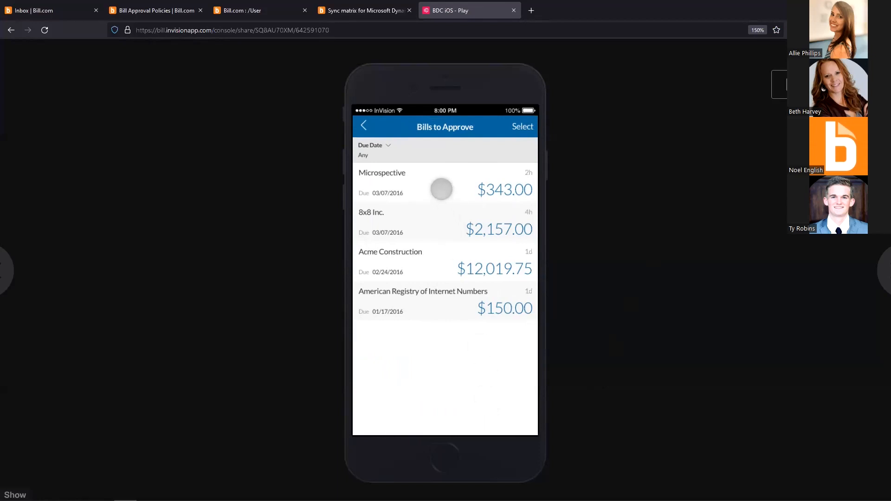
Tap Approve Bills in the mobile prototype to see the four bills to approve
left_click(445, 182)
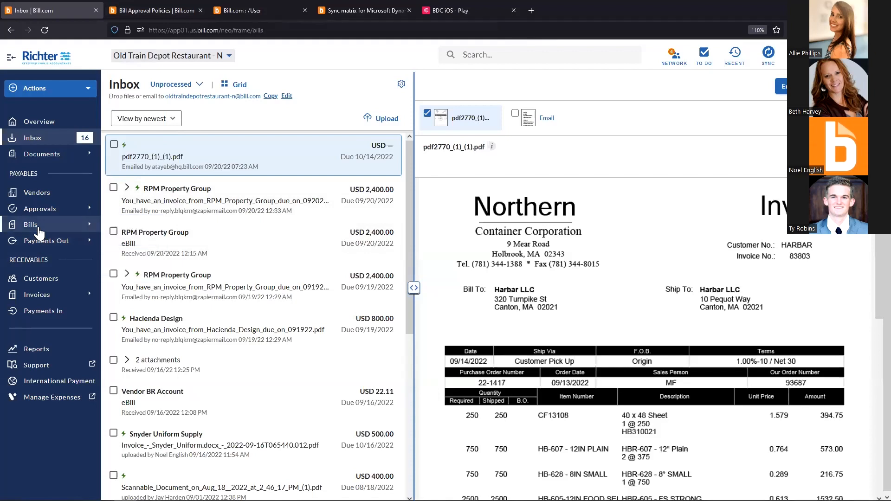
left_click(31, 224)
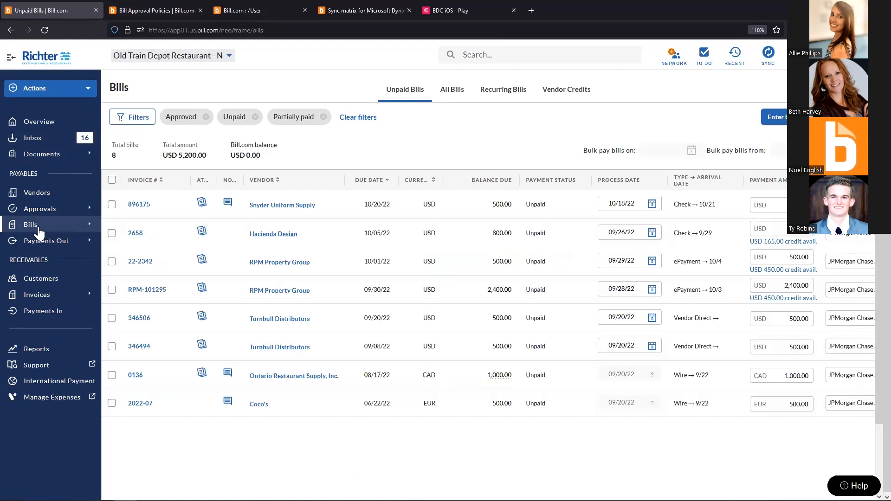
mouse_move(117, 165)
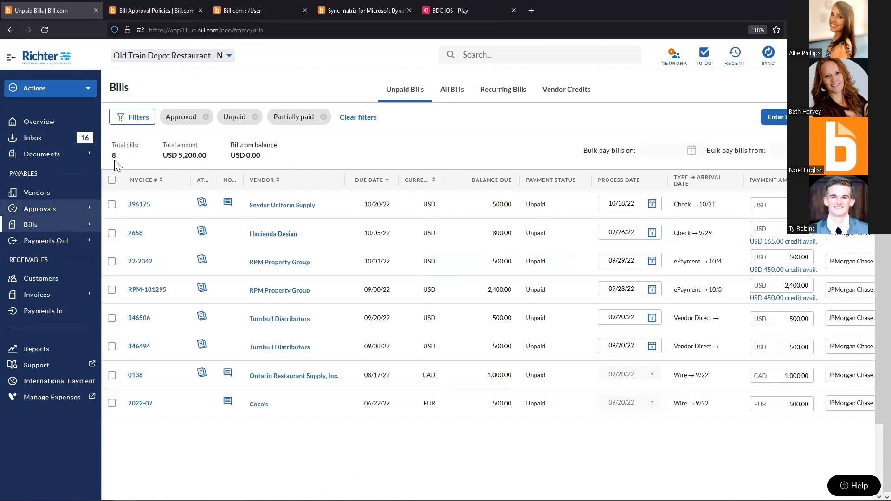
mouse_move(301, 126)
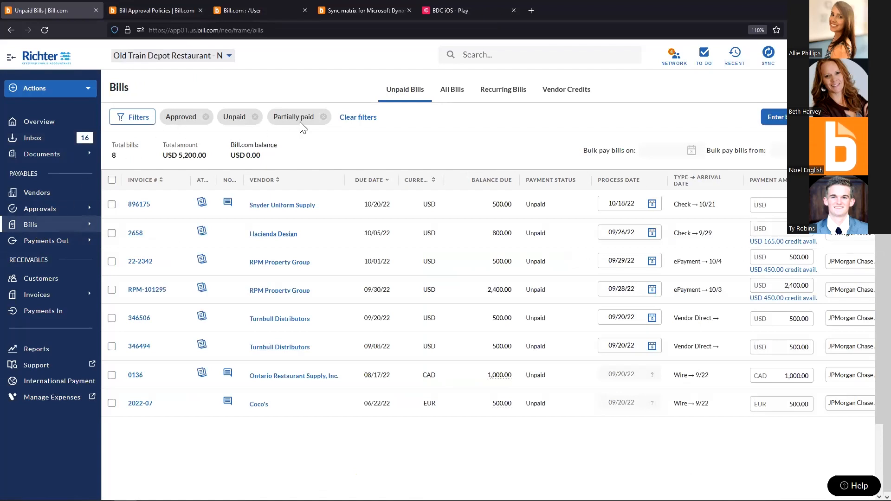
left_click(132, 117)
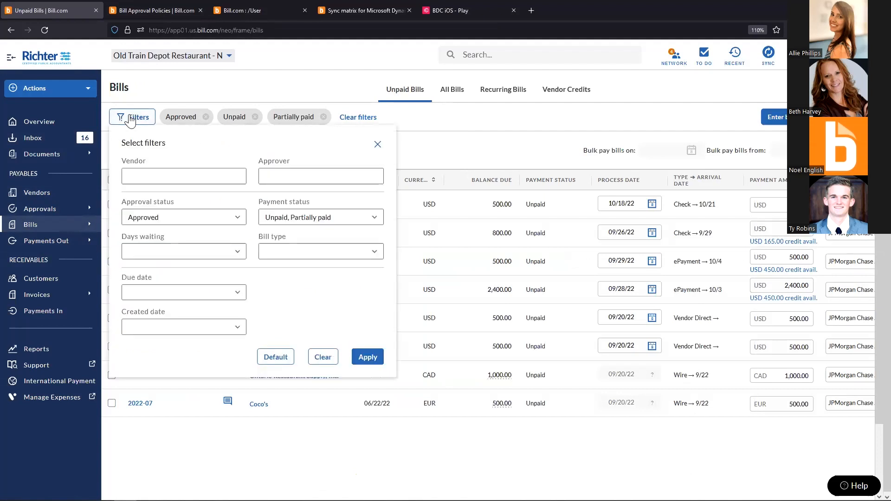
mouse_move(235, 299)
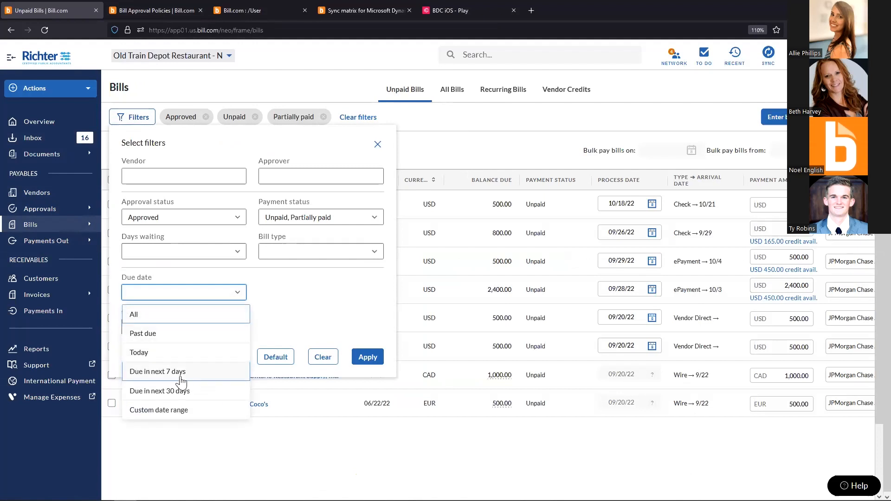
mouse_move(380, 156)
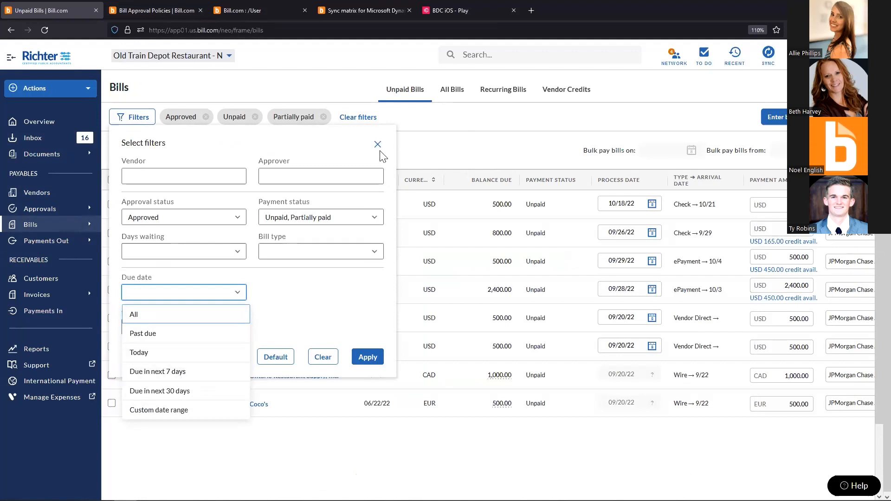
left_click(378, 144)
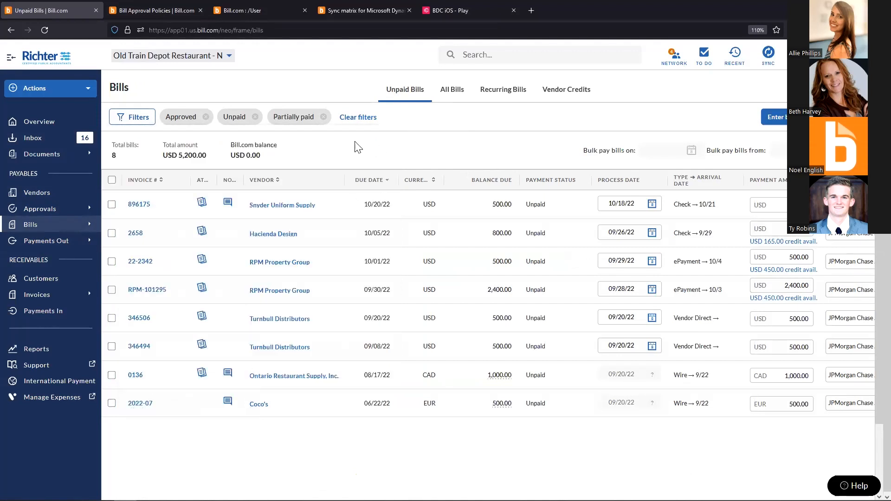
left_click(111, 205)
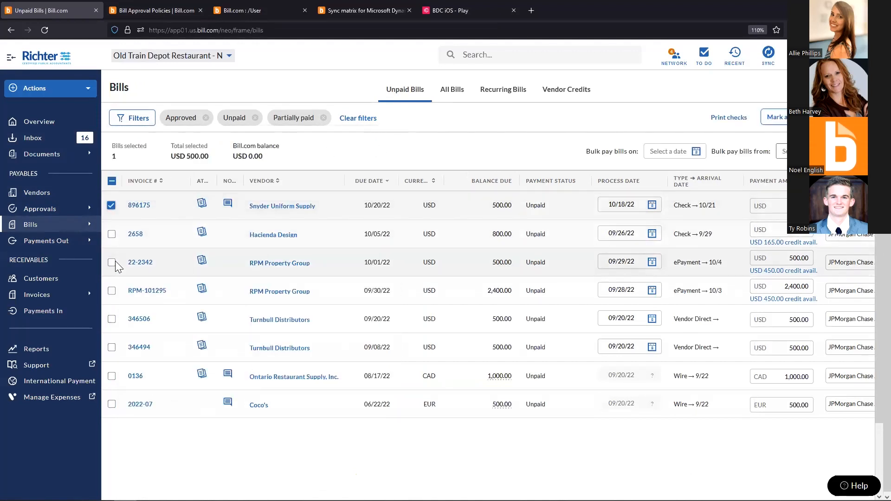
left_click(112, 261)
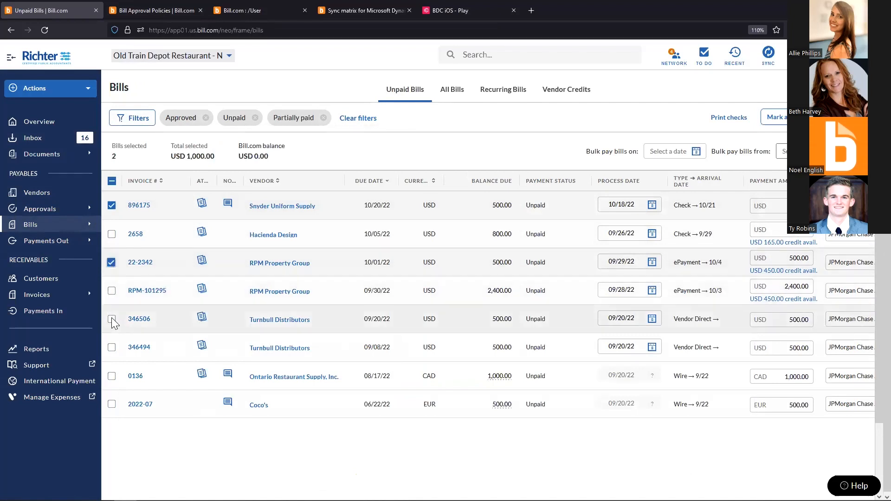
left_click(111, 319)
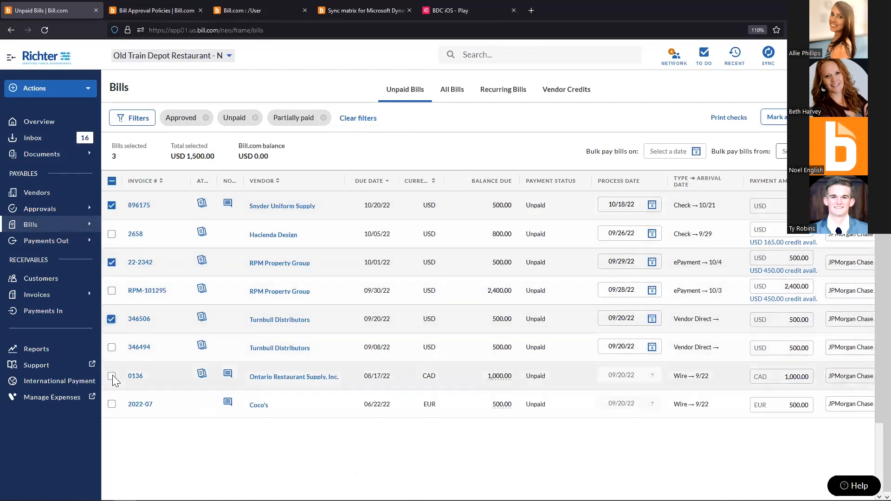
left_click(111, 376)
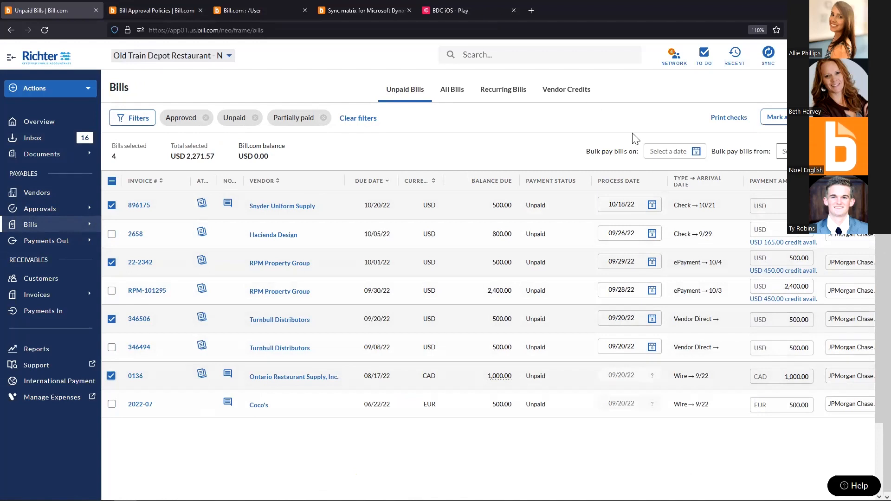
mouse_move(370, 230)
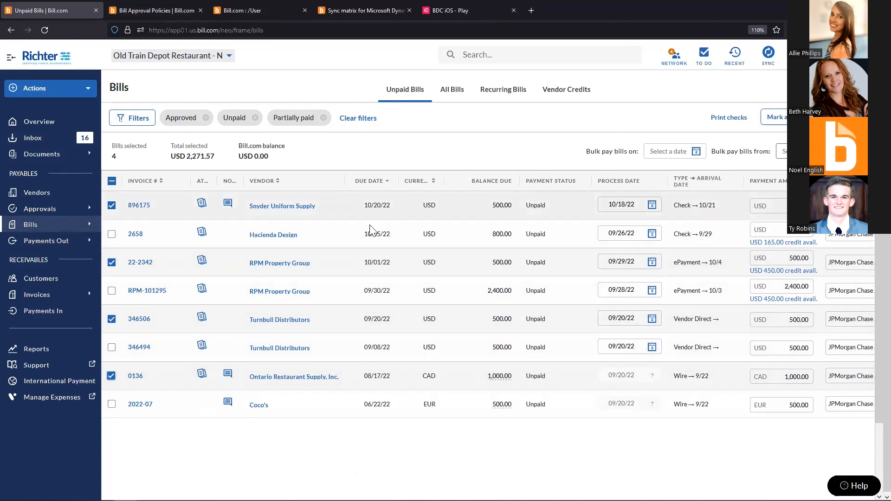
mouse_move(282, 206)
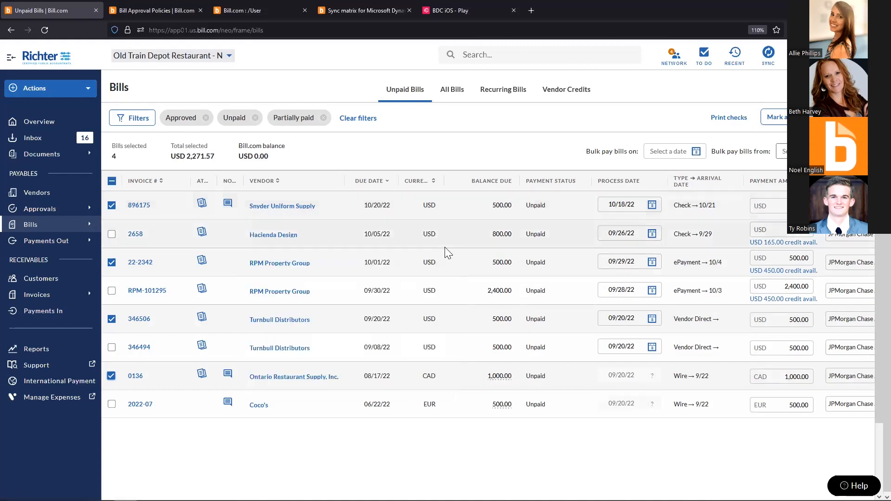
mouse_move(364, 271)
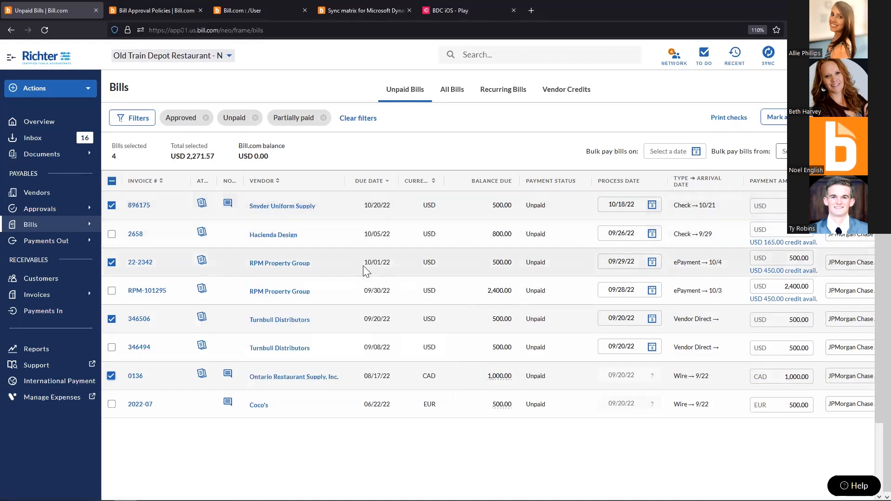
mouse_move(279, 263)
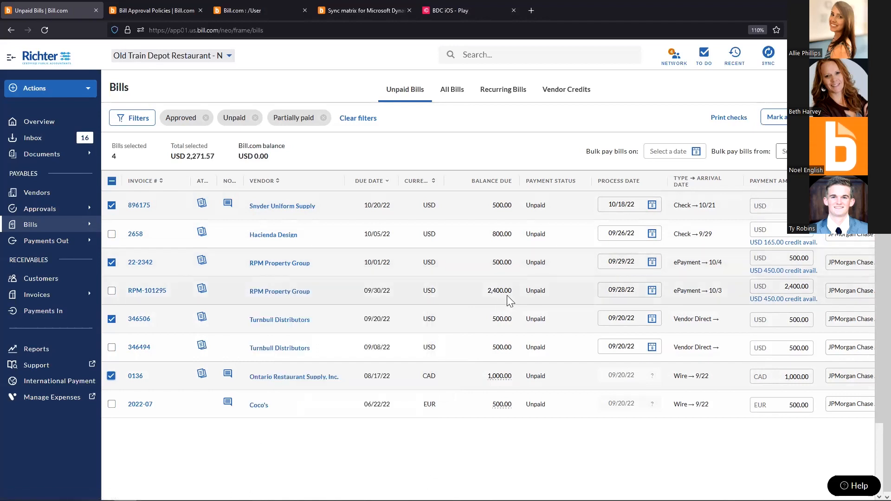
mouse_move(443, 332)
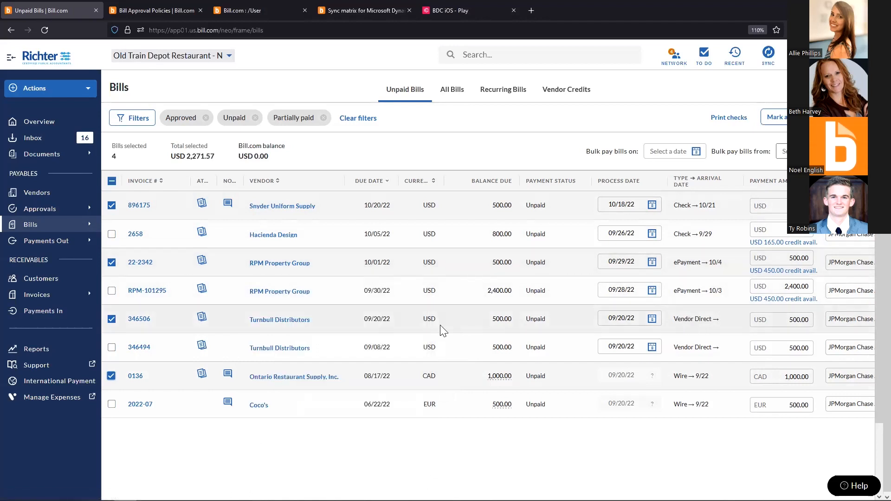
mouse_move(279, 319)
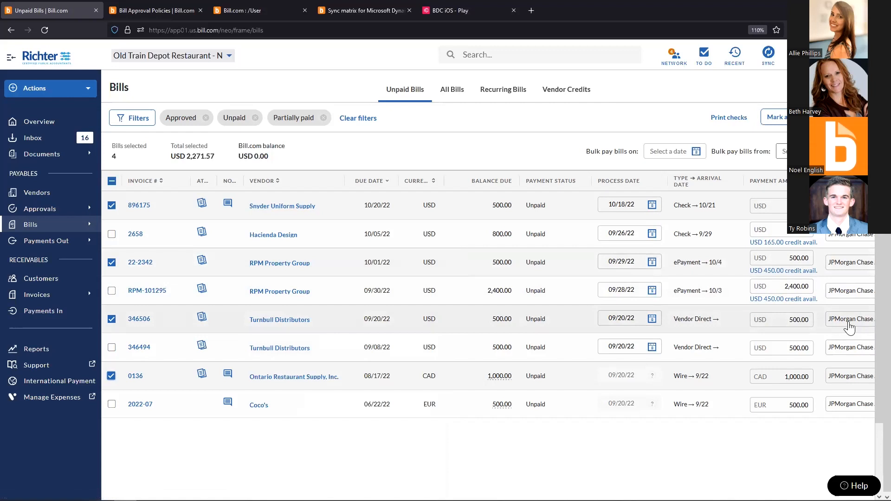
mouse_move(692, 339)
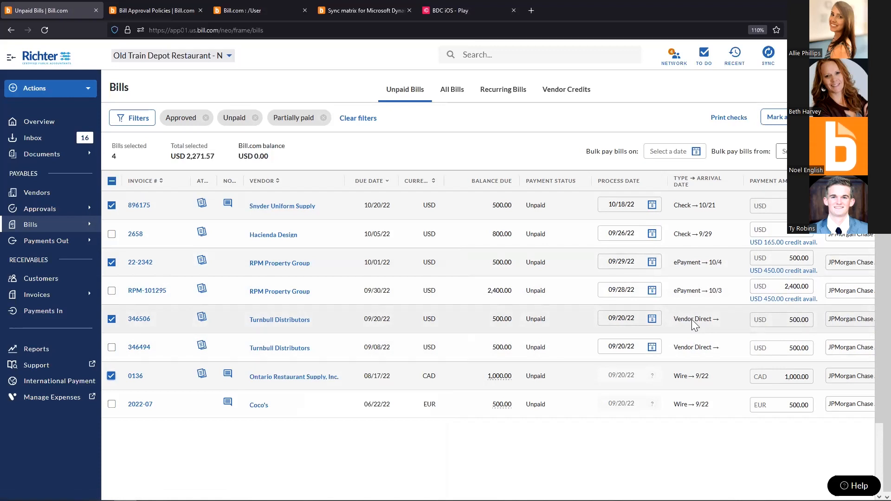
mouse_move(729, 330)
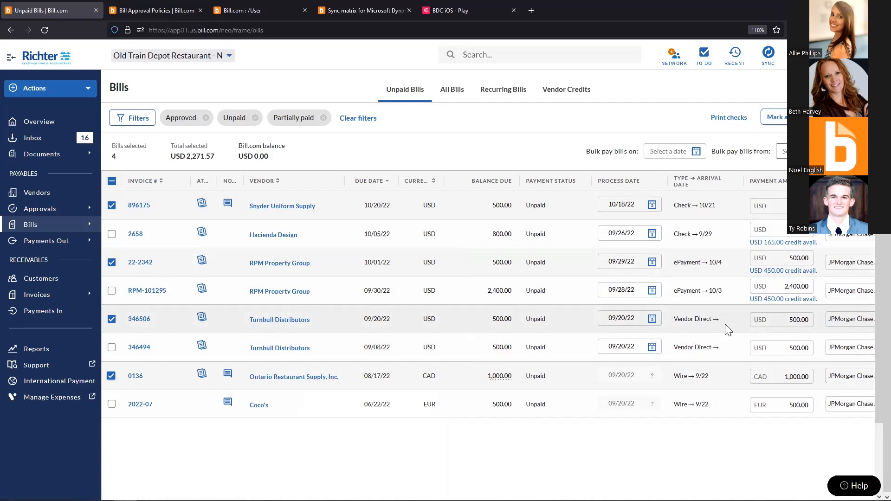
mouse_move(678, 386)
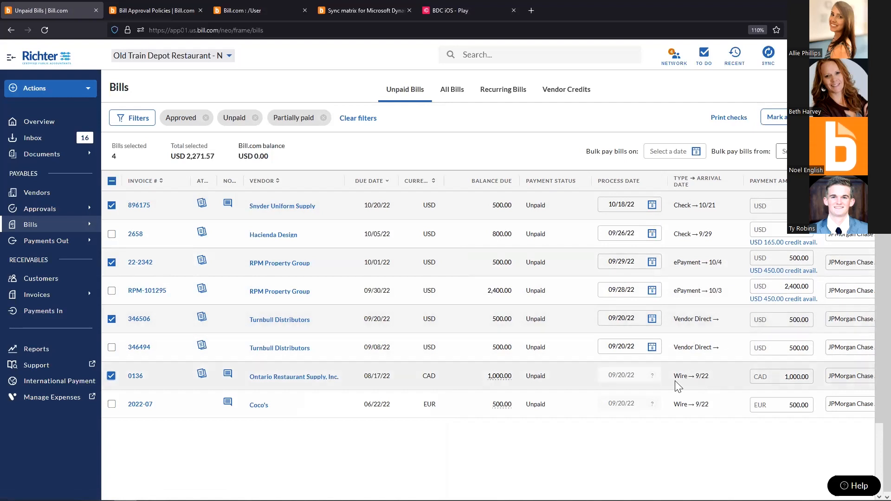
mouse_move(435, 382)
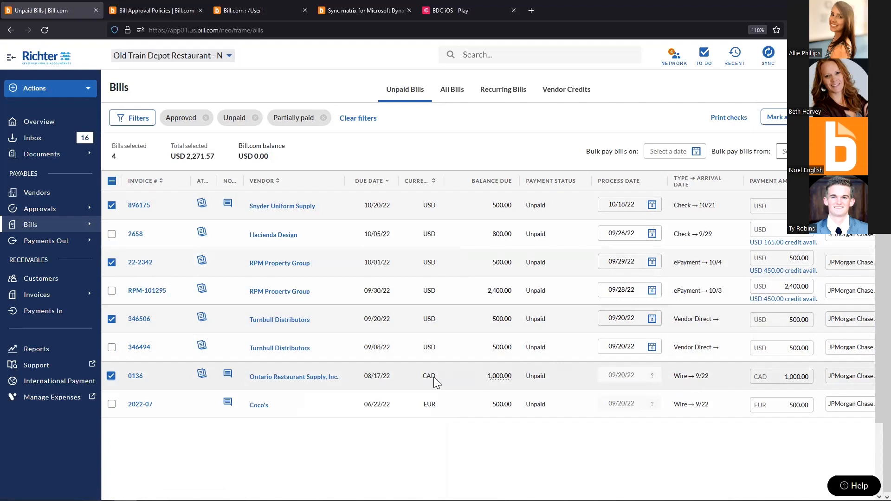
mouse_move(497, 381)
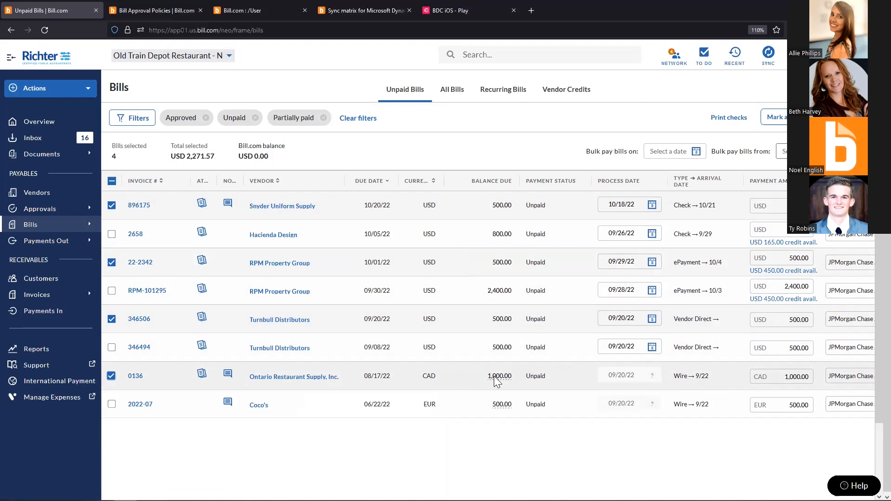
mouse_move(499, 376)
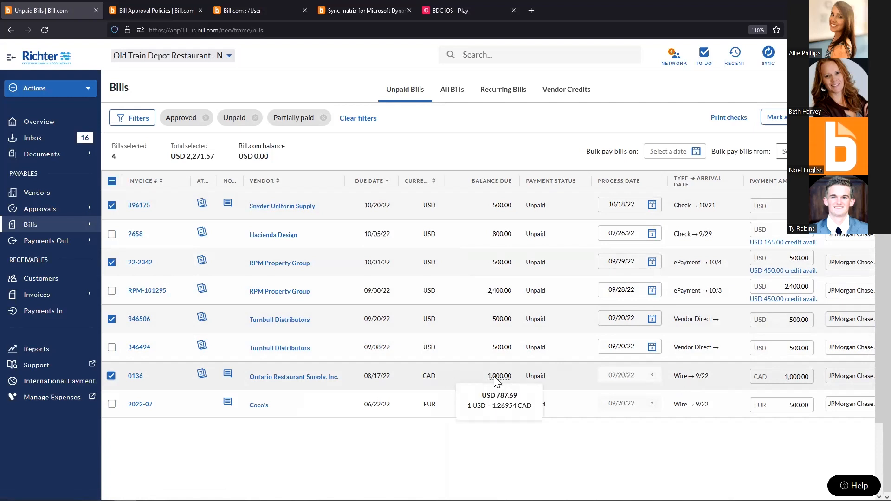
mouse_move(498, 381)
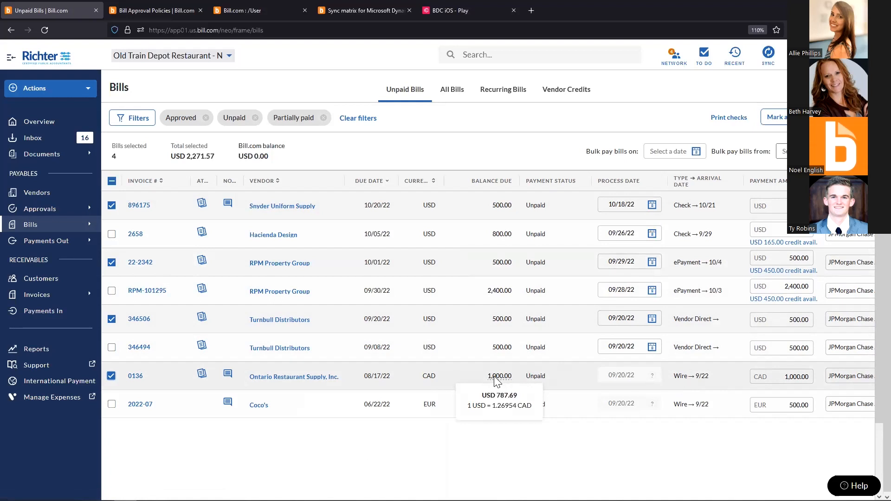
mouse_move(647, 254)
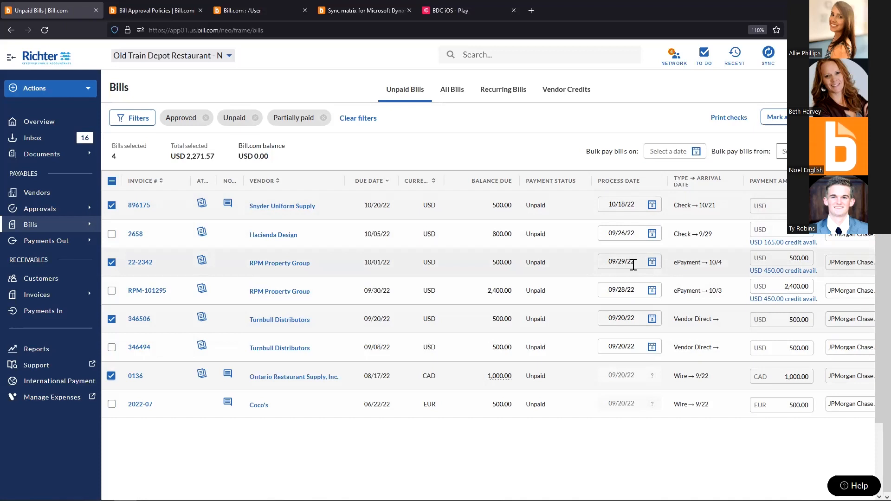
mouse_move(713, 278)
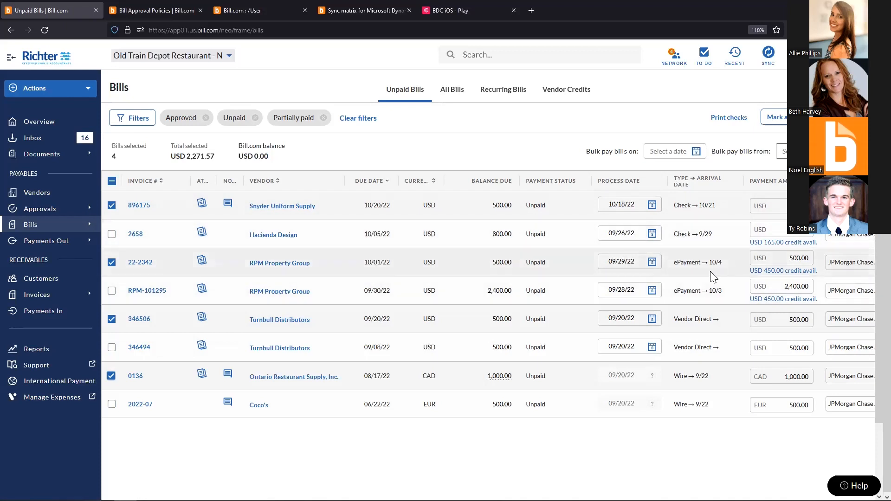
mouse_move(665, 218)
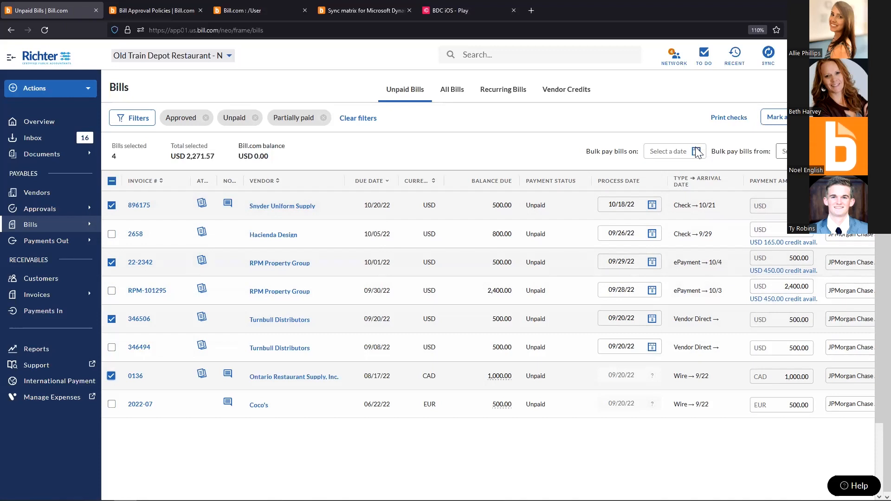
Set the bulk pay date for the four bills to September 27, 2022
left_click(696, 151)
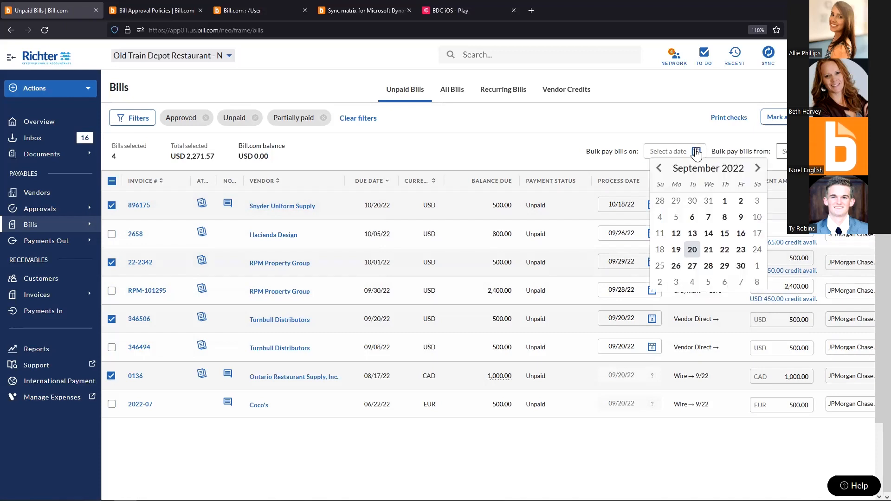
mouse_move(699, 222)
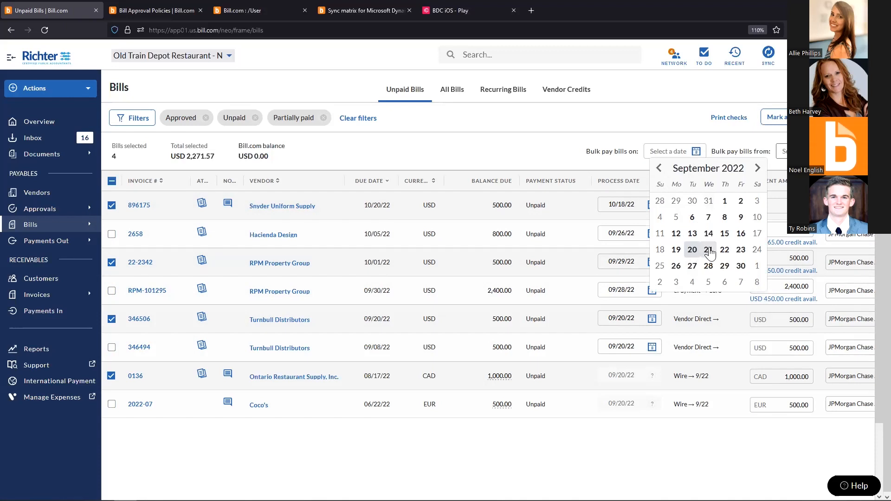
mouse_move(691, 266)
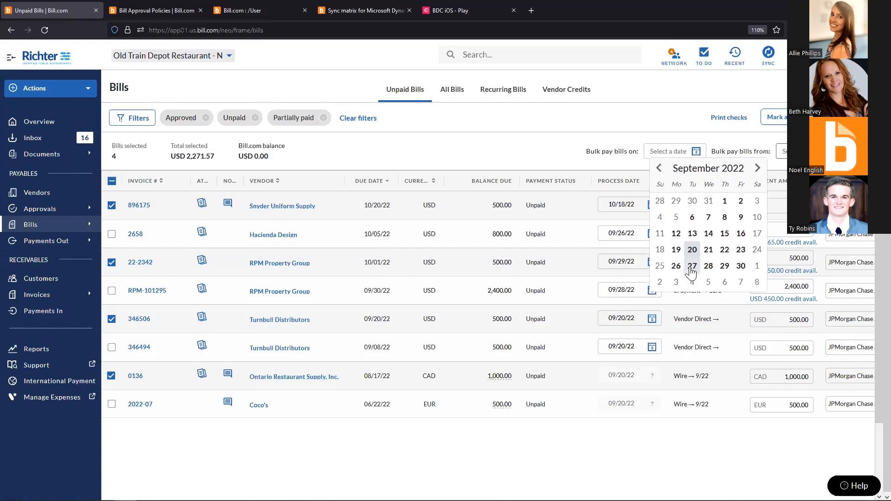
left_click(692, 265)
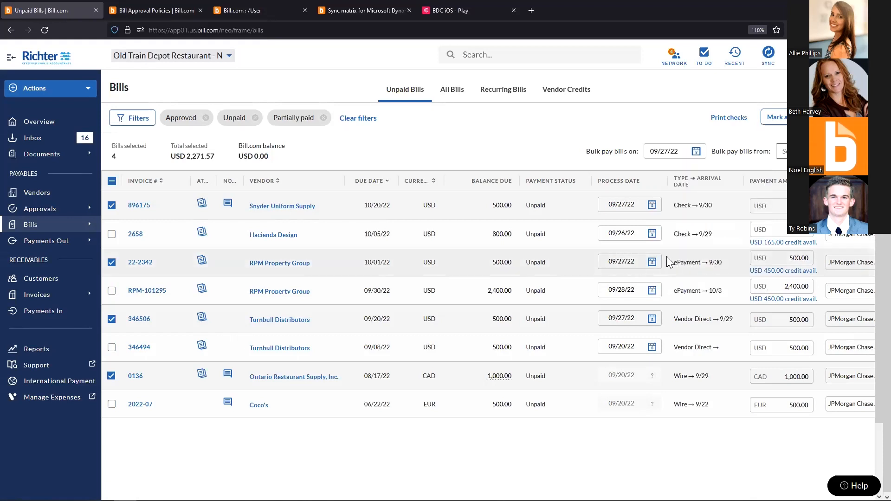
mouse_move(709, 211)
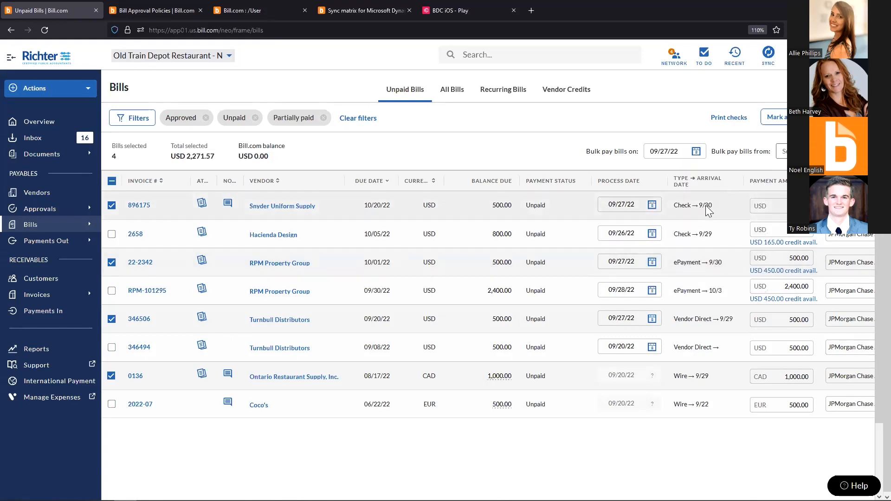
left_click(782, 205)
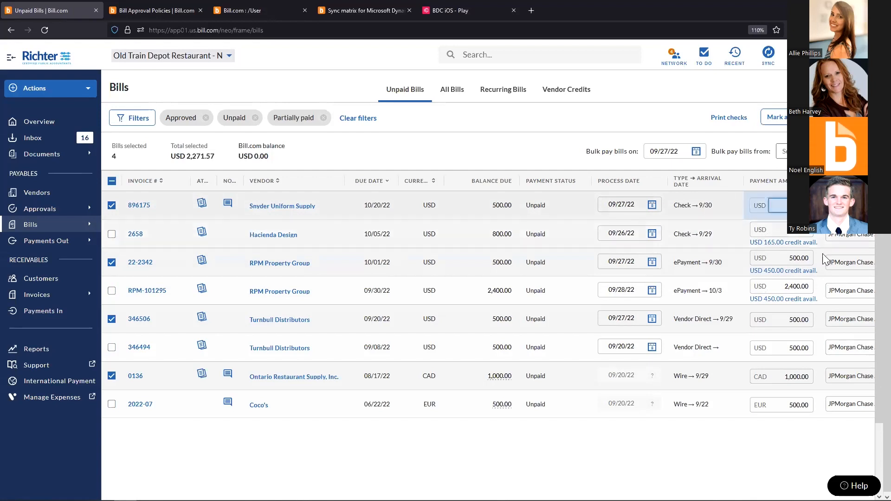
left_click(794, 319)
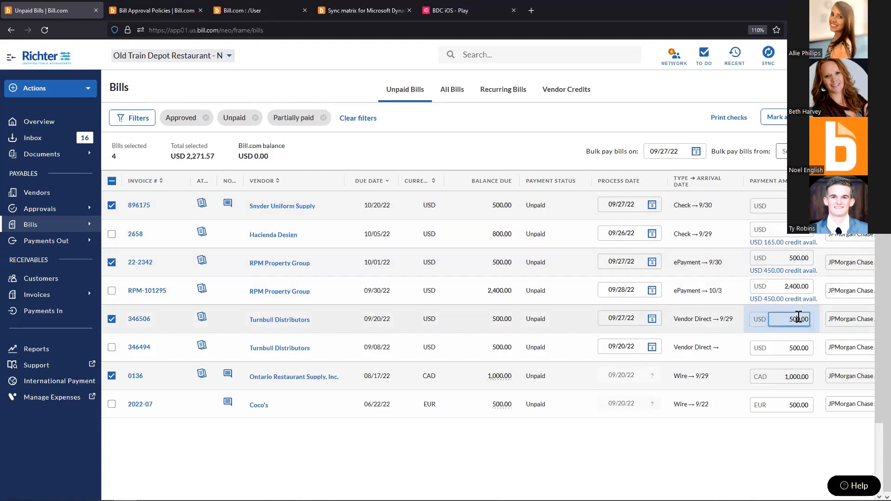
mouse_move(784, 271)
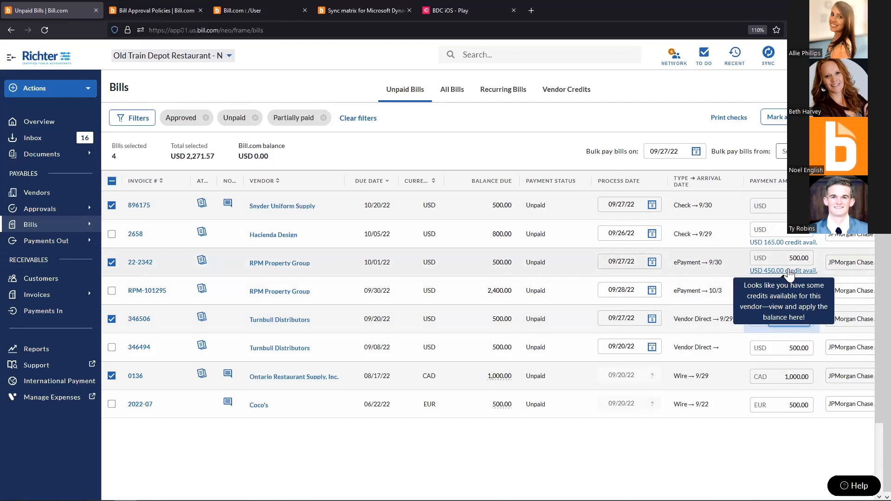
left_click(786, 270)
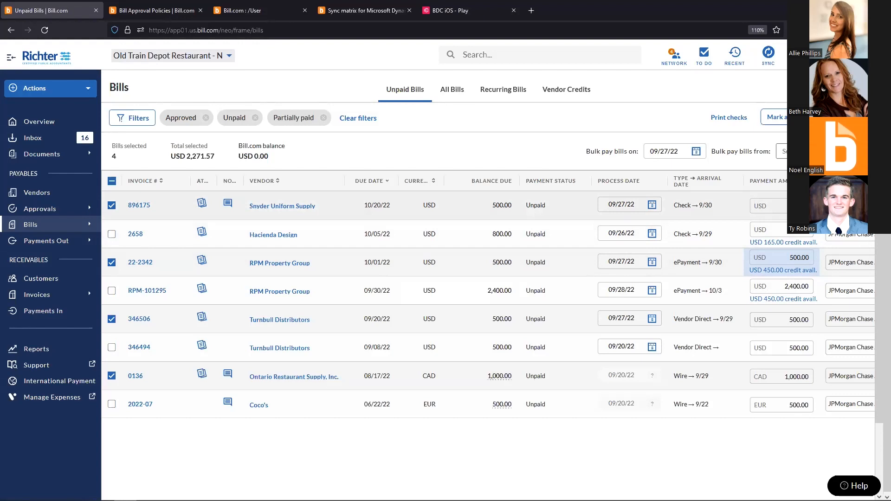
left_click(851, 229)
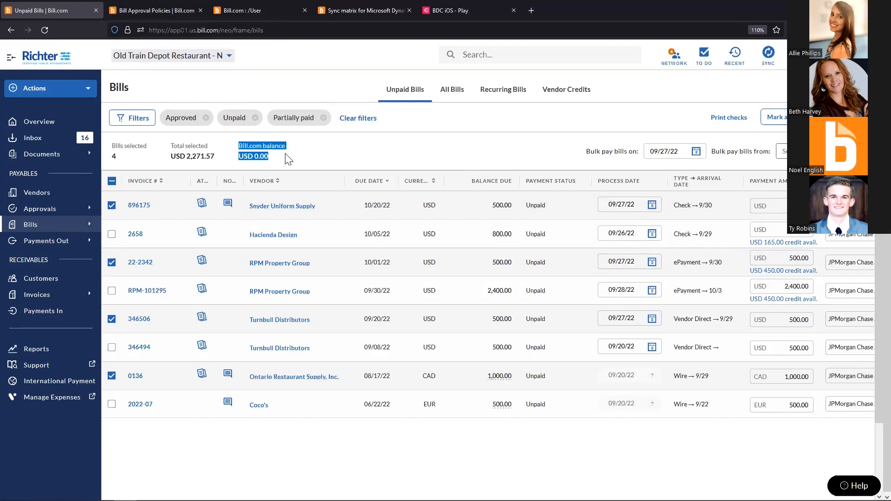
mouse_move(284, 159)
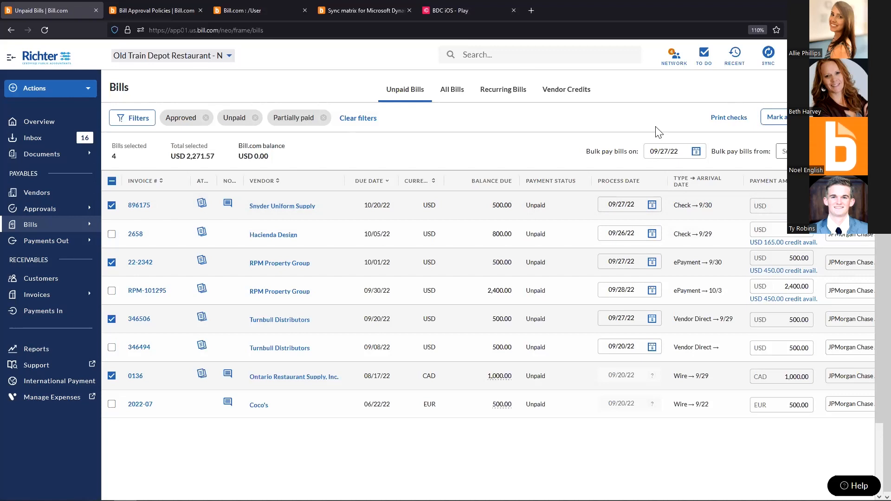
mouse_move(658, 132)
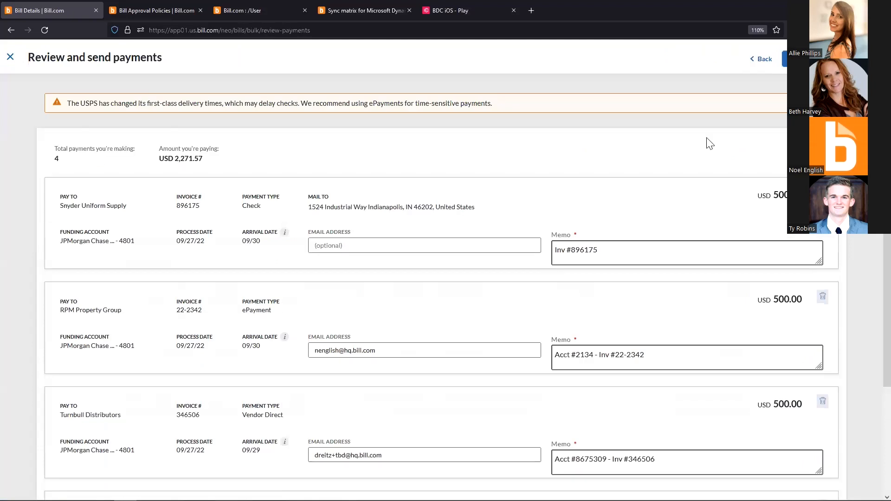
scroll("down", 3)
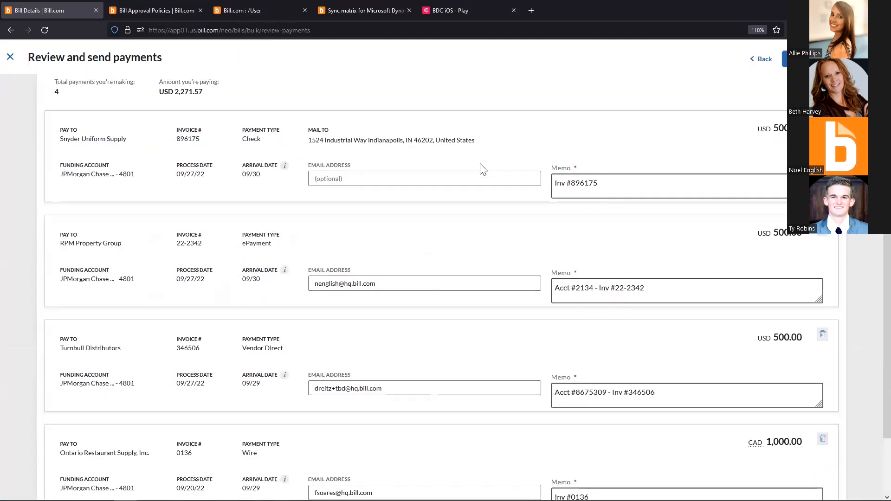
mouse_move(433, 145)
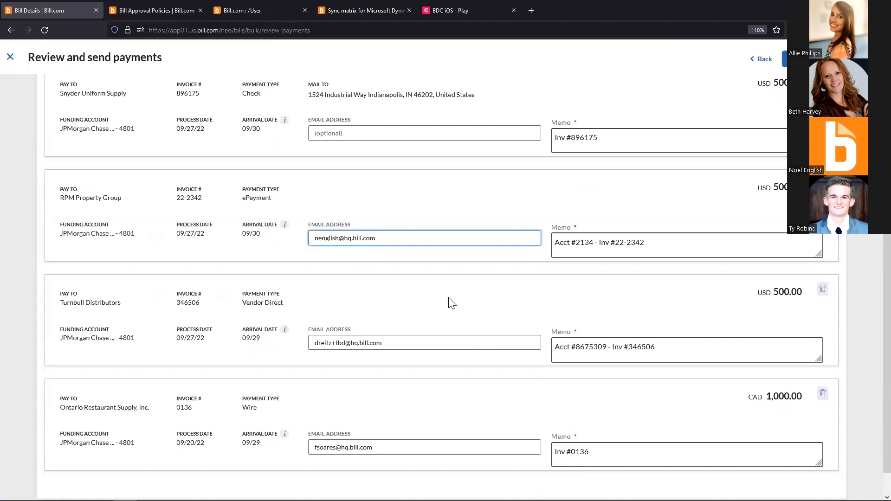
left_click(668, 242)
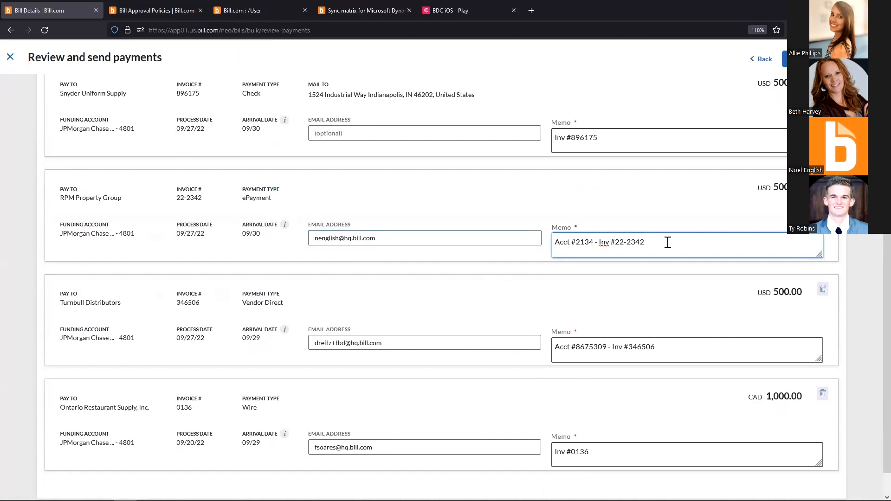
mouse_move(637, 279)
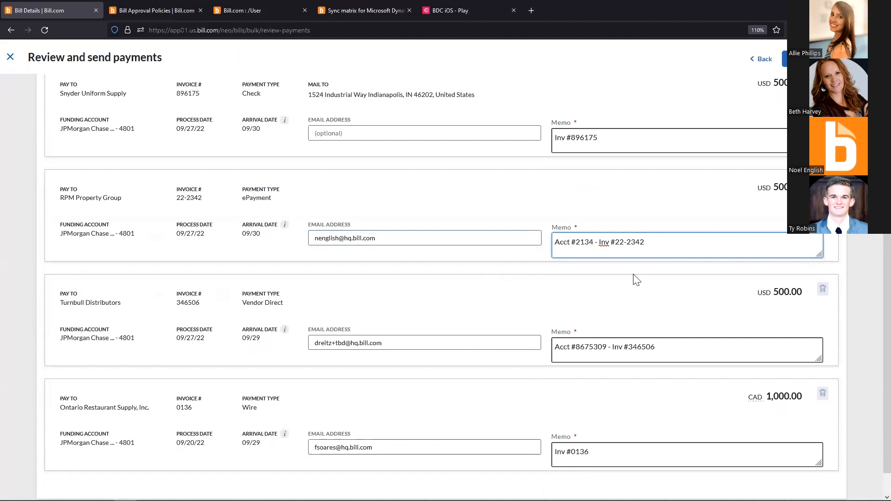
double_click(579, 346)
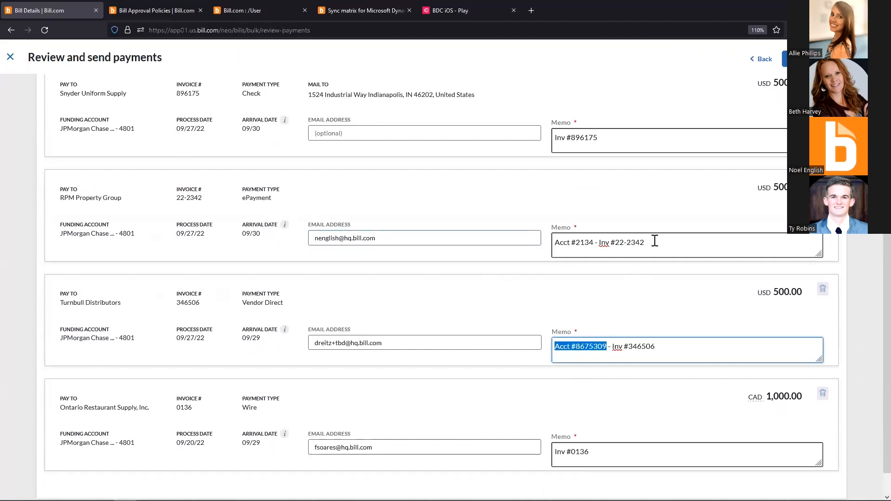
double_click(621, 241)
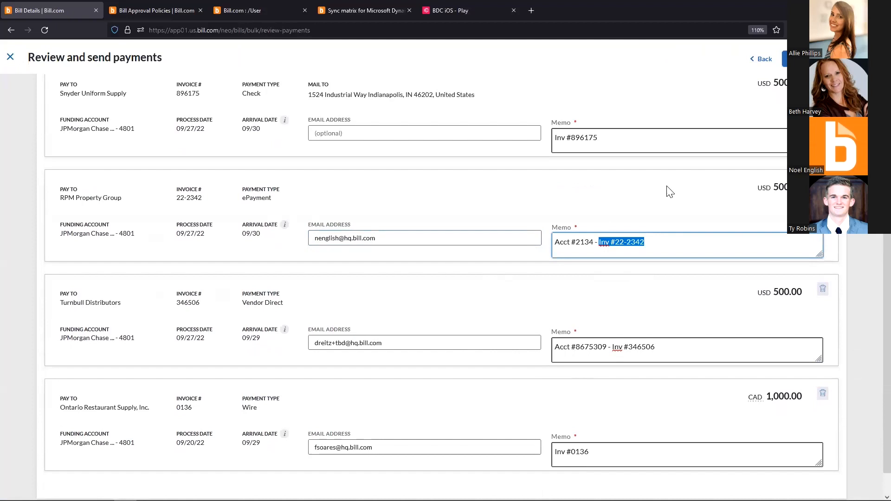
scroll("down", 3)
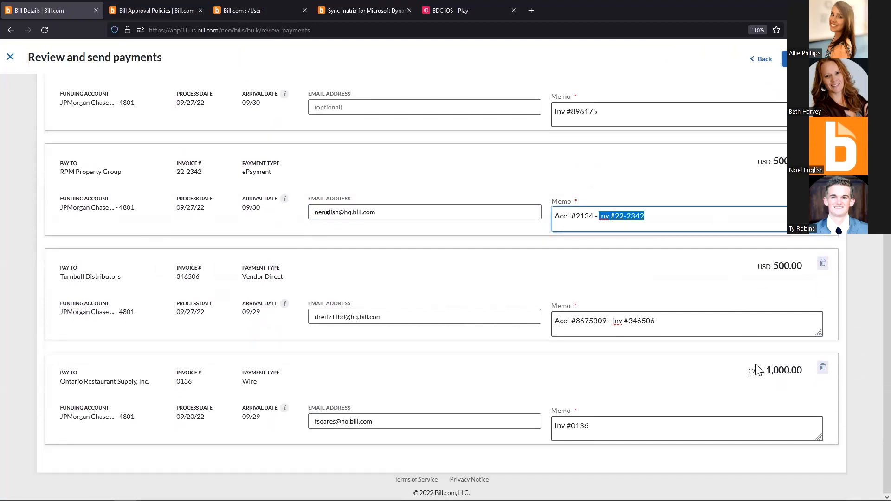
mouse_move(756, 370)
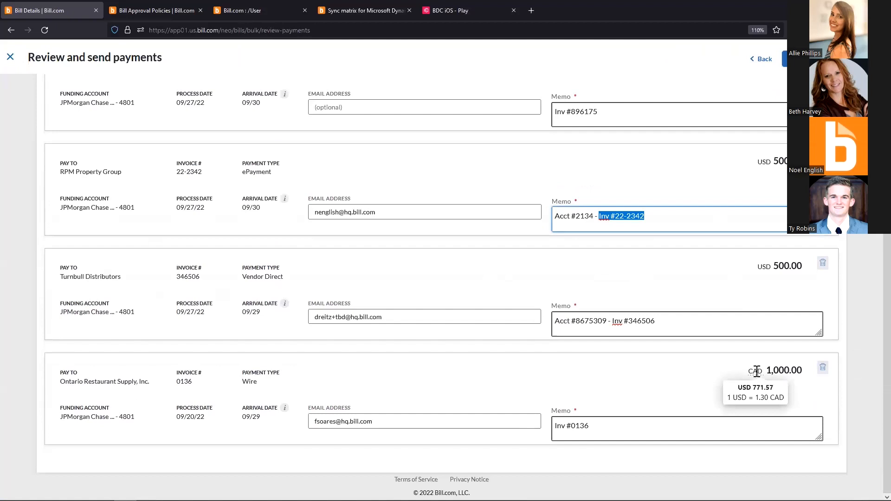
scroll("up", 3)
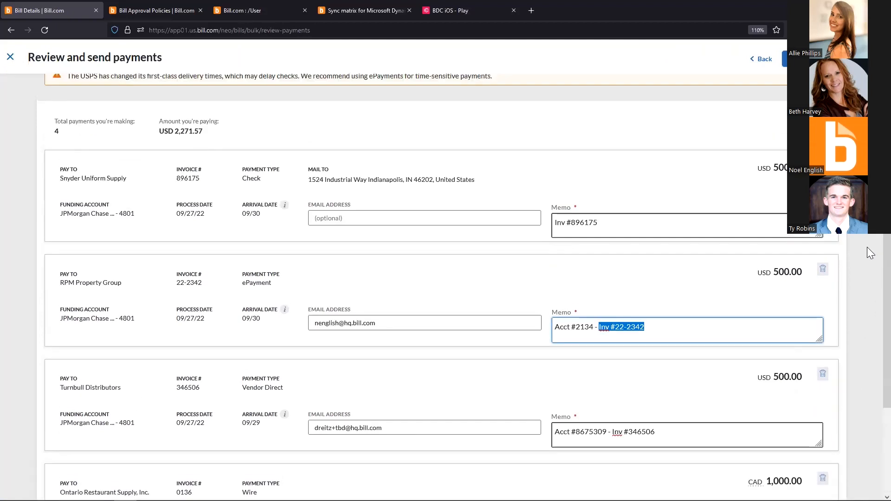
scroll("down", 3)
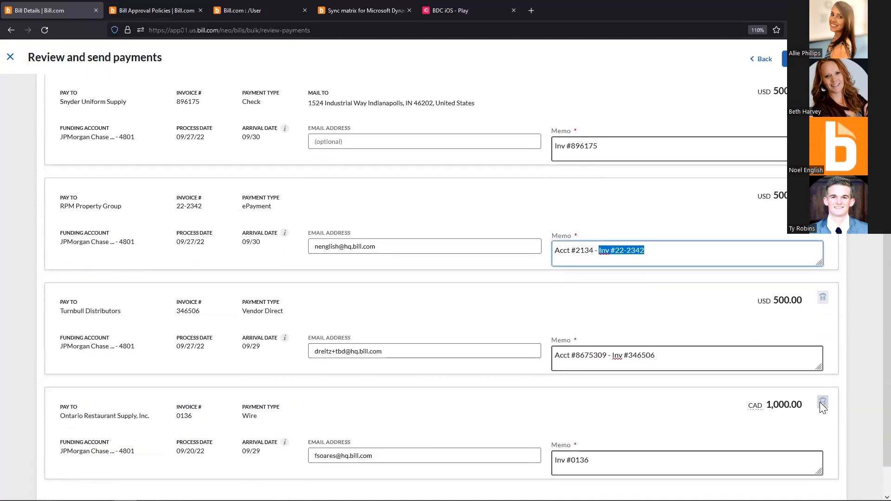
Remove the Ontario Restaurant Supply payment and submit the other three for approval
left_click(822, 403)
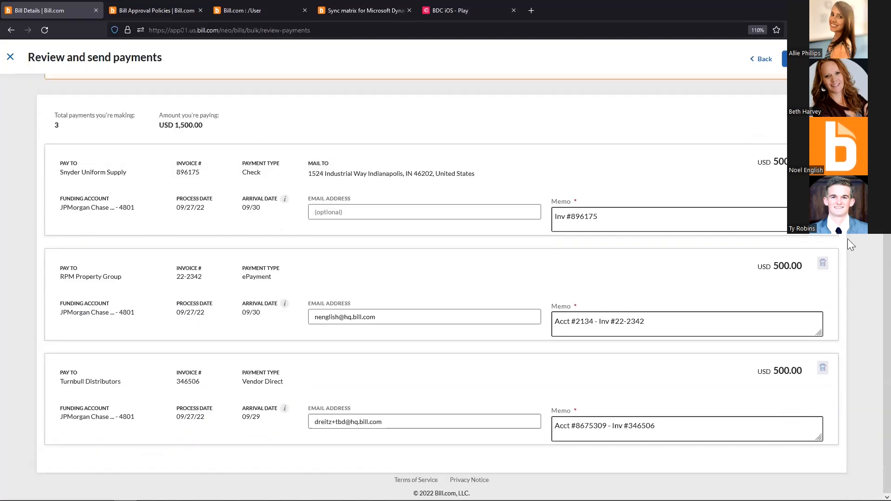
scroll("up", 3)
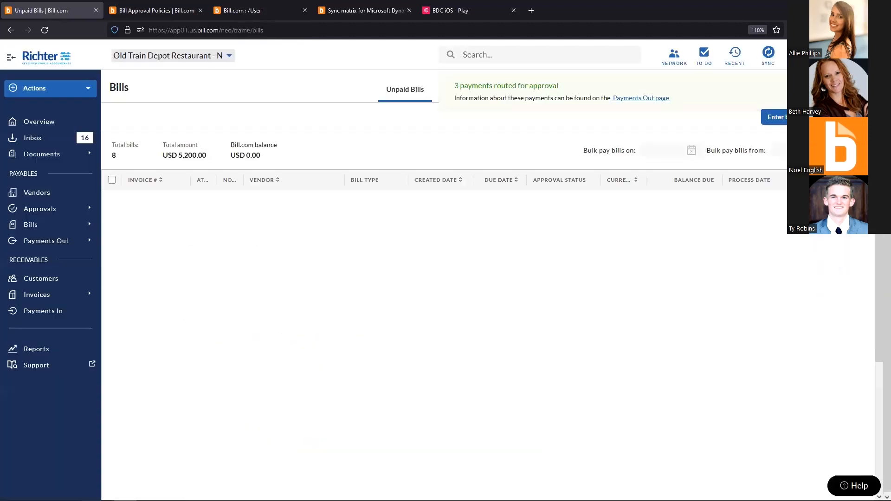
left_click(132, 116)
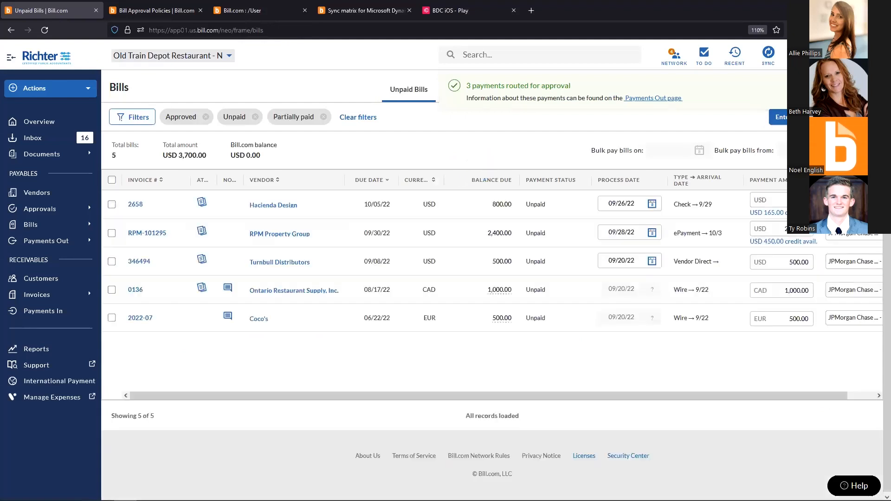
mouse_move(335, 200)
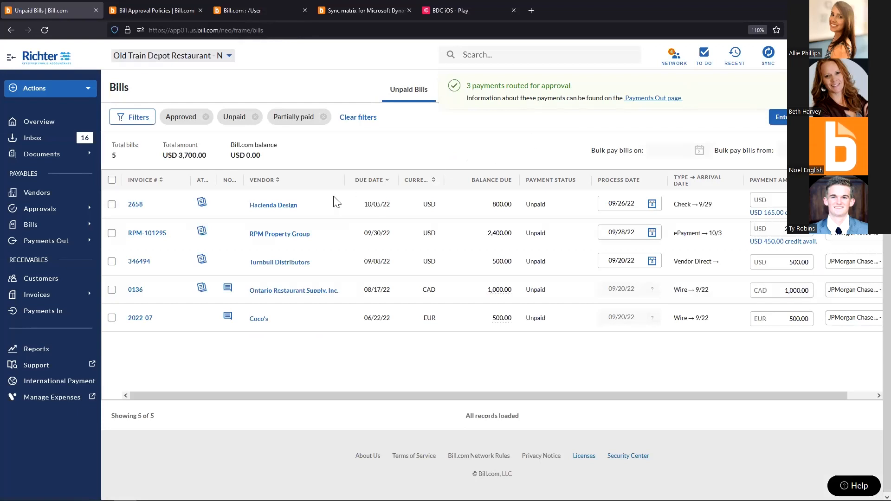
left_click(45, 240)
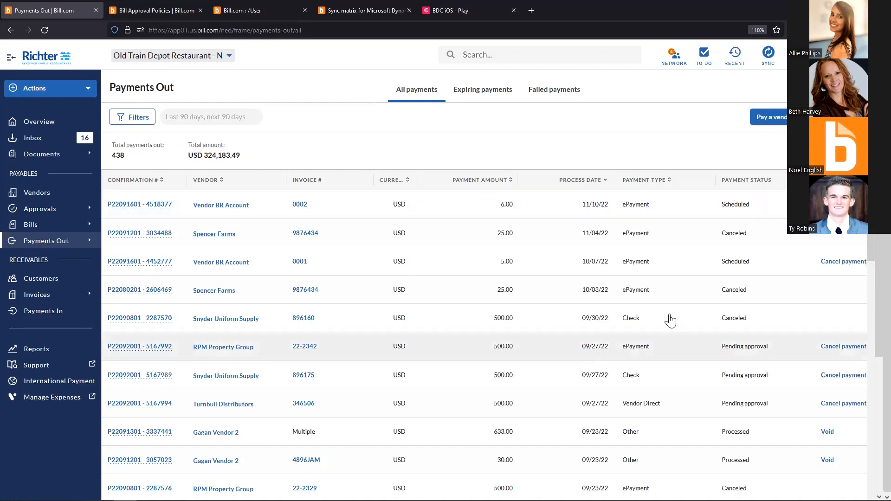
mouse_move(775, 274)
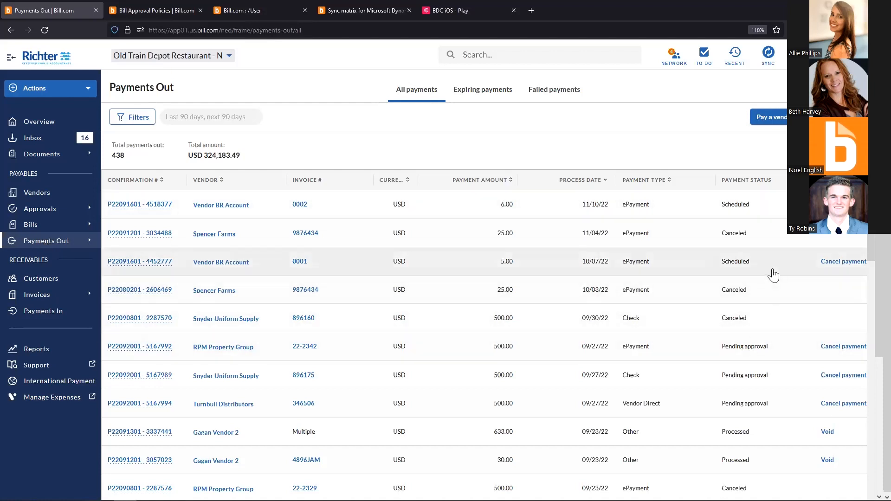
mouse_move(783, 270)
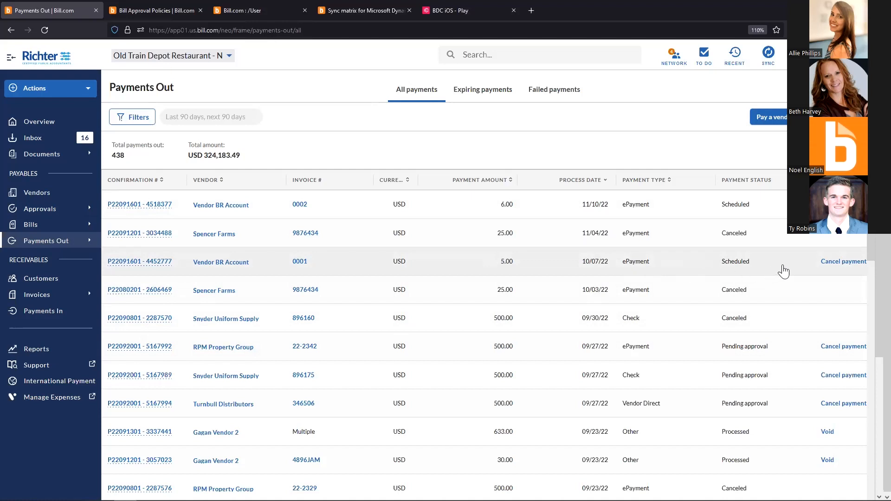
mouse_move(843, 262)
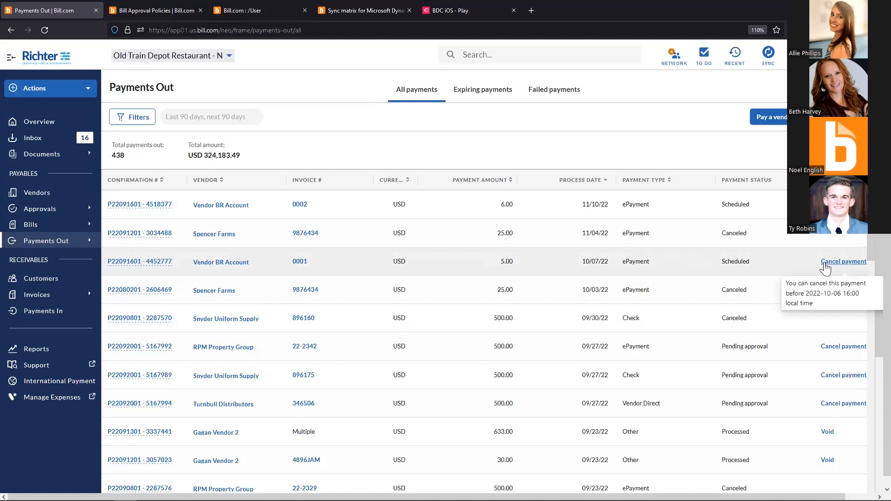
mouse_move(782, 331)
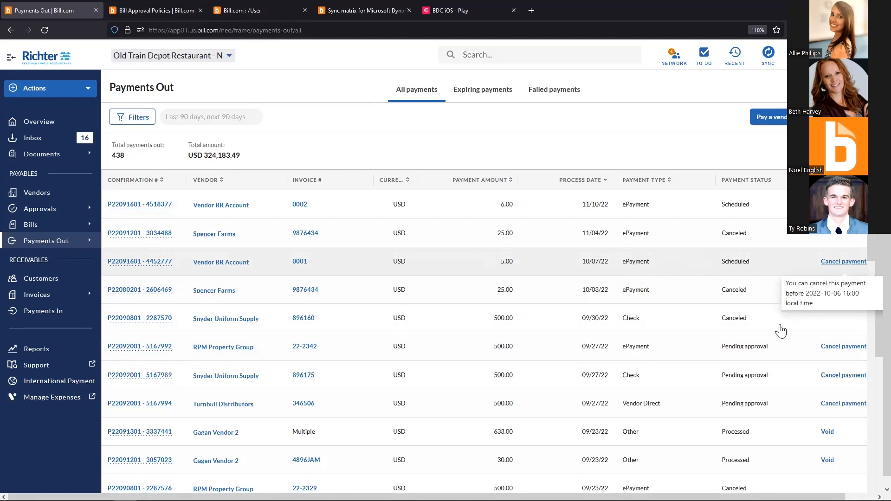
Scroll through the Payments Out list to review all outgoing payments
scroll("down", 3)
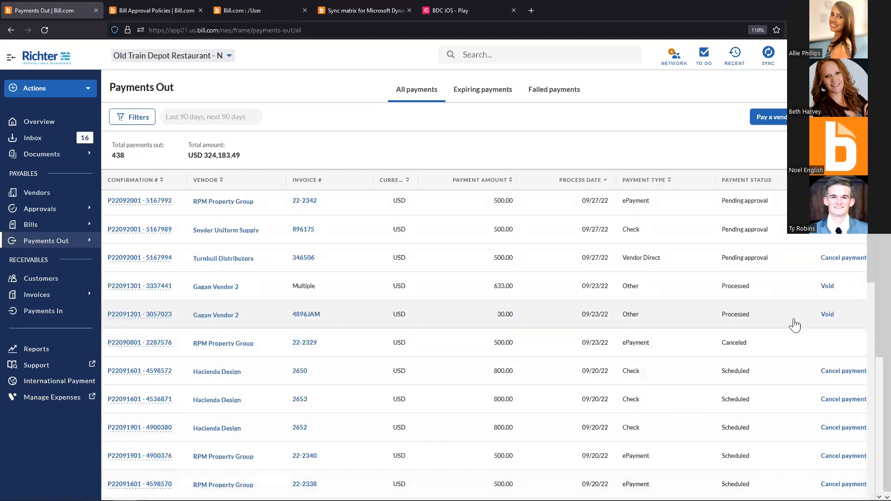
mouse_move(828, 315)
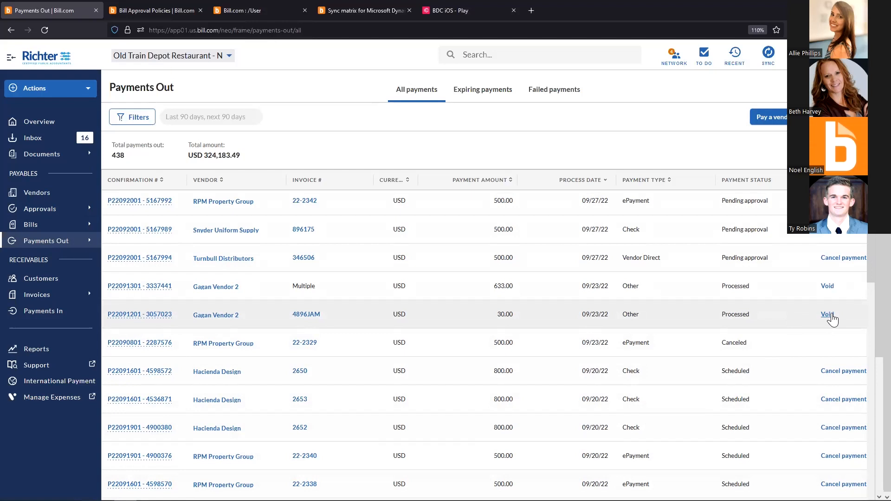
scroll("down", 3)
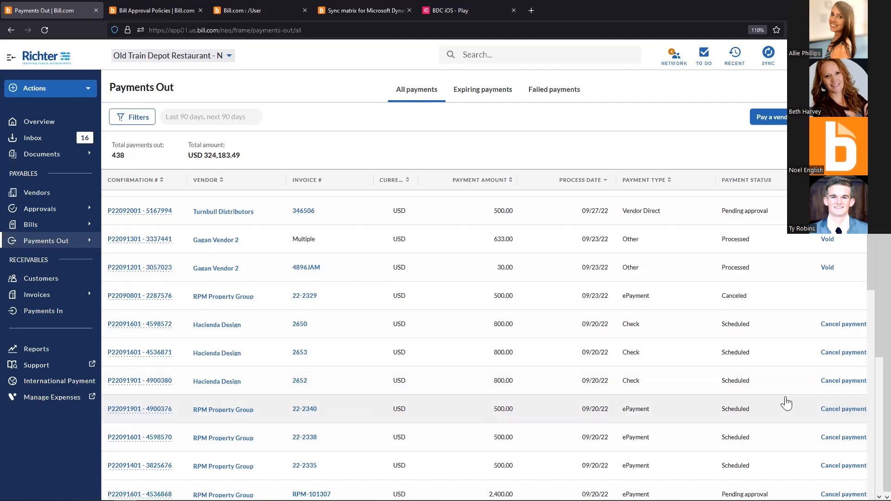
mouse_move(618, 397)
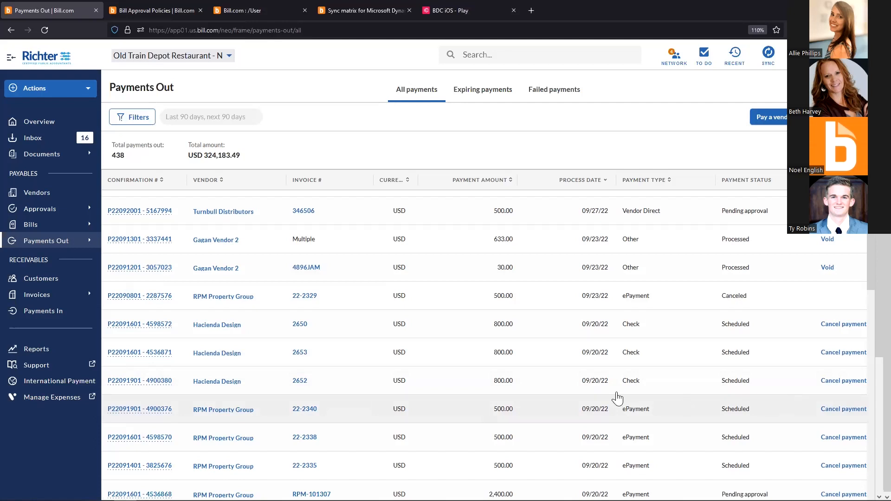
mouse_move(457, 382)
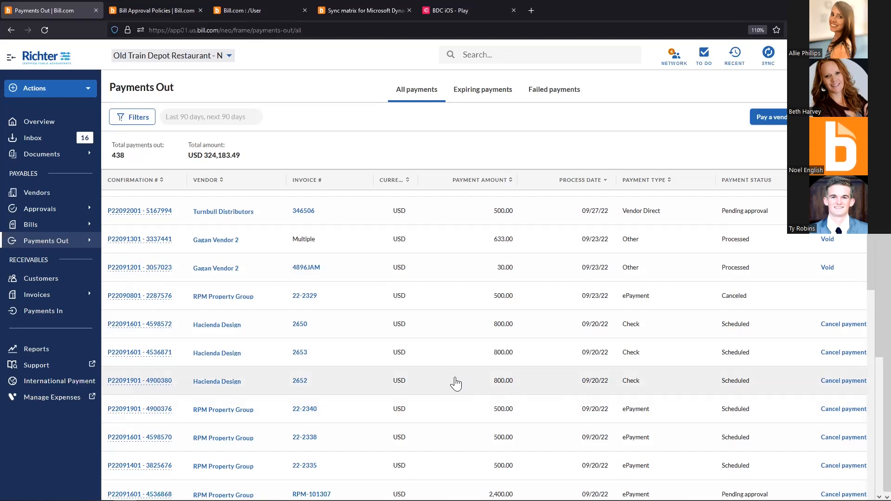
mouse_move(140, 352)
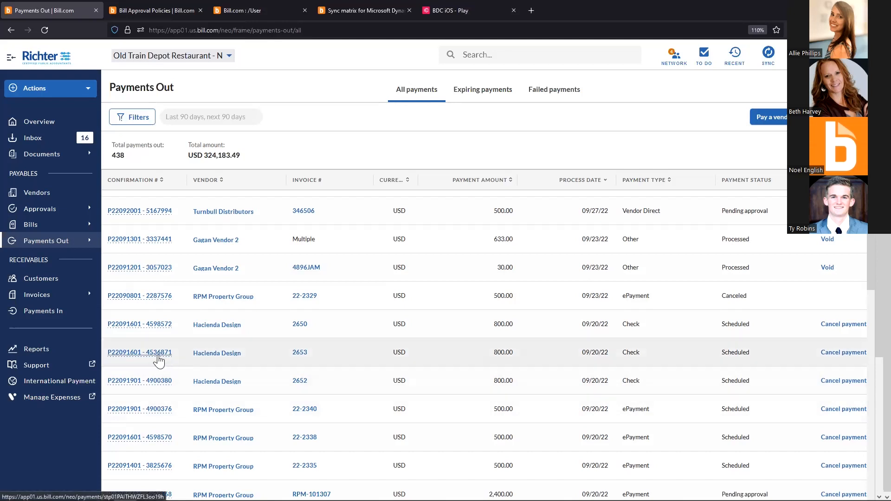
left_click(139, 352)
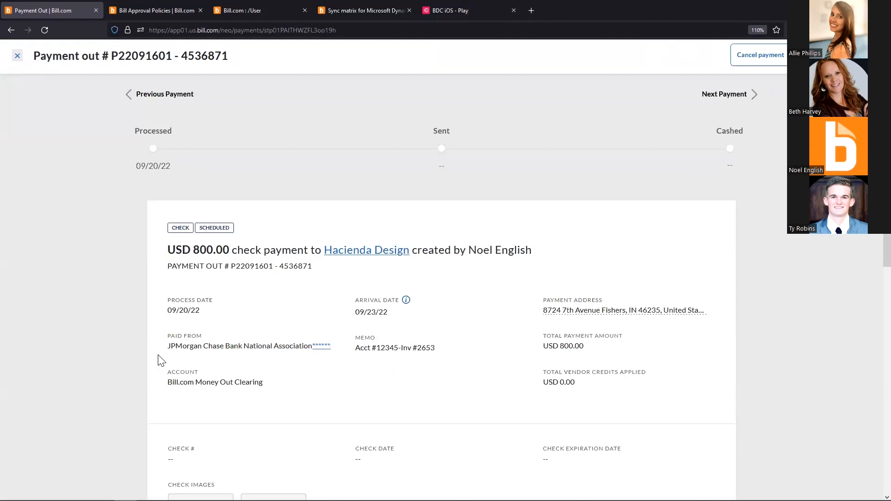
scroll("down", 3)
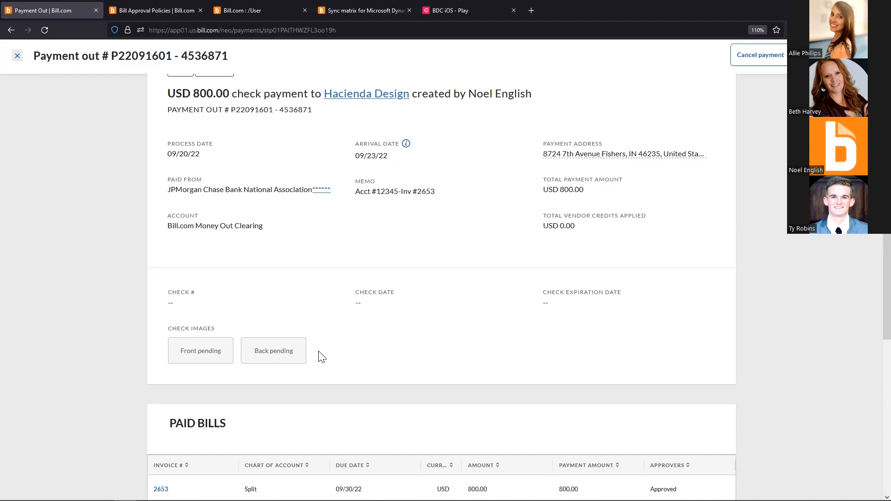
mouse_move(126, 114)
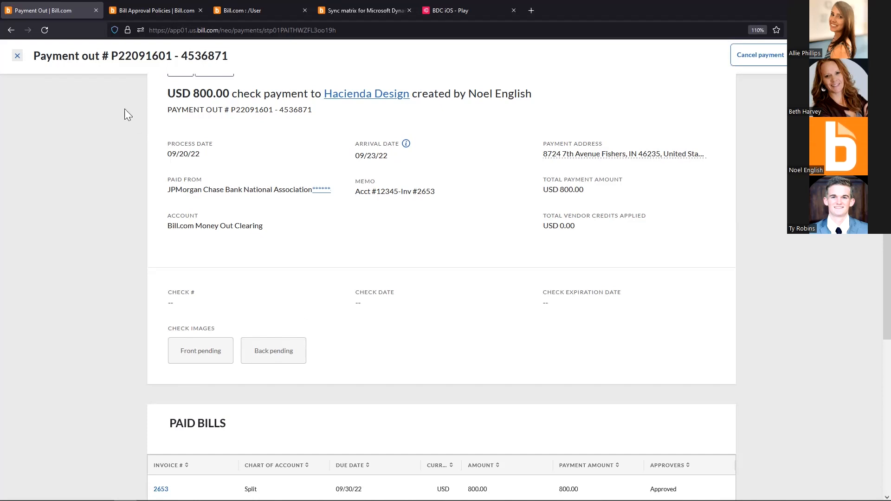
left_click(17, 55)
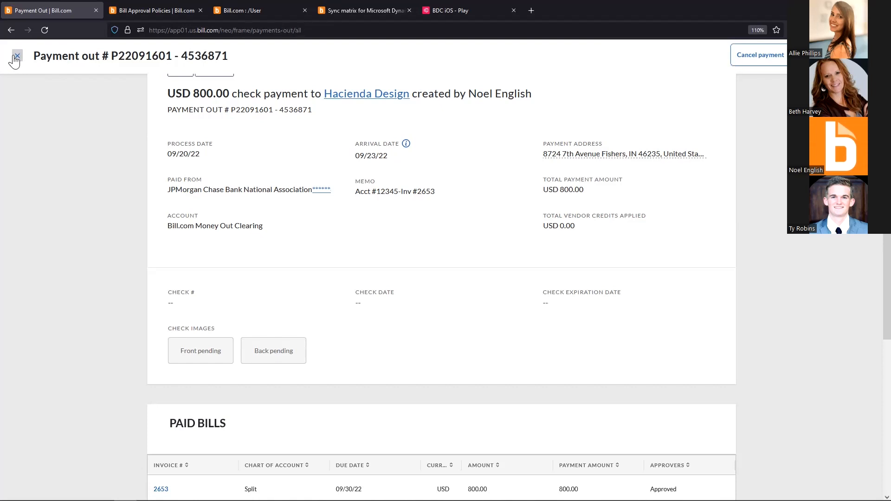
left_click(16, 56)
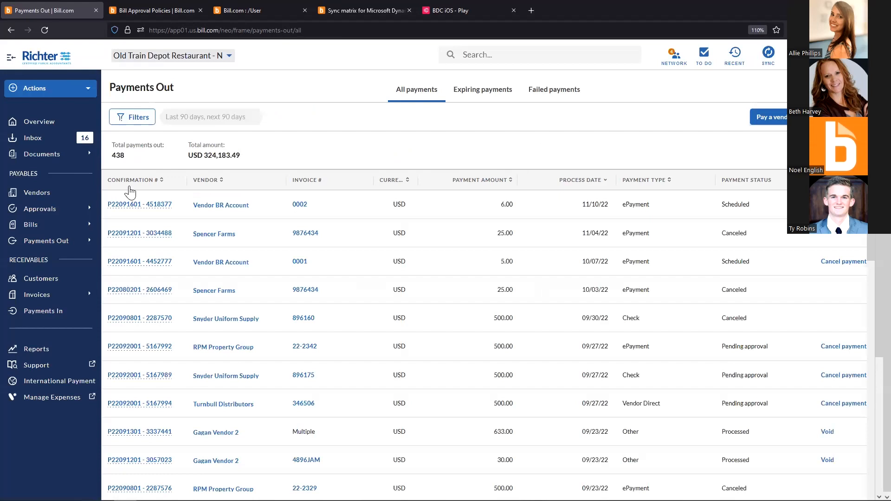
left_click(46, 240)
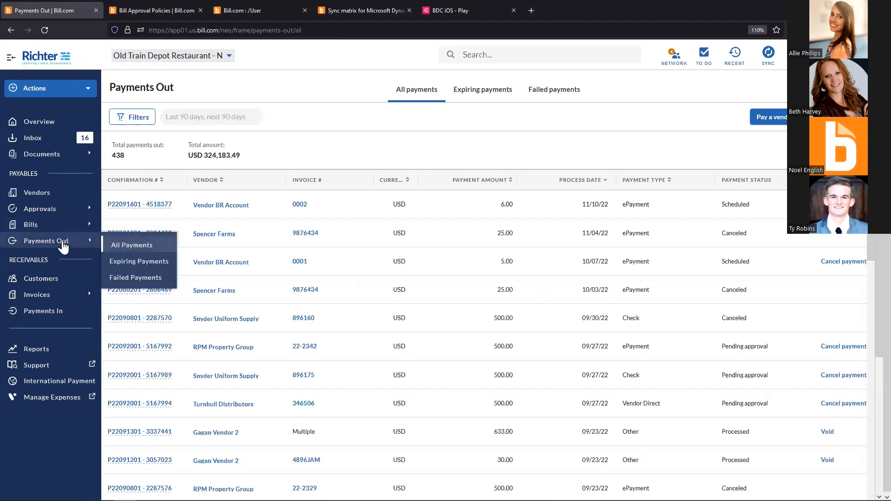
mouse_move(139, 261)
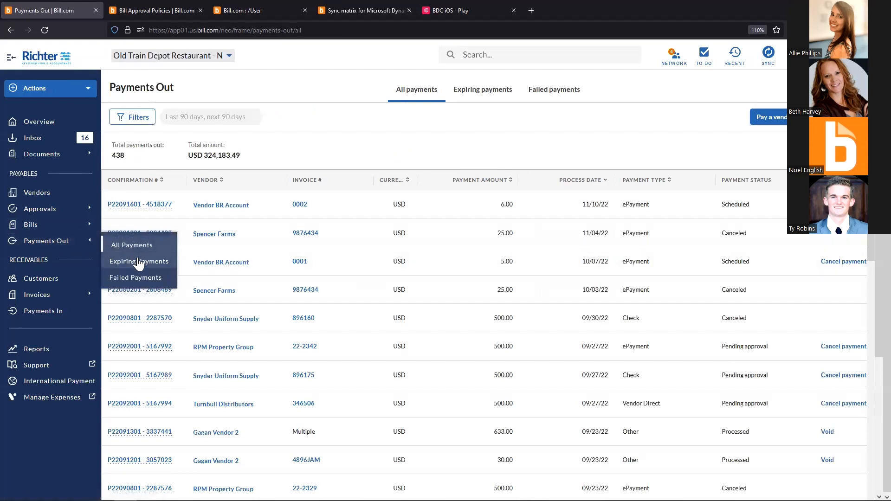
mouse_move(139, 261)
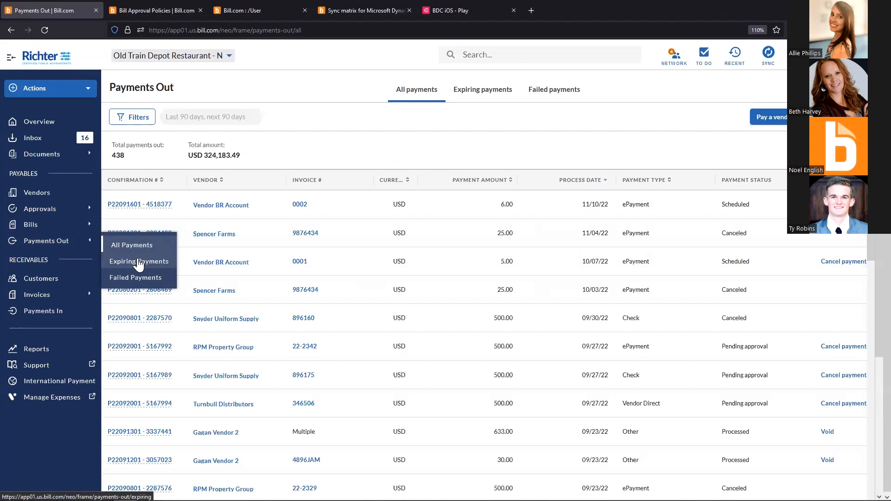
mouse_move(135, 278)
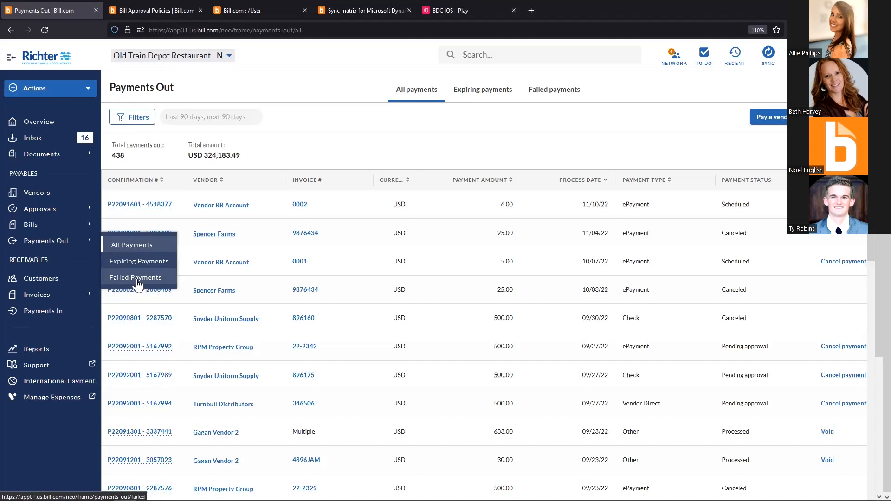
mouse_move(332, 134)
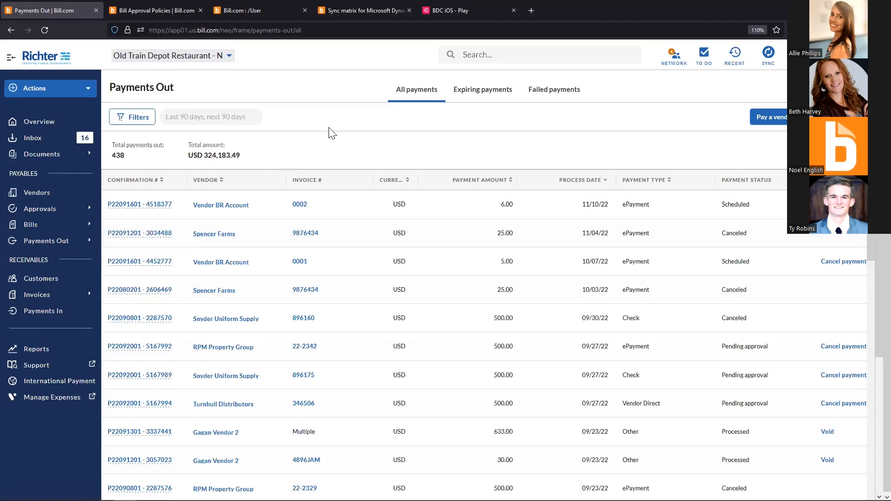
left_click(38, 121)
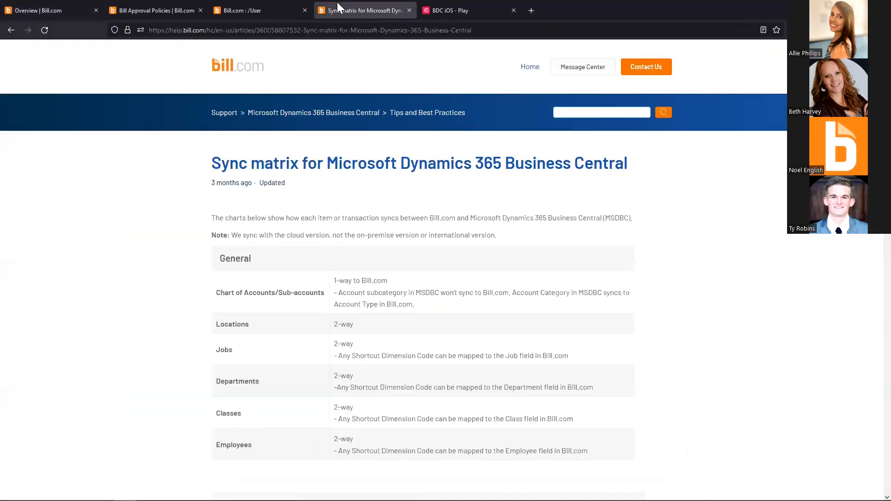
scroll("down", 3)
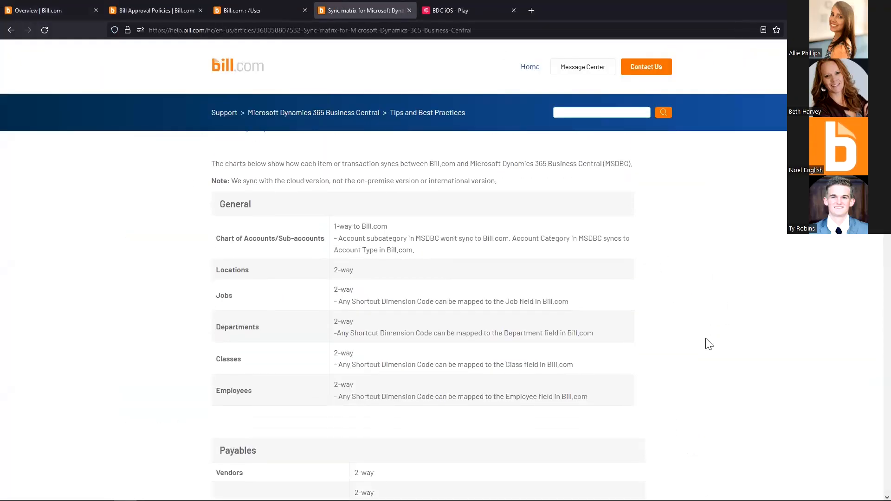
scroll("down", 3)
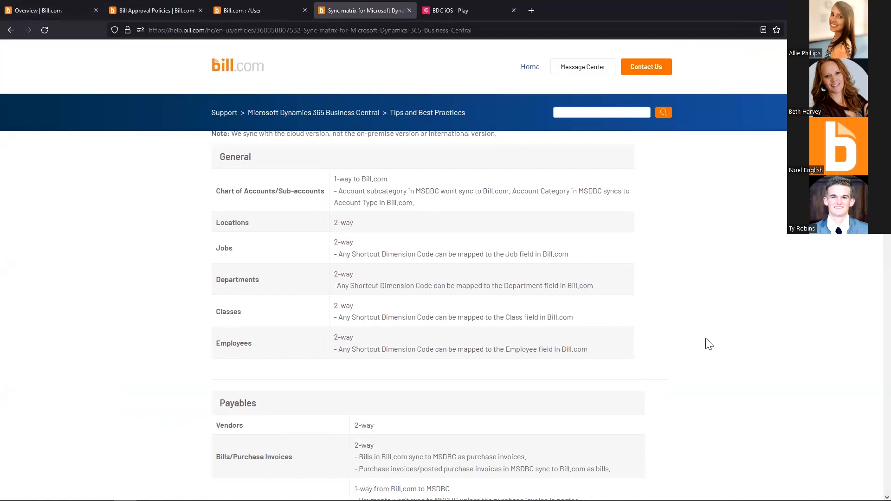
mouse_move(317, 180)
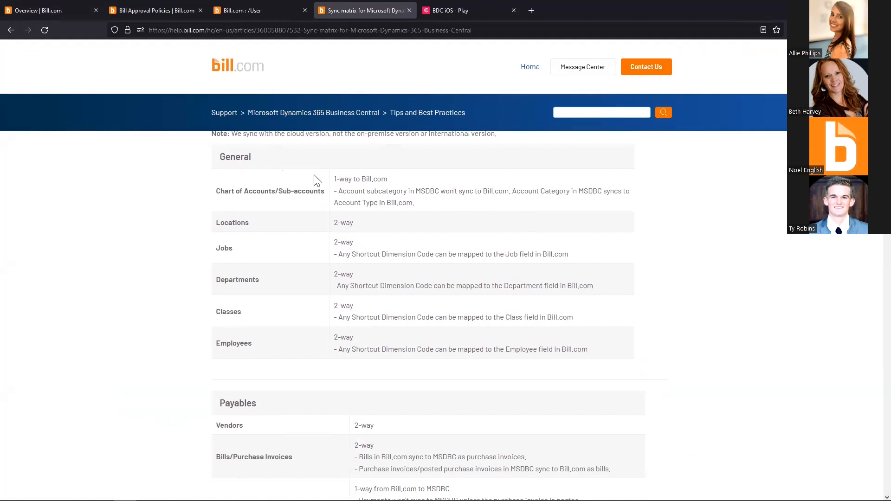
mouse_move(398, 180)
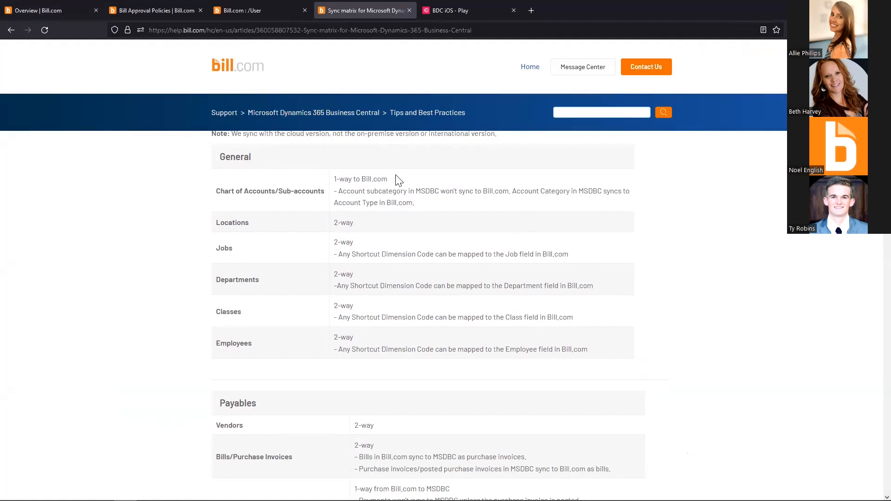
mouse_move(377, 220)
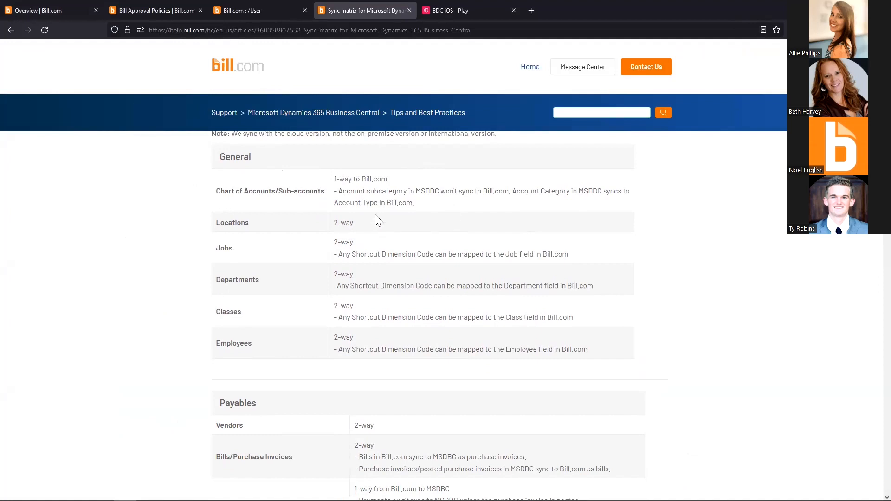
mouse_move(370, 224)
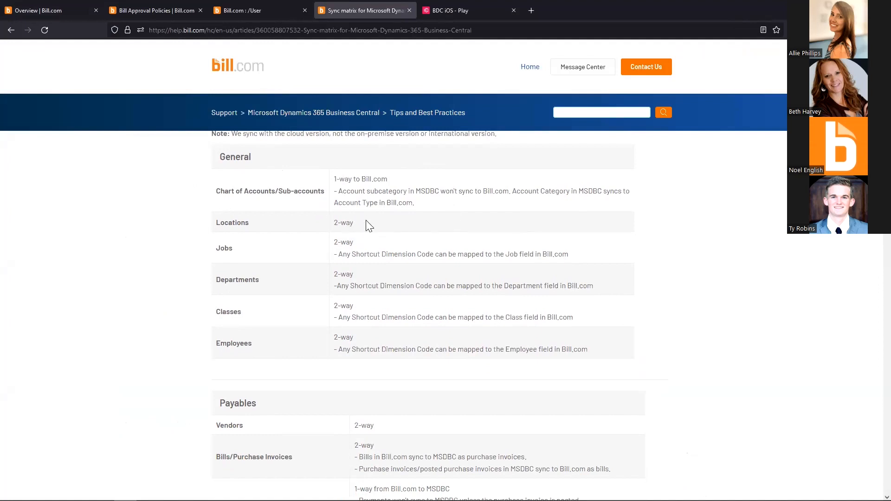
mouse_move(317, 231)
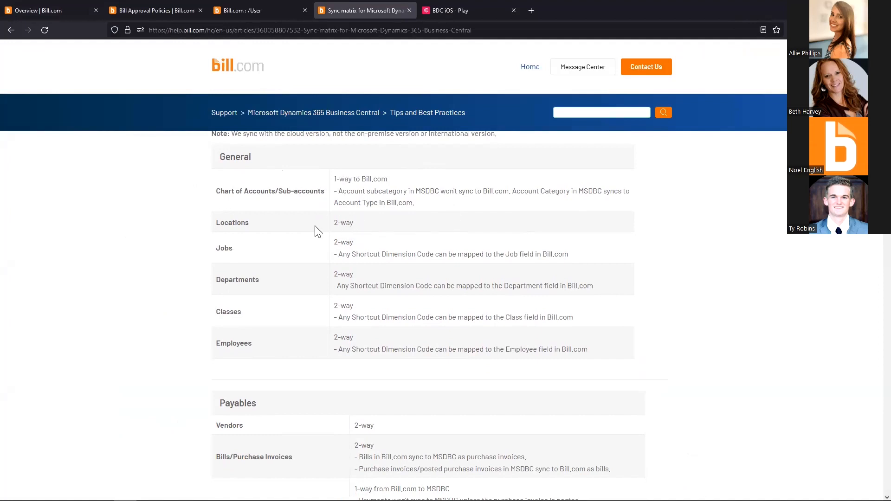
scroll("down", 3)
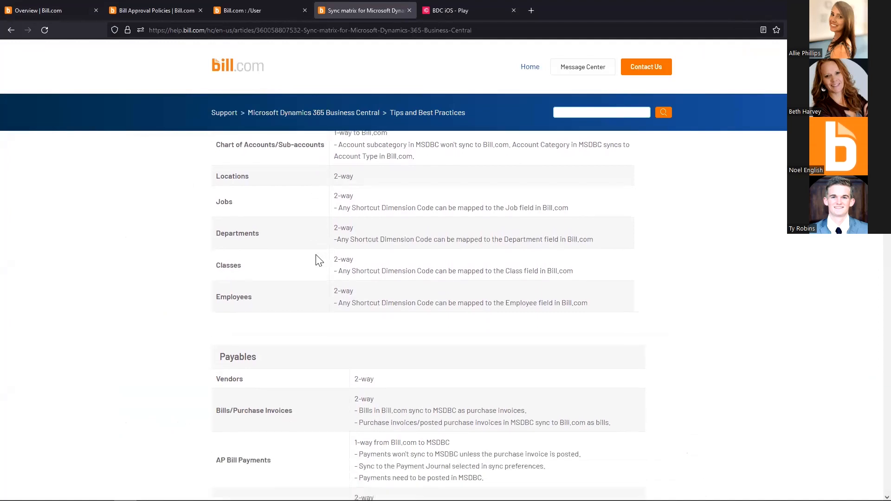
mouse_move(258, 248)
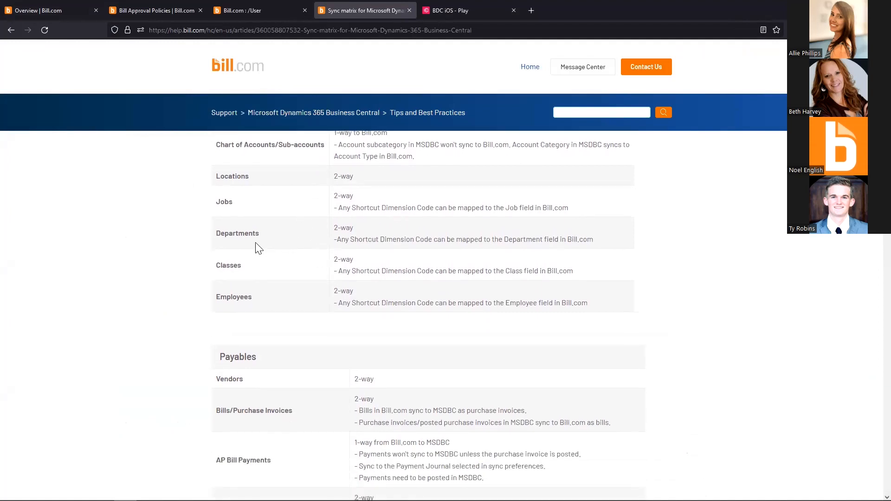
mouse_move(238, 251)
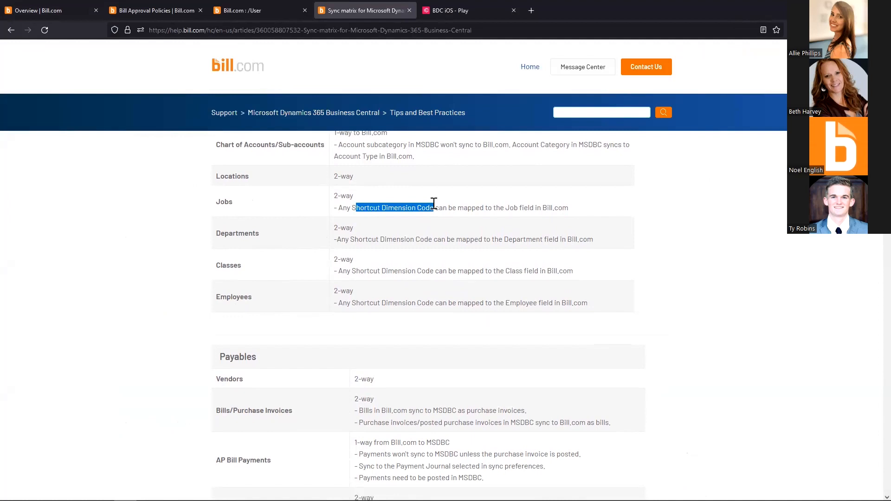
mouse_move(586, 220)
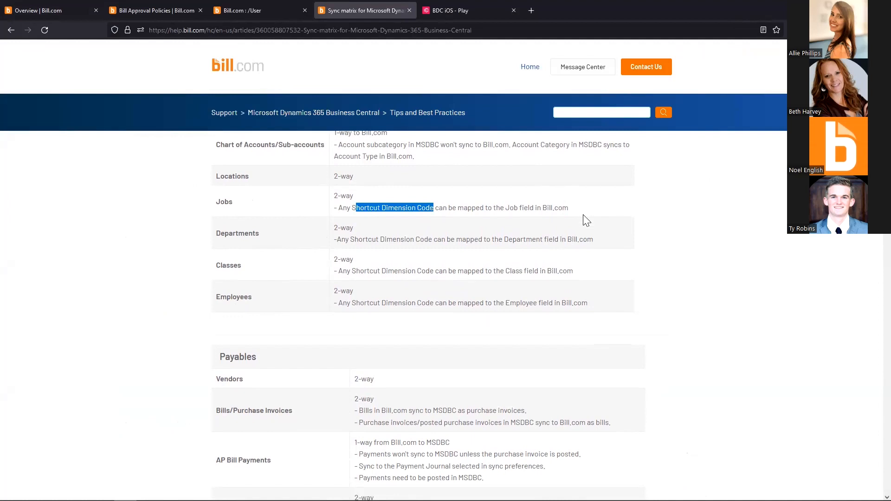
mouse_move(372, 342)
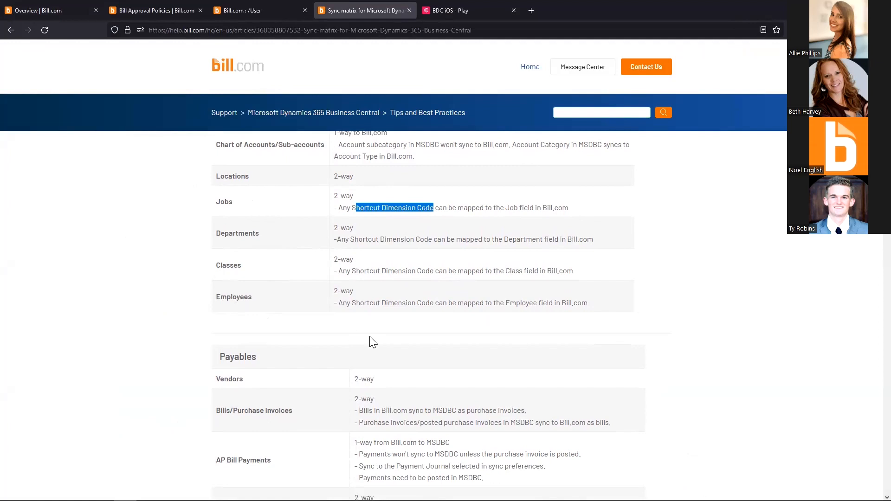
scroll("down", 3)
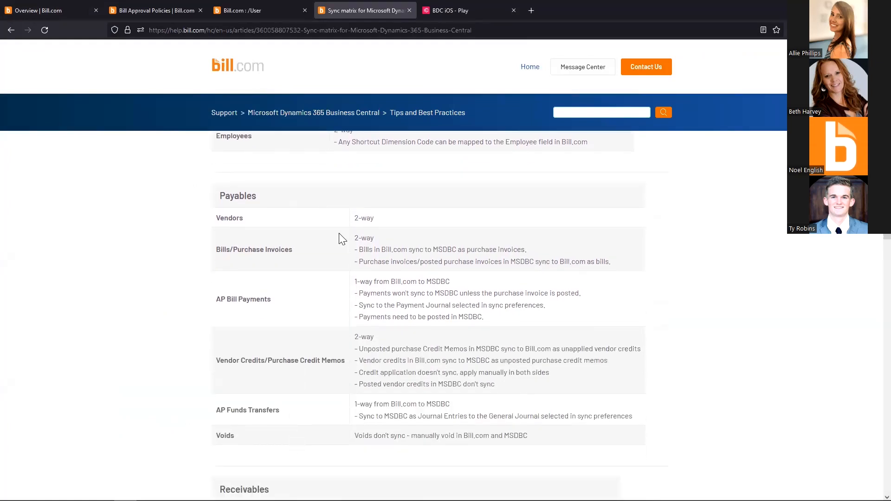
scroll("down", 3)
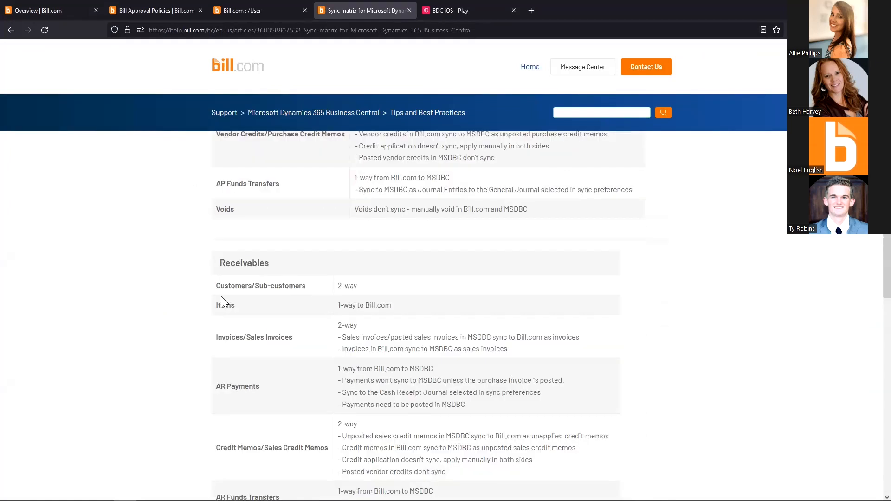
mouse_move(311, 286)
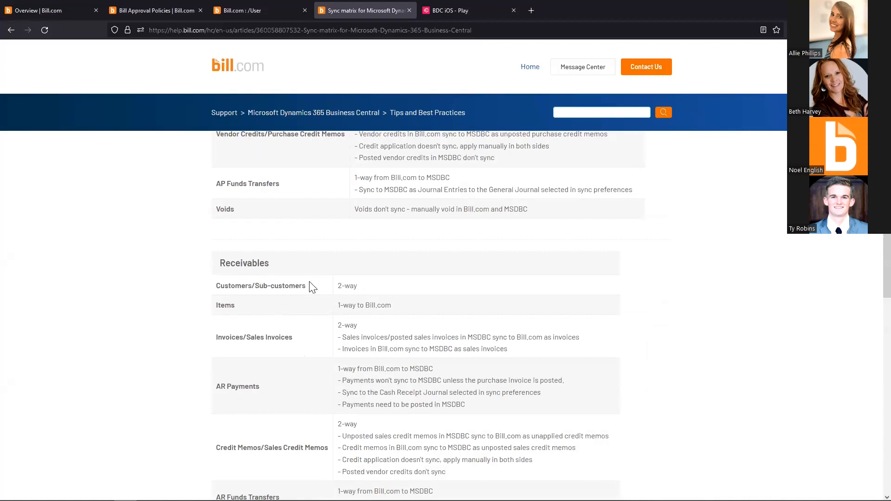
scroll("up", 3)
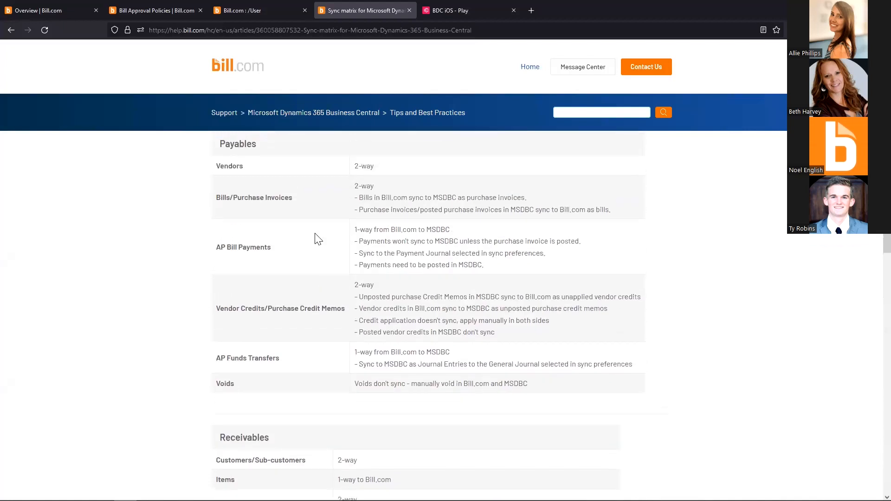
mouse_move(253, 164)
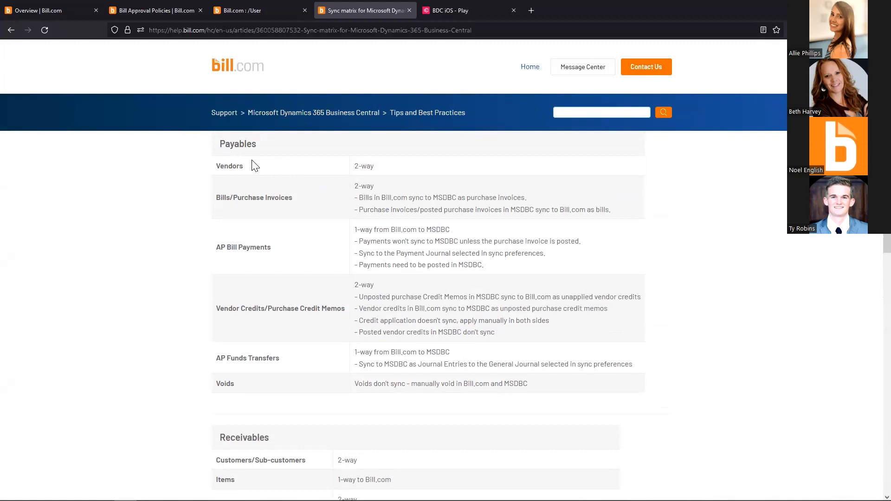
mouse_move(331, 202)
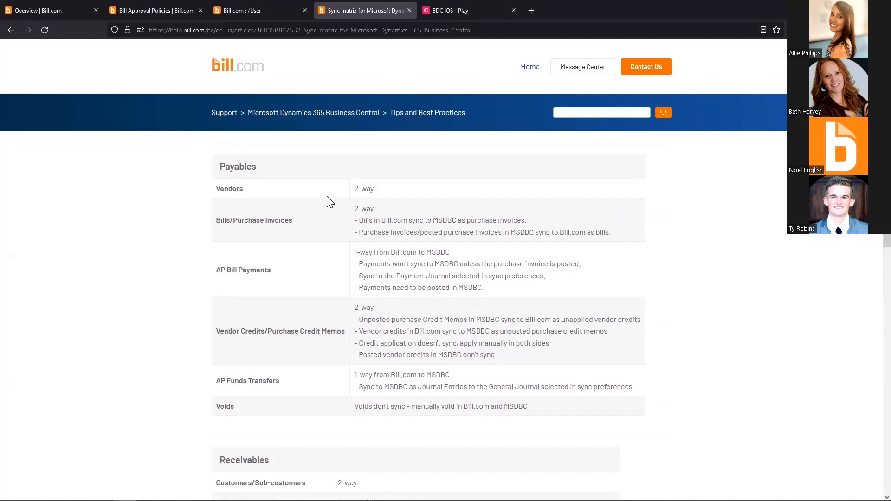
mouse_move(392, 206)
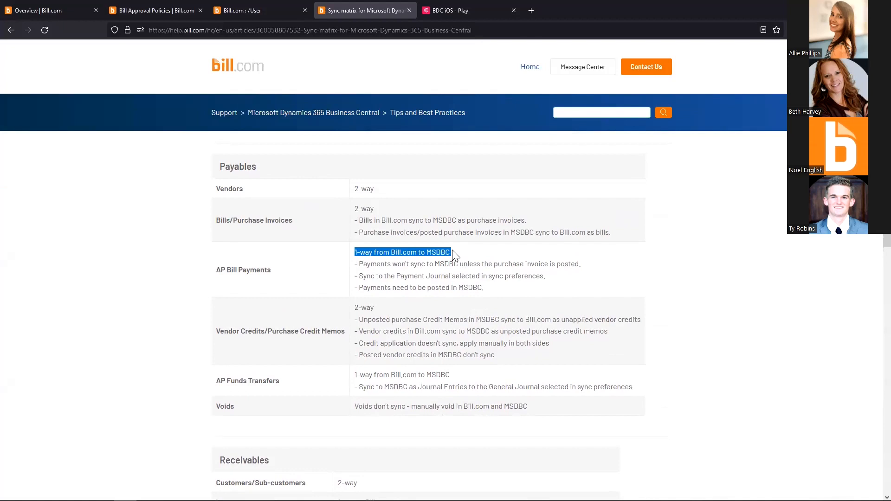
mouse_move(323, 316)
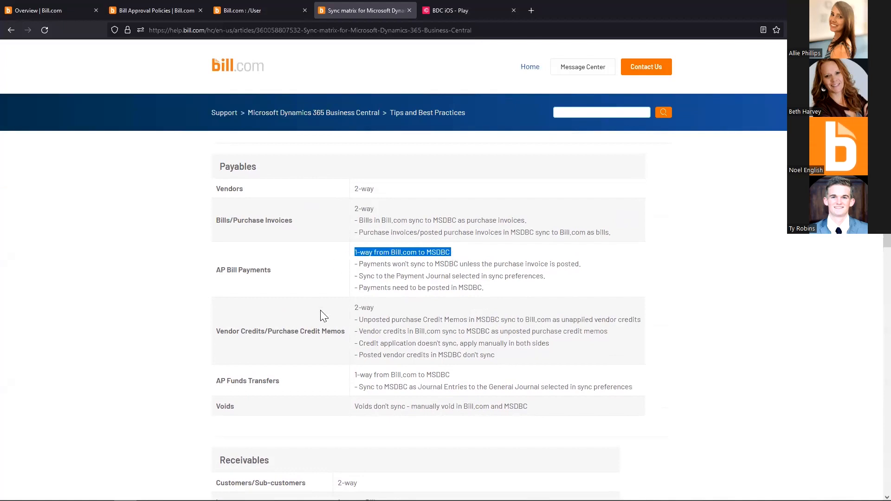
scroll("down", 3)
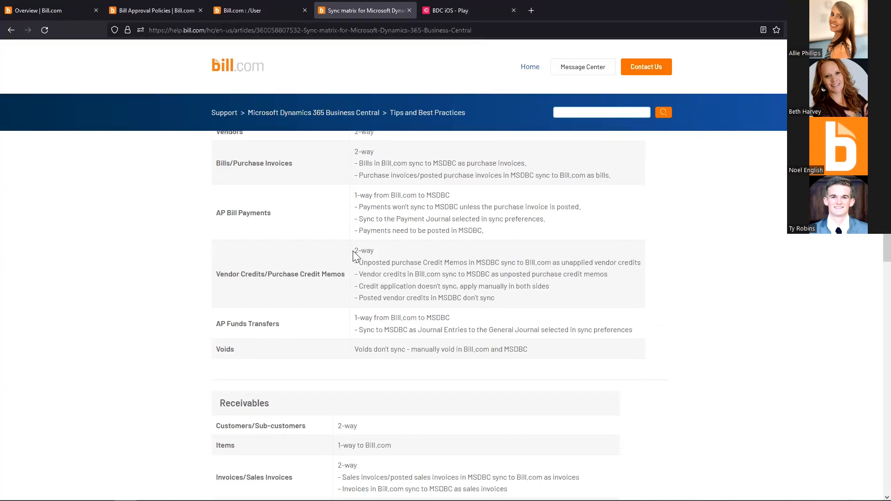
double_click(364, 250)
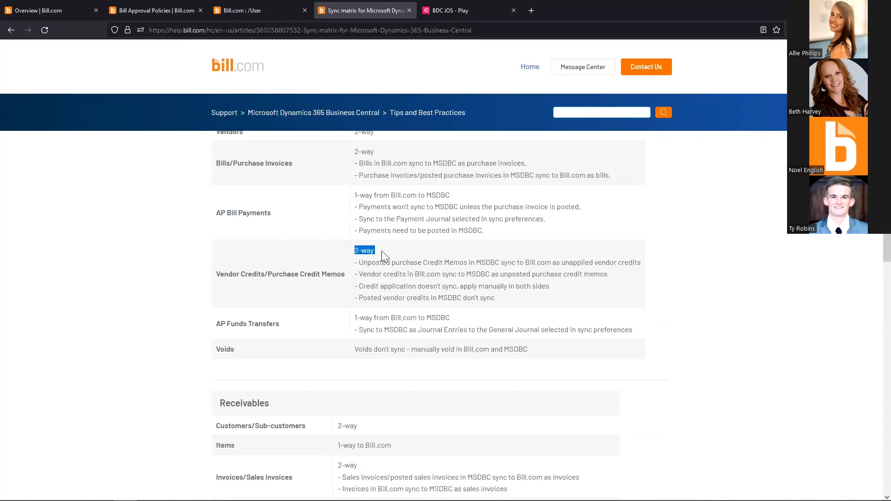
mouse_move(357, 288)
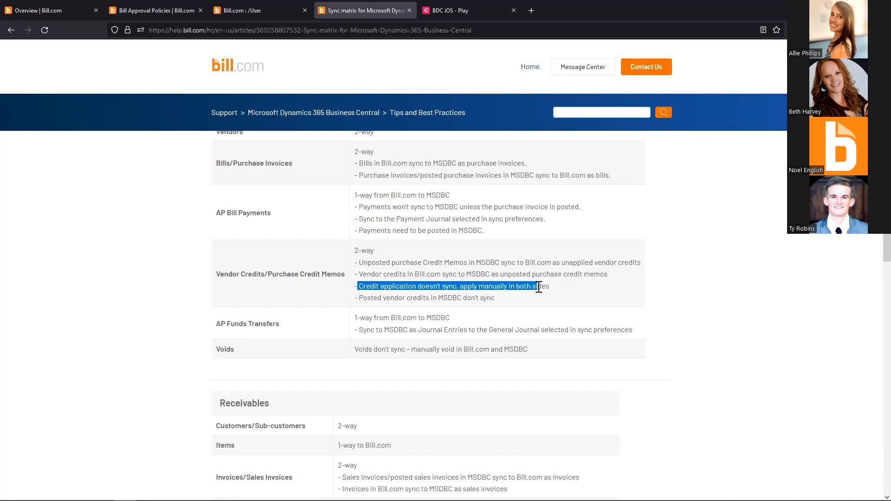
mouse_move(559, 293)
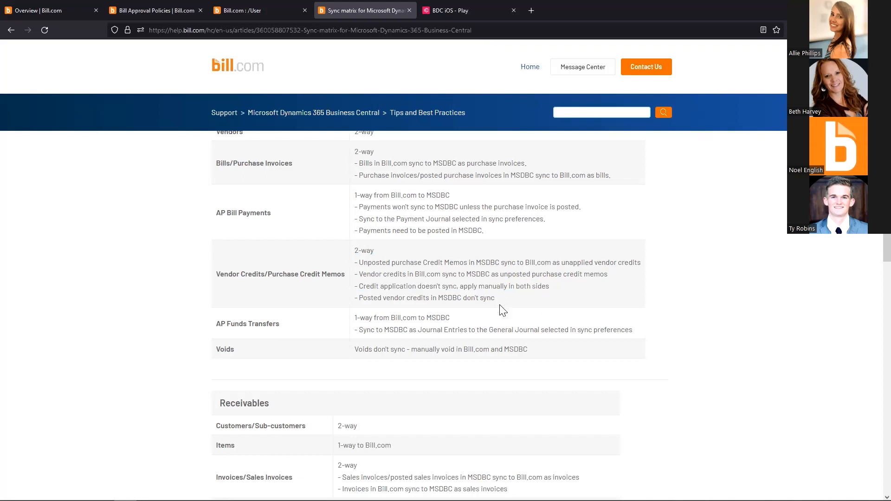
scroll("down", 3)
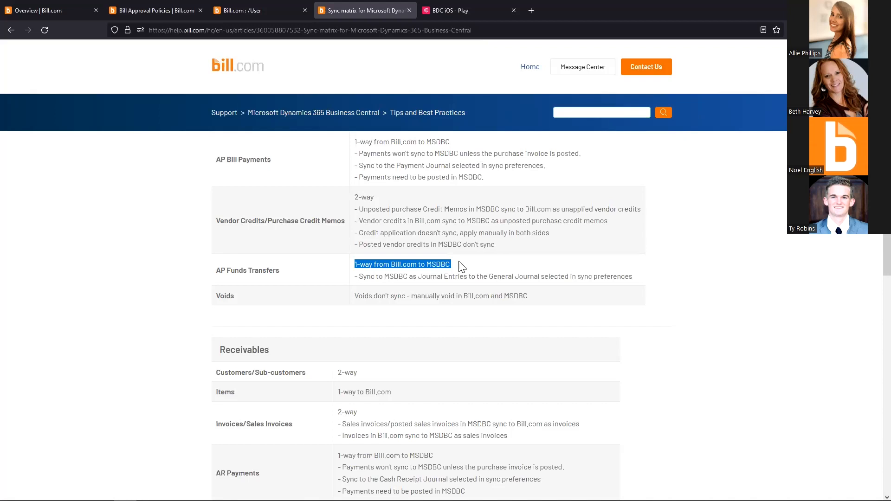
mouse_move(491, 273)
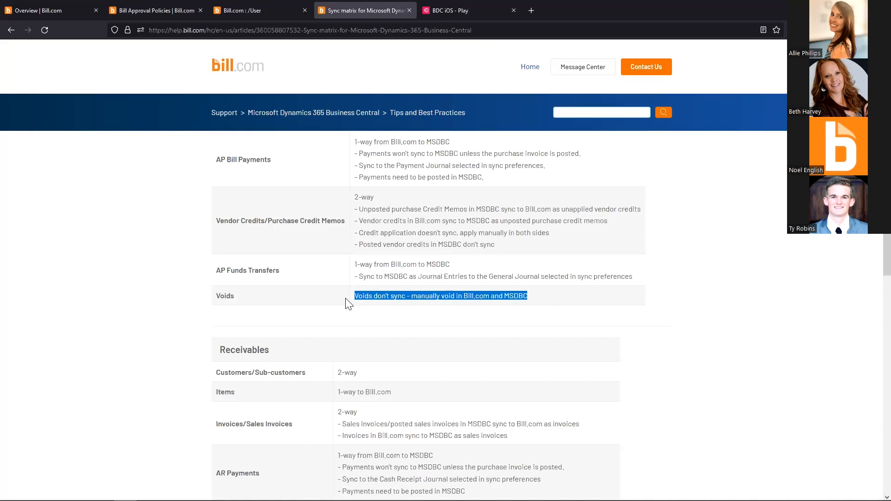
scroll("down", 3)
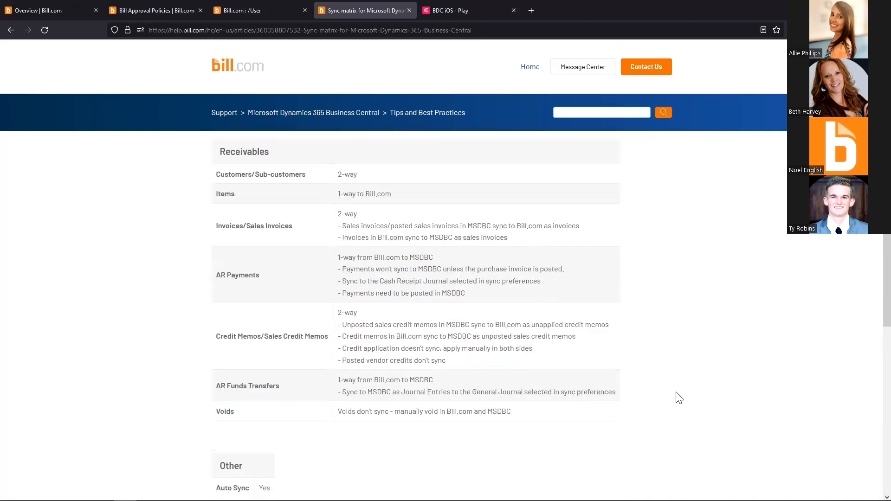
scroll("down", 3)
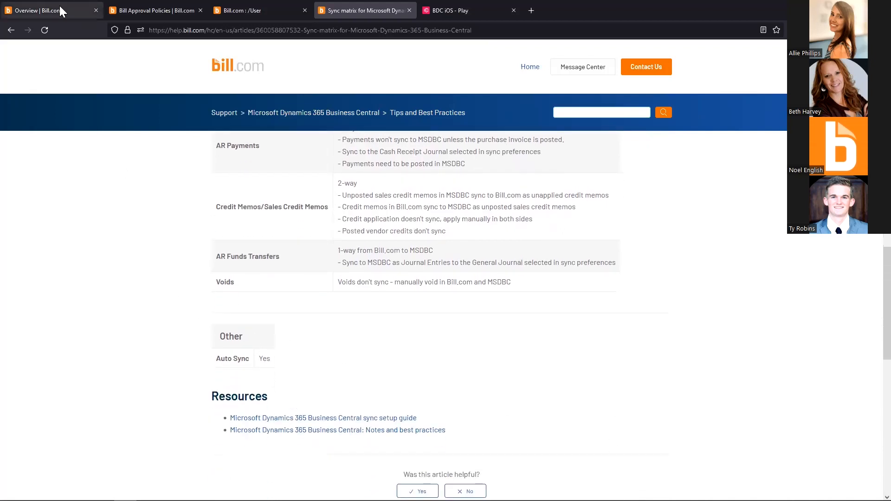
left_click(51, 10)
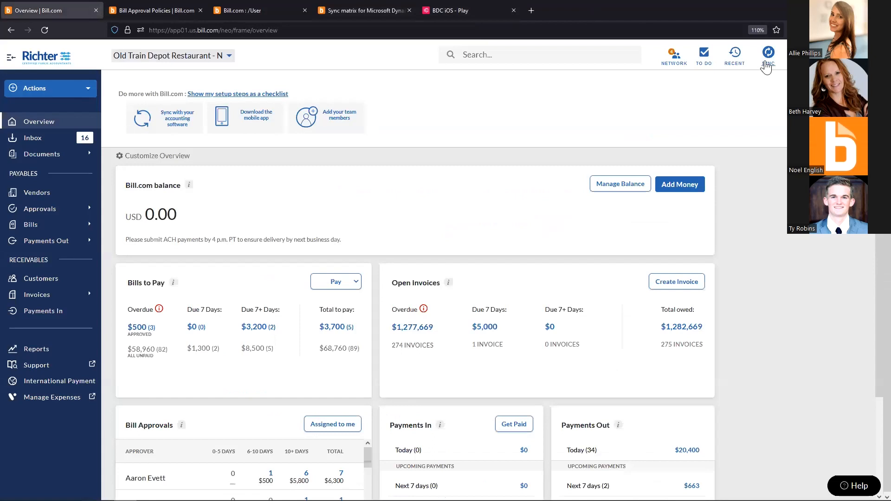
mouse_move(700, 119)
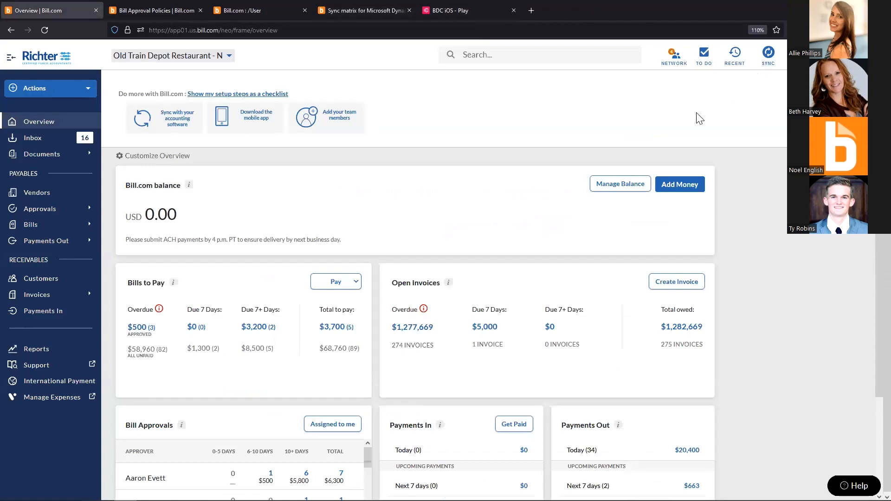
mouse_move(366, 10)
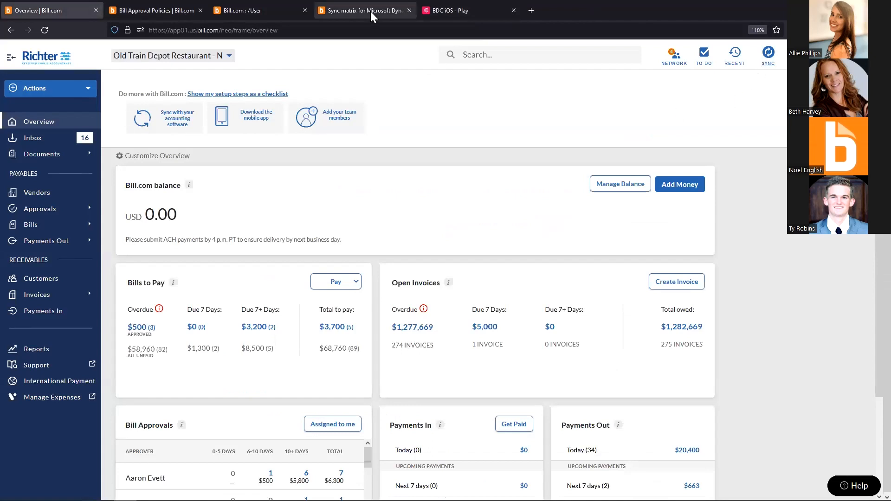
left_click(364, 10)
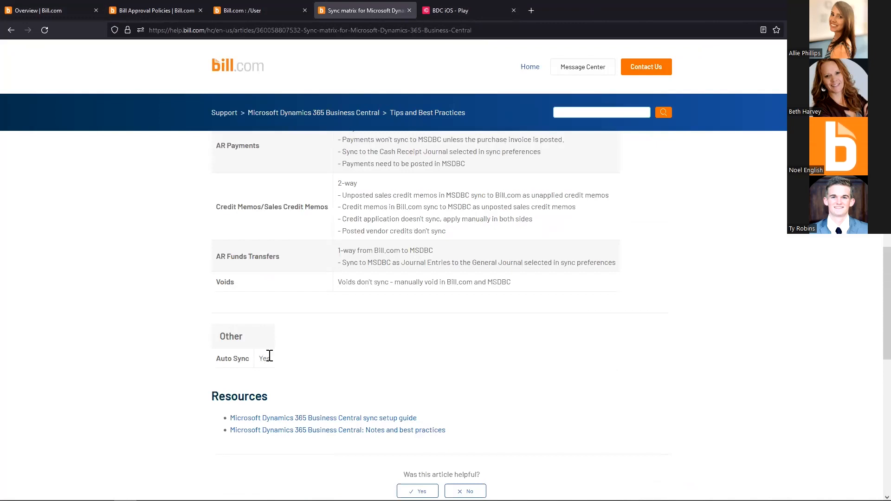
mouse_move(385, 345)
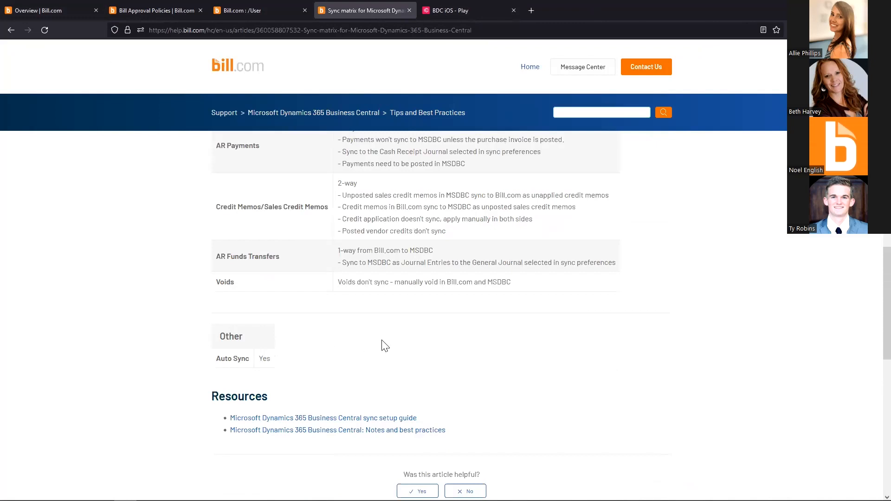
scroll("up", 3)
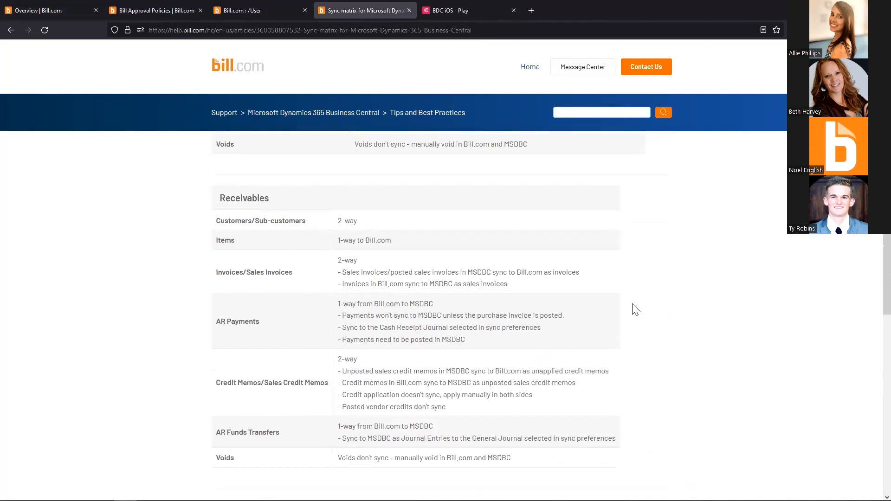
scroll("up", 3)
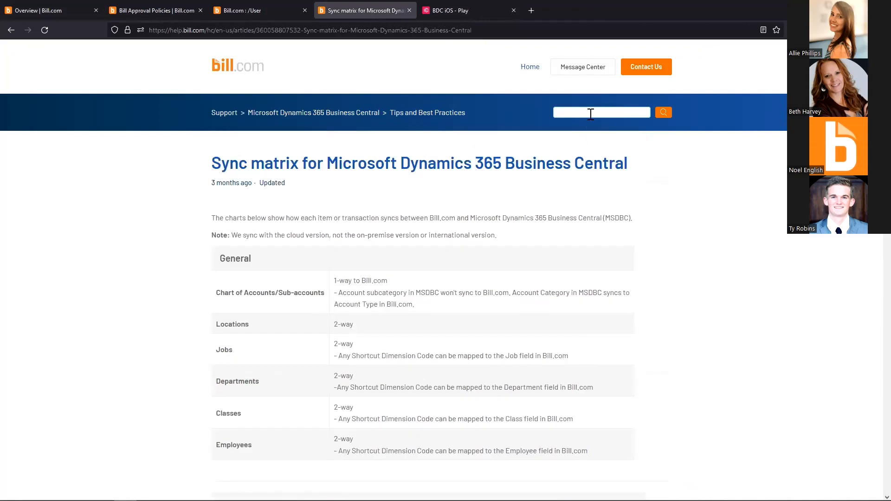
Search the help center for 'GP Sync Matrix' and open the Microsoft Dynamics GP sync matrix article
type("G")
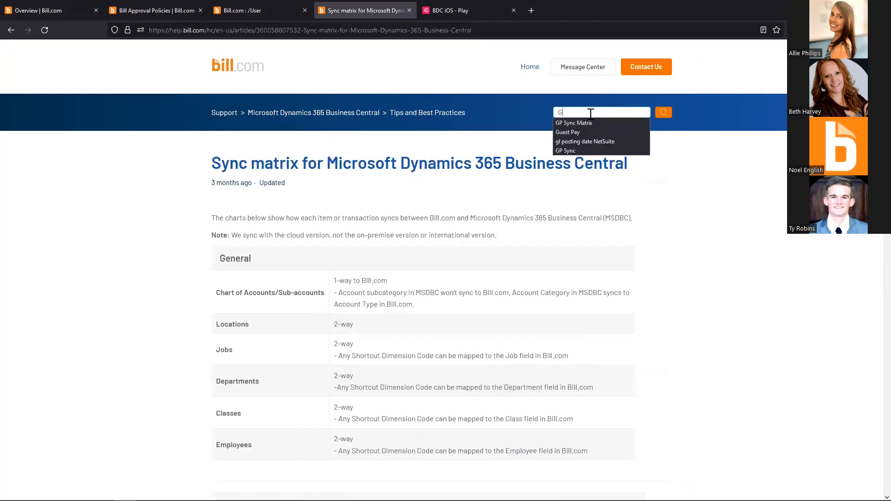
left_click(574, 123)
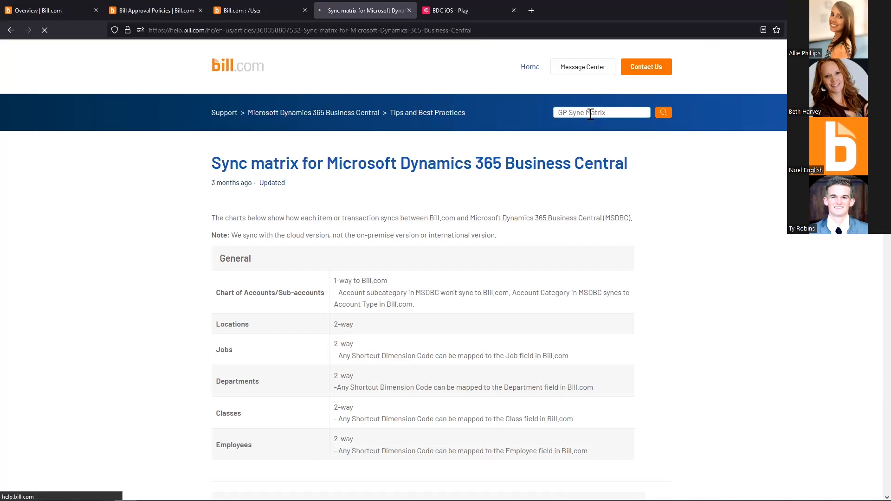
left_click(663, 112)
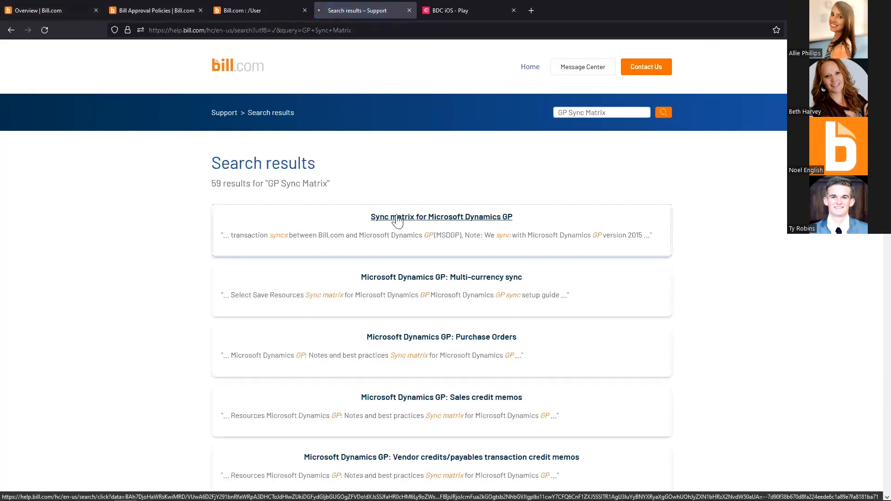
left_click(441, 217)
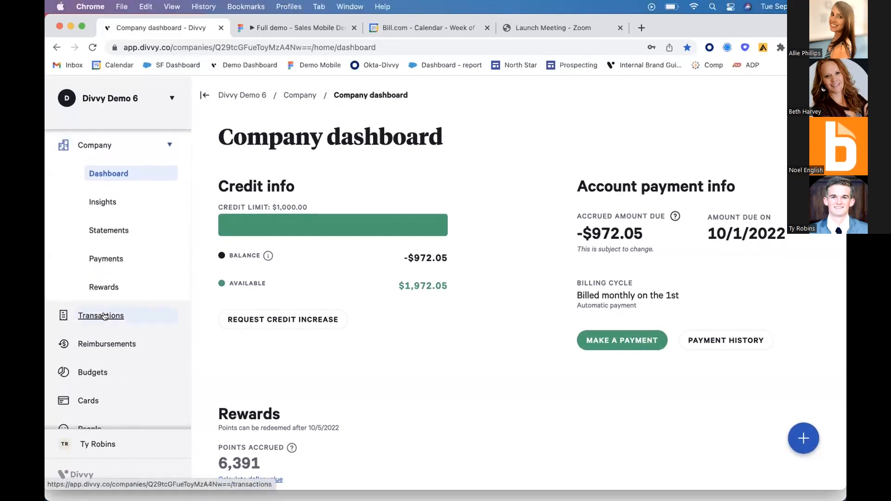
mouse_move(243, 267)
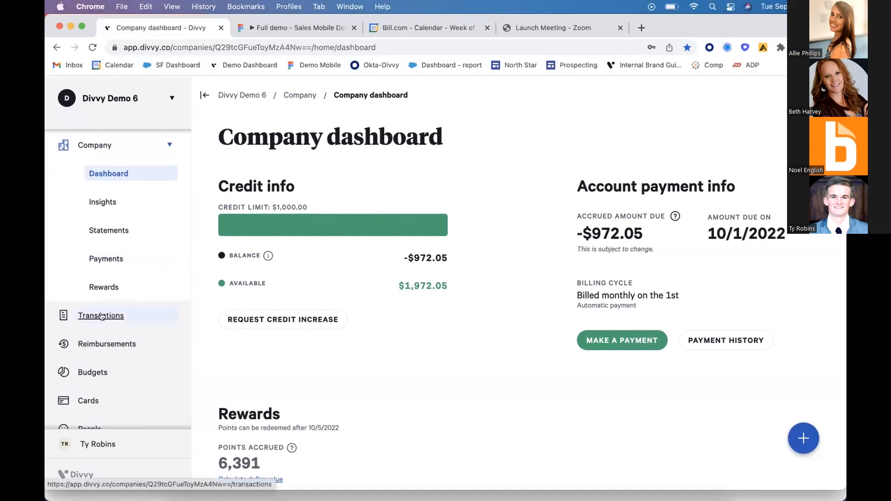
Open Divvy's Transactions page showing 112 pending and cleared transactions totaling $5,515.74
left_click(101, 316)
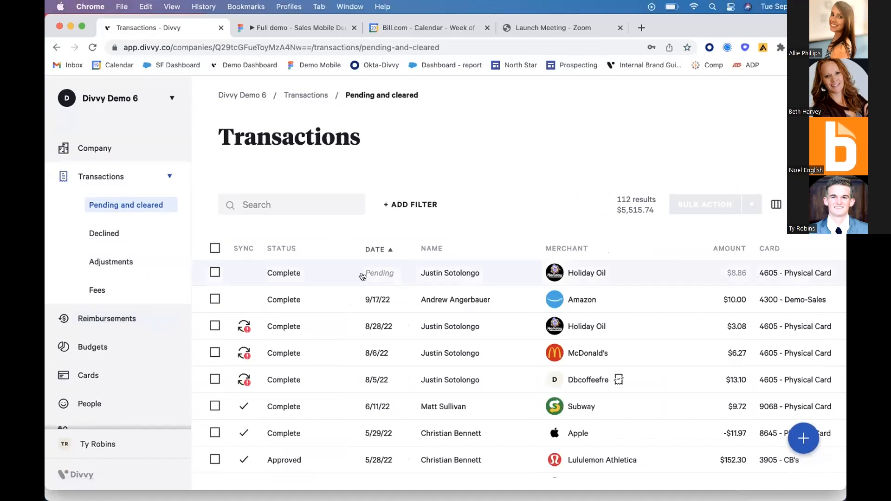
left_click(705, 204)
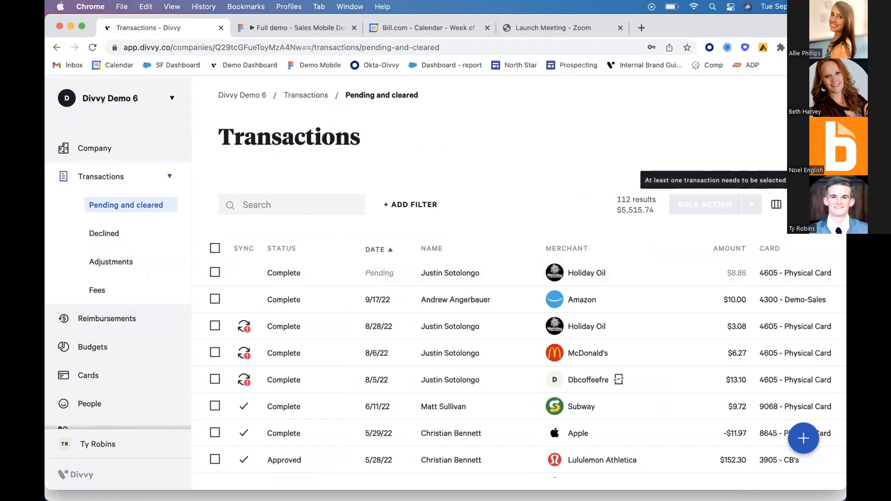
mouse_move(754, 237)
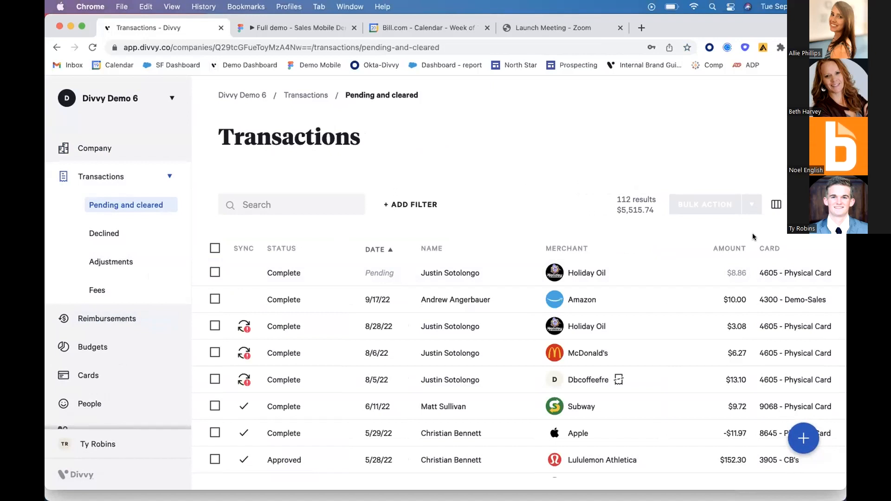
mouse_move(717, 243)
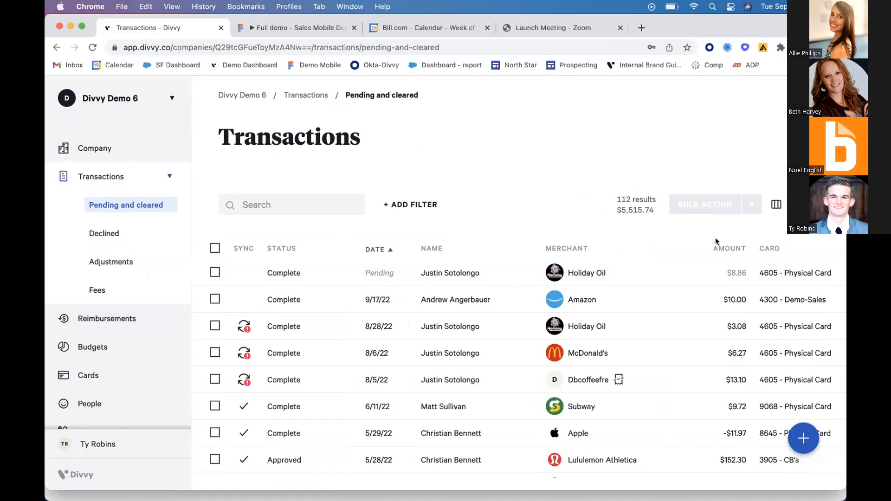
mouse_move(504, 228)
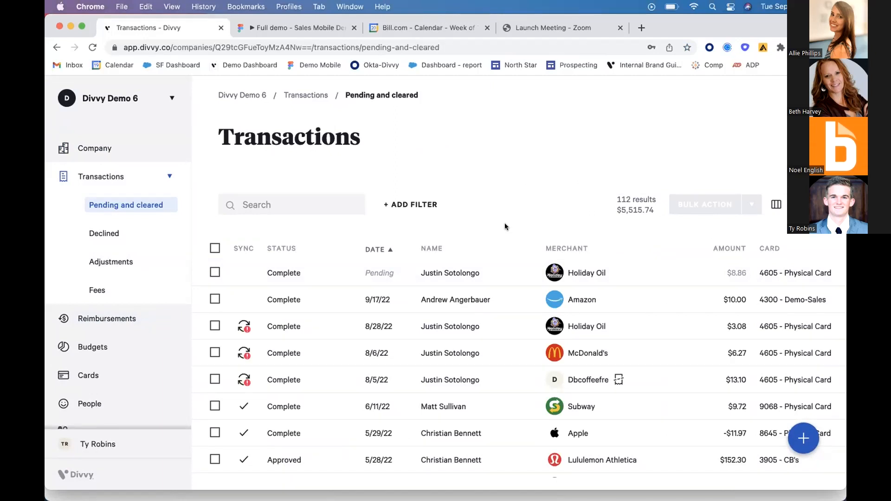
mouse_move(768, 238)
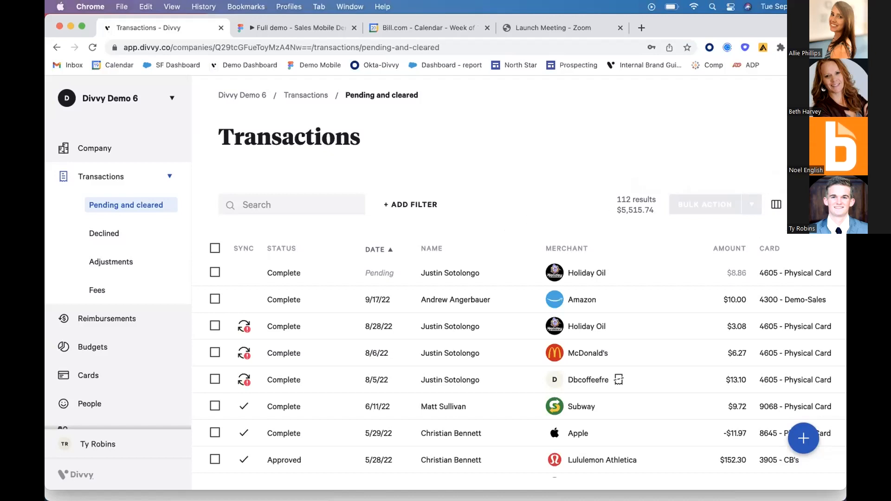
Export the cleared transactions as a CSV file
left_click(750, 205)
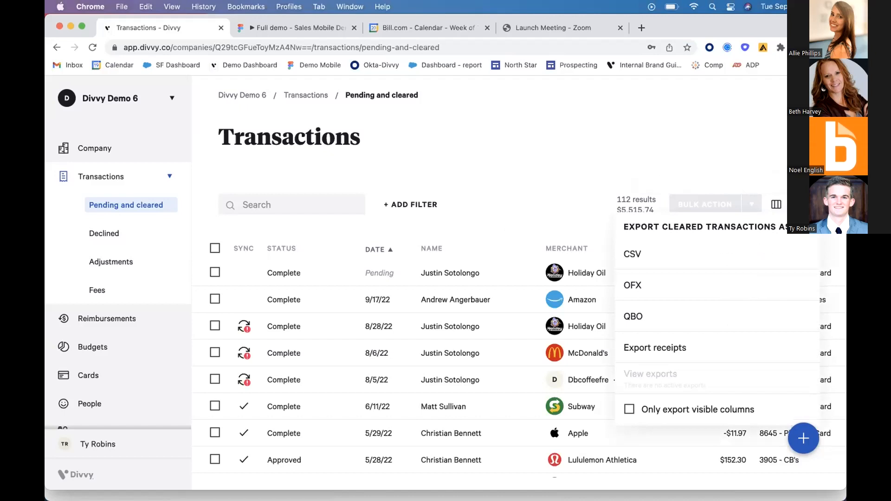
left_click(631, 254)
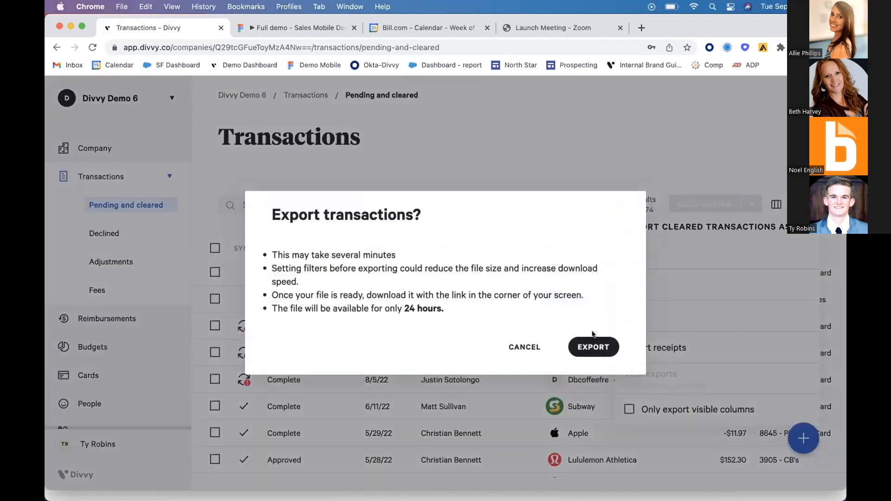
left_click(593, 347)
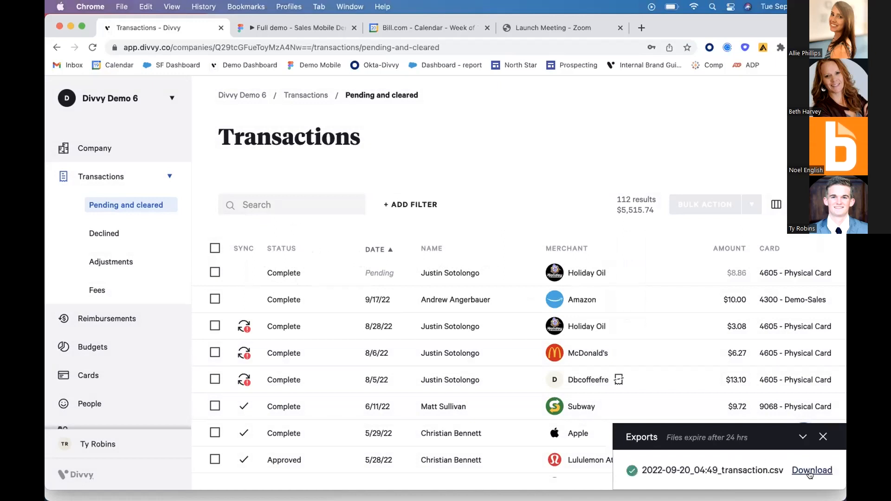
Download 2022-09-20_04:49_transaction.csv from the Exports panel and open it
left_click(812, 471)
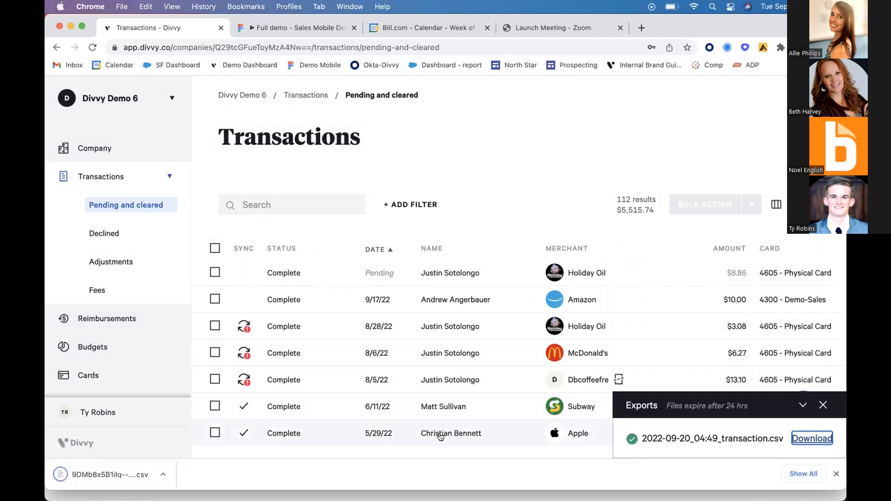
left_click(812, 439)
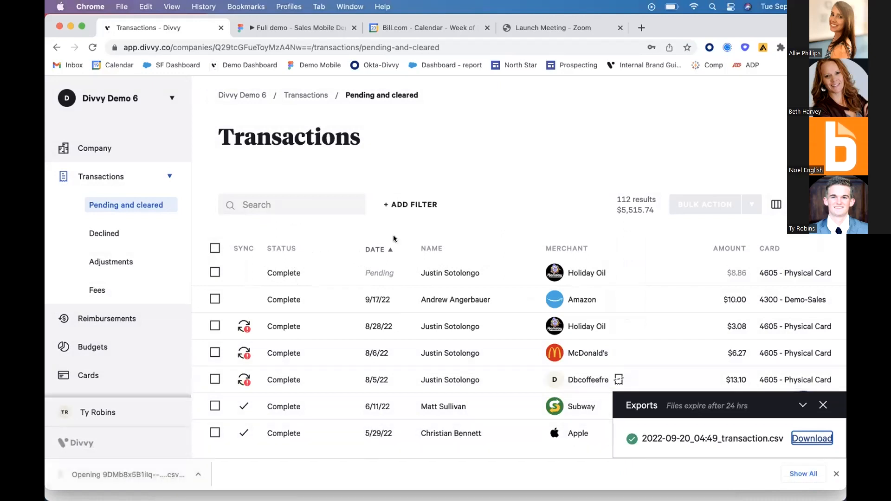
left_click(820, 439)
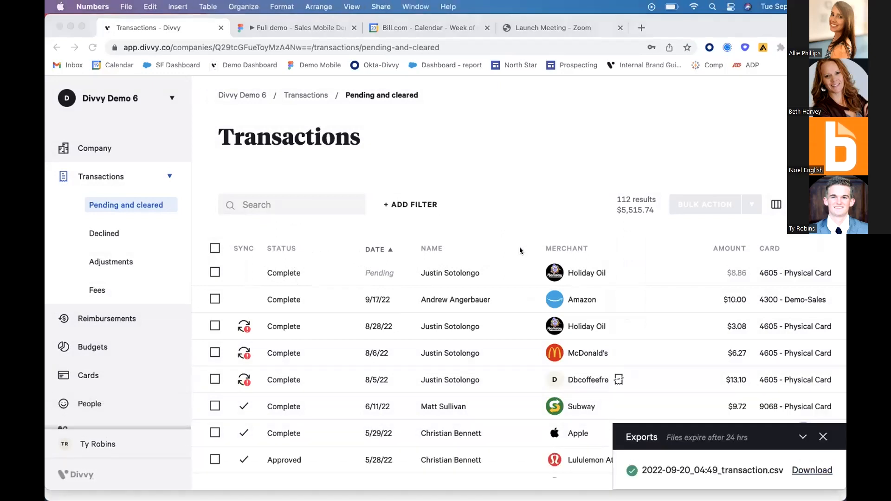
mouse_move(612, 168)
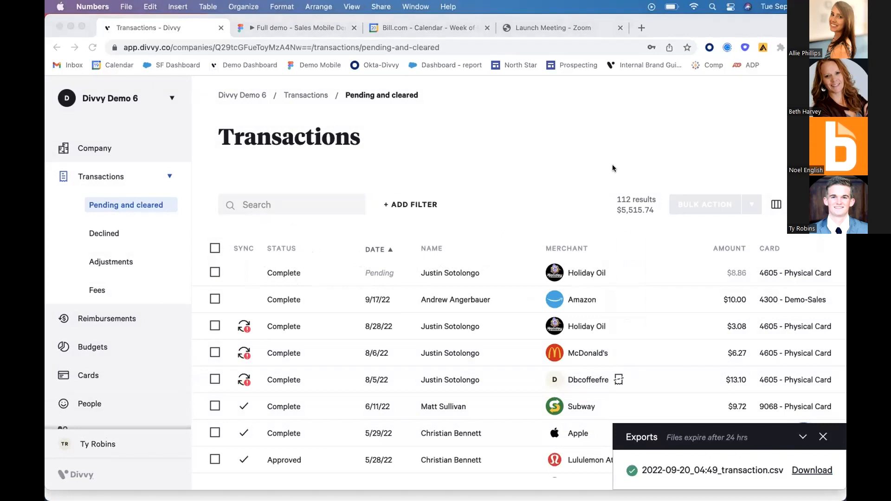
mouse_move(522, 241)
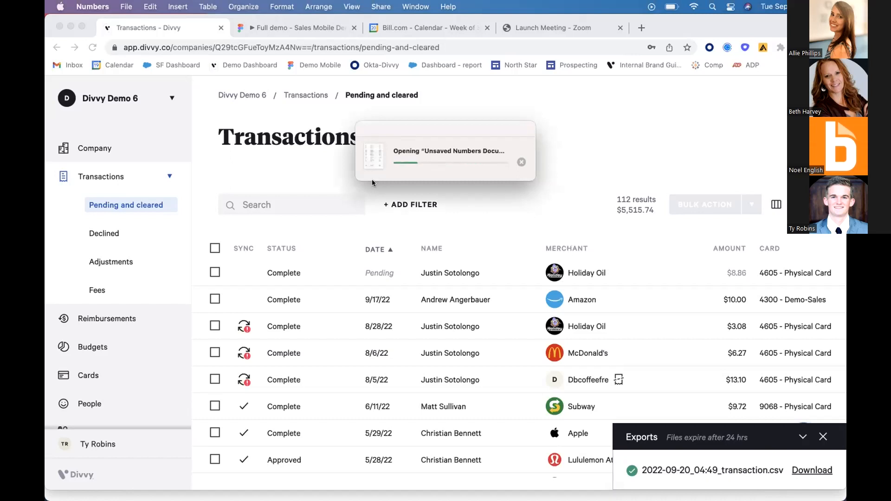
mouse_move(488, 194)
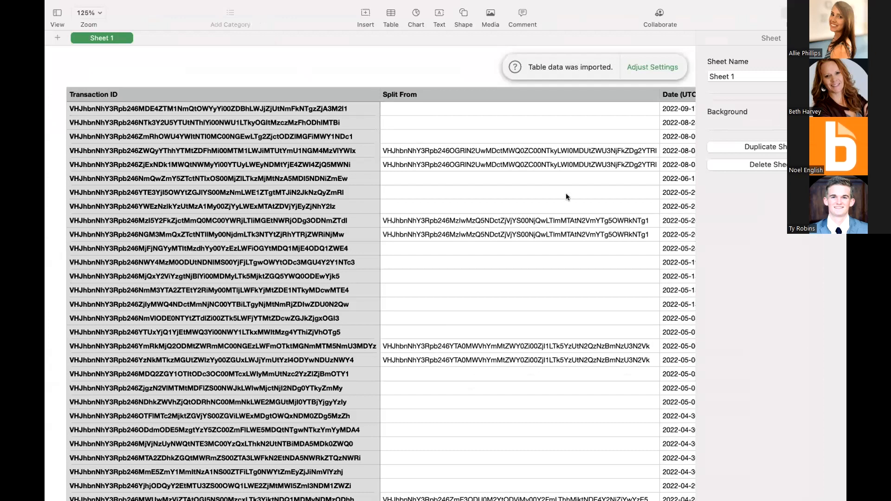
mouse_move(249, 106)
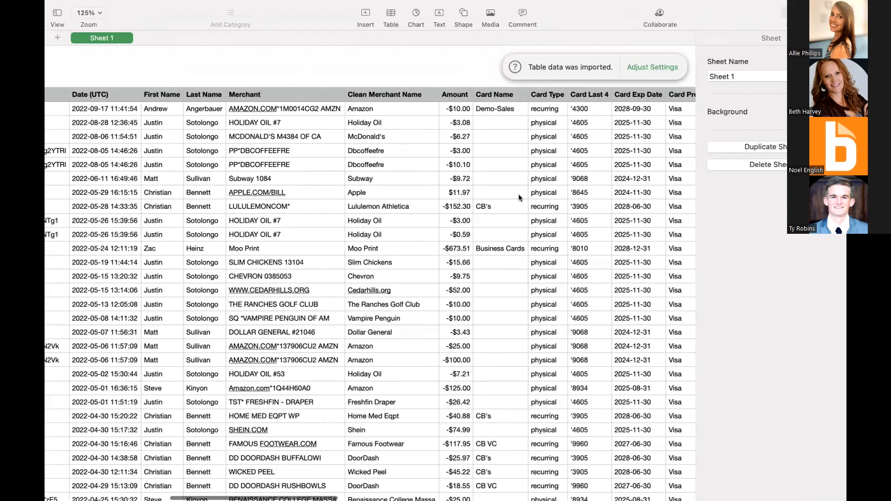
Scroll right through the imported table's columns, from transaction IDs to QBO expense accounts
scroll("right", 3)
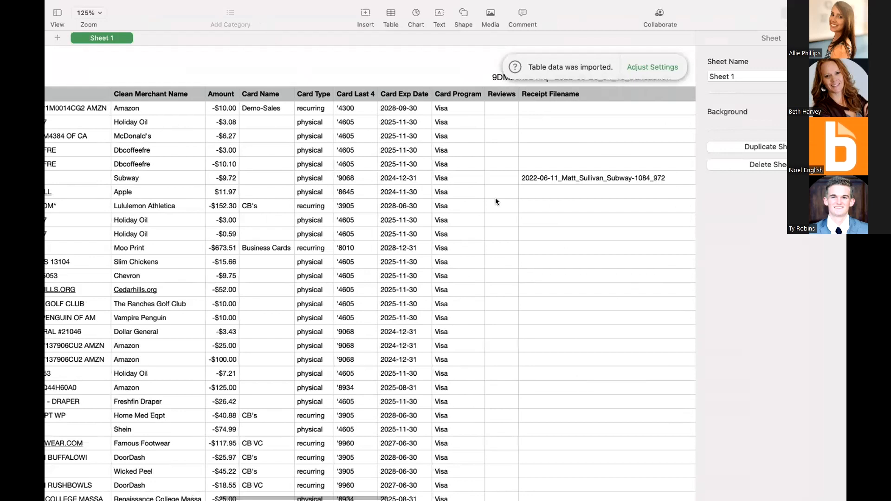
scroll("right", 3)
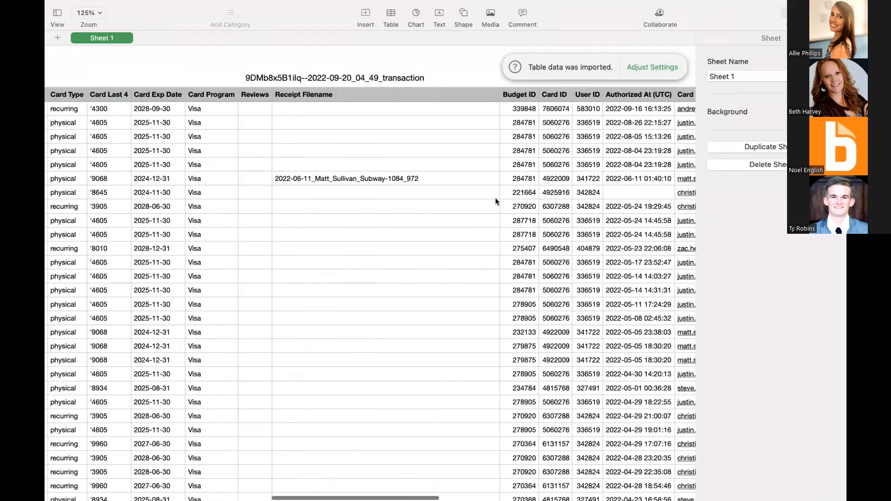
scroll("right", 3)
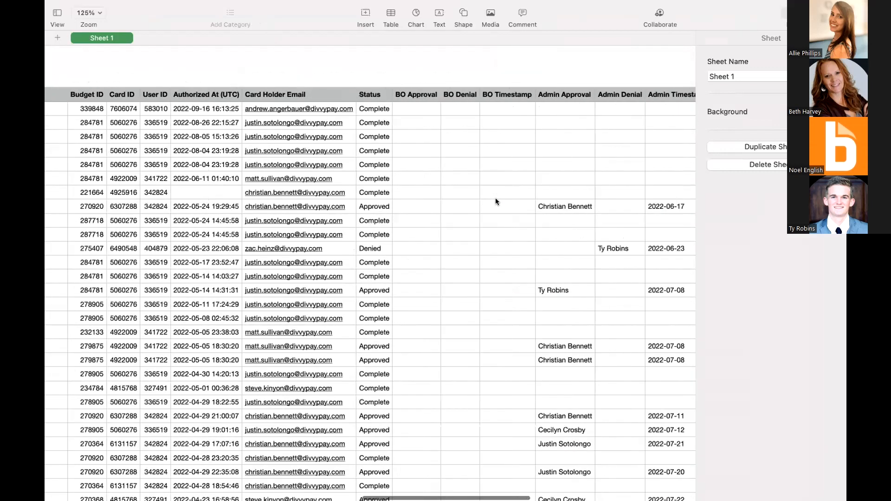
scroll("right", 3)
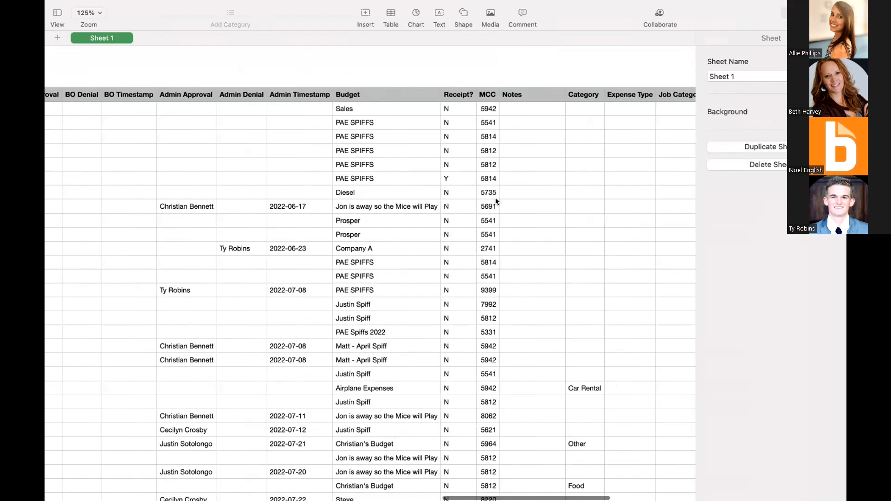
scroll("right", 3)
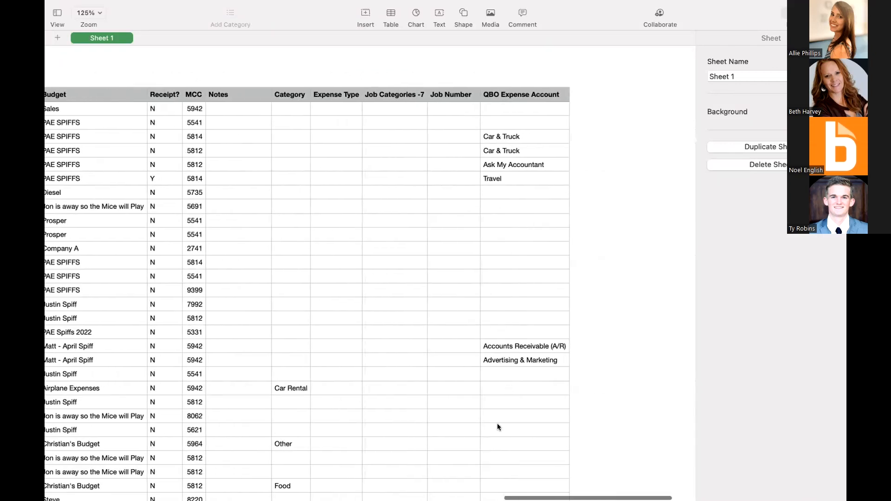